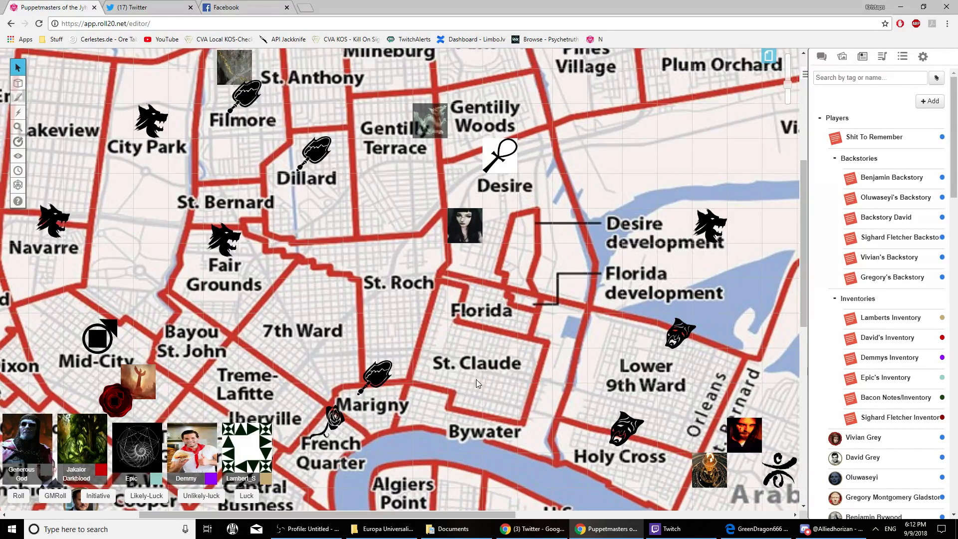
pyautogui.moveTo(355, 309)
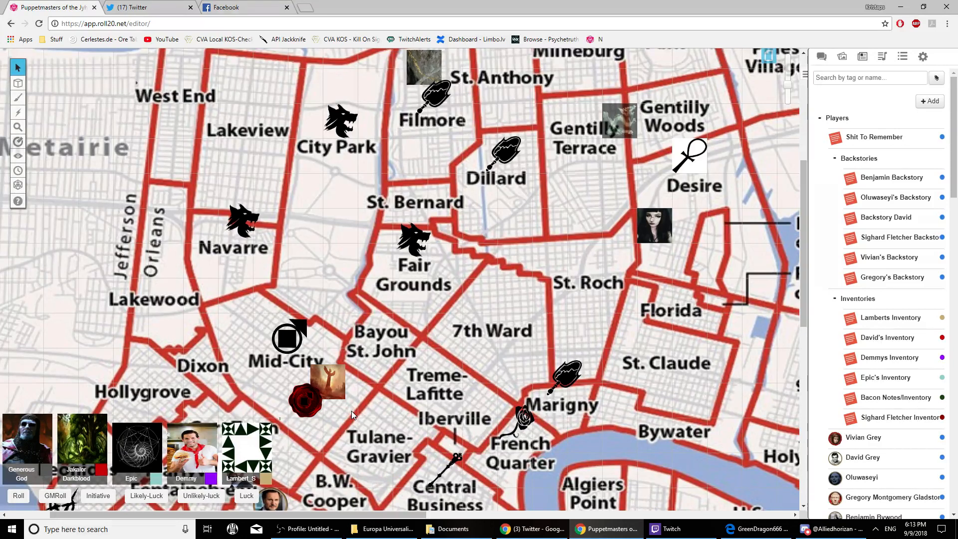
pyautogui.moveTo(726, 328)
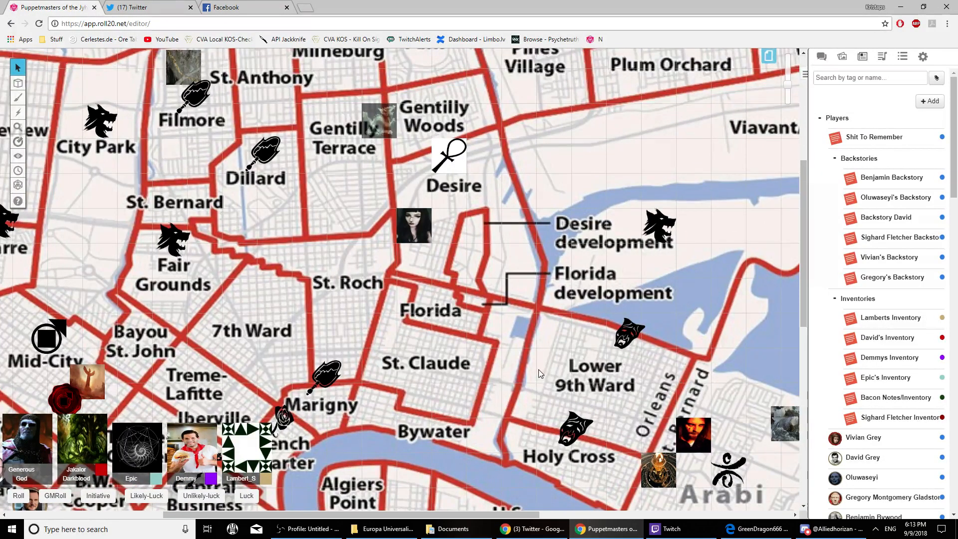
pyautogui.moveTo(494, 354)
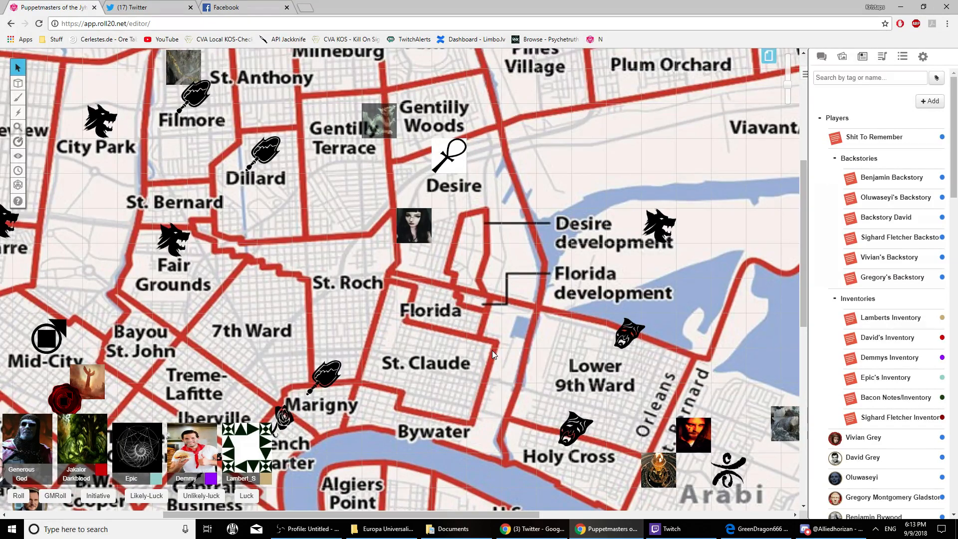
pyautogui.moveTo(490, 353)
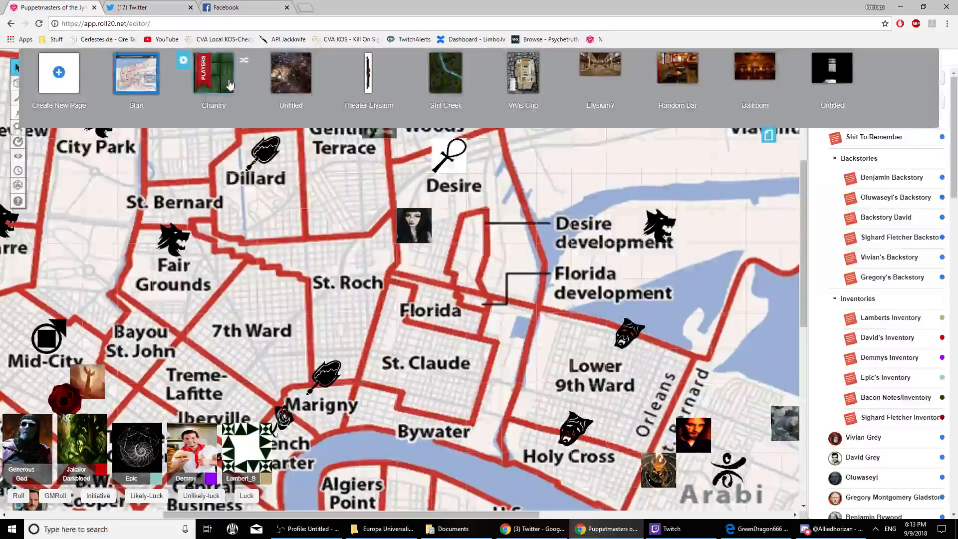
# Switch to the Chantry building floor-plan page and scroll down the journal folders.
pyautogui.click(213, 73)
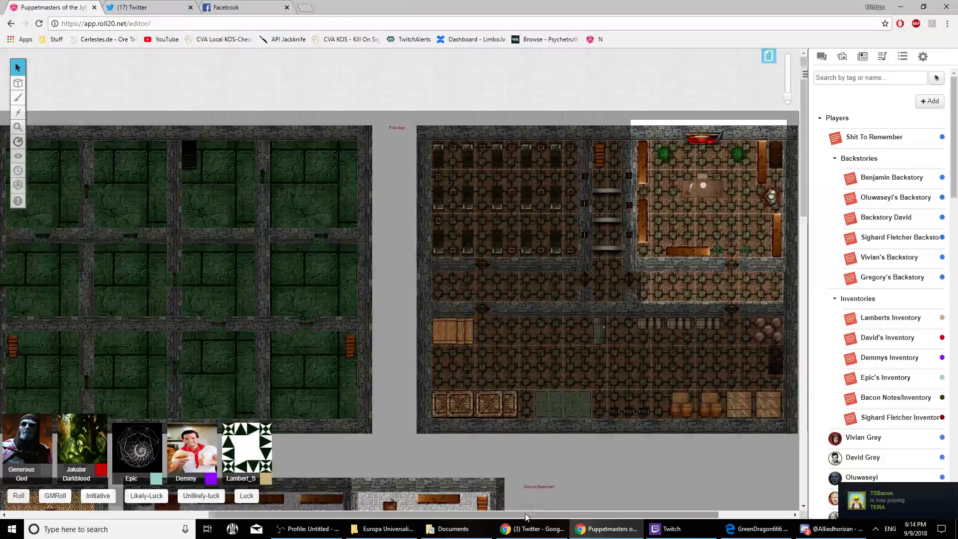
pyautogui.scroll(-3)
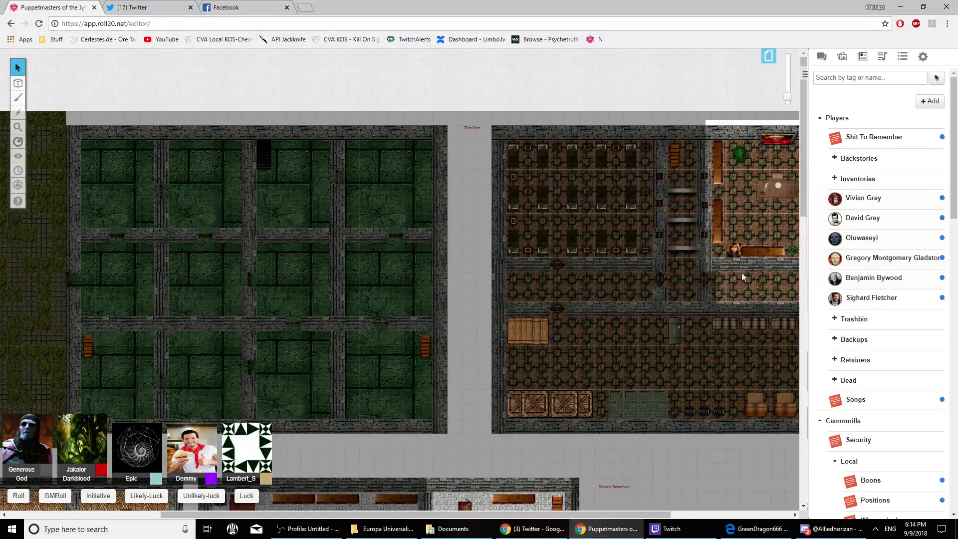
# Open Gregory Montgomery Gladstone's character sheet, switch to the chat log, then close the sheet.
pyautogui.click(894, 258)
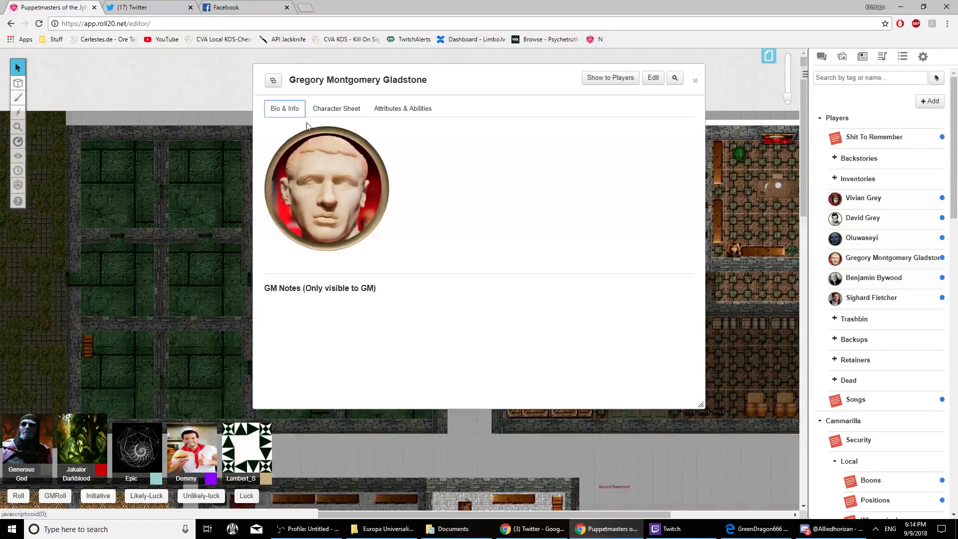
pyautogui.click(336, 109)
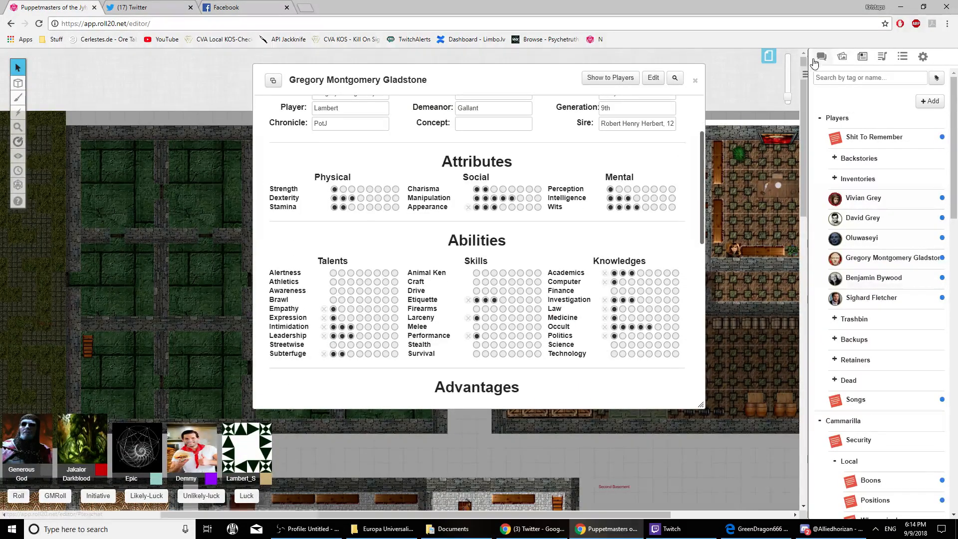
pyautogui.click(822, 56)
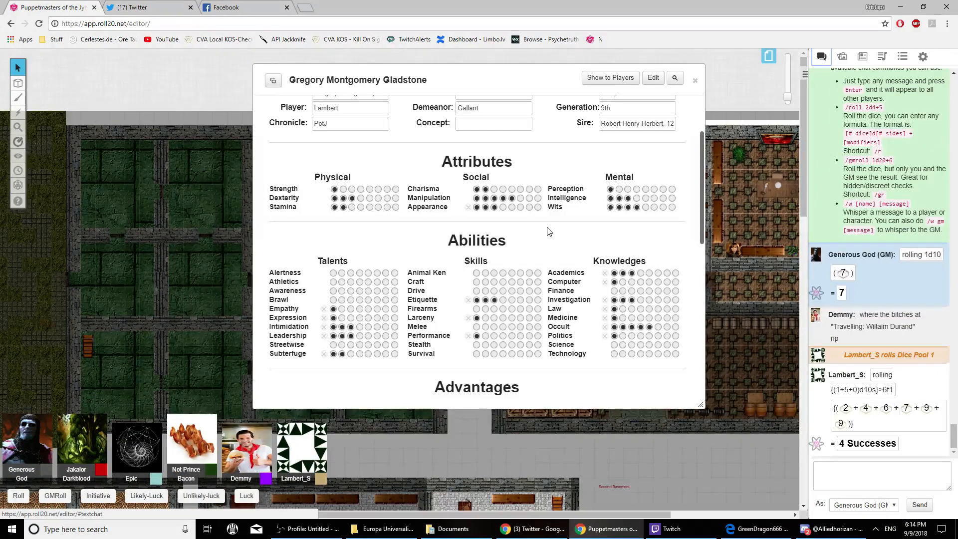
pyautogui.click(696, 80)
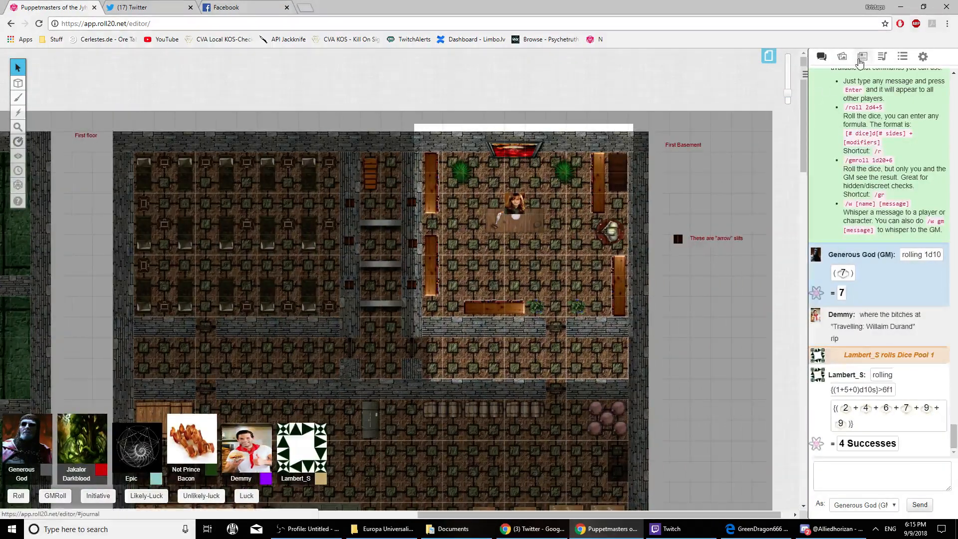
pyautogui.click(862, 56)
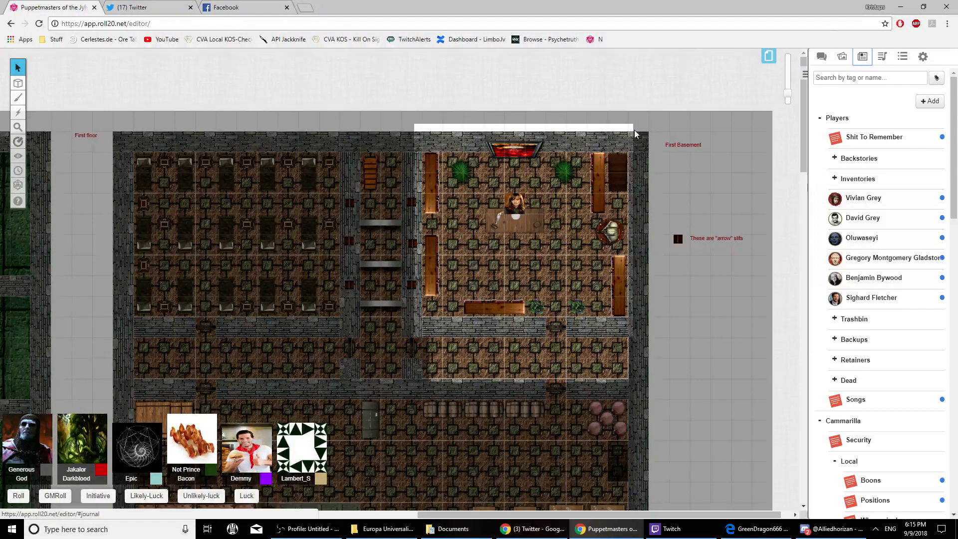
pyautogui.click(822, 56)
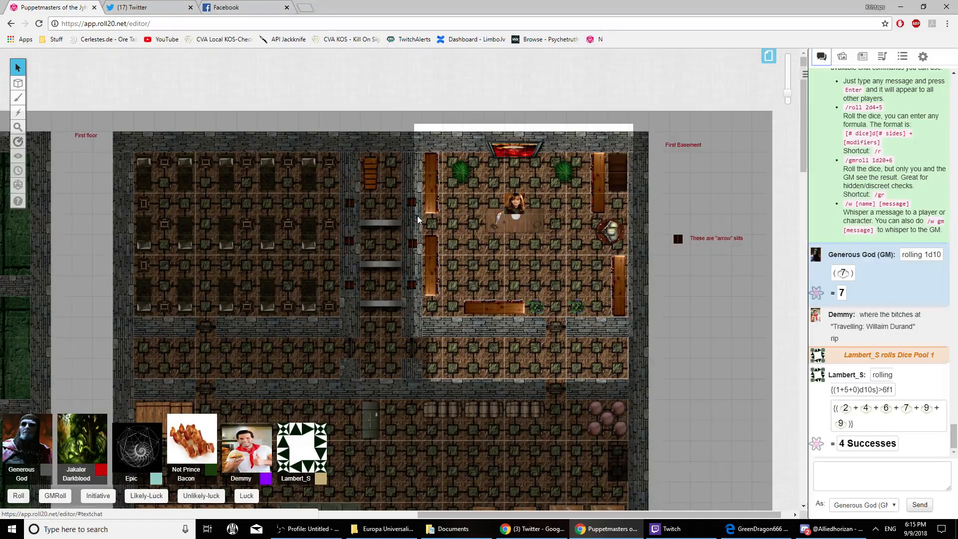
pyautogui.moveTo(502, 250)
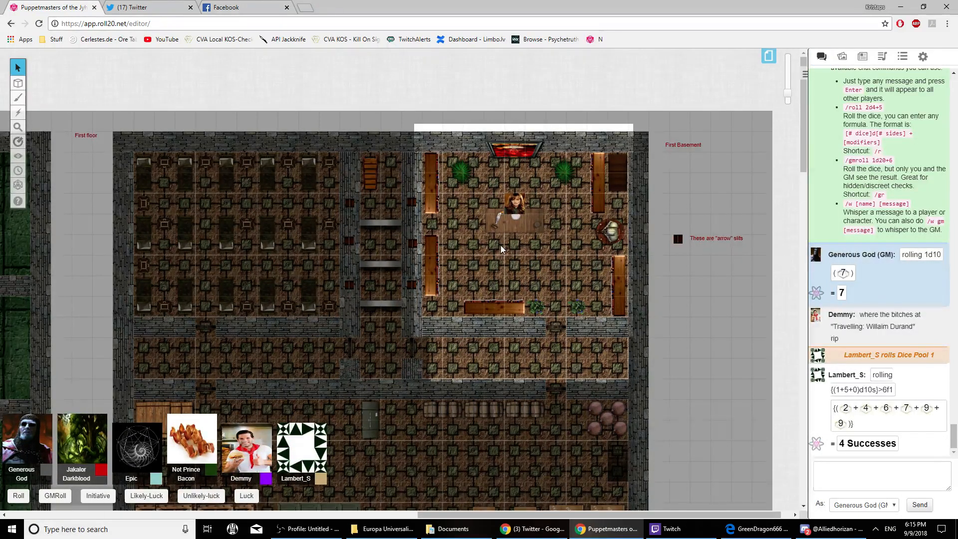
pyautogui.click(863, 56)
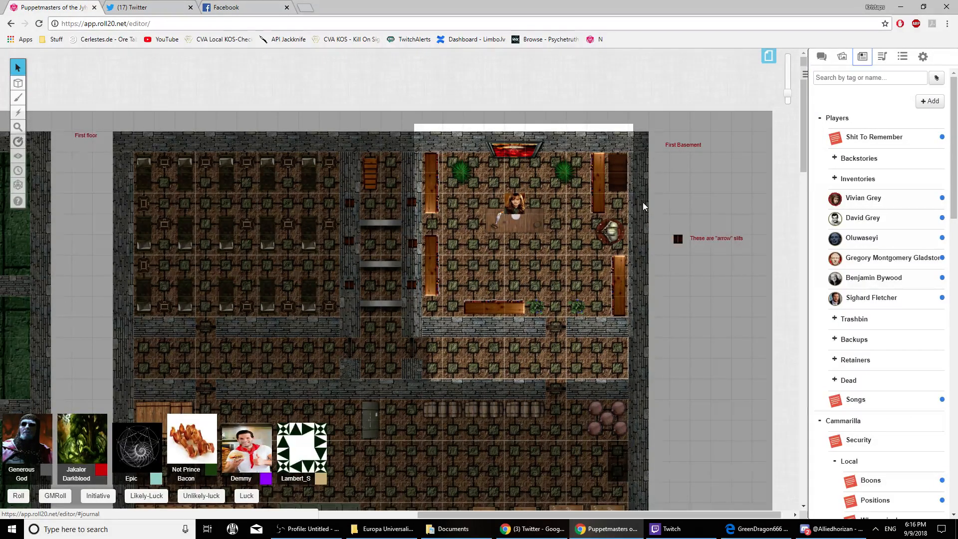
pyautogui.moveTo(515, 242)
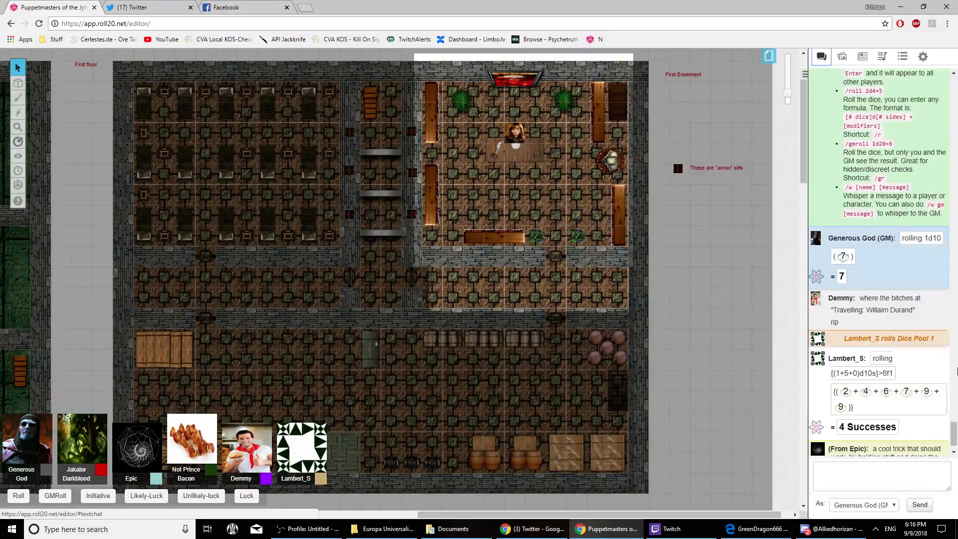
pyautogui.scroll(-3)
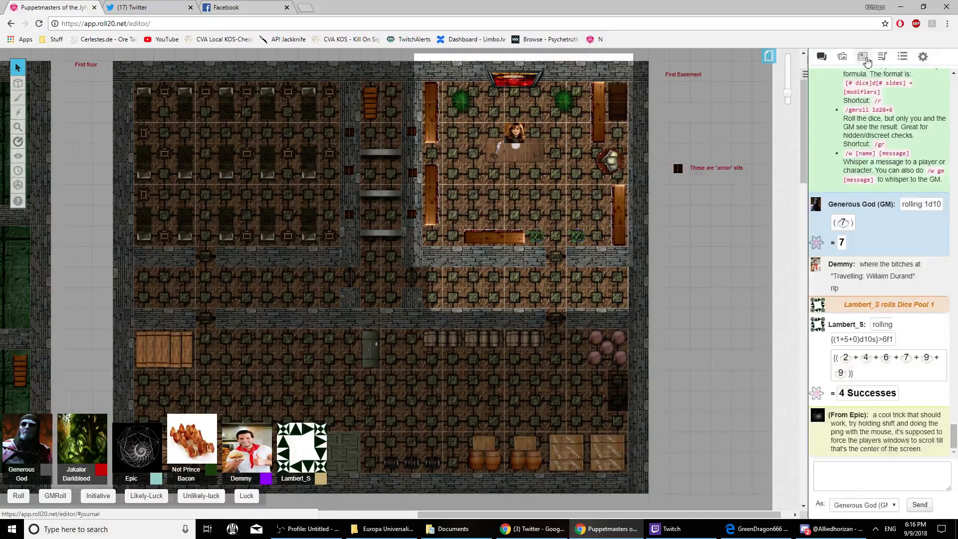
pyautogui.click(862, 56)
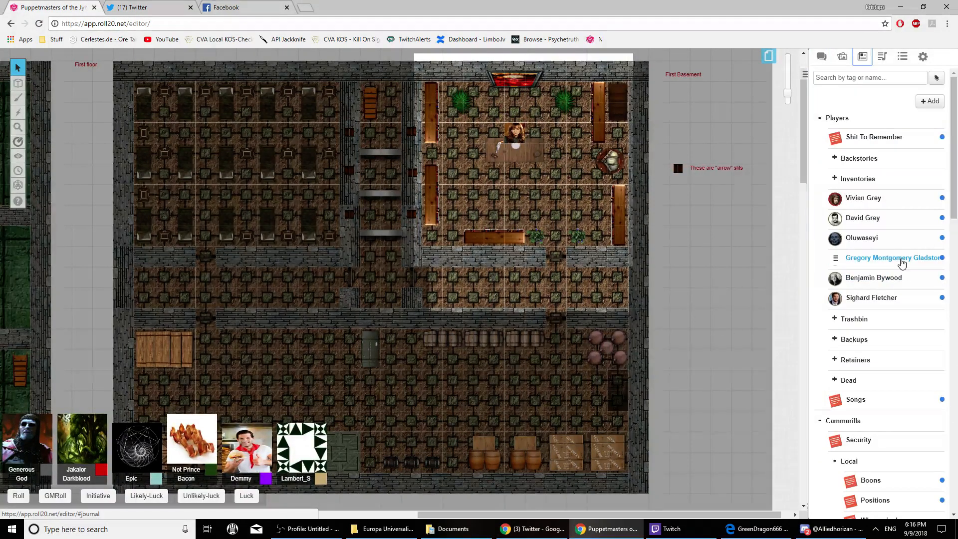
pyautogui.click(894, 258)
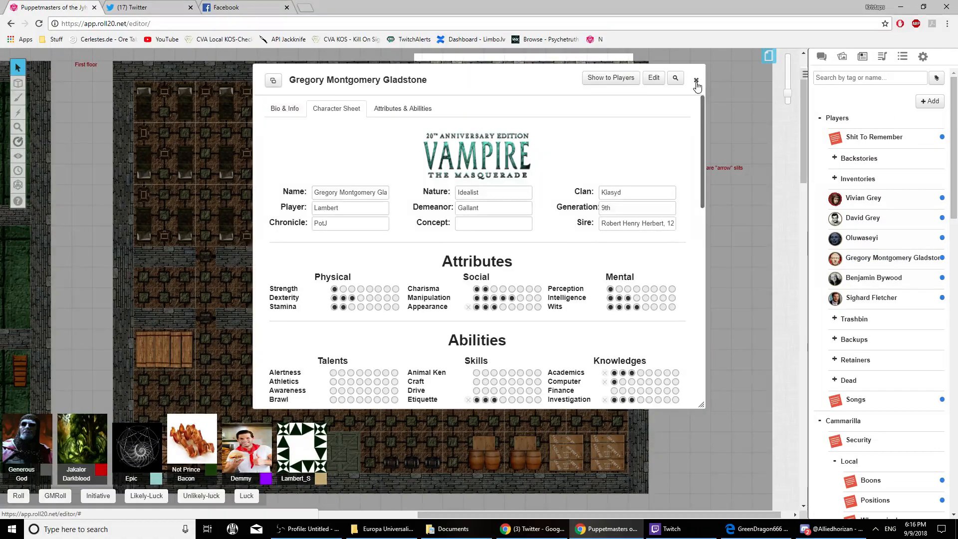
# Close Gregory Montgomery Gladstone's character sheet window.
pyautogui.click(696, 80)
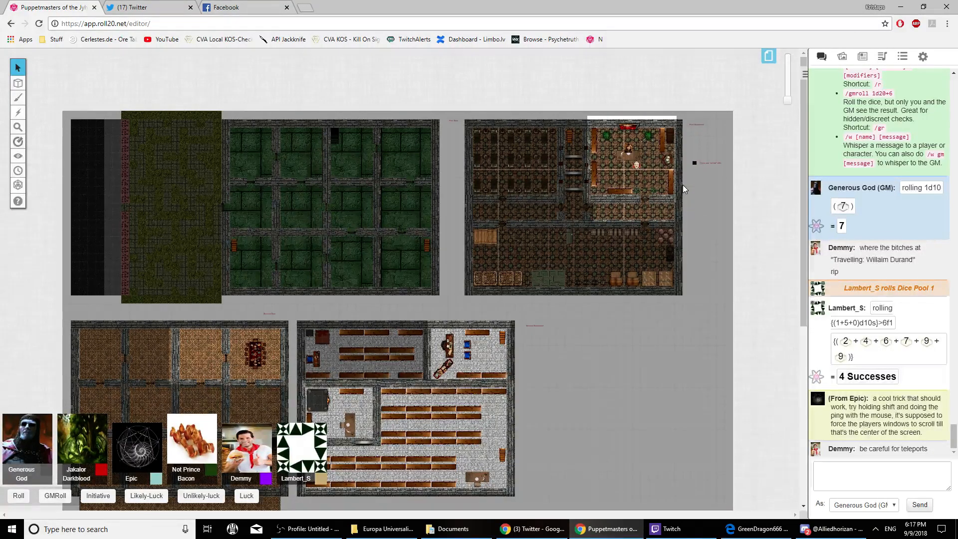
pyautogui.moveTo(822, 56)
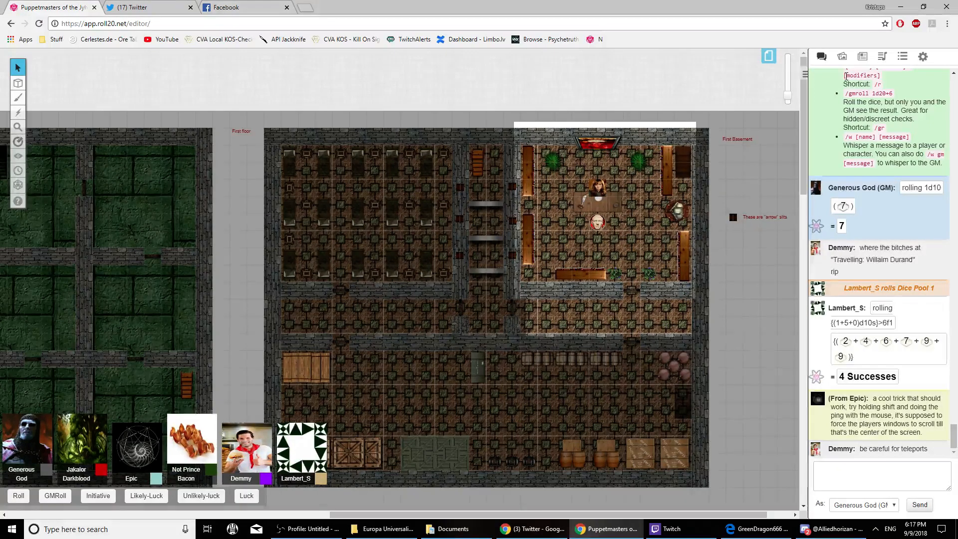
# Scroll through the journal, return to chat, and close Alexandra Weaver's character sheet.
pyautogui.click(862, 56)
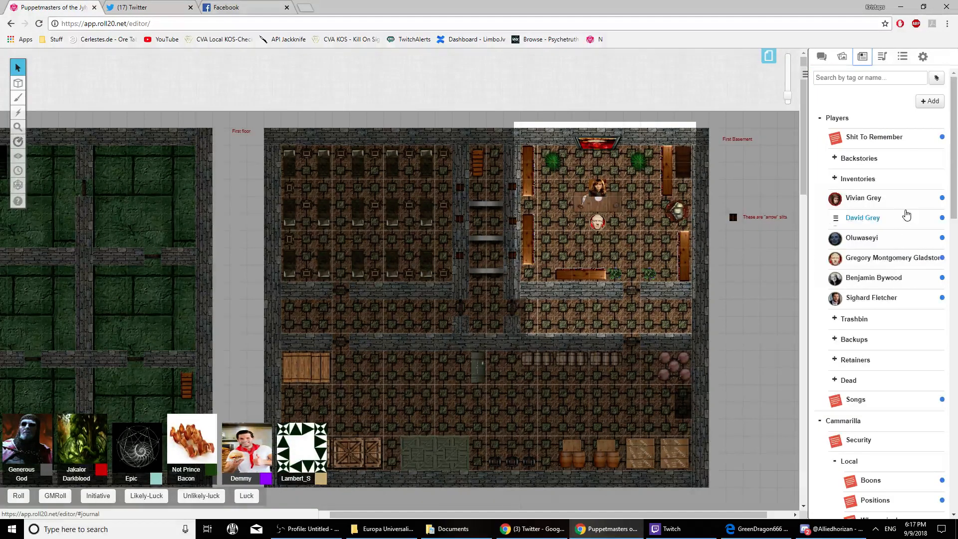
pyautogui.scroll(-3)
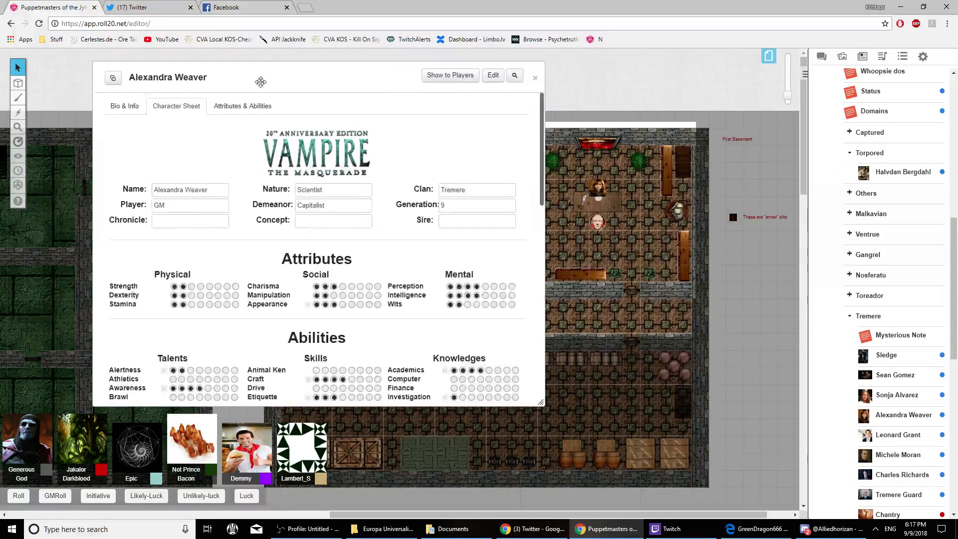
pyautogui.scroll(-3)
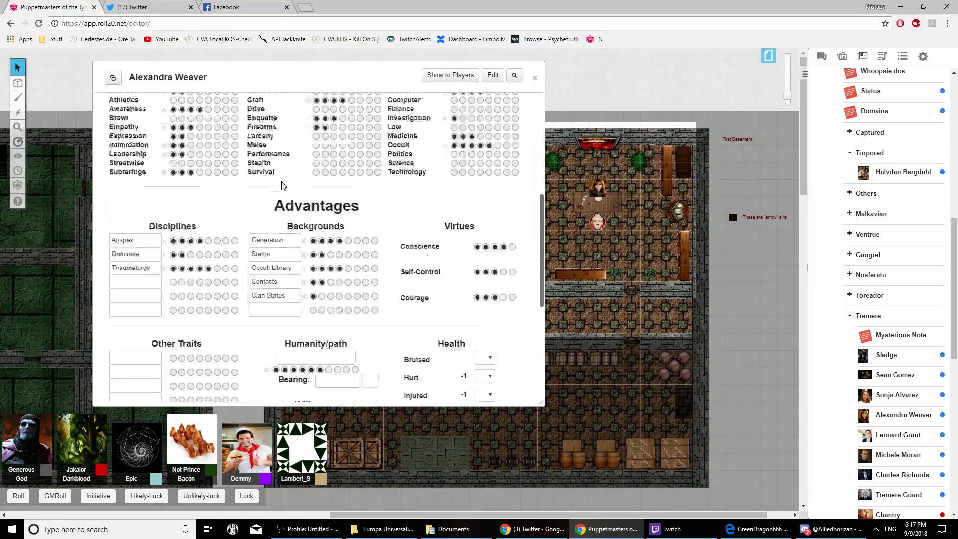
pyautogui.scroll(-3)
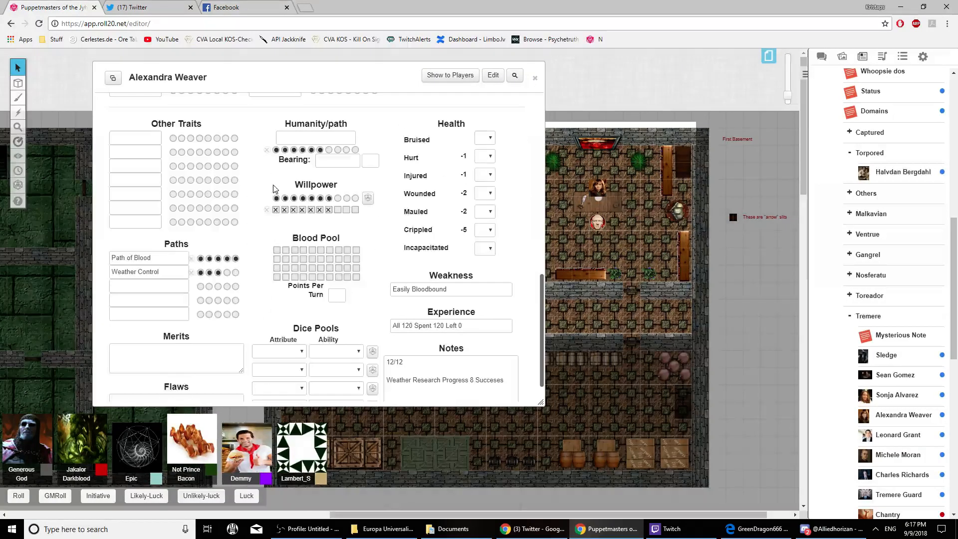
pyautogui.scroll(-3)
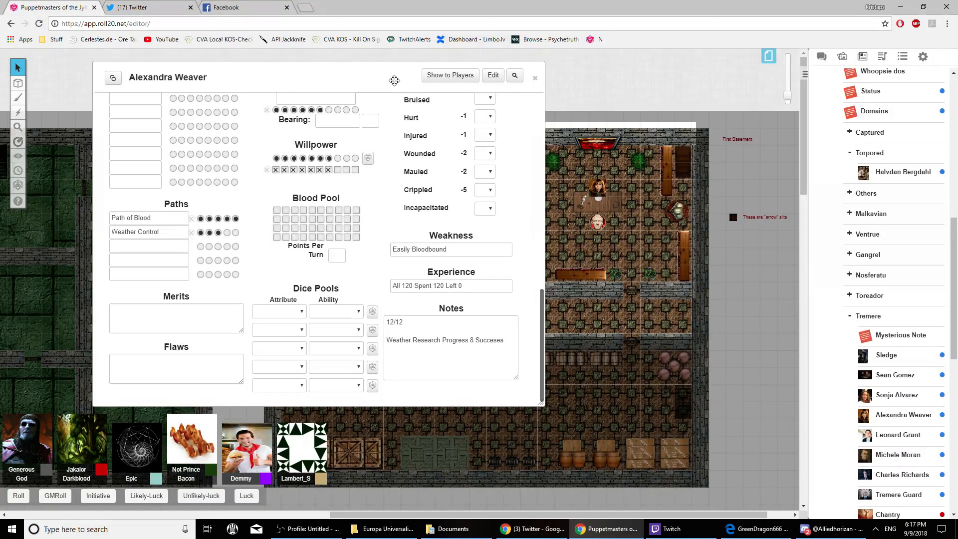
pyautogui.click(821, 55)
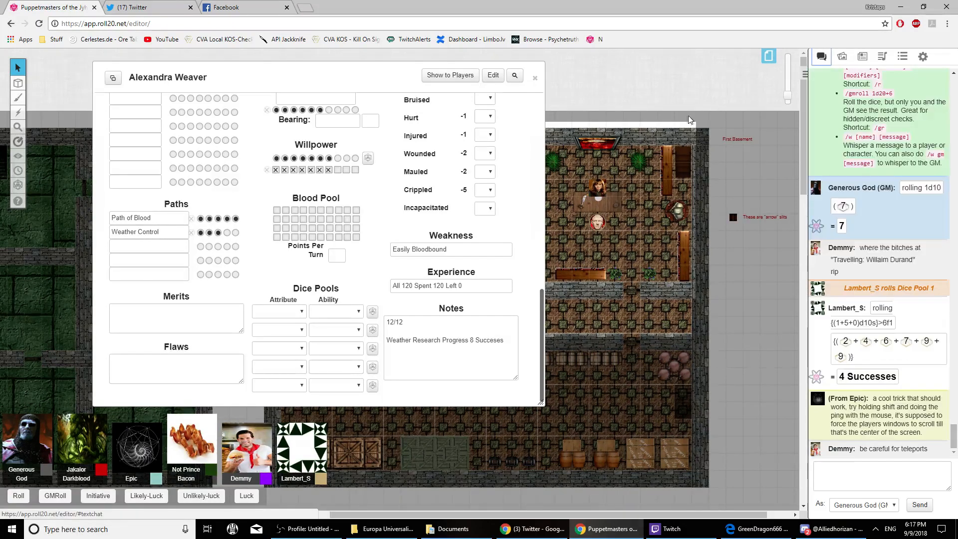
pyautogui.moveTo(517, 211)
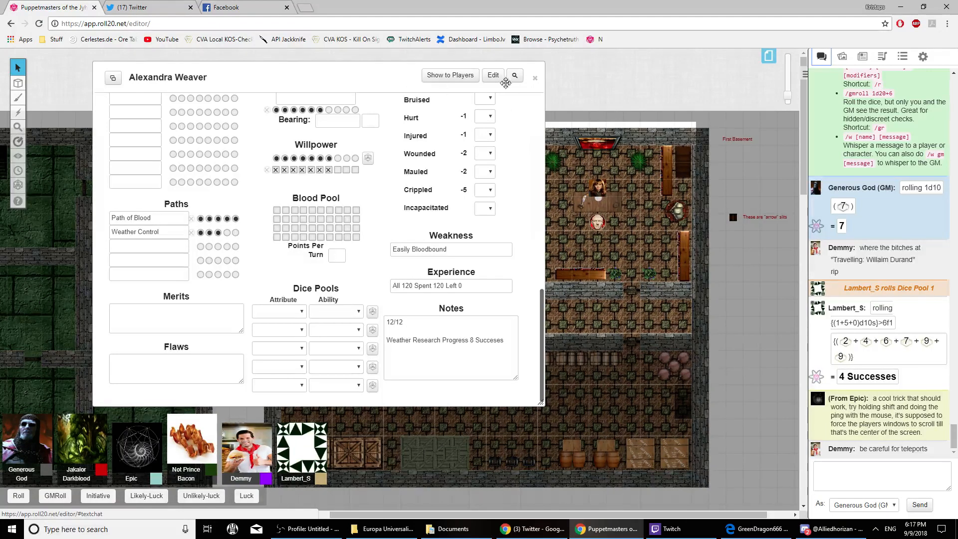
pyautogui.click(535, 78)
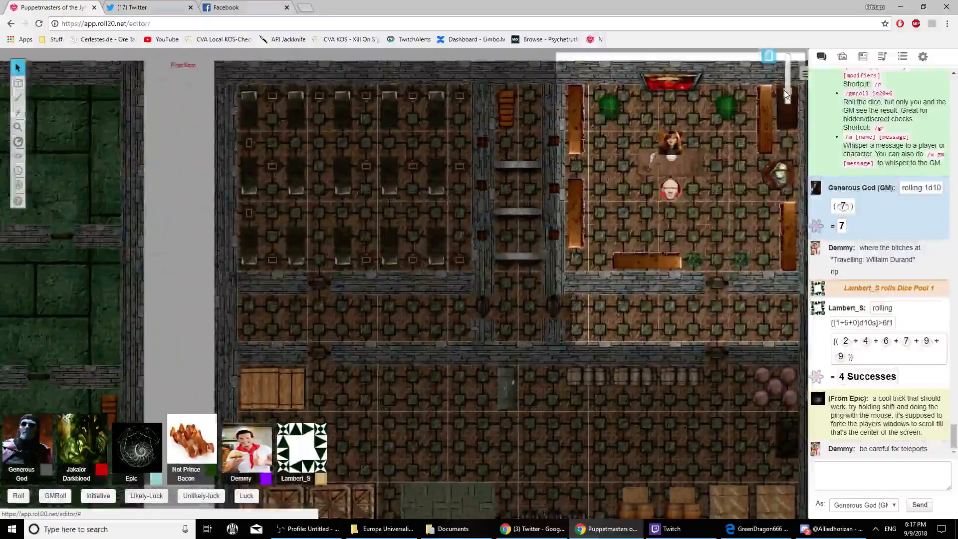
# Scroll the view and switch the sidebar to the Journal character list.
pyautogui.scroll(-3)
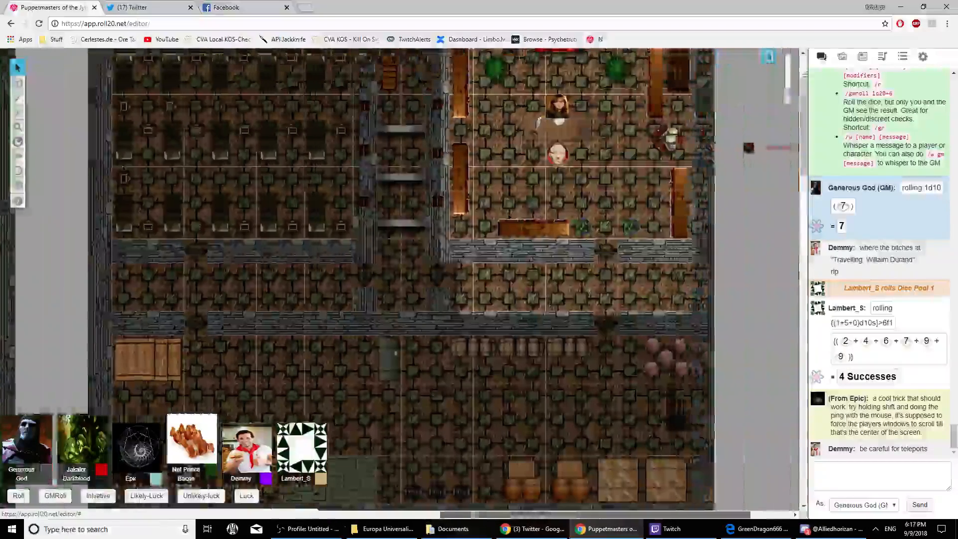
pyautogui.click(863, 56)
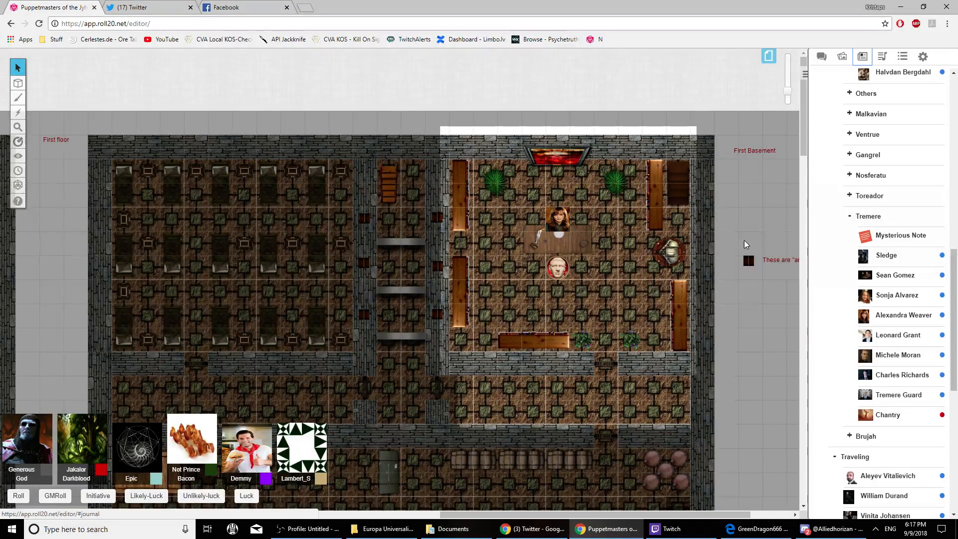
pyautogui.moveTo(617, 238)
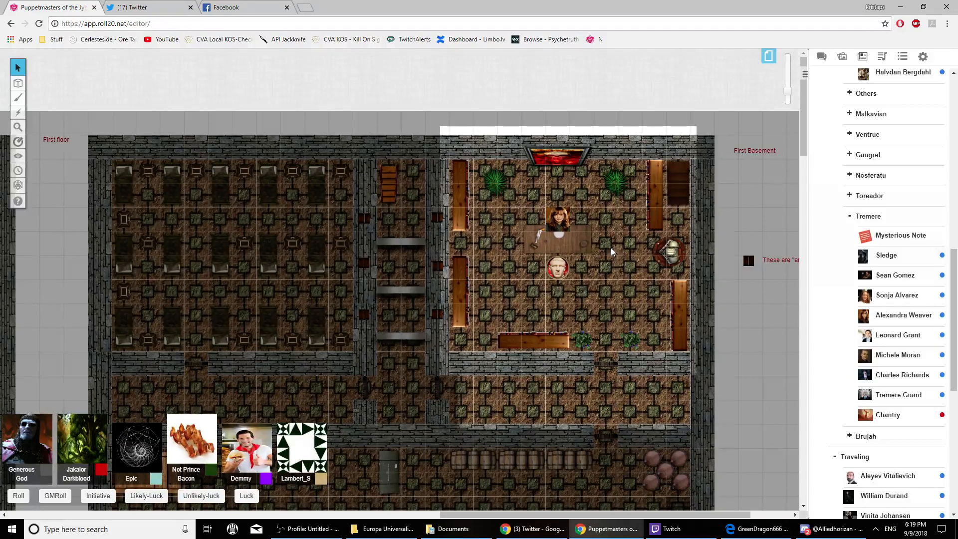
pyautogui.moveTo(579, 272)
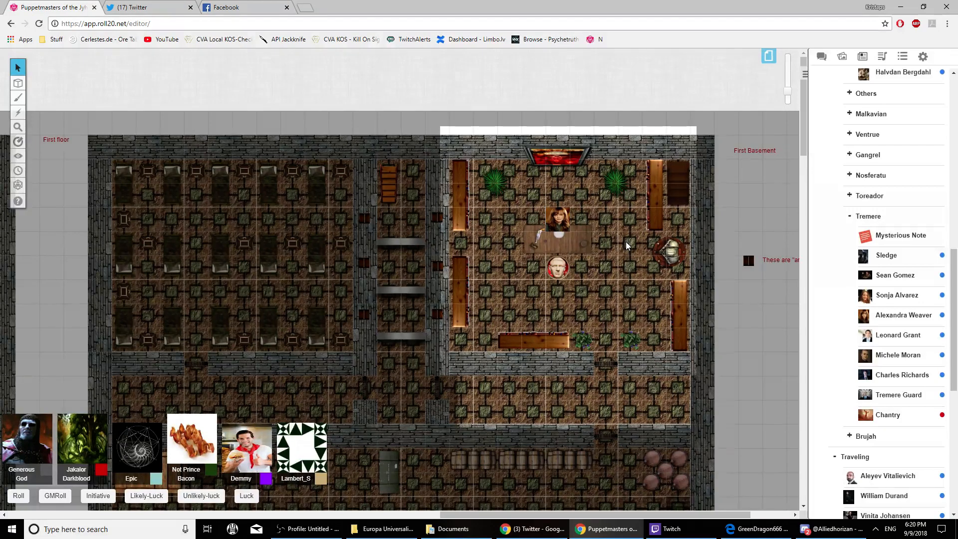
pyautogui.moveTo(573, 235)
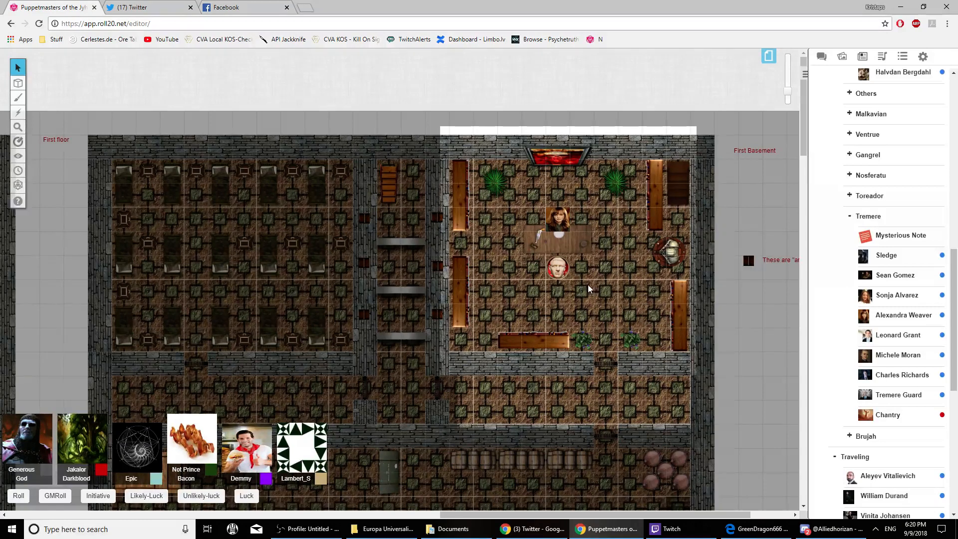
pyautogui.moveTo(639, 264)
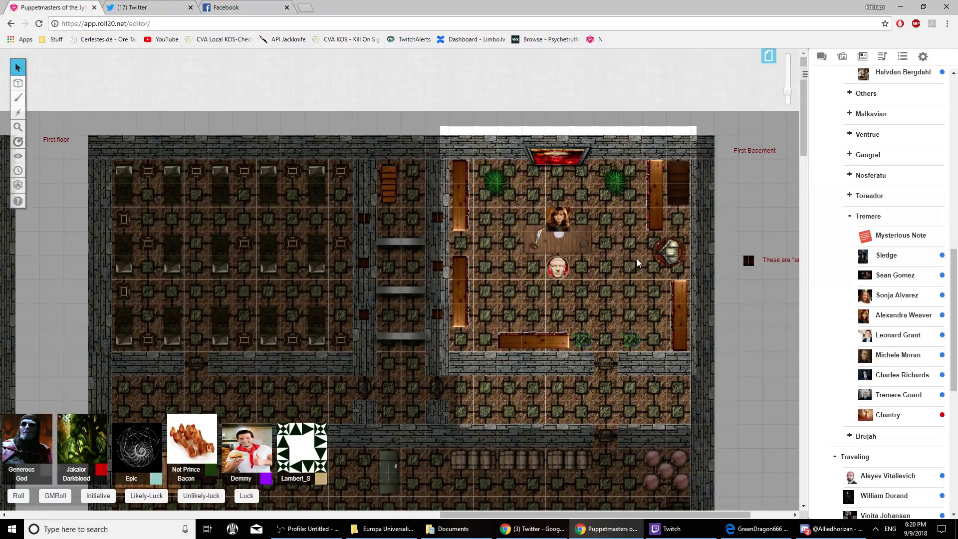
pyautogui.moveTo(593, 269)
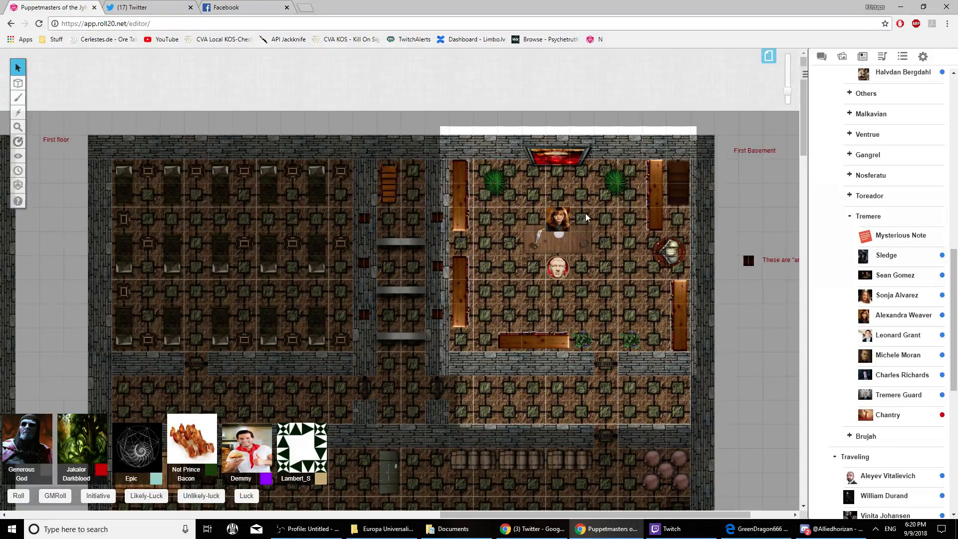
pyautogui.moveTo(629, 259)
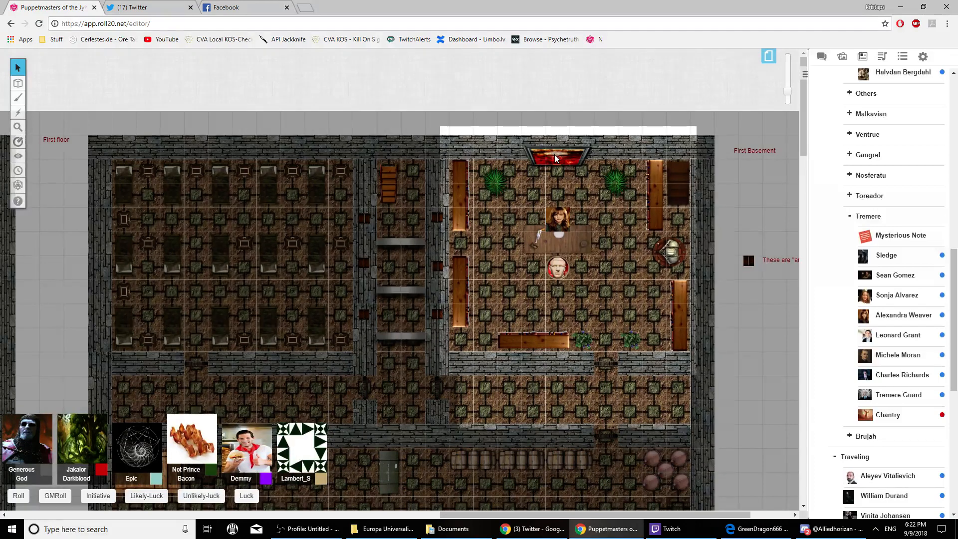
# Switch the sidebar back to the chat log showing Demmy's new messages.
pyautogui.click(822, 56)
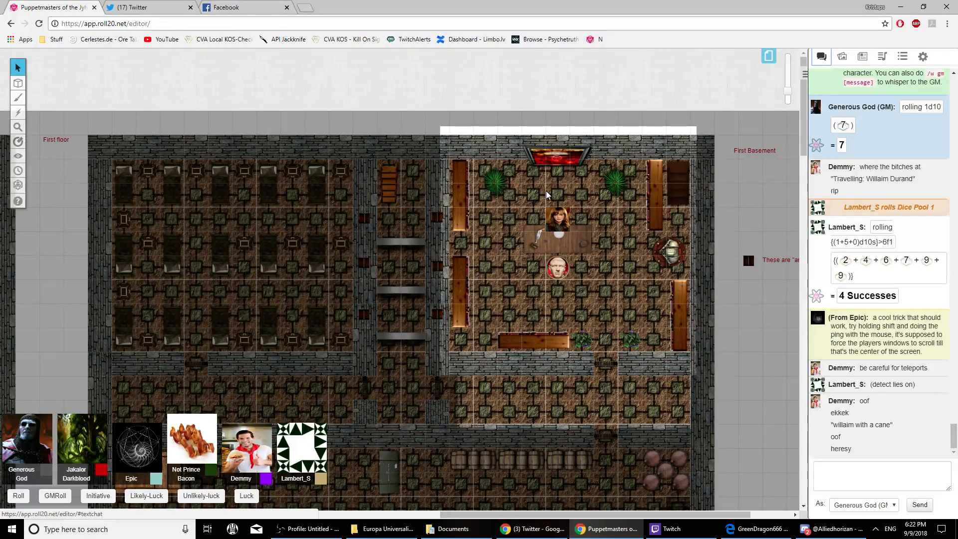
pyautogui.moveTo(717, 66)
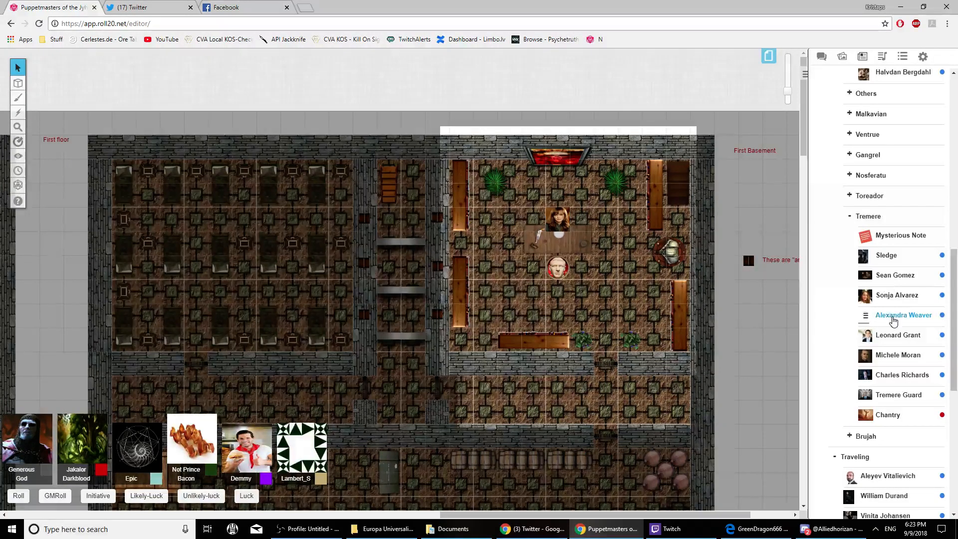
pyautogui.click(904, 315)
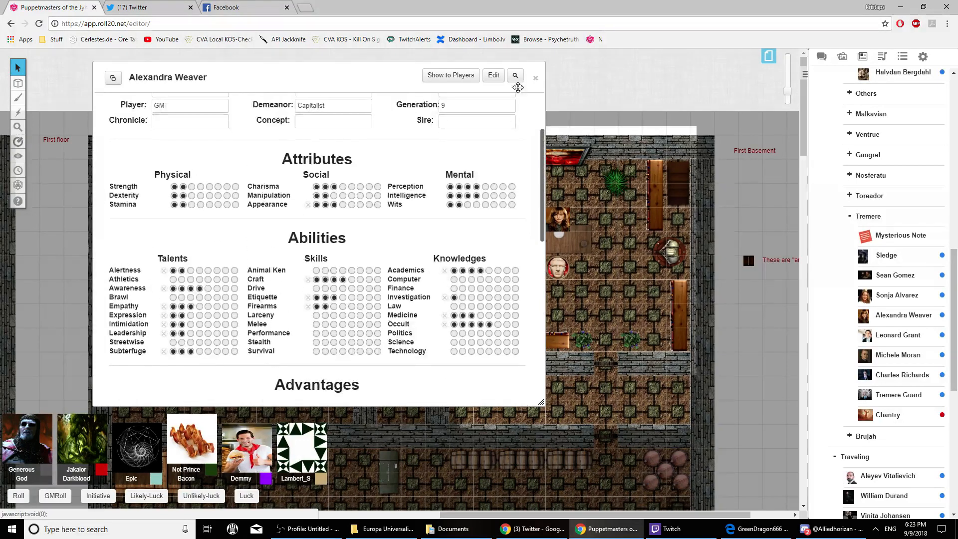
pyautogui.click(536, 78)
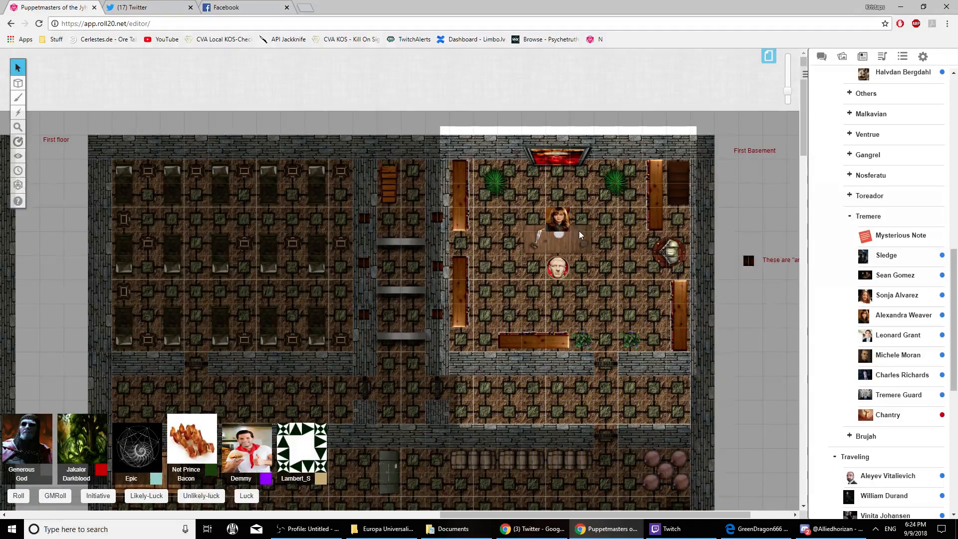
pyautogui.moveTo(623, 250)
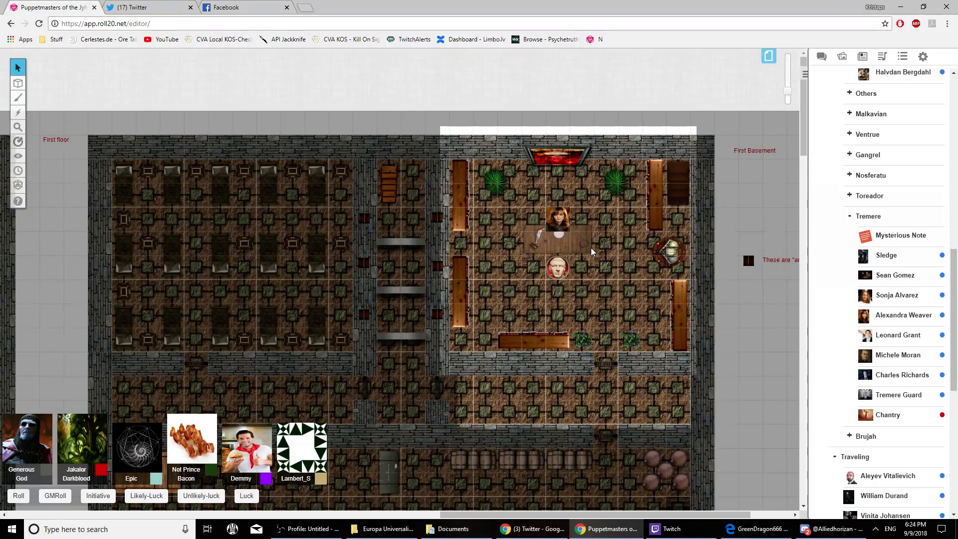
pyautogui.moveTo(580, 259)
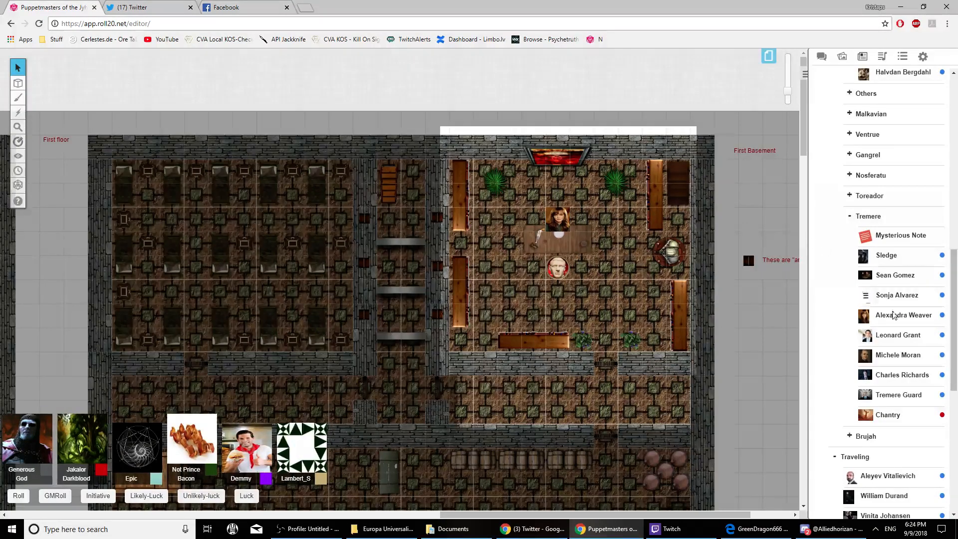
pyautogui.click(904, 315)
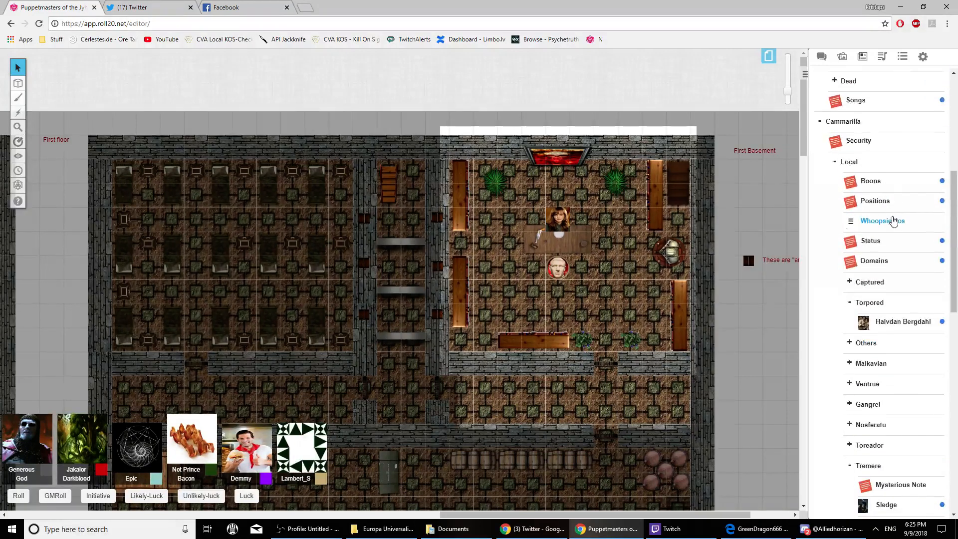
pyautogui.scroll(-3)
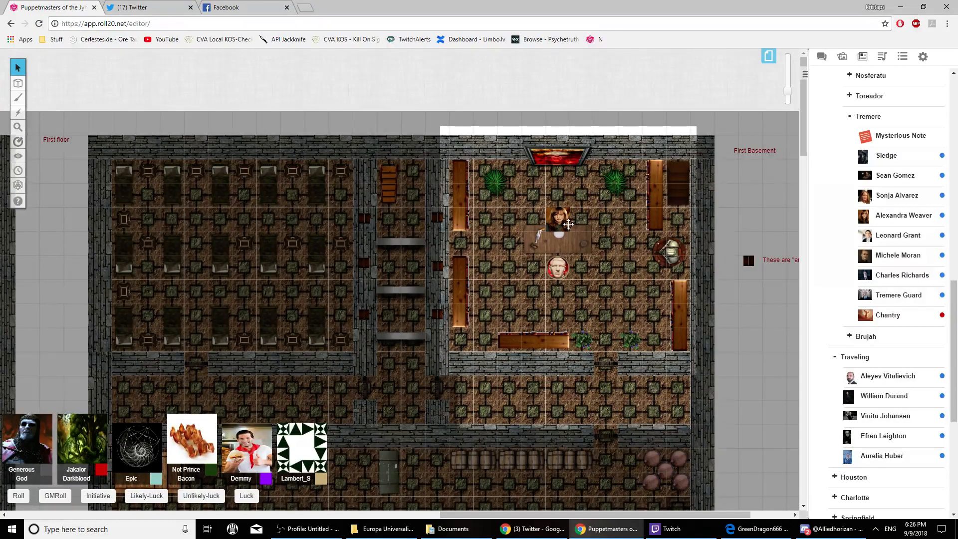
pyautogui.moveTo(514, 229)
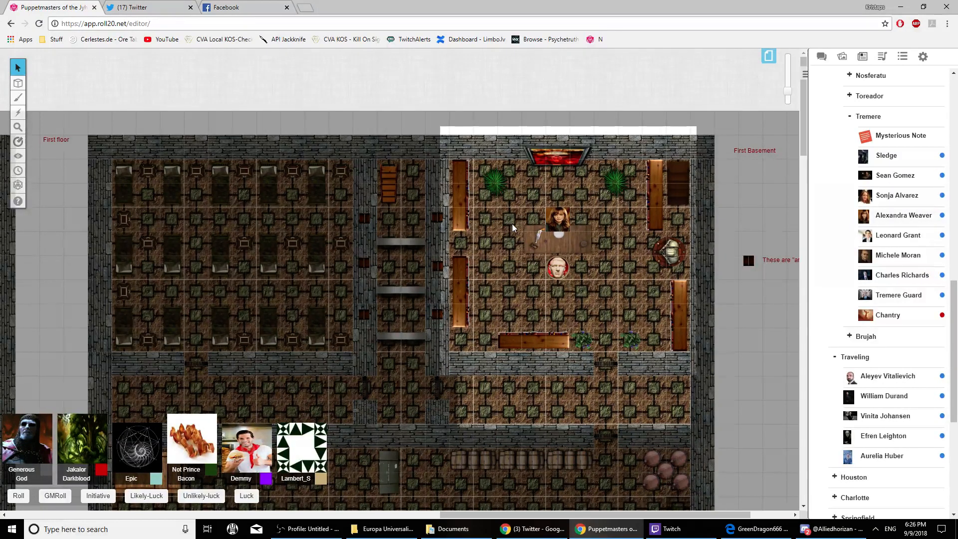
pyautogui.moveTo(822, 56)
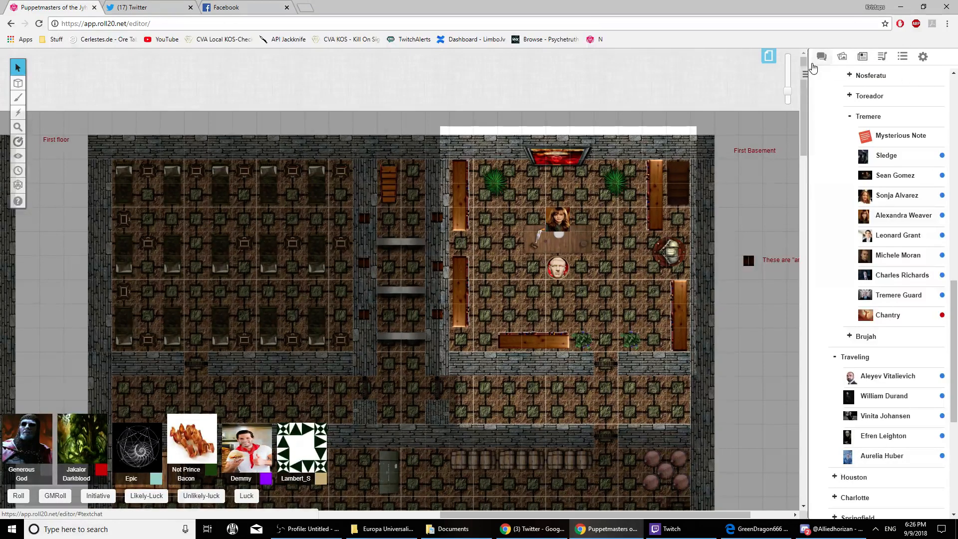
pyautogui.moveTo(822, 56)
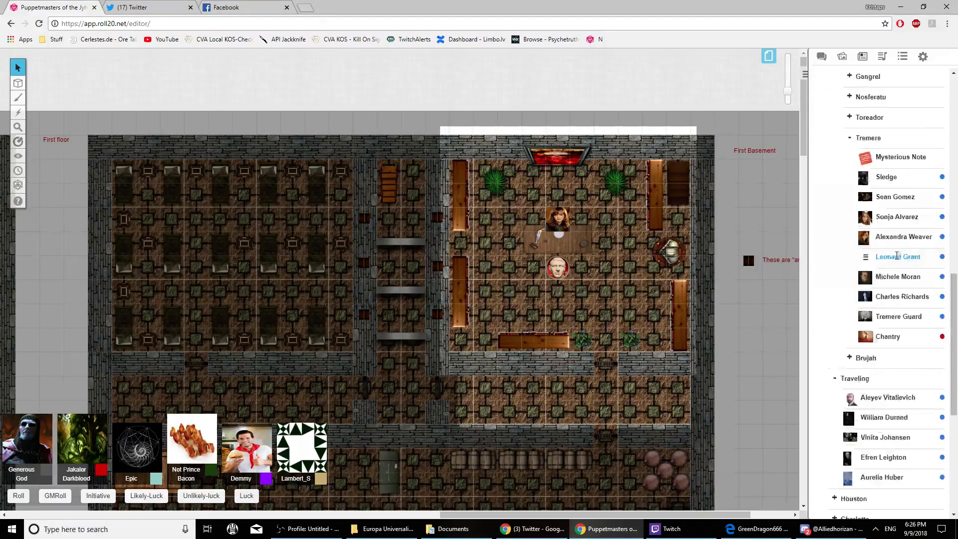
# Expand the Trashbin folder and scroll through its old entries.
pyautogui.scroll(-3)
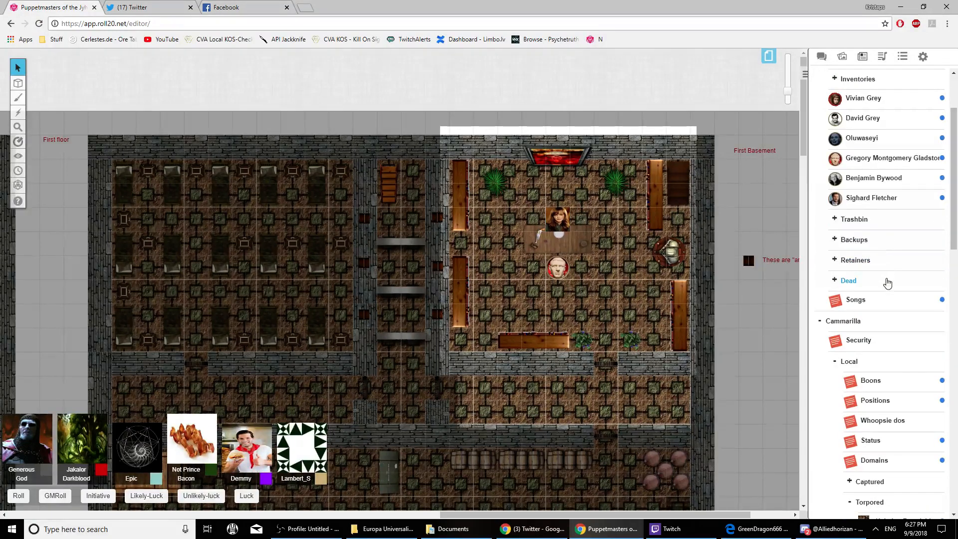
pyautogui.click(854, 219)
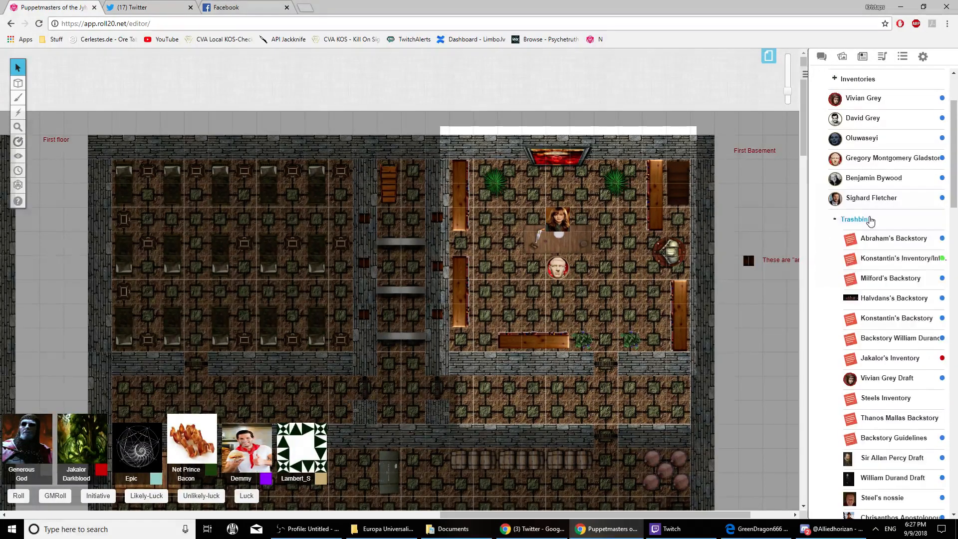
pyautogui.scroll(-3)
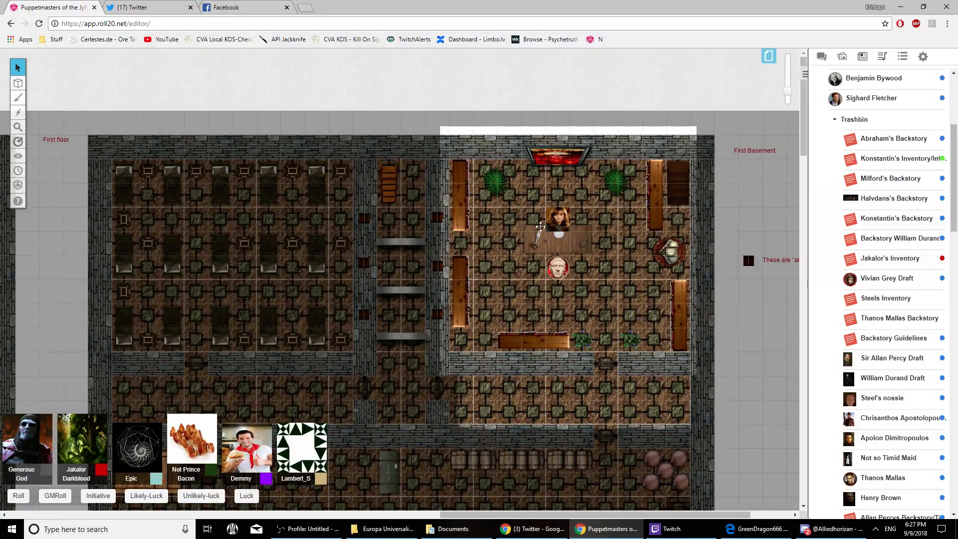
pyautogui.scroll(-3)
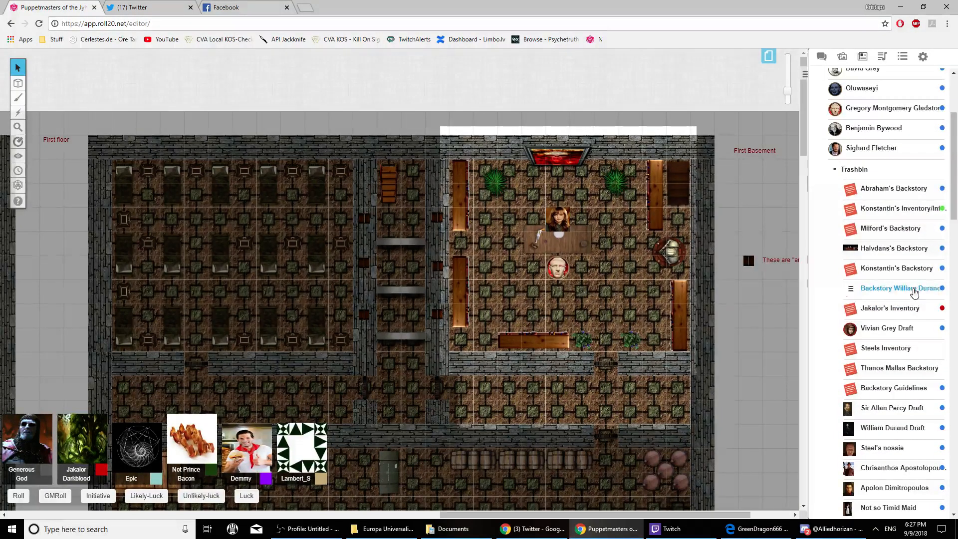
# View and close Konstantin's inventory handout, then keep scrolling the Trashbin list.
pyautogui.click(903, 208)
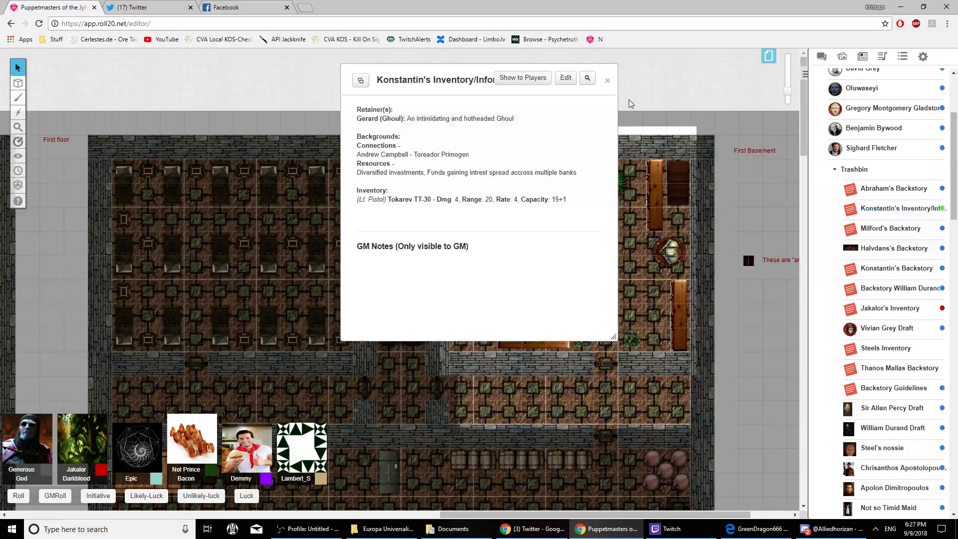
pyautogui.click(608, 80)
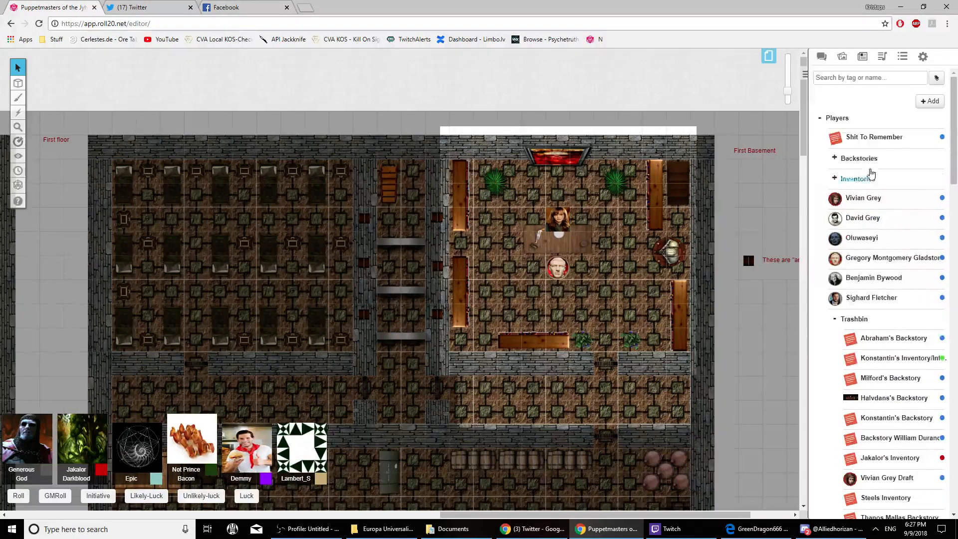
pyautogui.scroll(-3)
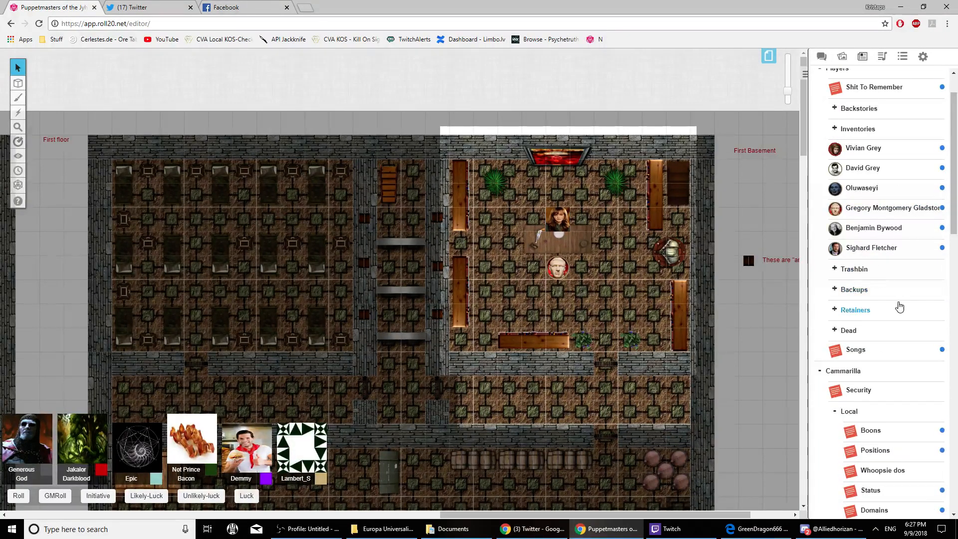
pyautogui.moveTo(883, 328)
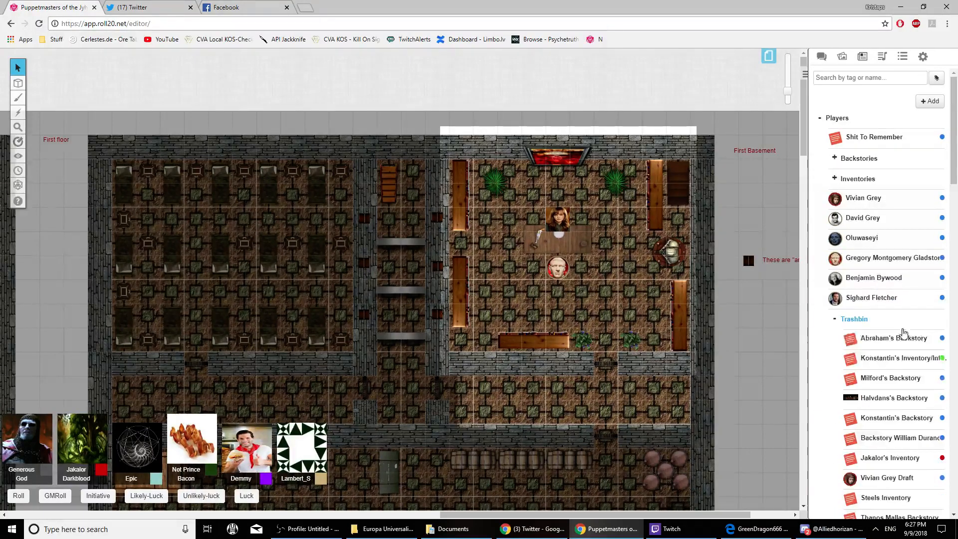
pyautogui.scroll(-3)
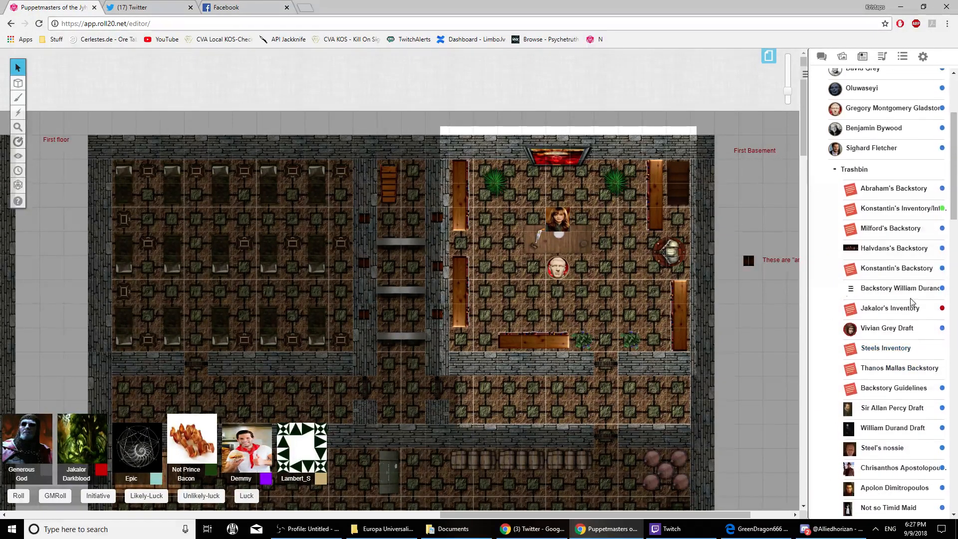
# Collapse Trashbin, then open and scroll through the Tremere Chantry handout.
pyautogui.click(854, 170)
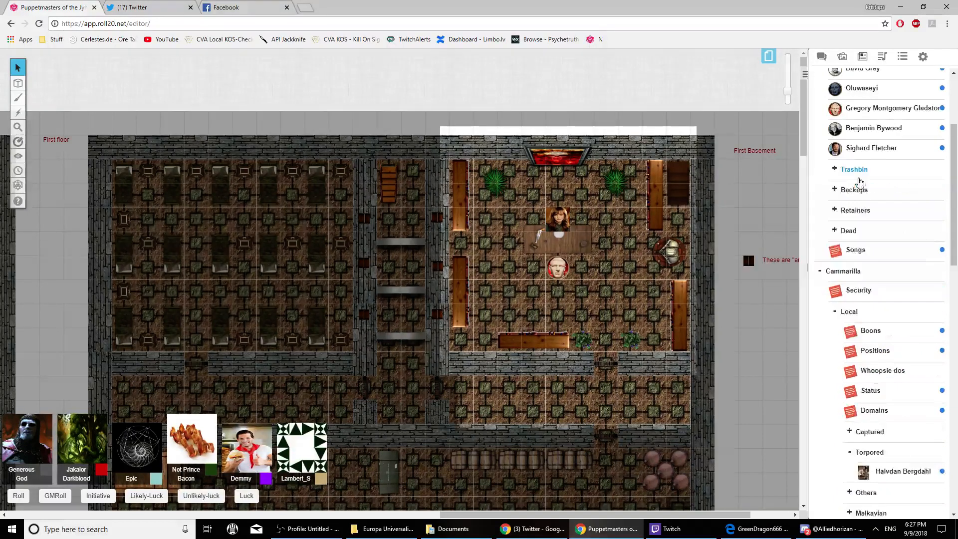
pyautogui.scroll(-3)
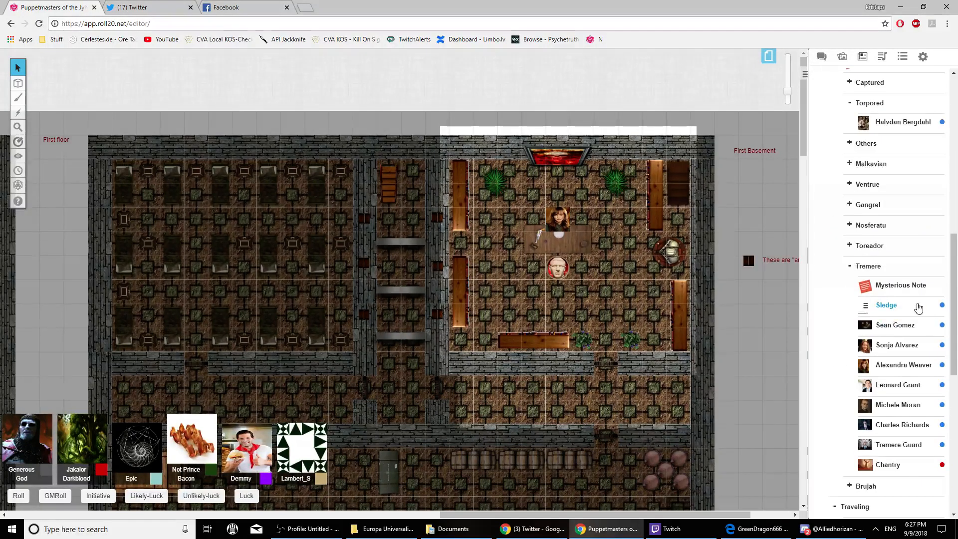
pyautogui.click(888, 464)
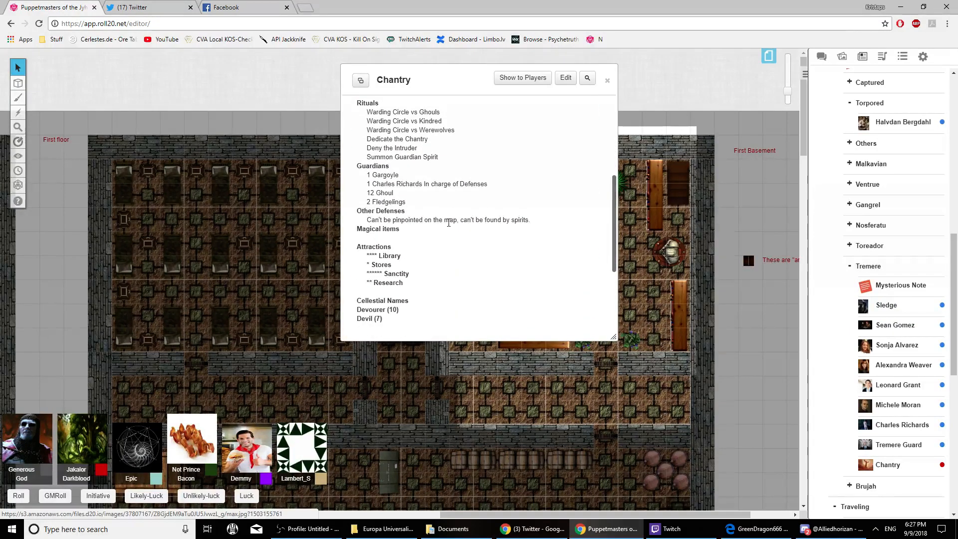
pyautogui.scroll(-3)
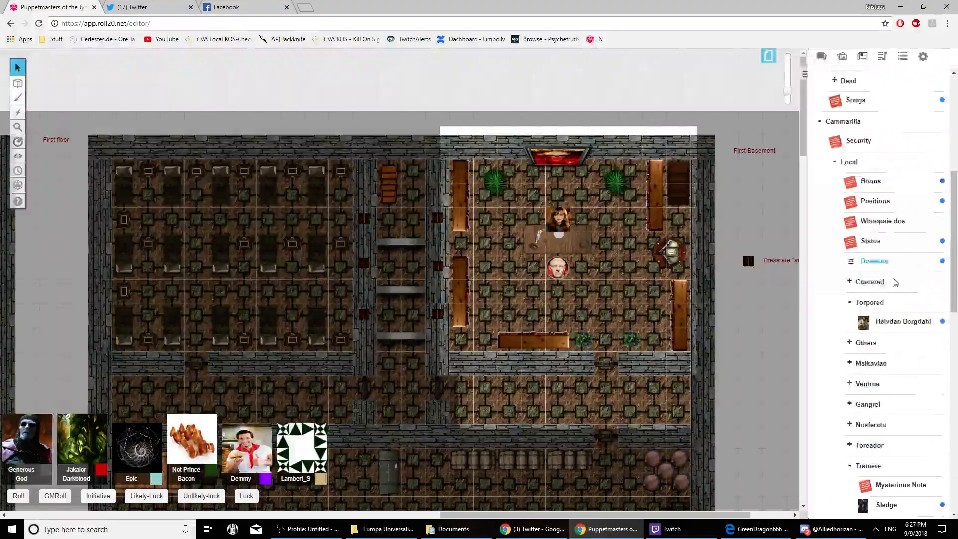
# Scroll the journal and collapse the players' Inventories folder after peeking inside.
pyautogui.scroll(-3)
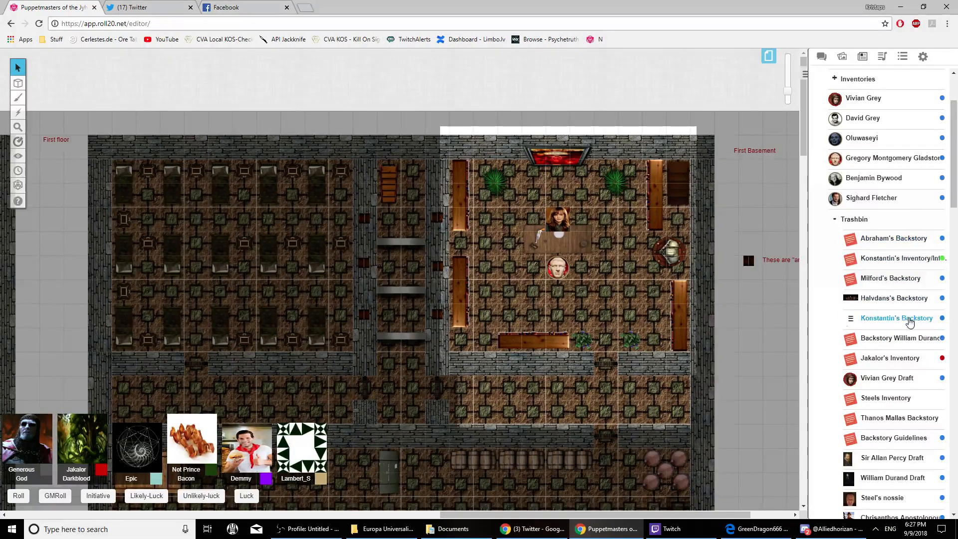
pyautogui.scroll(-3)
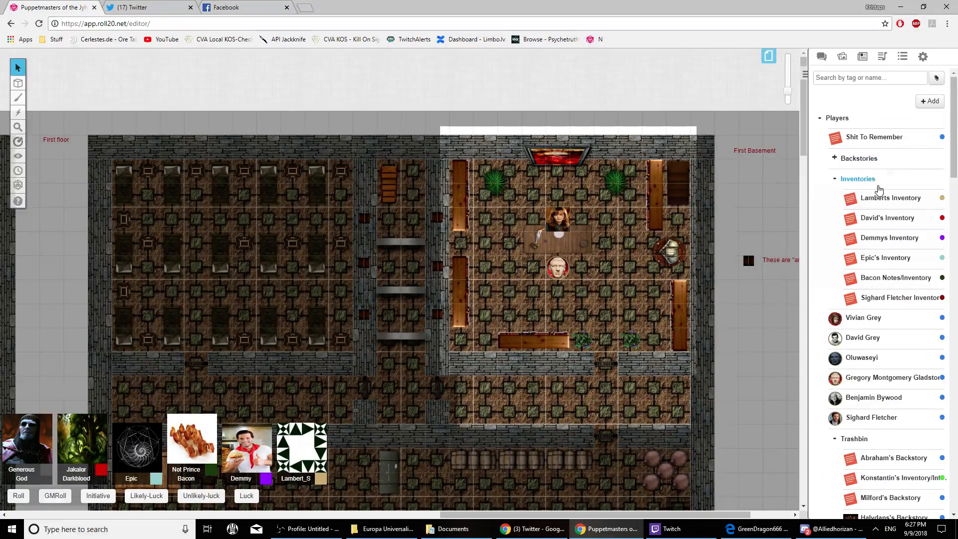
pyautogui.click(859, 178)
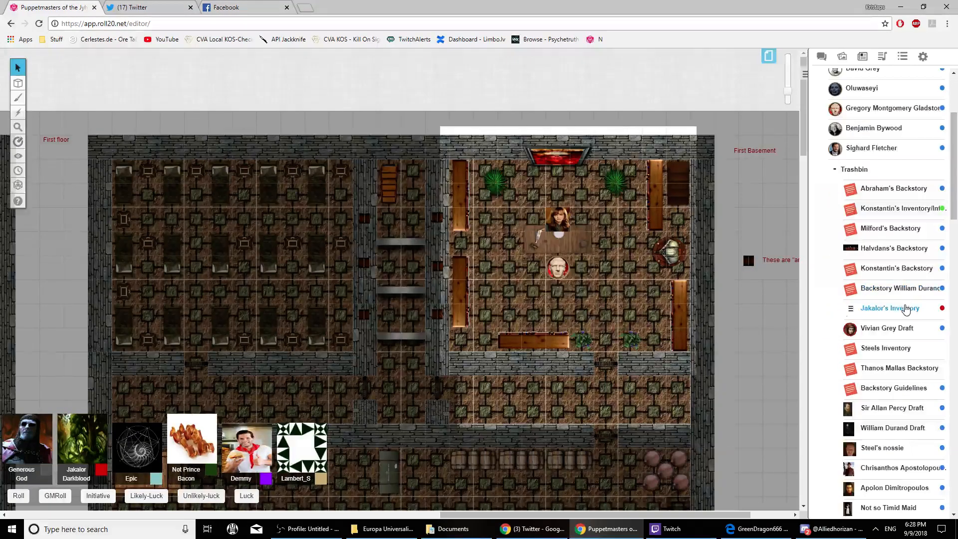
# Open Jakalor's Inventory handout in edit mode and select its inventory item lines.
pyautogui.click(890, 308)
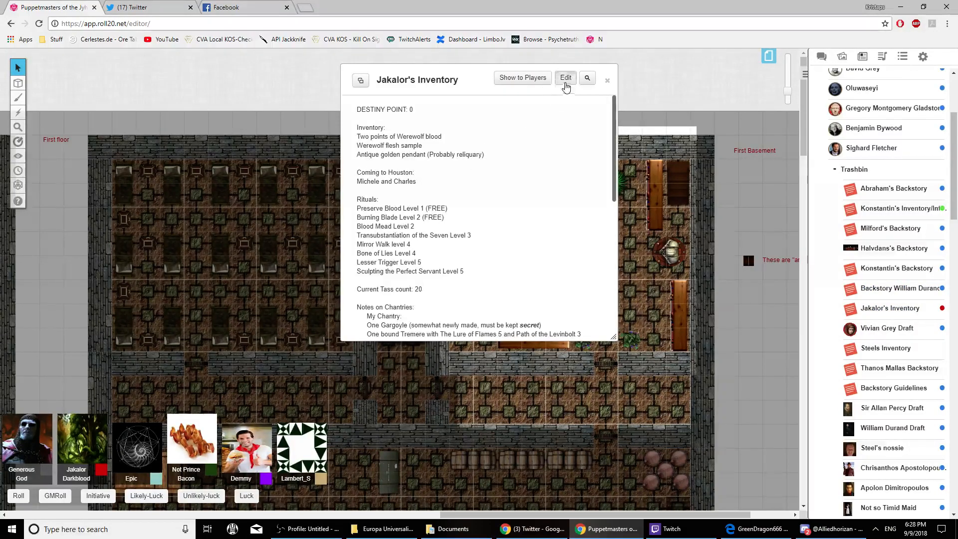
pyautogui.click(566, 78)
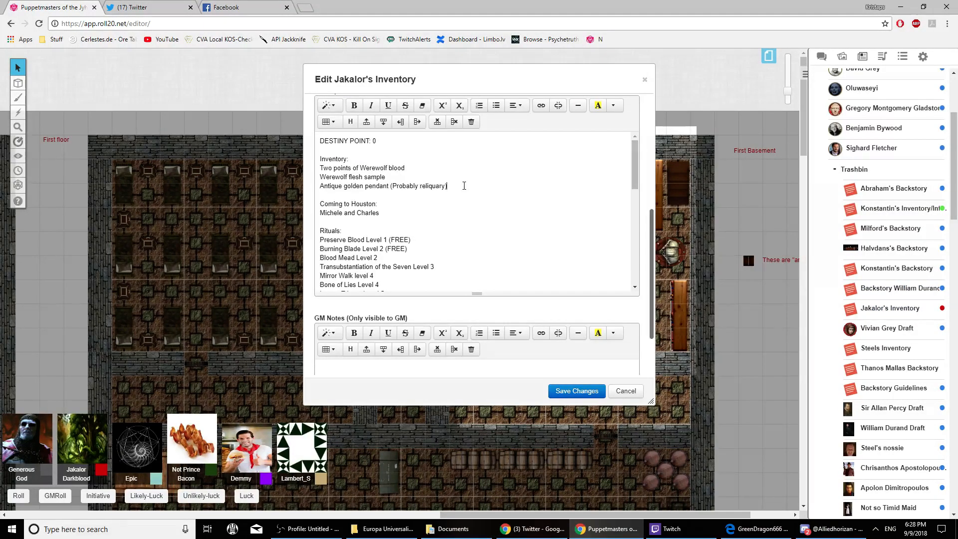
pyautogui.moveTo(319, 159); pyautogui.dragTo(447, 186)
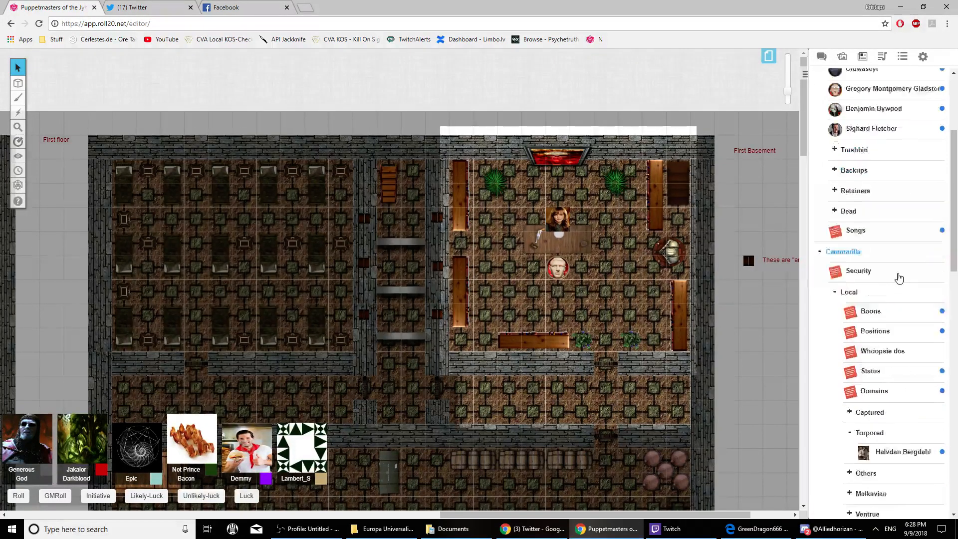
# Glance at William Durand's sheet, then save and close the Chantry handout with werewolf blood, flesh sample, golden pendant.
pyautogui.scroll(-3)
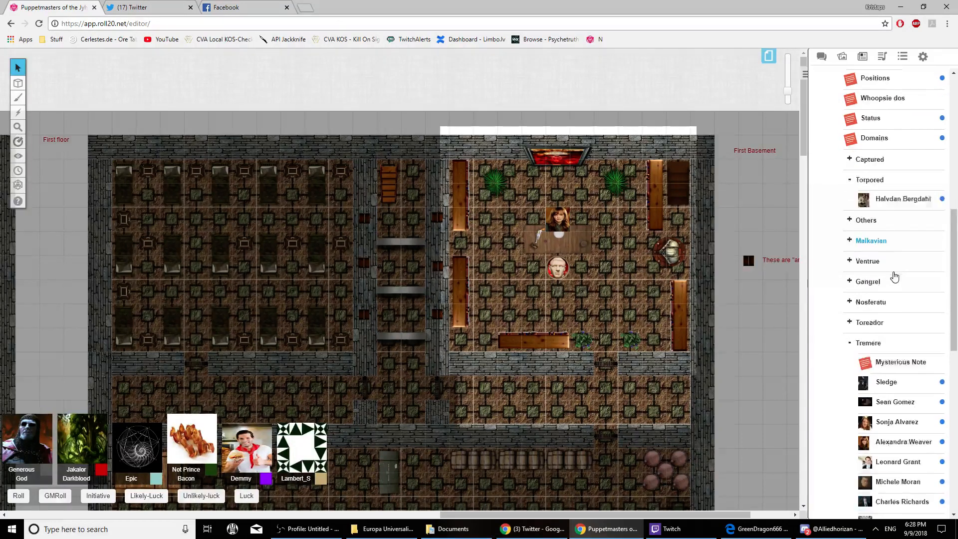
pyautogui.scroll(-3)
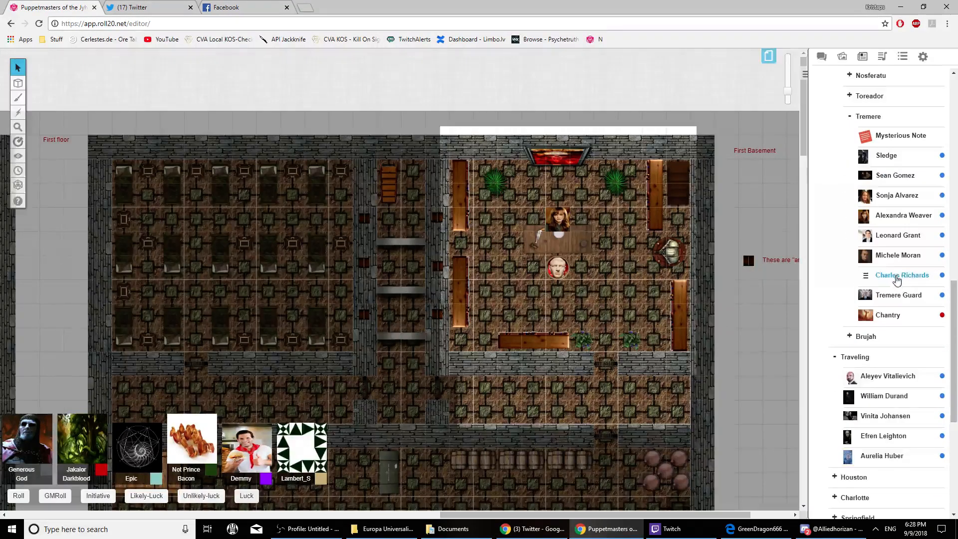
pyautogui.click(885, 396)
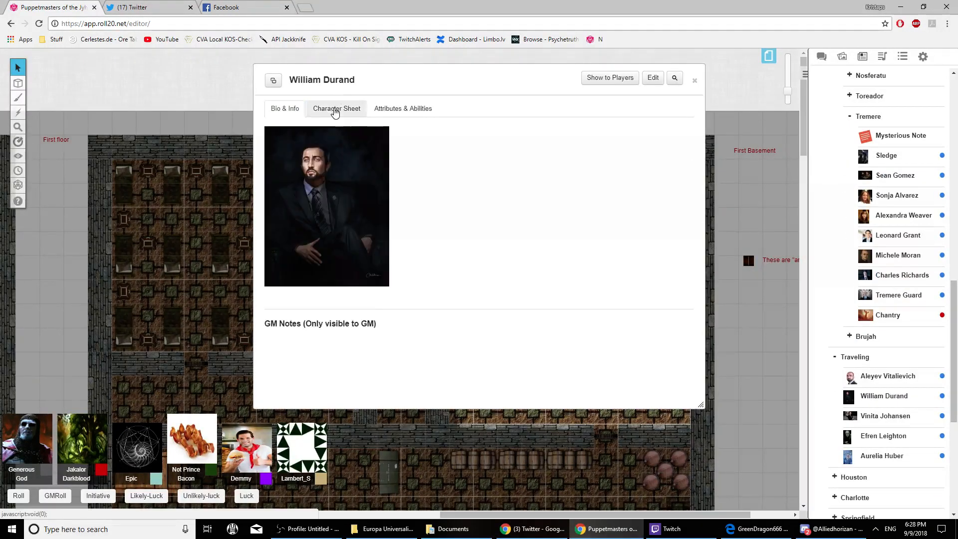
pyautogui.click(337, 109)
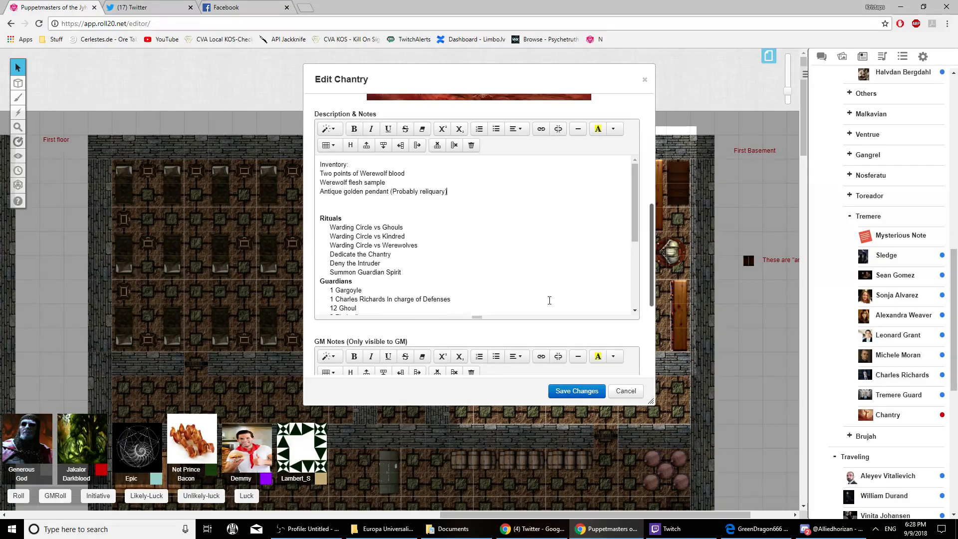
pyautogui.click(577, 391)
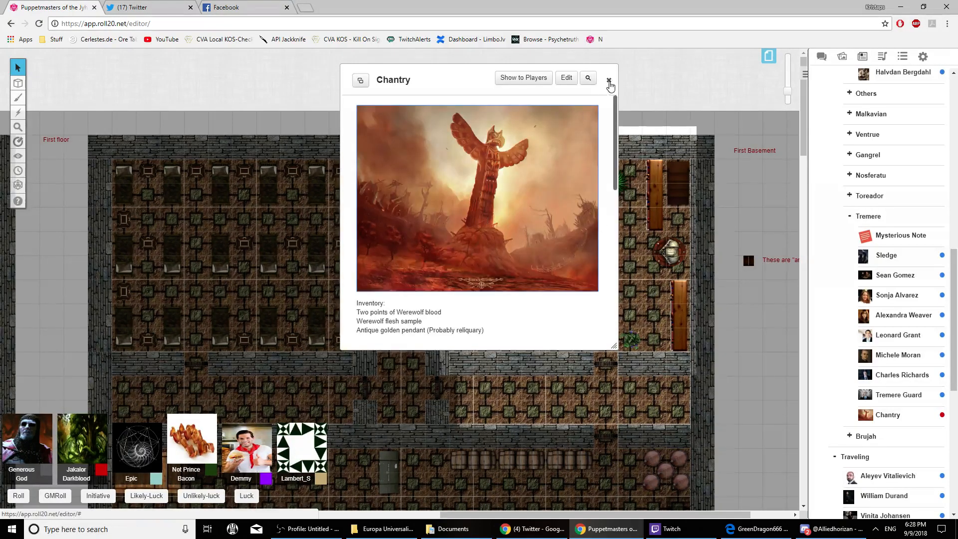
pyautogui.click(609, 80)
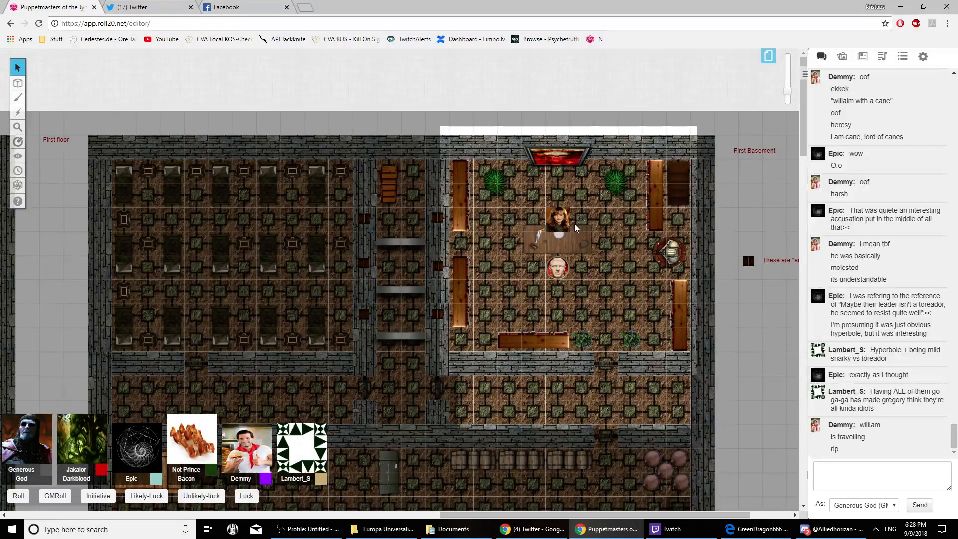
# Select the woman's token at the ballroom table and read new chat messages.
pyautogui.click(558, 220)
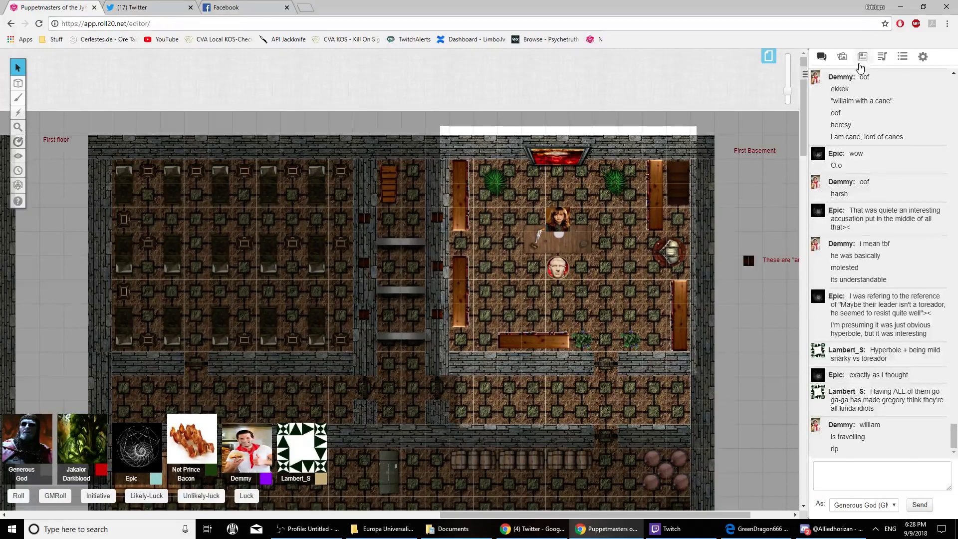
pyautogui.click(862, 56)
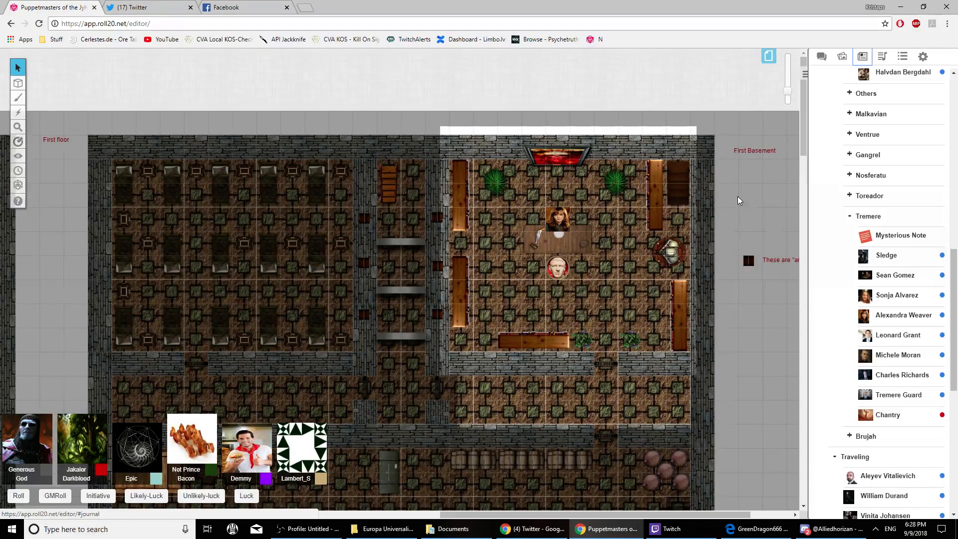
pyautogui.click(822, 56)
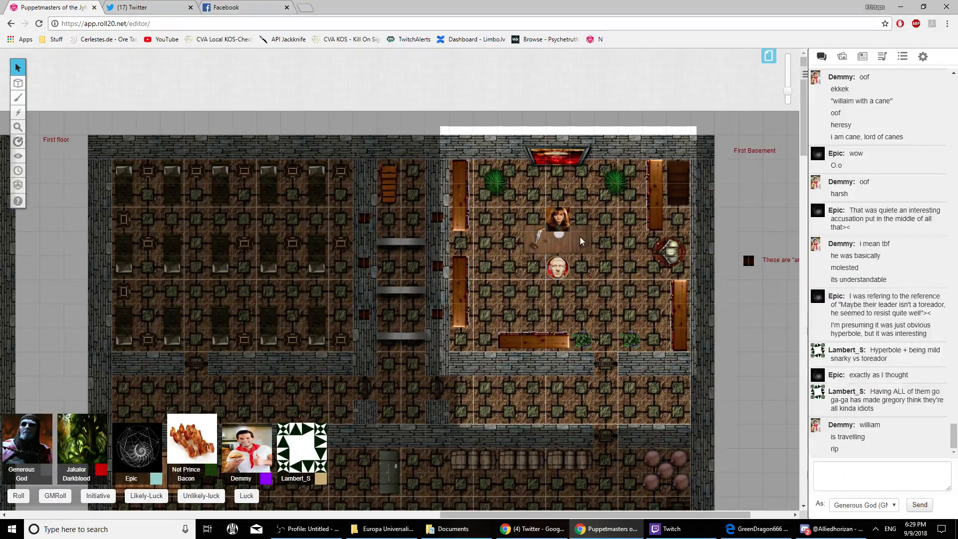
pyautogui.click(558, 221)
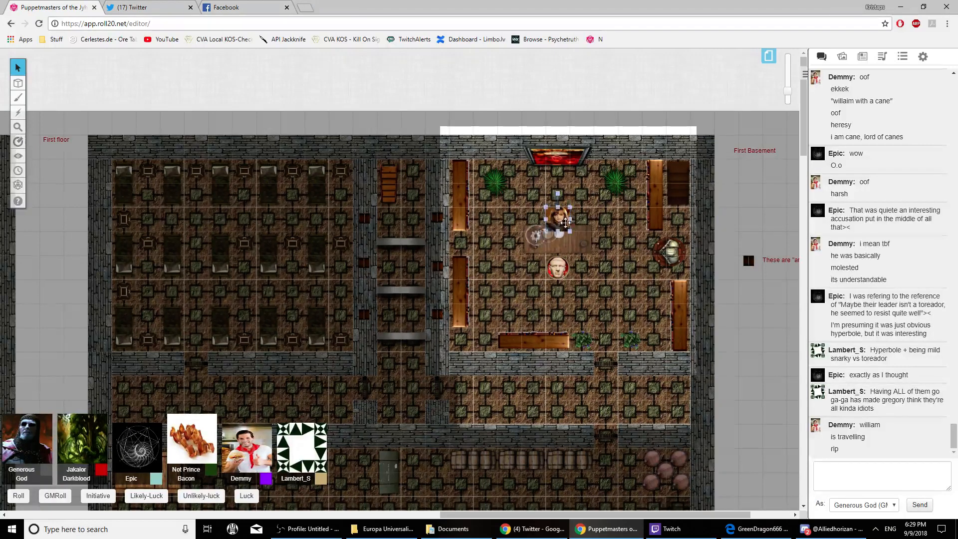
pyautogui.click(597, 228)
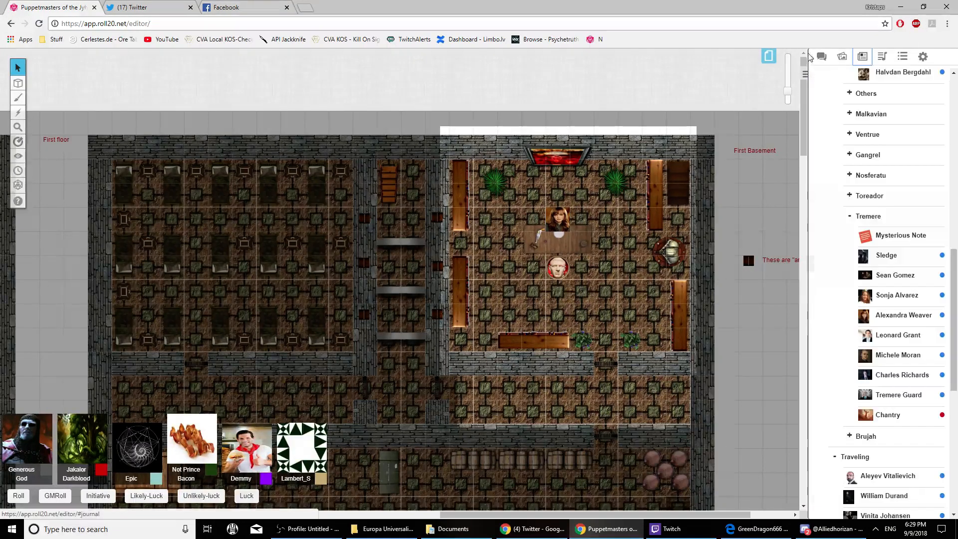
pyautogui.click(821, 56)
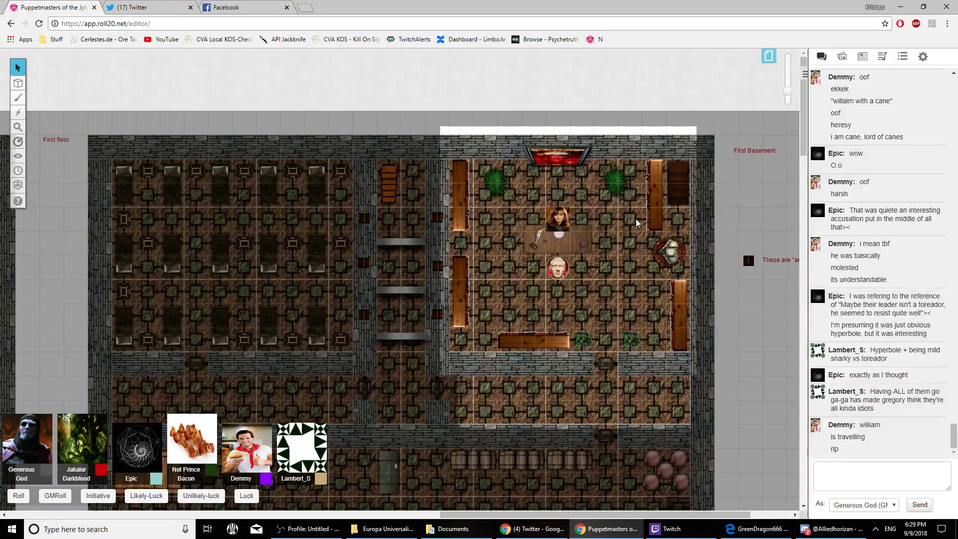
pyautogui.scroll(-3)
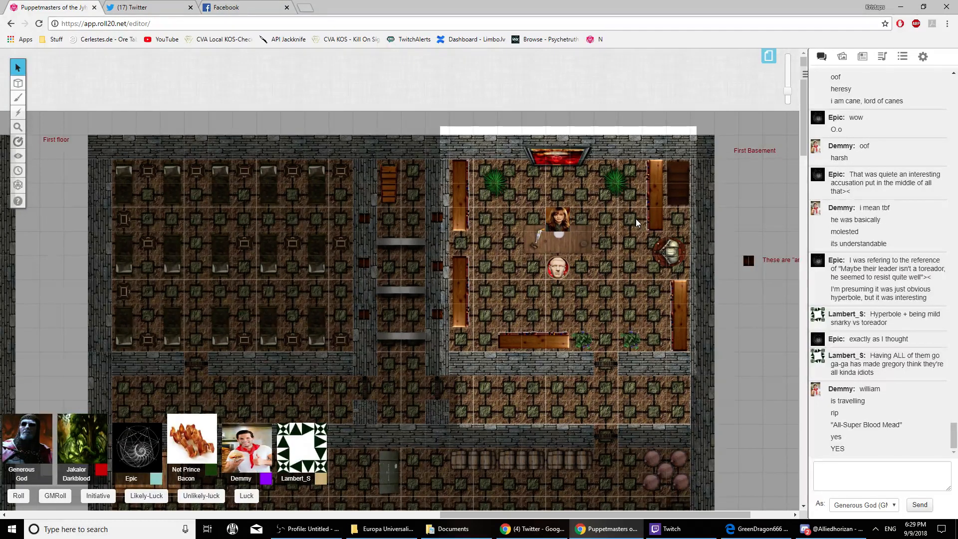
pyautogui.scroll(-3)
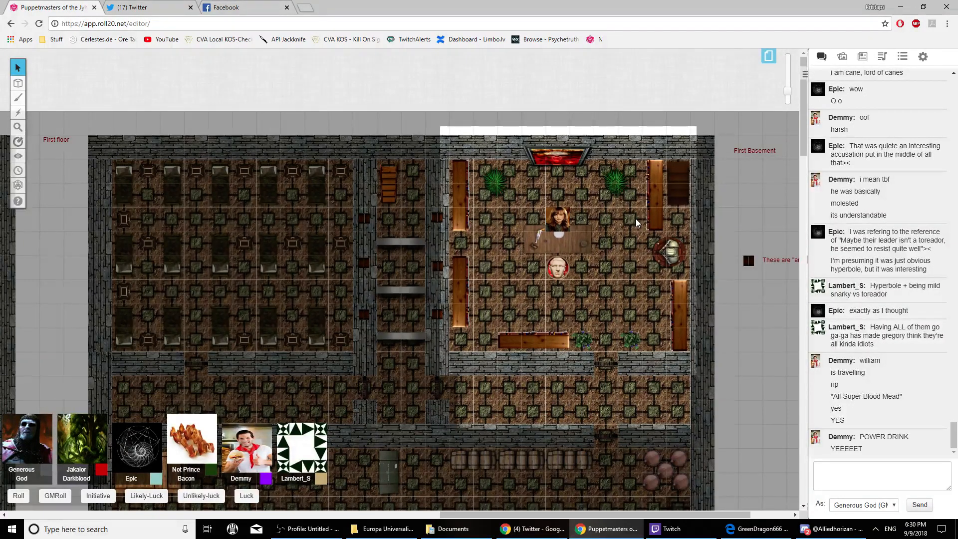
# Open Leonard Grant's sheet to check his attributes and abilities, then close it.
pyautogui.click(862, 56)
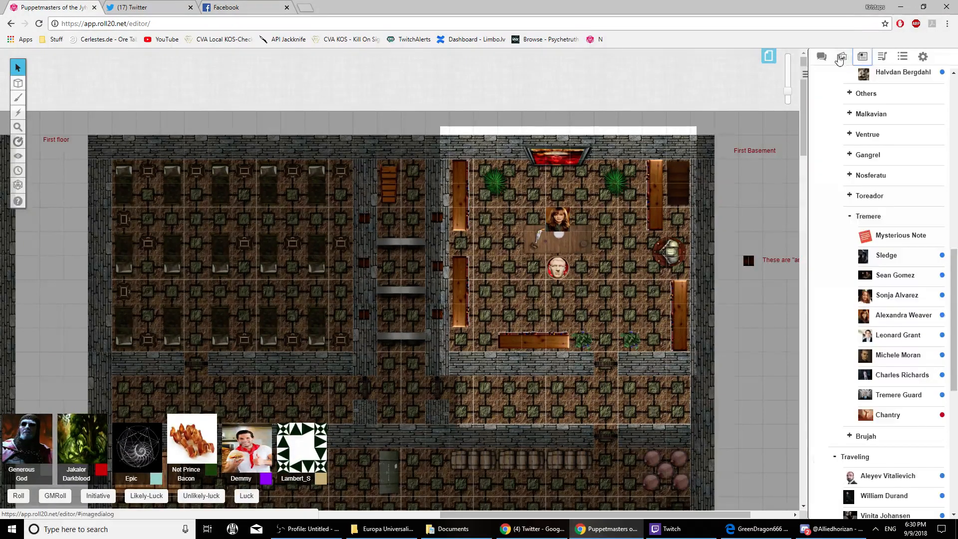
pyautogui.click(822, 56)
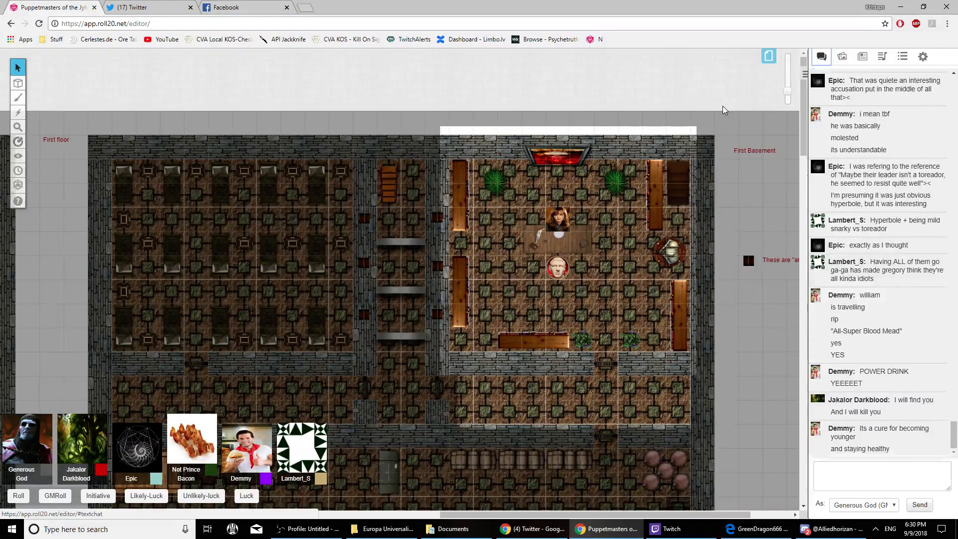
pyautogui.scroll(-3)
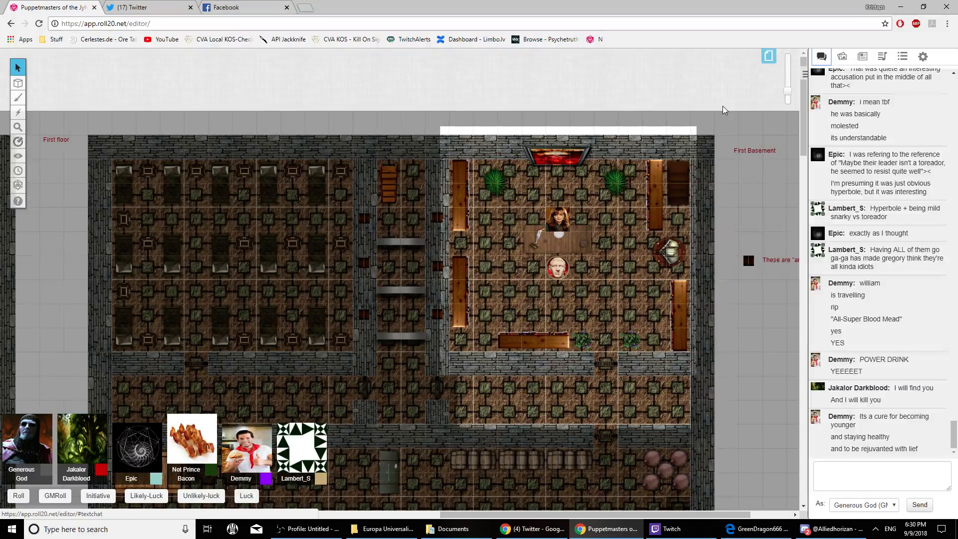
pyautogui.click(862, 57)
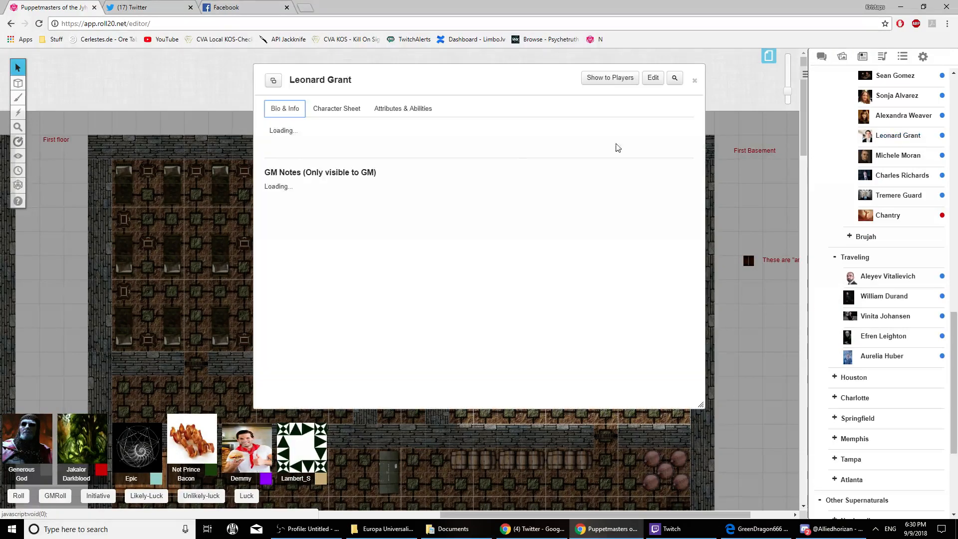
pyautogui.click(337, 109)
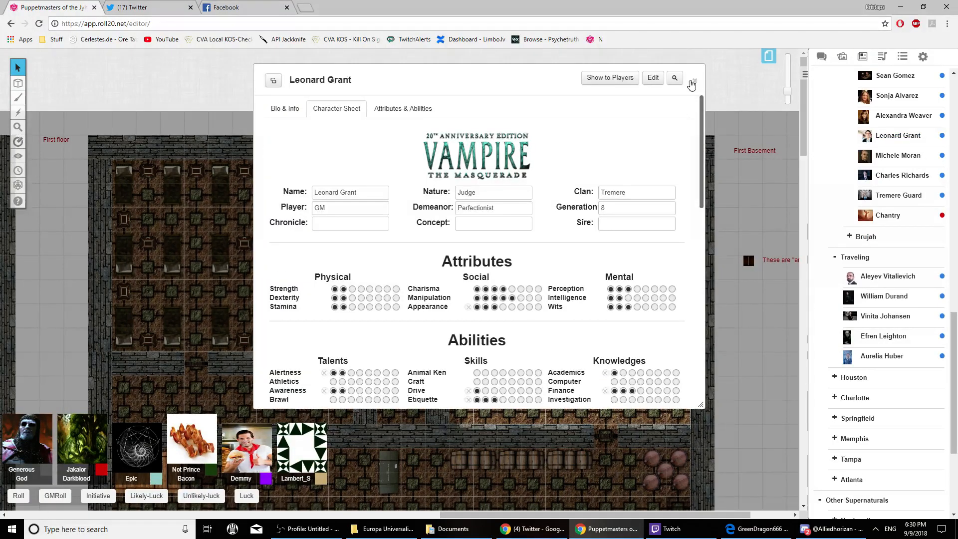
pyautogui.click(692, 81)
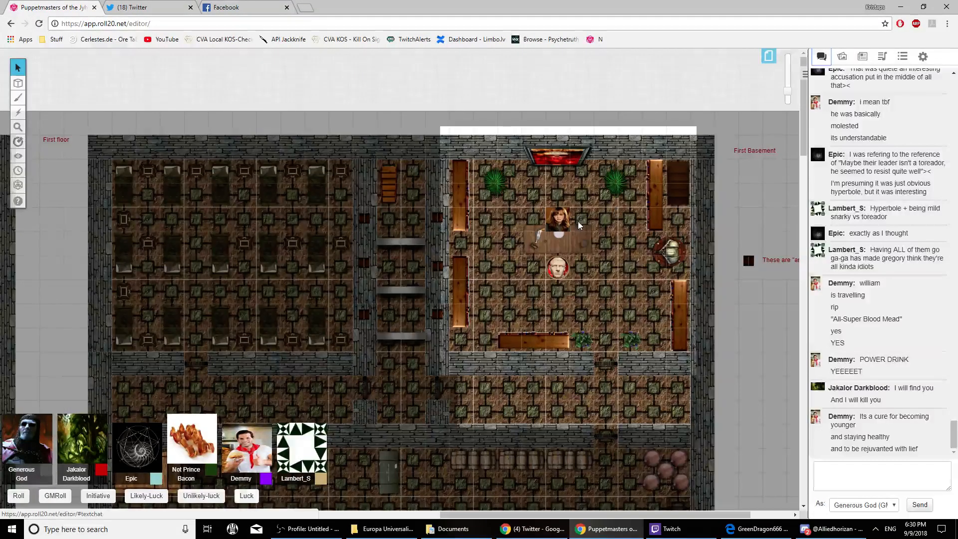
pyautogui.moveTo(643, 220)
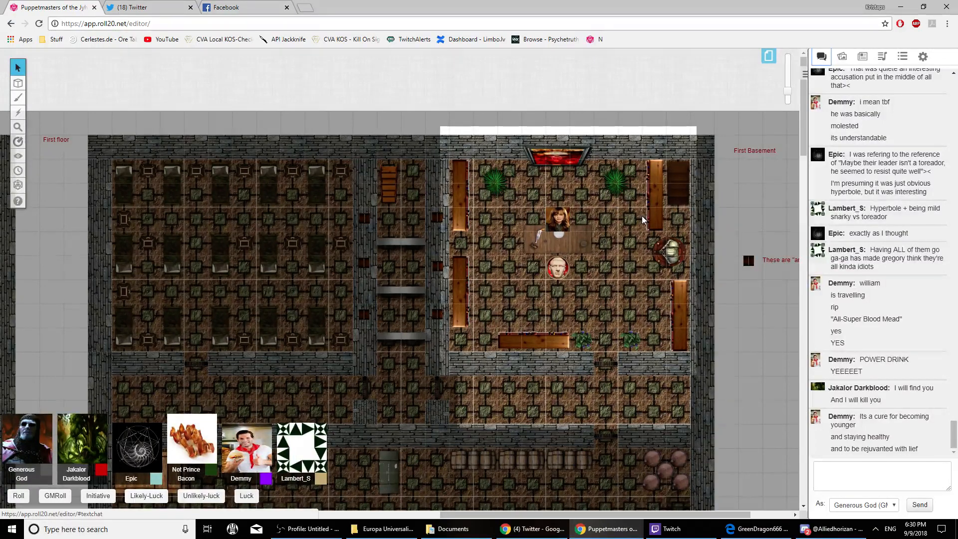
pyautogui.moveTo(498, 192)
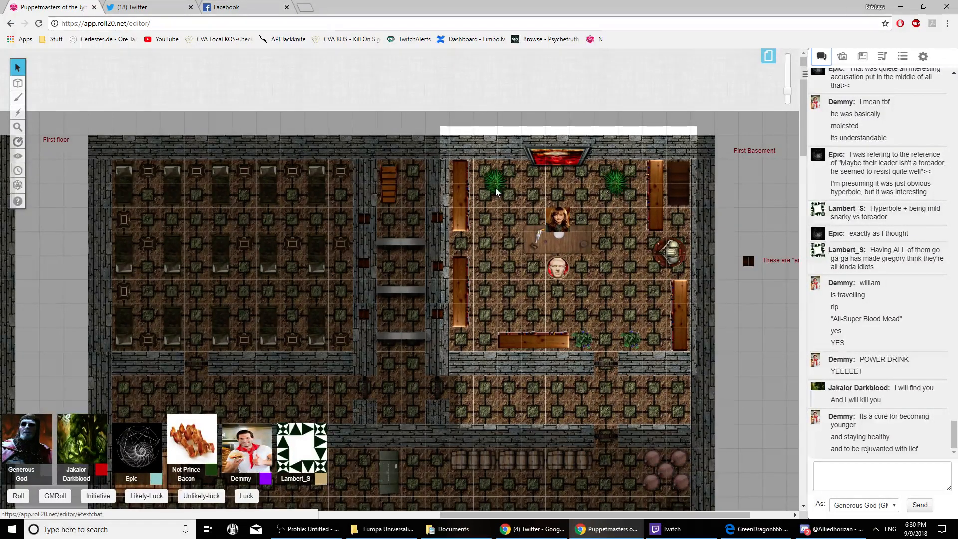
pyautogui.moveTo(543, 211)
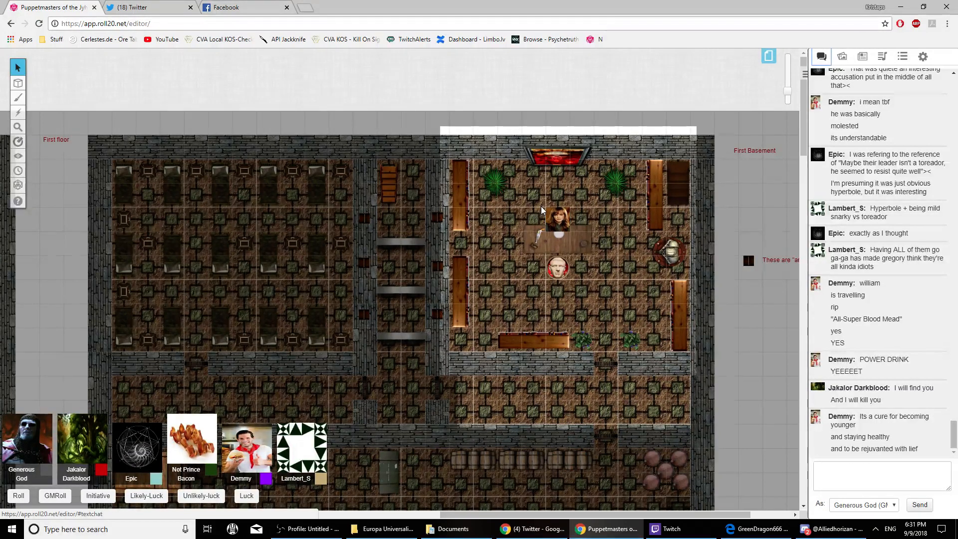
# Select the token at the ballroom table to reposition it.
pyautogui.click(558, 220)
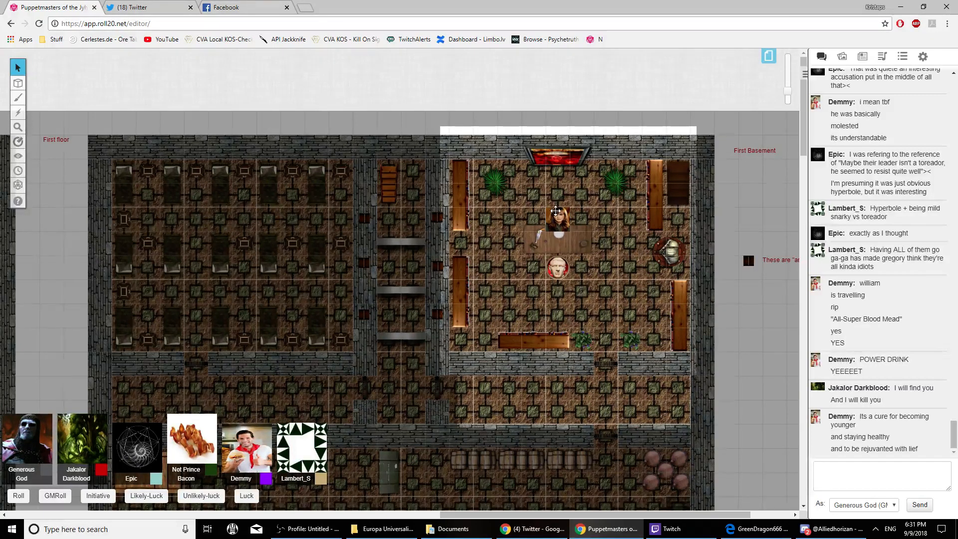
pyautogui.moveTo(863, 56)
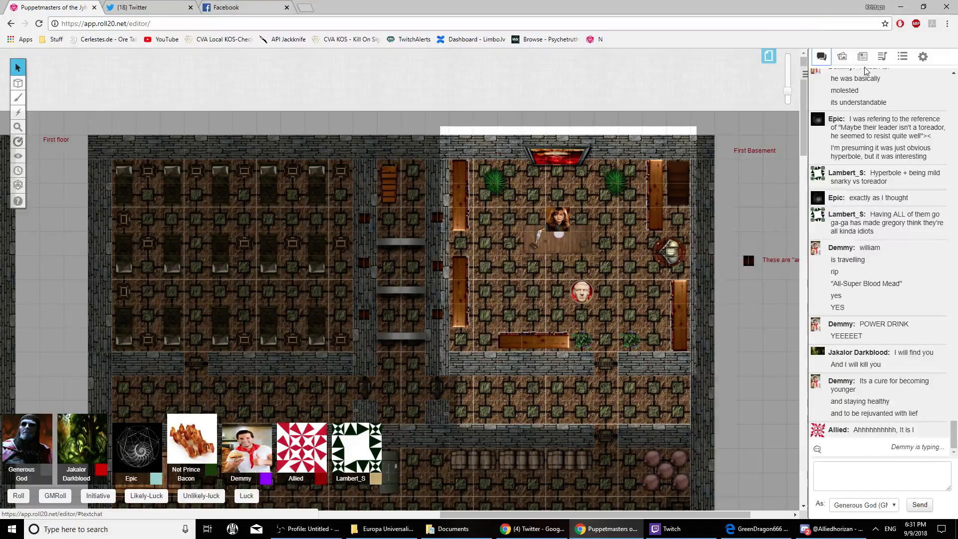
pyautogui.click(863, 56)
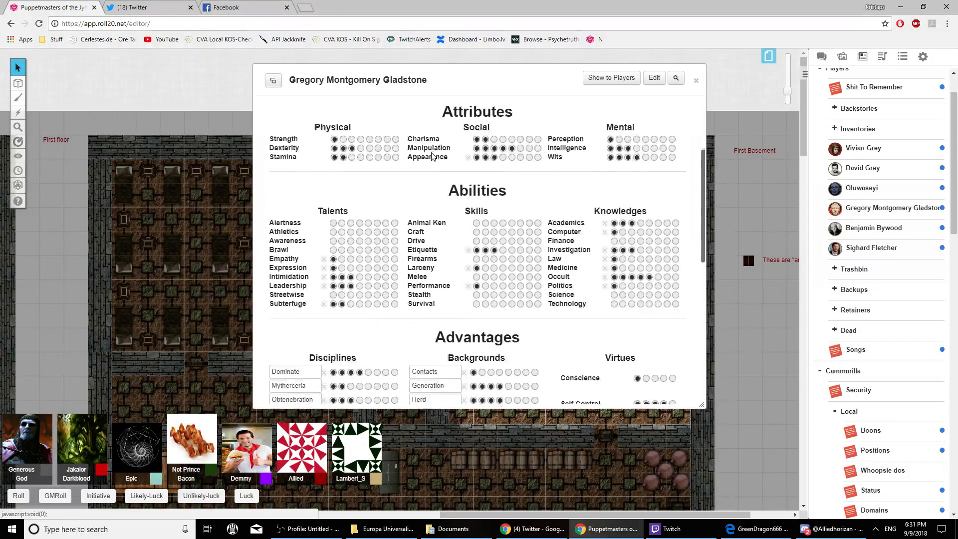
pyautogui.scroll(-3)
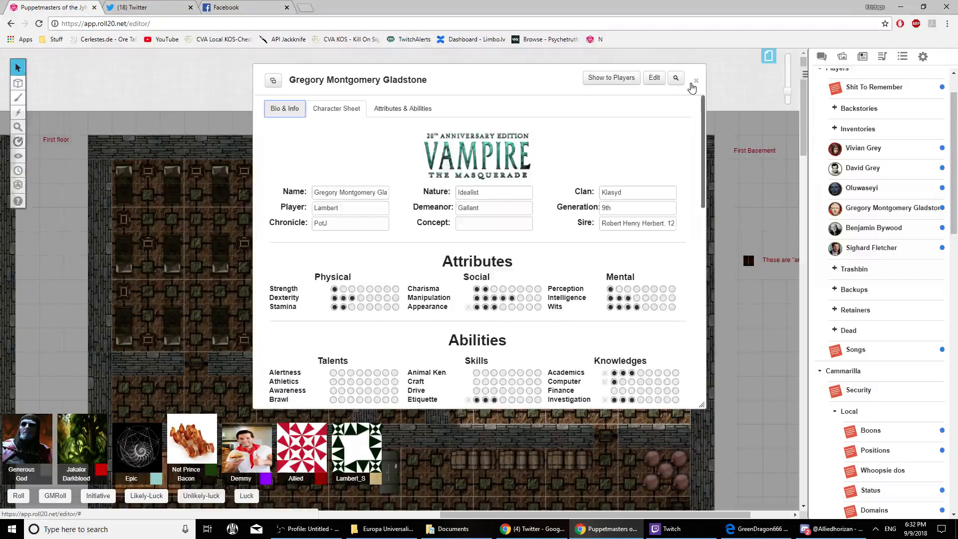
pyautogui.click(696, 79)
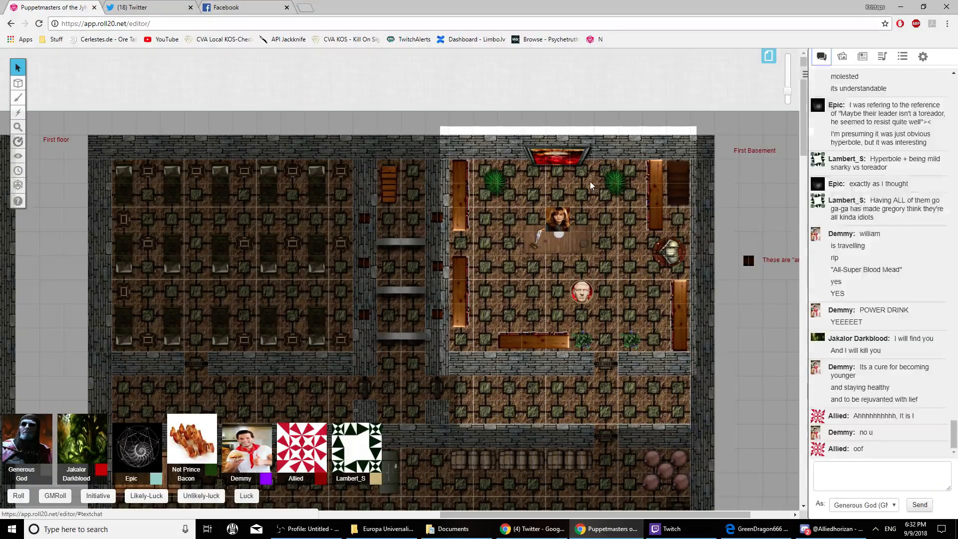
pyautogui.click(863, 56)
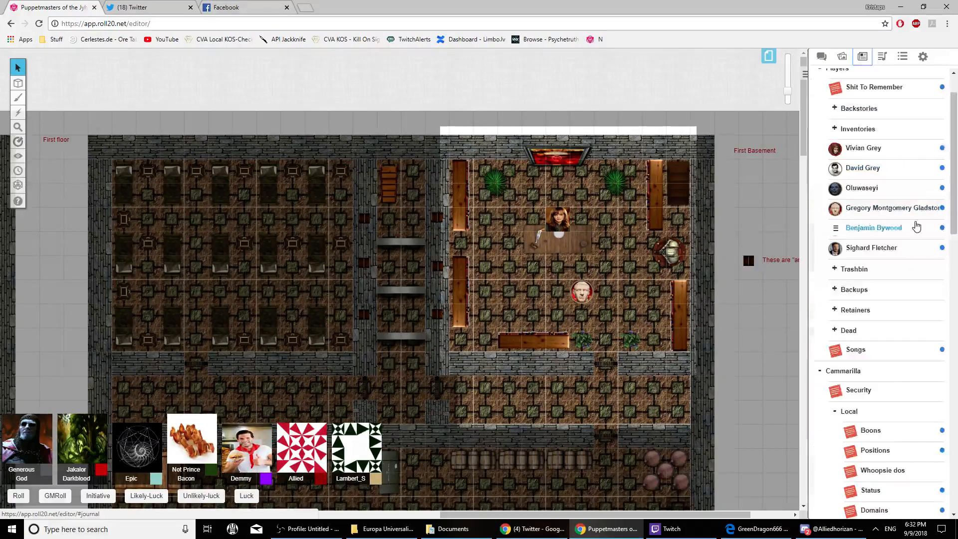
# Open Alexandra Weaver's sheet and enter 'Allies' in an empty Backgrounds field.
pyautogui.scroll(-3)
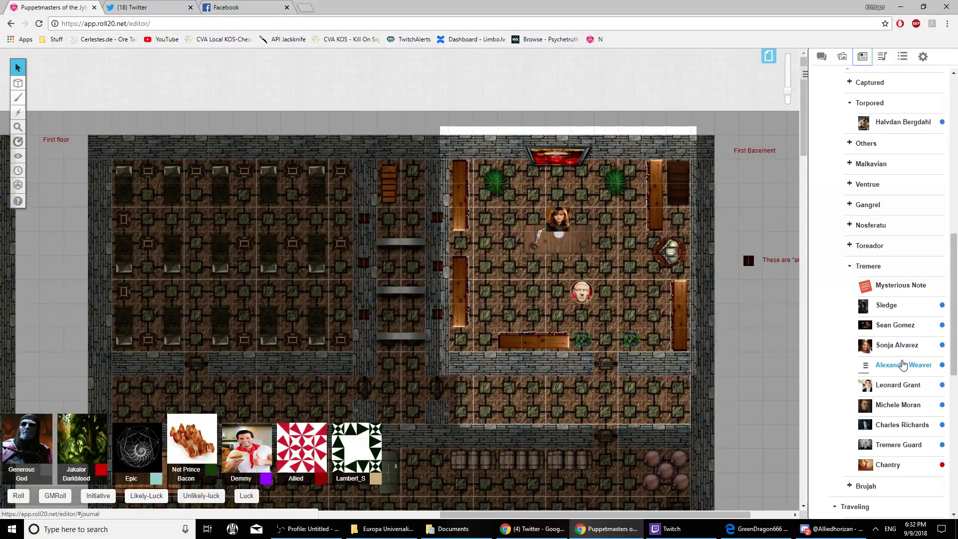
pyautogui.click(904, 365)
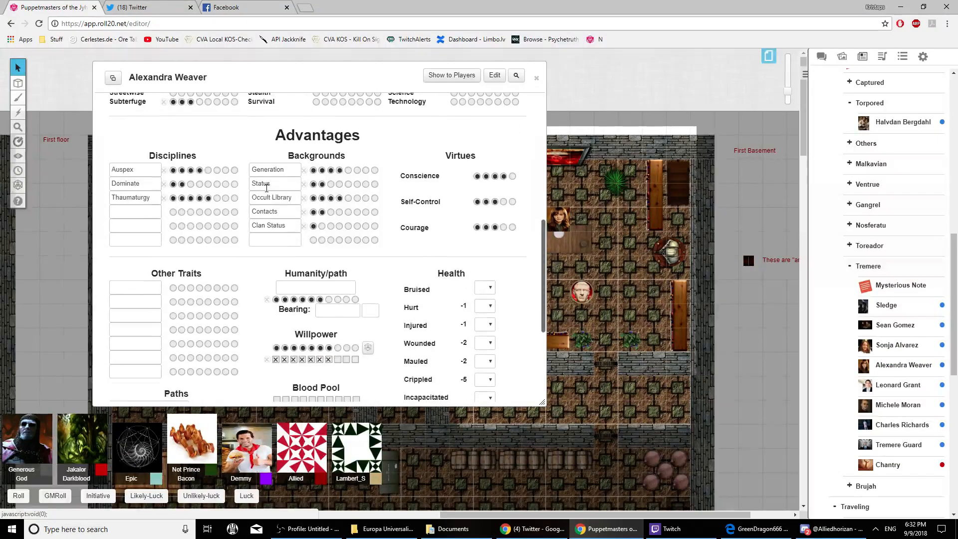
pyautogui.write('Allies')
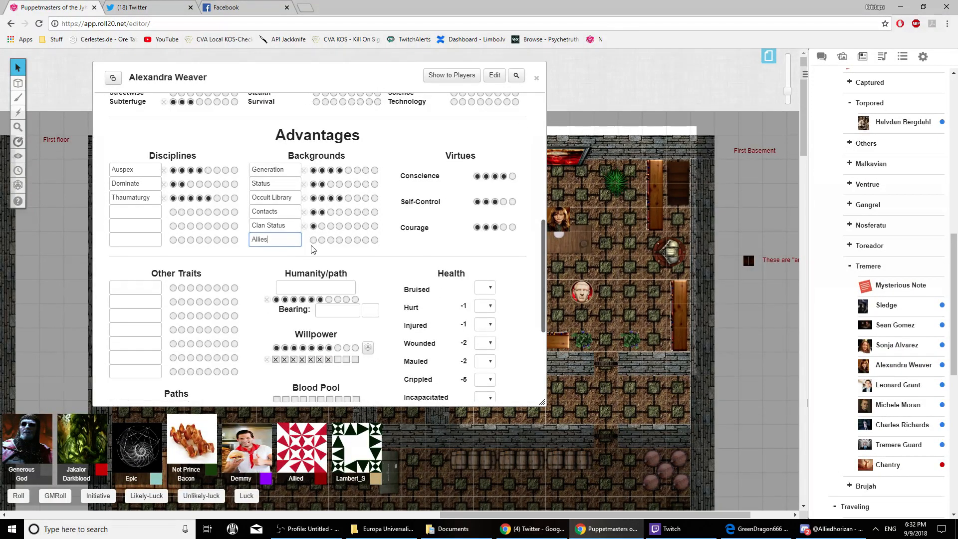
pyautogui.moveTo(358, 266)
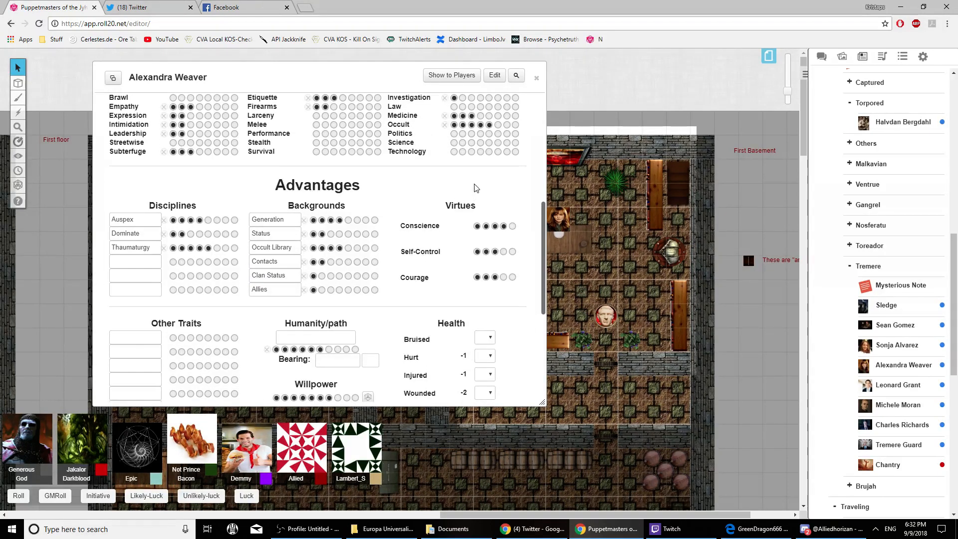
pyautogui.click(536, 78)
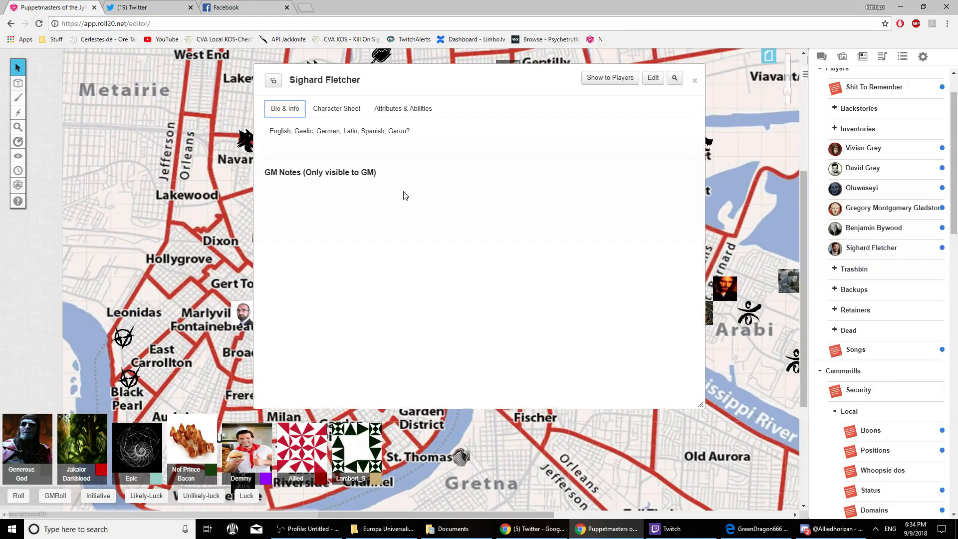
pyautogui.click(337, 108)
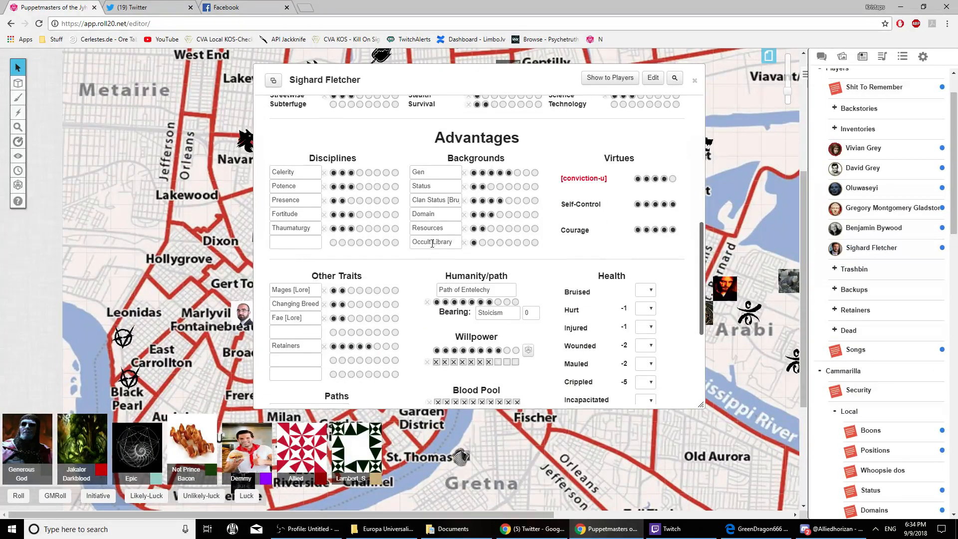
pyautogui.click(695, 80)
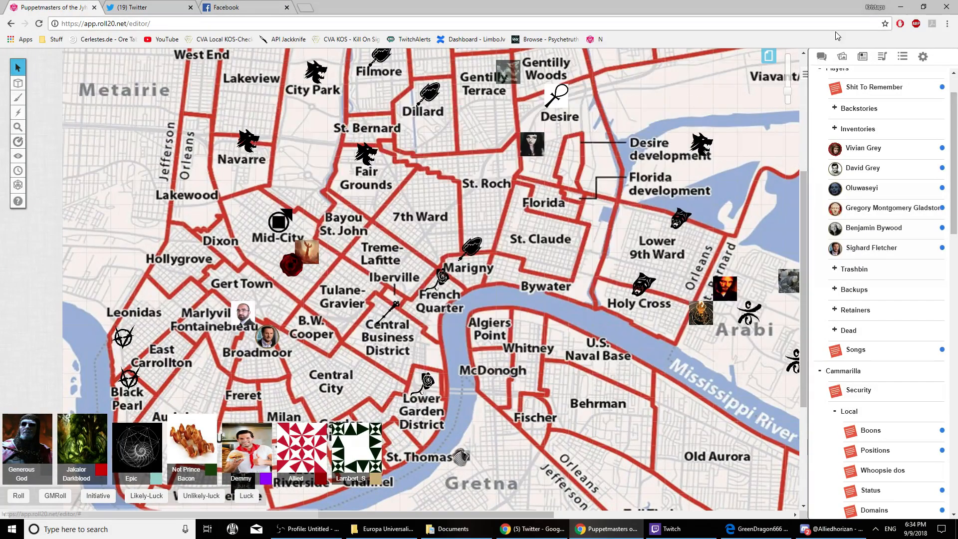
pyautogui.click(822, 55)
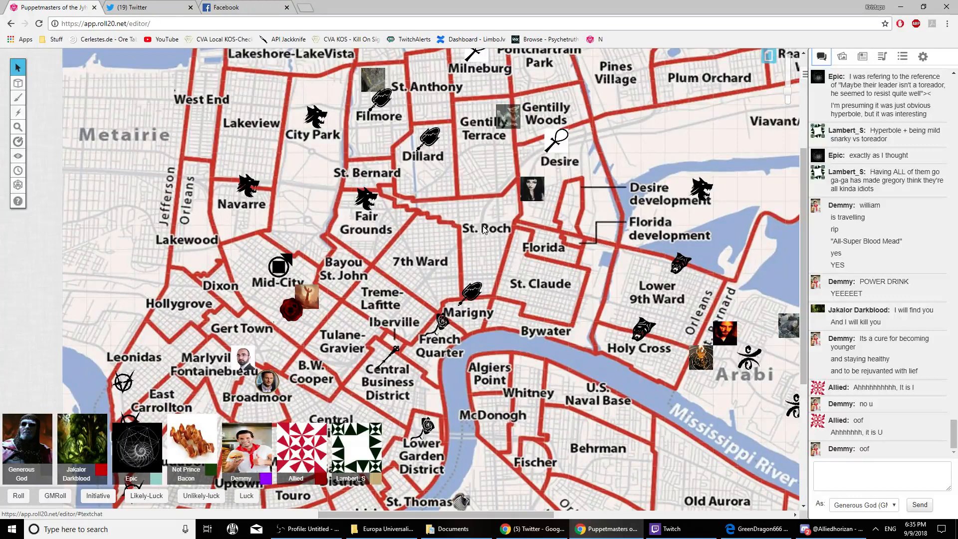
pyautogui.scroll(-3)
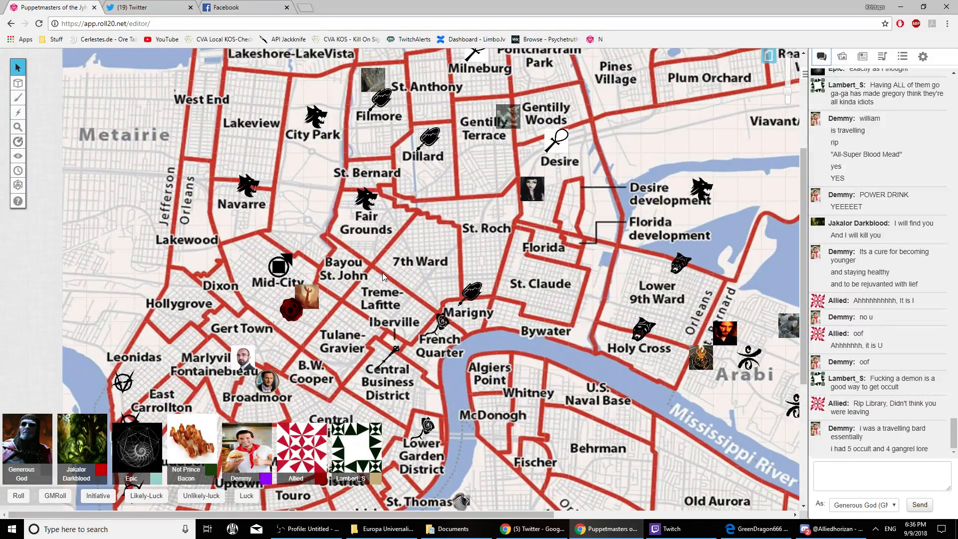
pyautogui.scroll(-3)
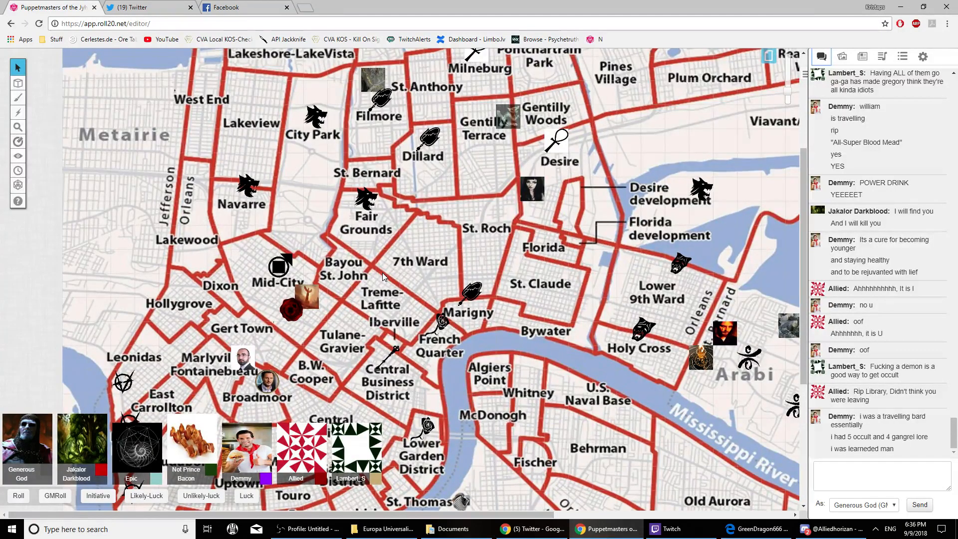
pyautogui.click(862, 56)
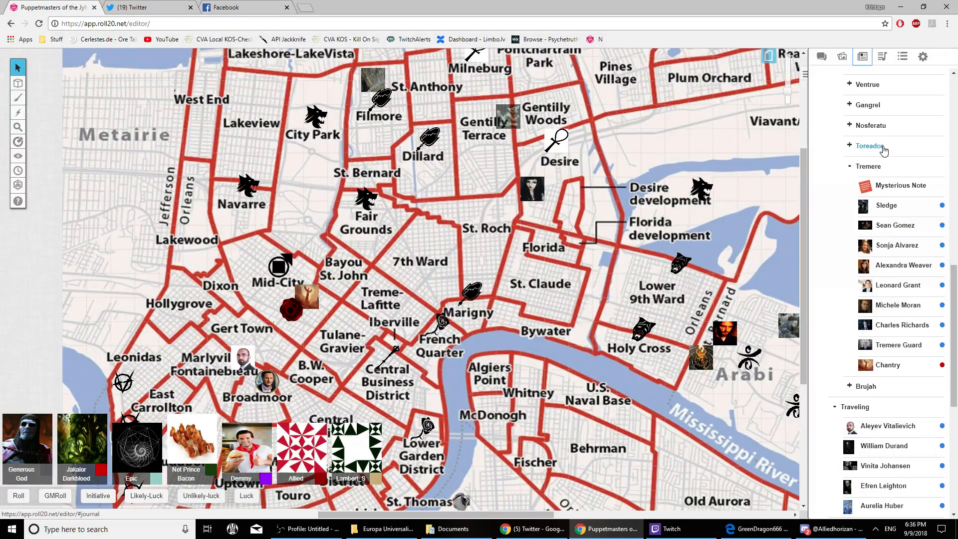
pyautogui.click(822, 56)
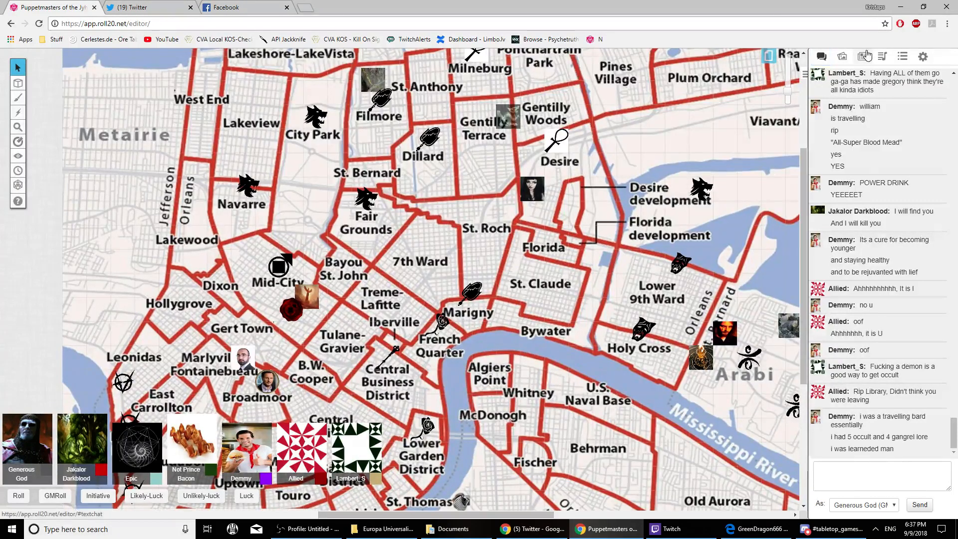
# Scroll through Gregory Montgomery Gladstone's character sheet and close it.
pyautogui.click(862, 56)
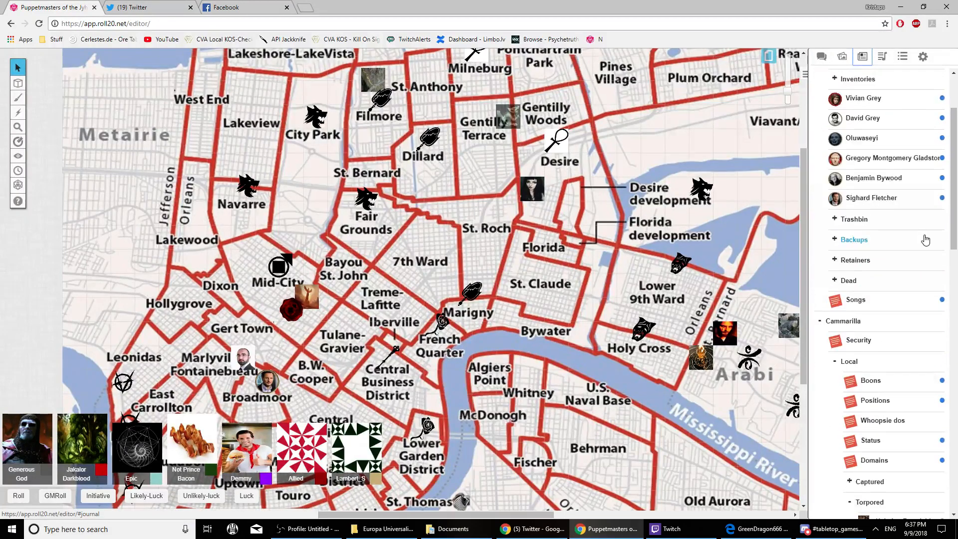
pyautogui.click(894, 158)
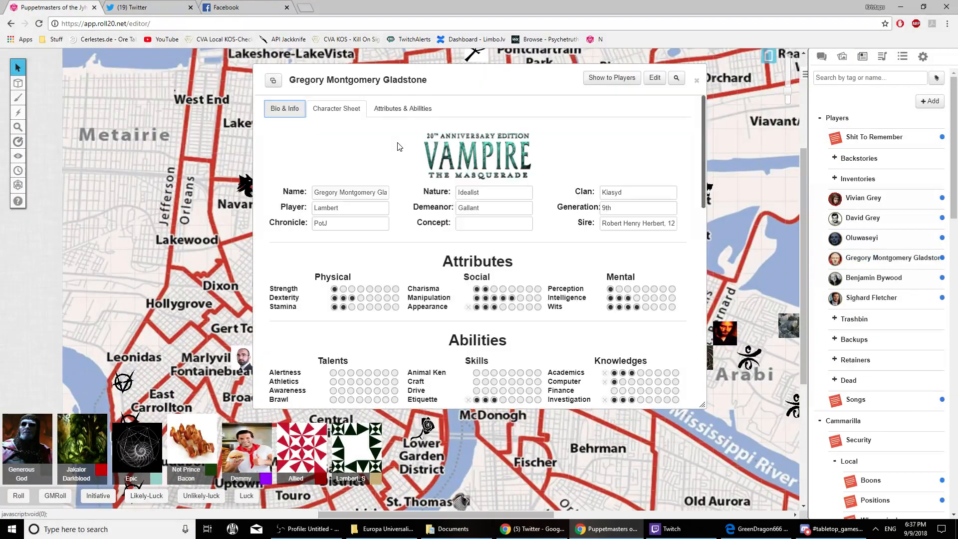
pyautogui.scroll(-3)
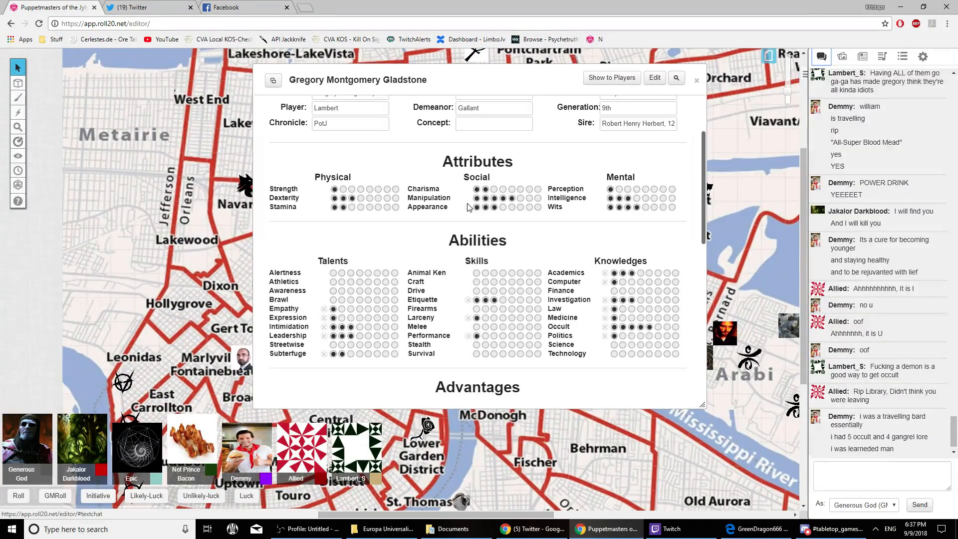
pyautogui.click(697, 80)
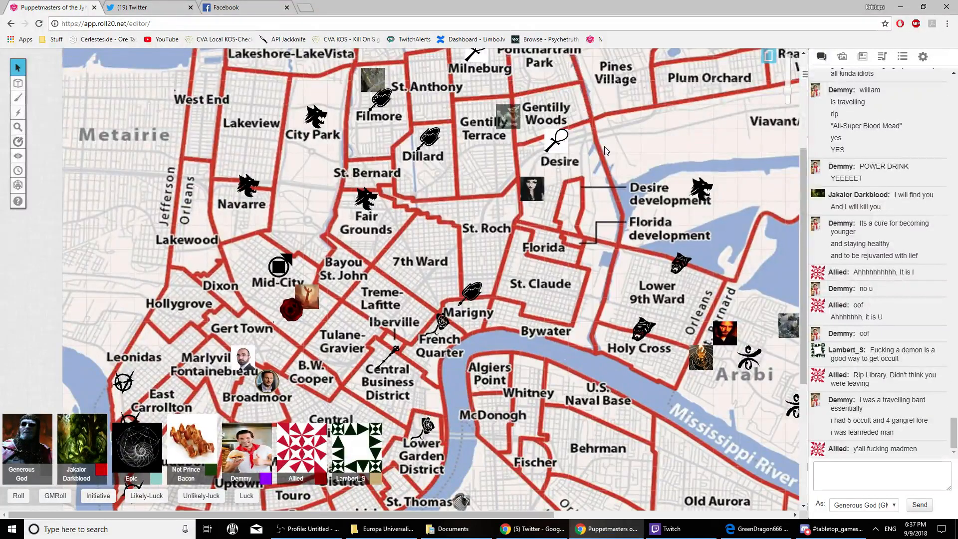
# Browse Alexandra Weaver's sheet, including her biography page, and close it.
pyautogui.click(863, 55)
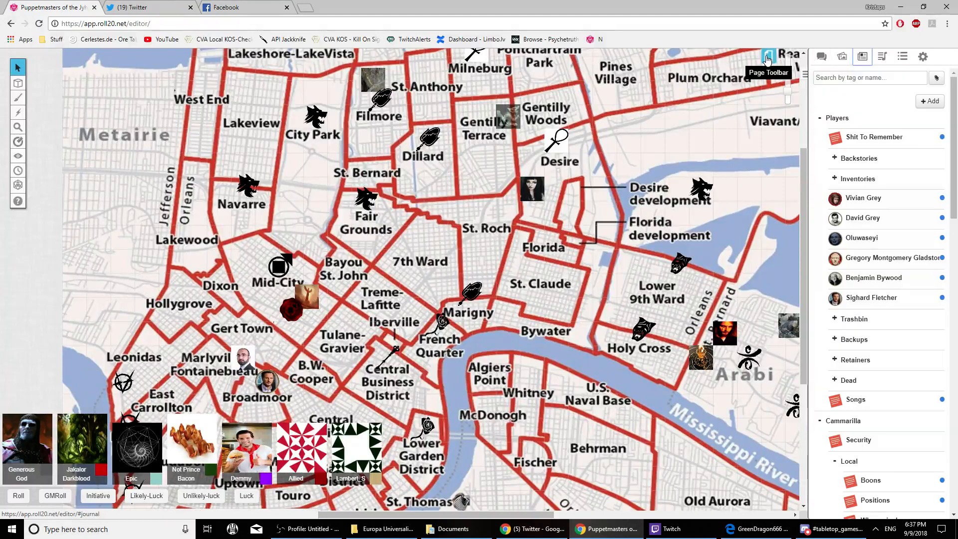
pyautogui.scroll(-3)
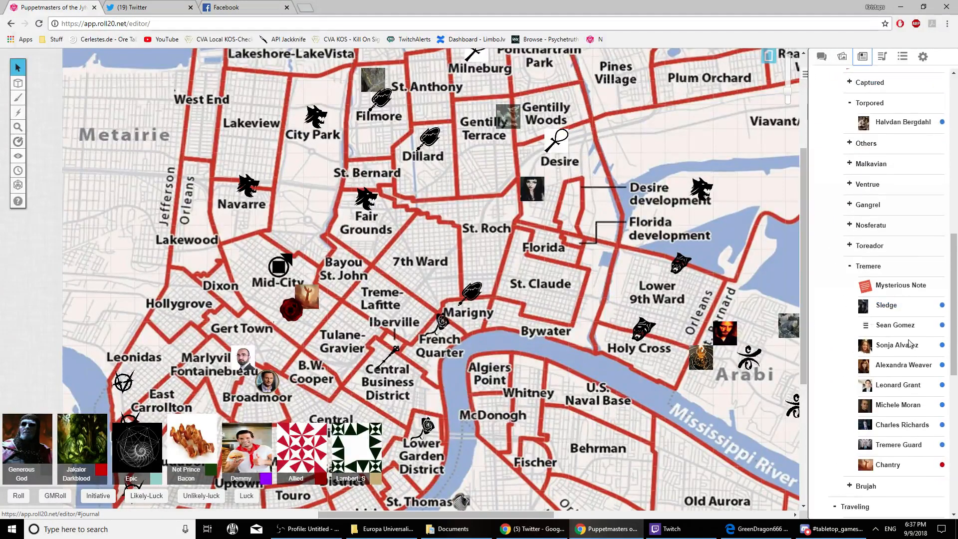
pyautogui.doubleClick(903, 365)
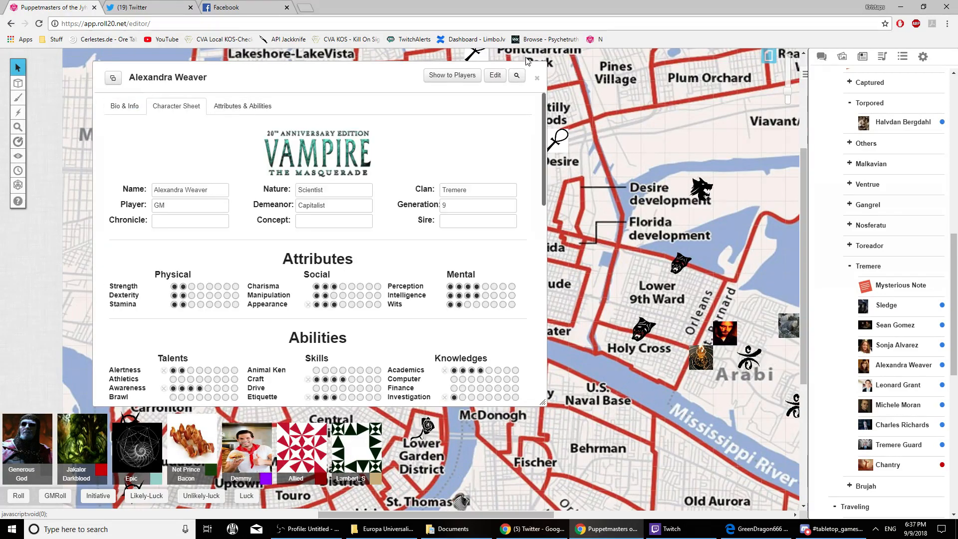
pyautogui.click(536, 78)
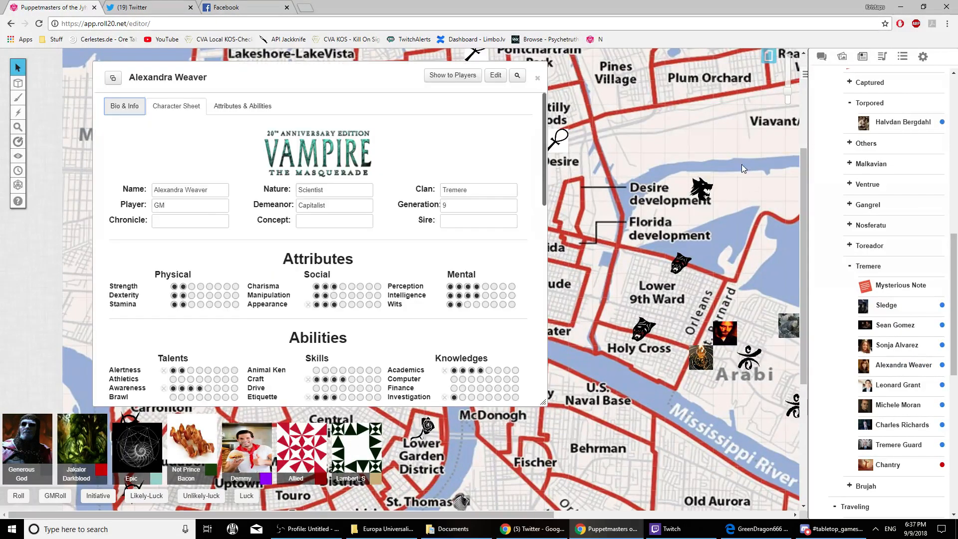
pyautogui.click(538, 77)
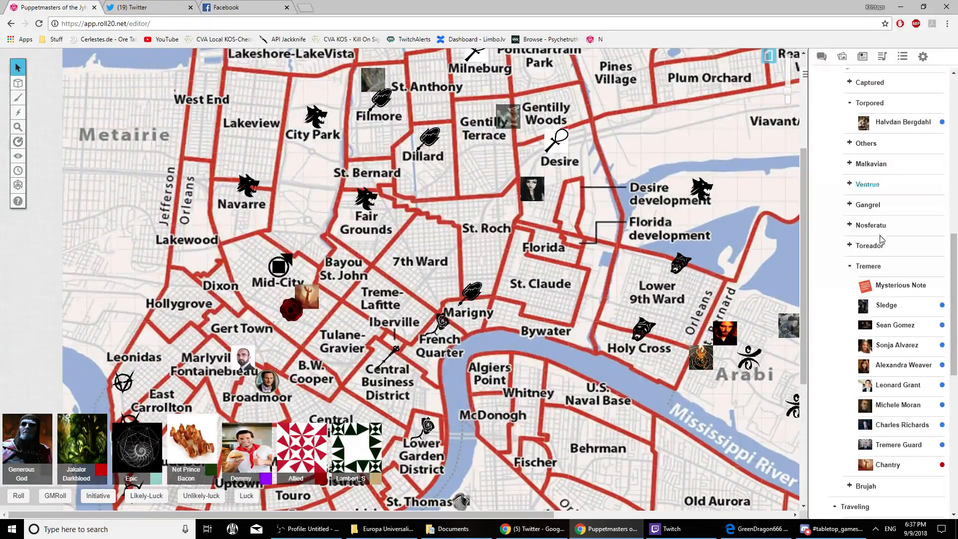
# Check Elfrieda Stoll's sheet, then move the tabletop to the ballroom map.
pyautogui.click(869, 266)
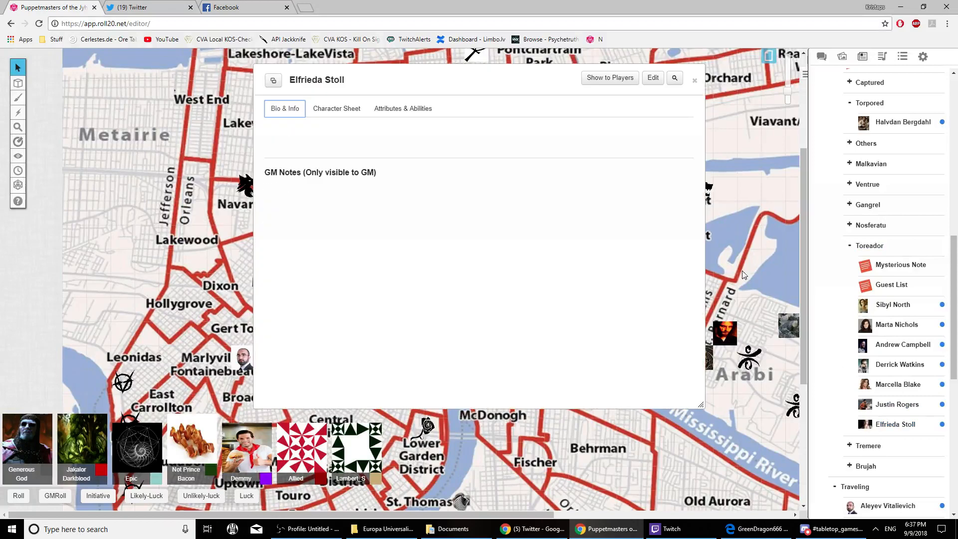
pyautogui.click(694, 80)
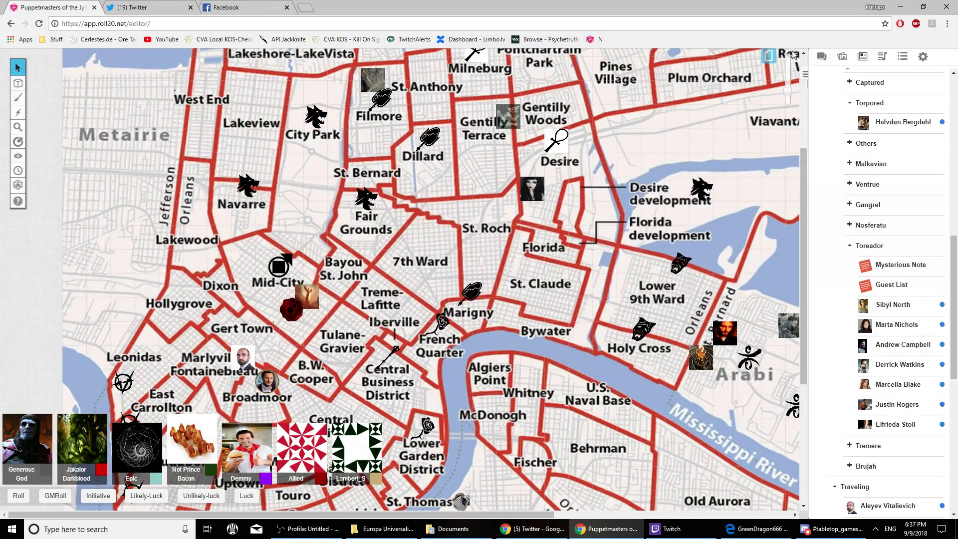
pyautogui.click(768, 55)
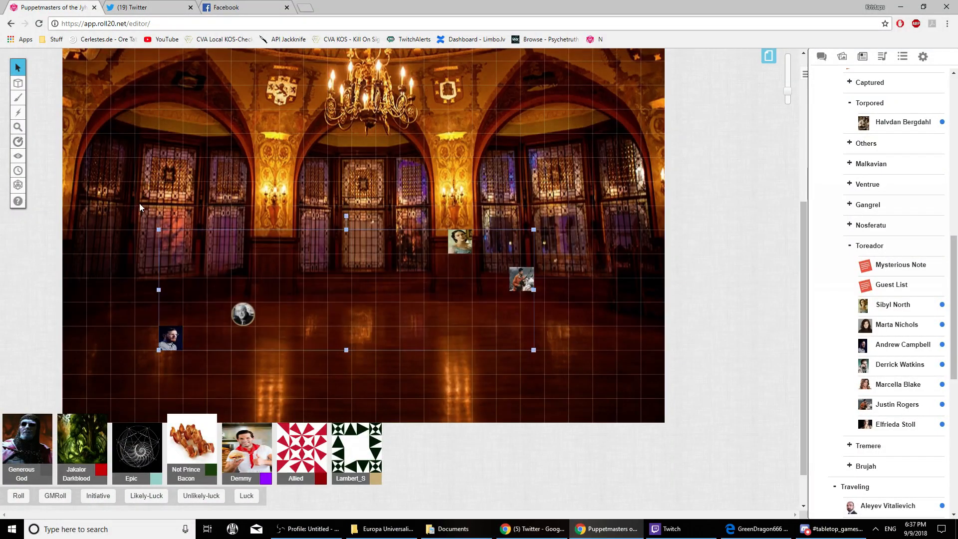
pyautogui.click(822, 55)
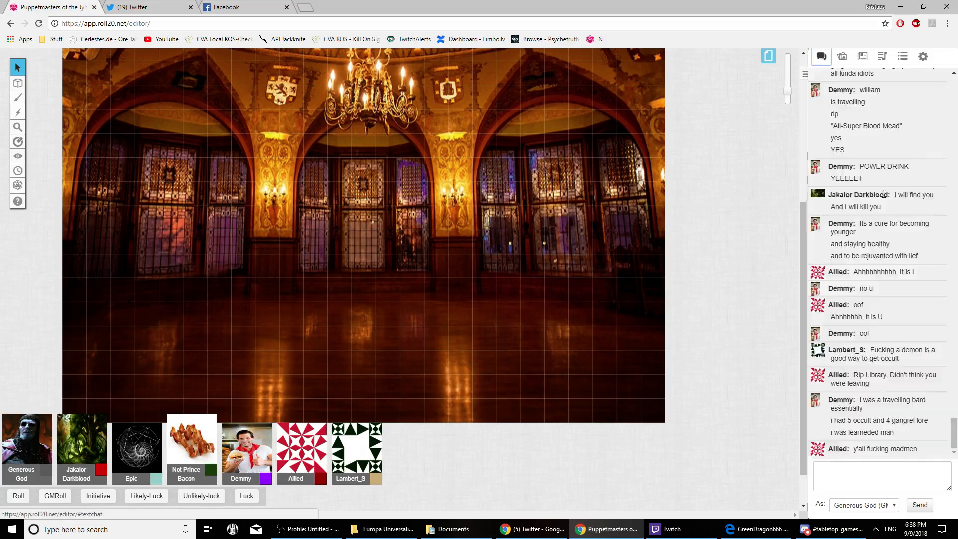
pyautogui.click(863, 56)
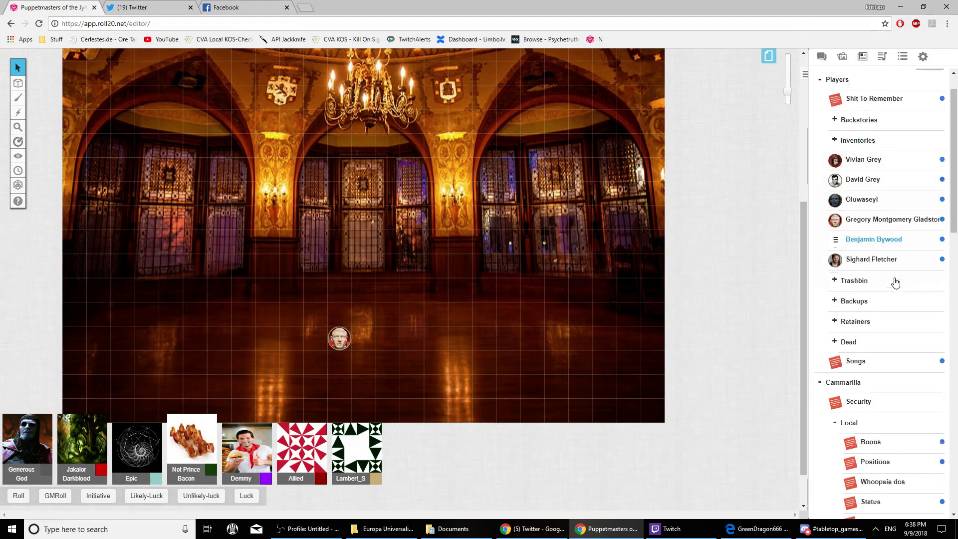
pyautogui.click(822, 56)
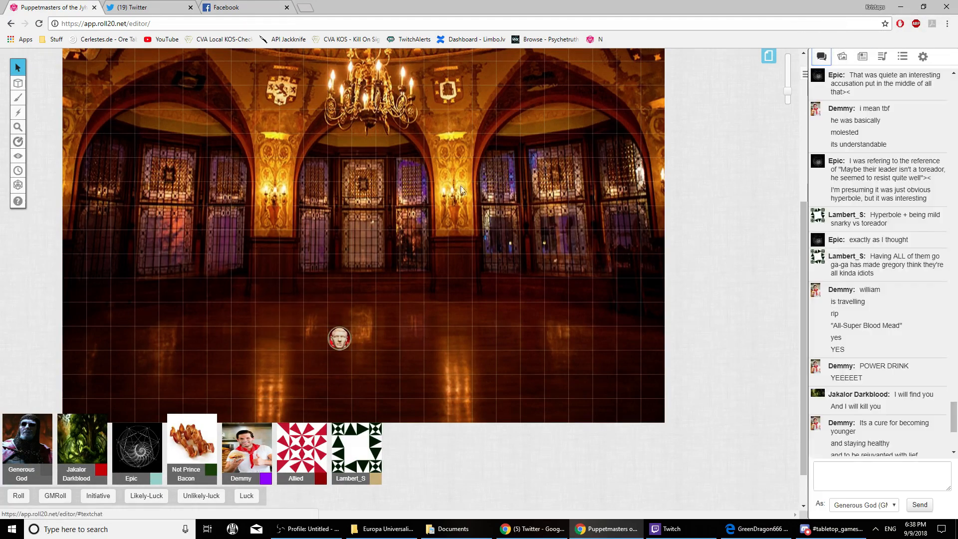
pyautogui.moveTo(362, 206)
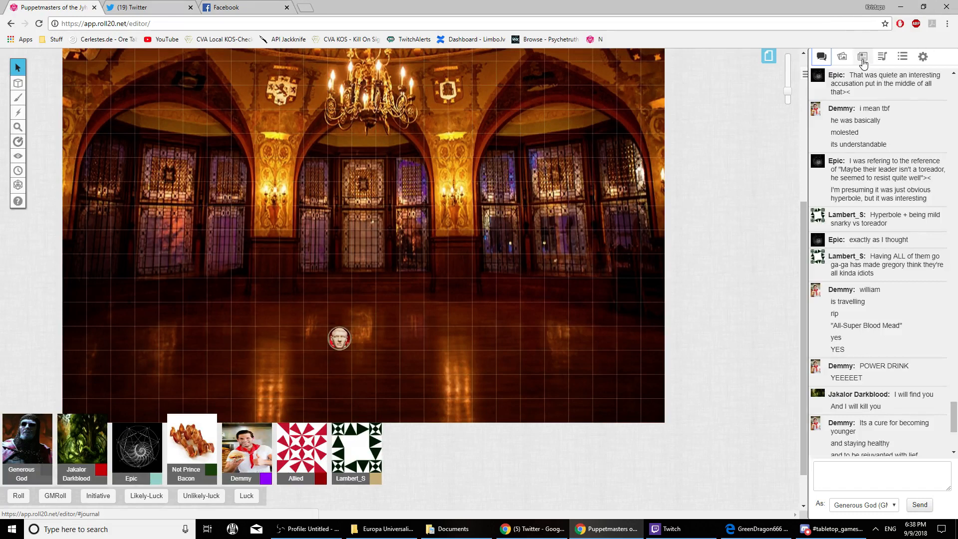
pyautogui.click(822, 56)
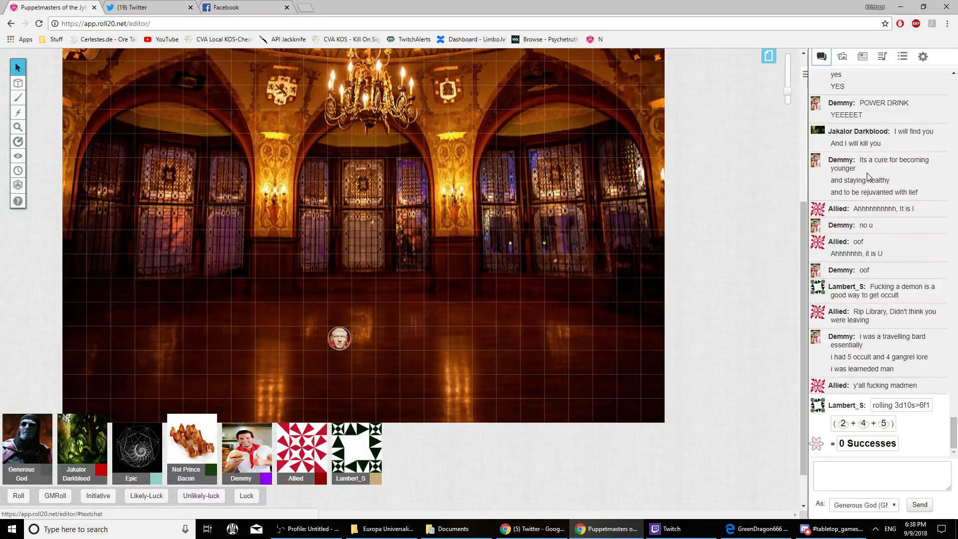
pyautogui.click(863, 56)
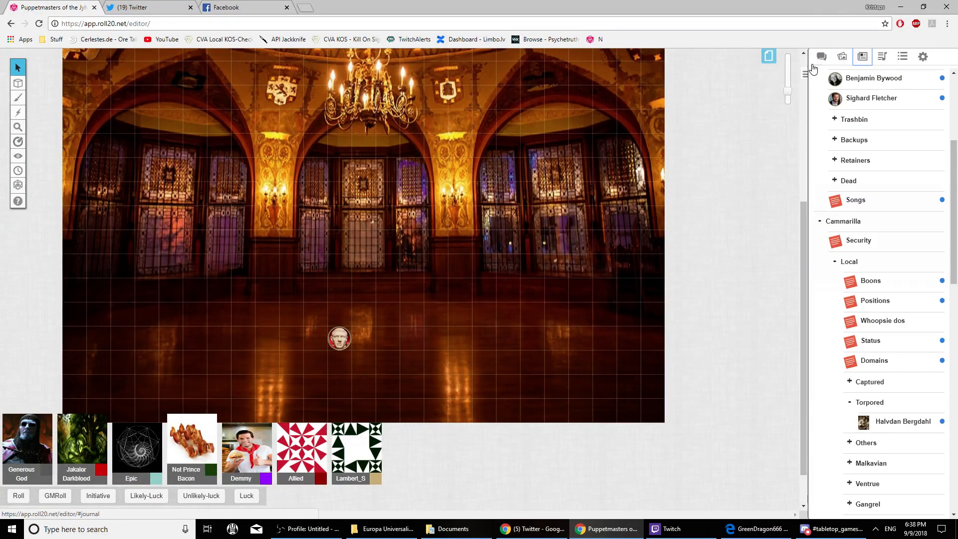
pyautogui.click(822, 56)
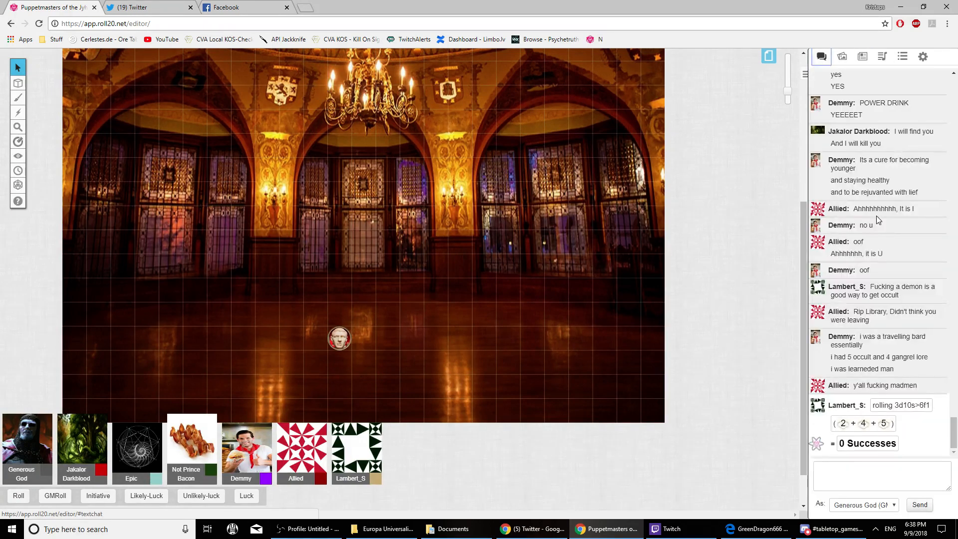
pyautogui.moveTo(425, 208)
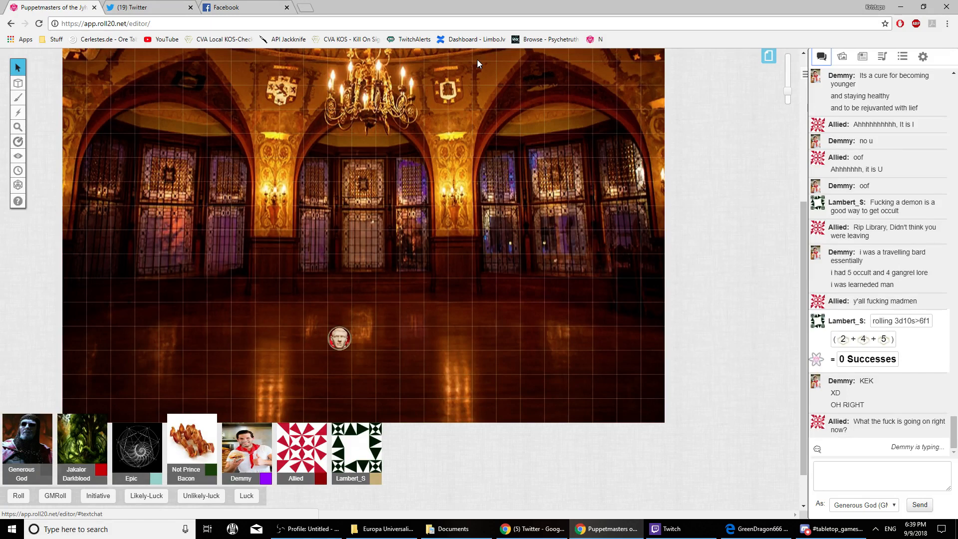
# Scroll the view over the grand columned hall crowded with character tokens.
pyautogui.scroll(-3)
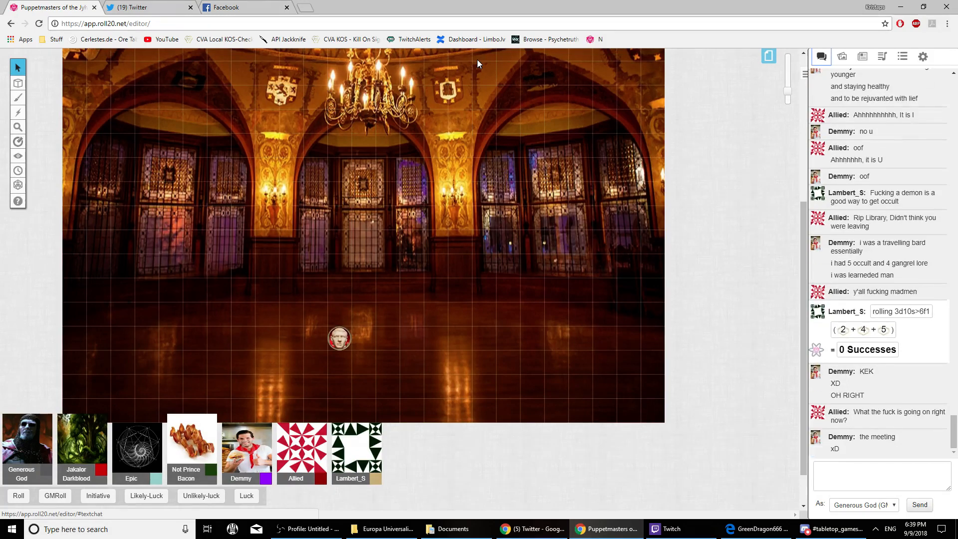
pyautogui.scroll(-3)
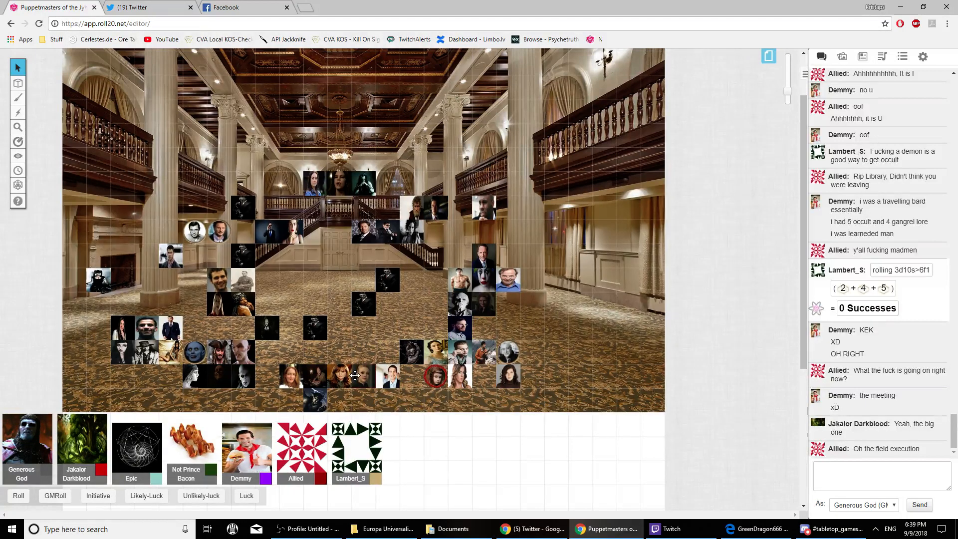
# Deselect the grouped tokens and show the Journal with Sibyl North and Marta Nichols.
pyautogui.scroll(-3)
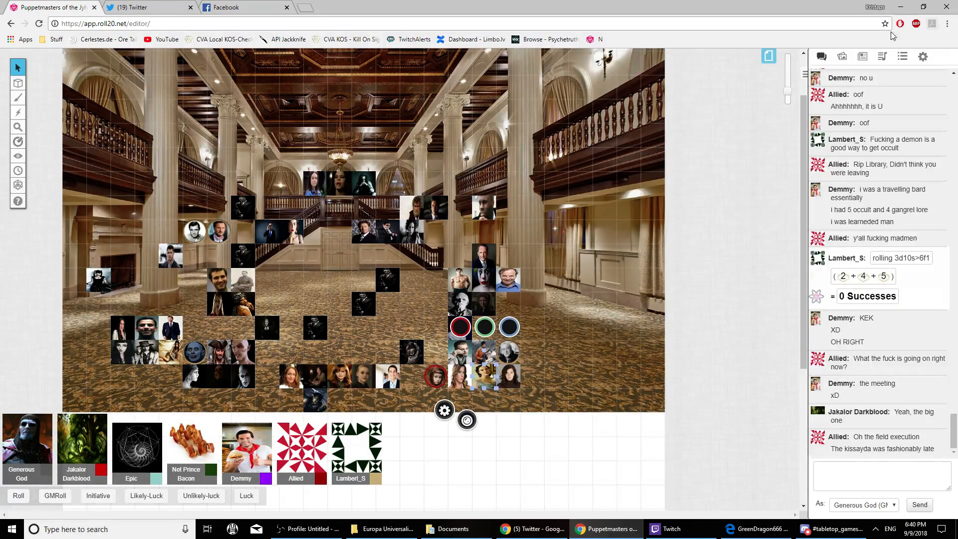
pyautogui.click(863, 56)
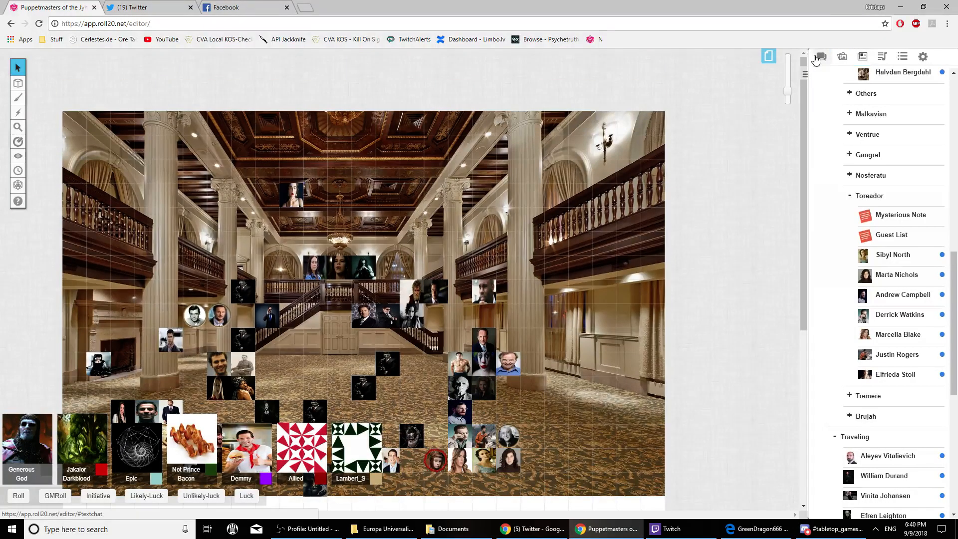
# Check the chat log, then switch to the Journal and scroll the character entries.
pyautogui.click(821, 56)
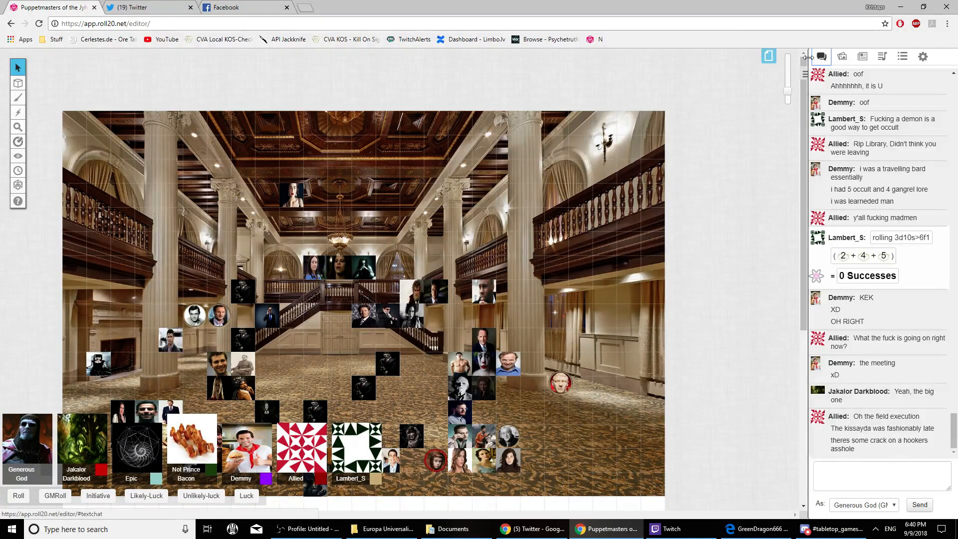
pyautogui.click(862, 56)
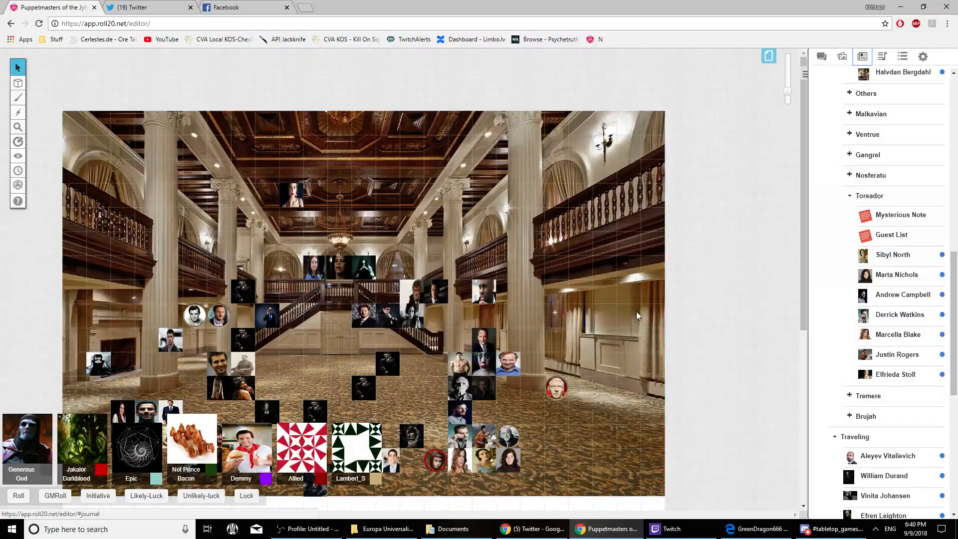
pyautogui.scroll(-3)
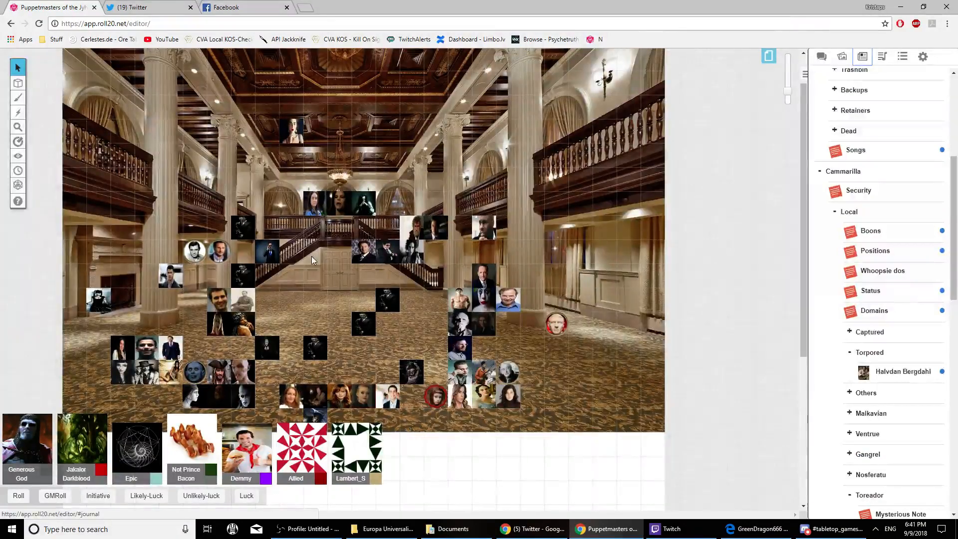
pyautogui.moveTo(322, 258)
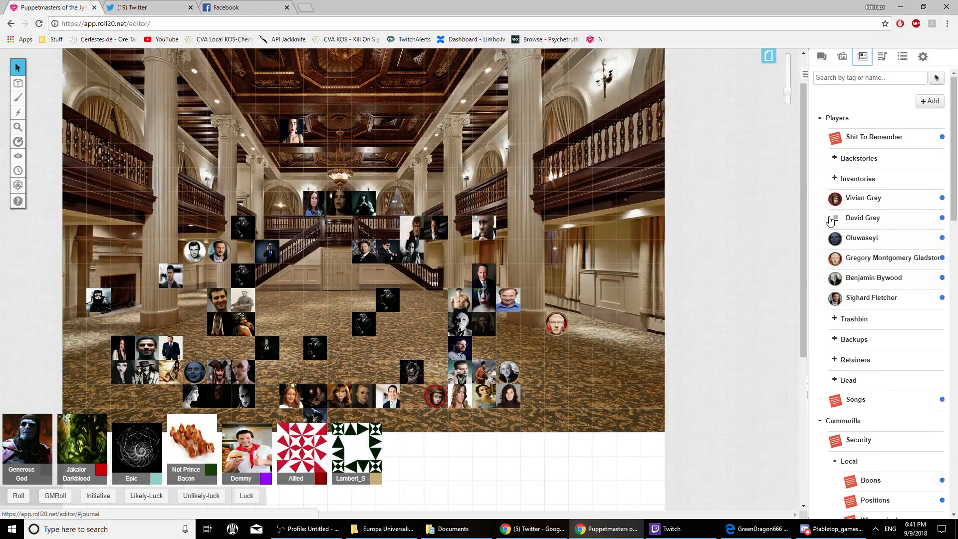
# Open Gregory Montgomery Gladstone's sheet from the Journal and return the sidebar to chat.
pyautogui.click(894, 257)
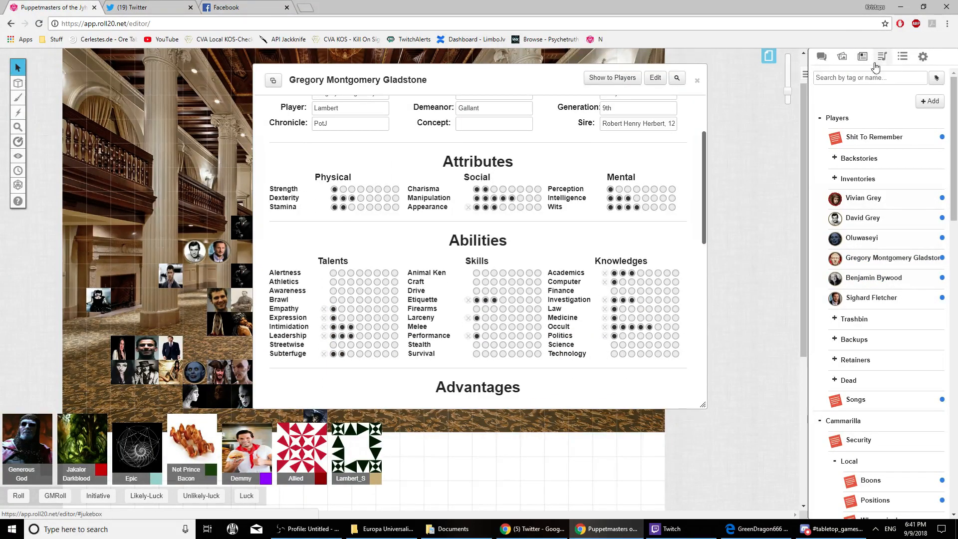
pyautogui.click(821, 56)
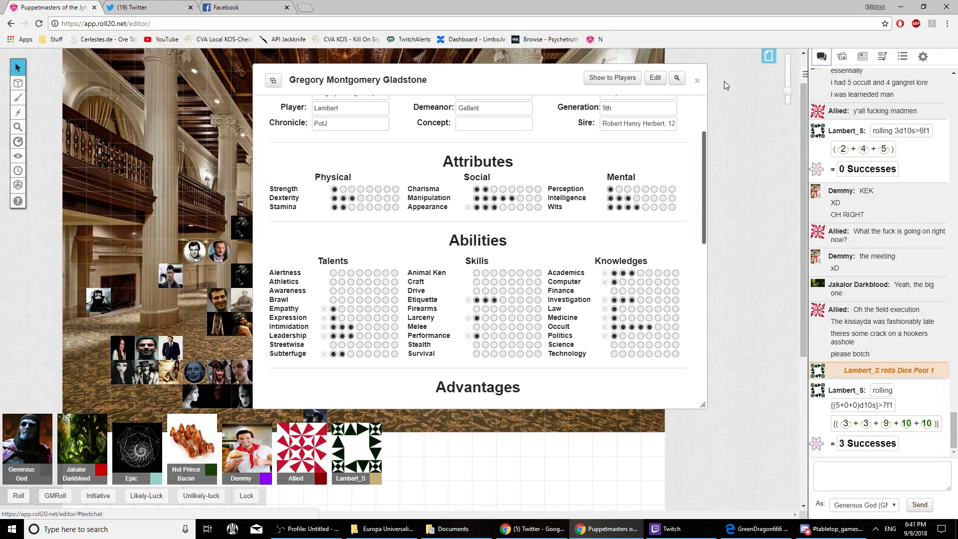
# Close Gregory's sheet, scroll the chat, and return to the Journal list.
pyautogui.click(698, 80)
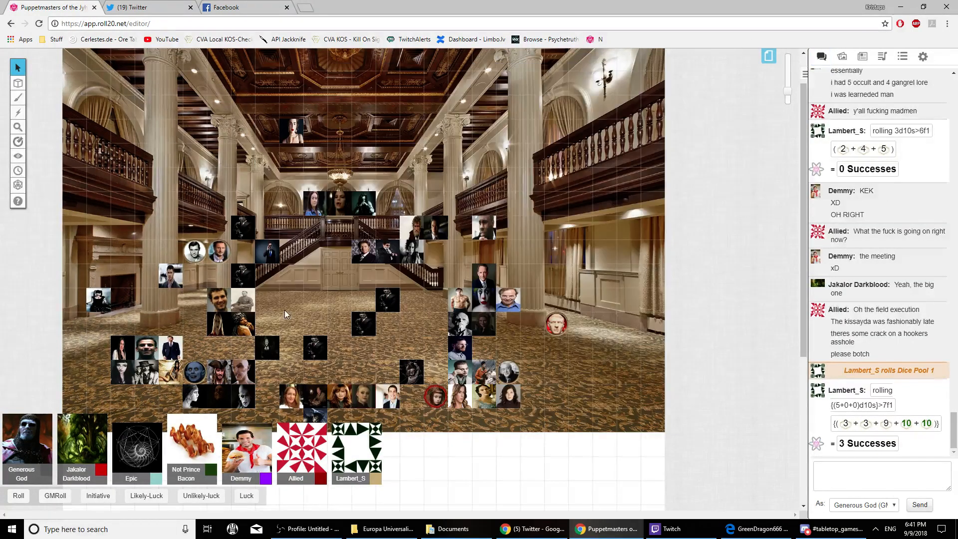
pyautogui.scroll(-3)
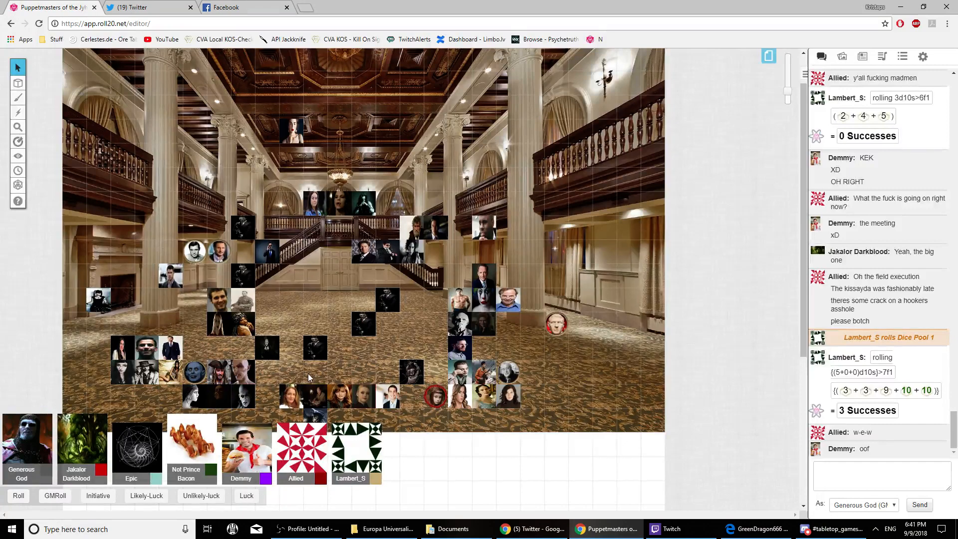
pyautogui.moveTo(211, 345)
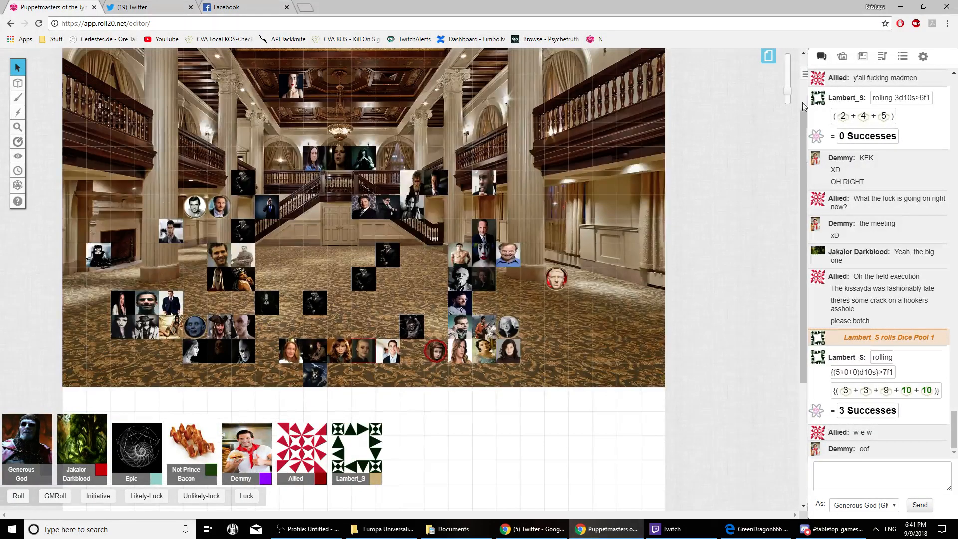
pyautogui.click(863, 56)
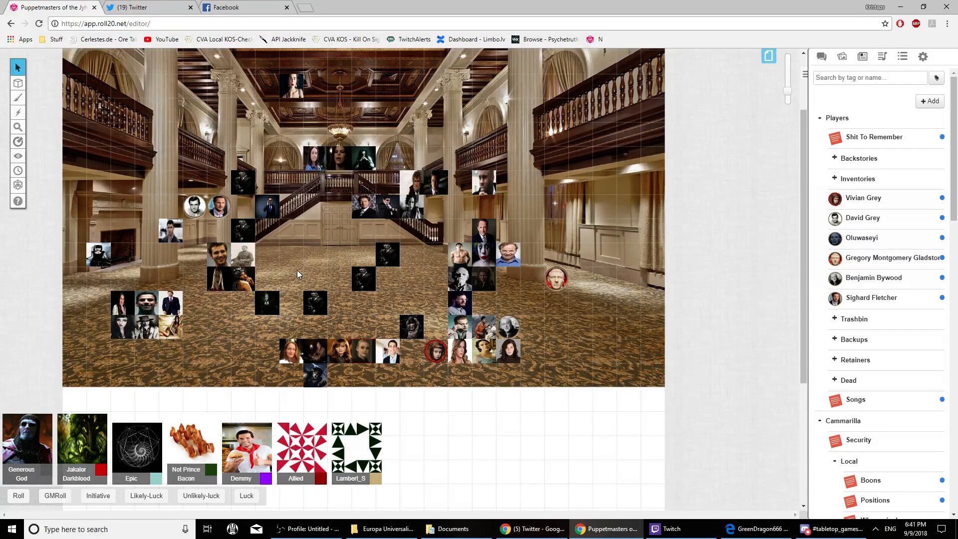
pyautogui.moveTo(318, 260)
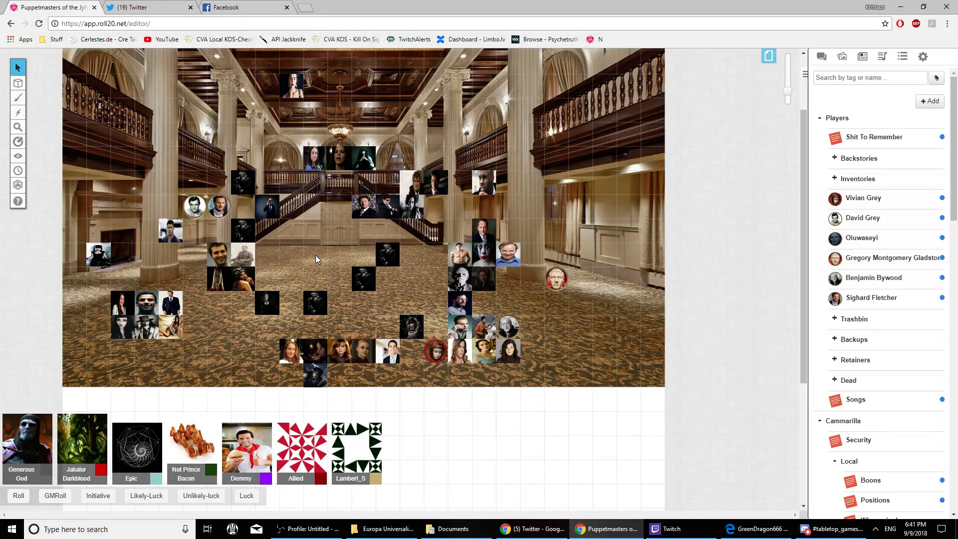
pyautogui.moveTo(419, 237)
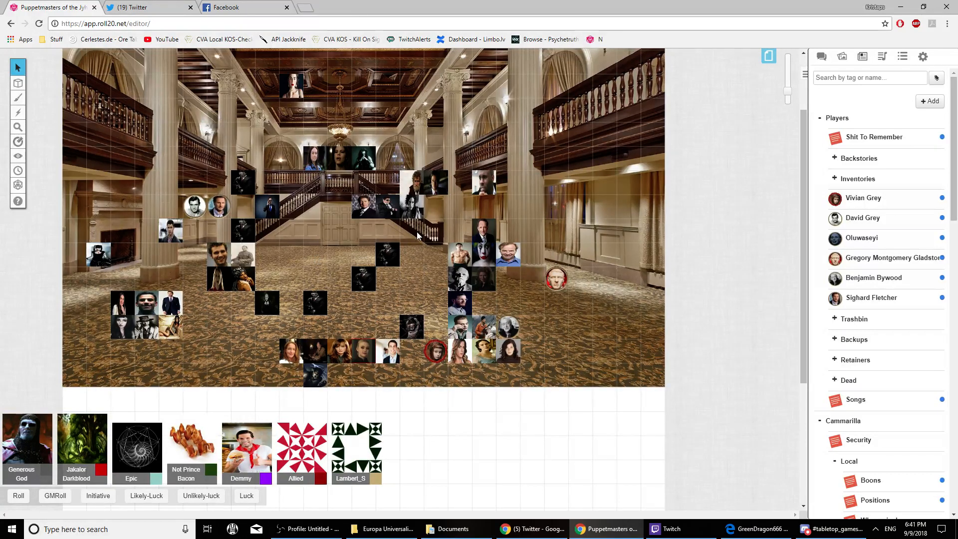
pyautogui.moveTo(374, 309)
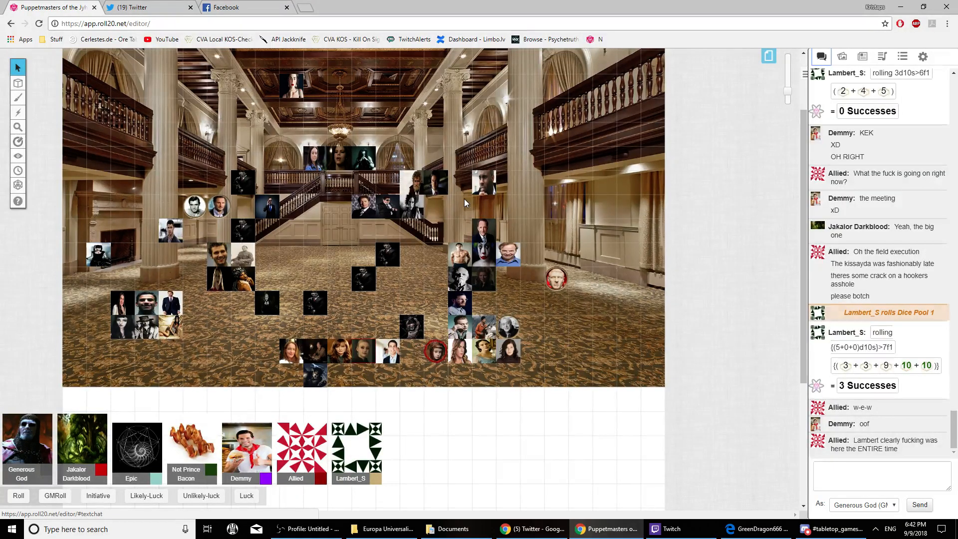
pyautogui.moveTo(441, 221)
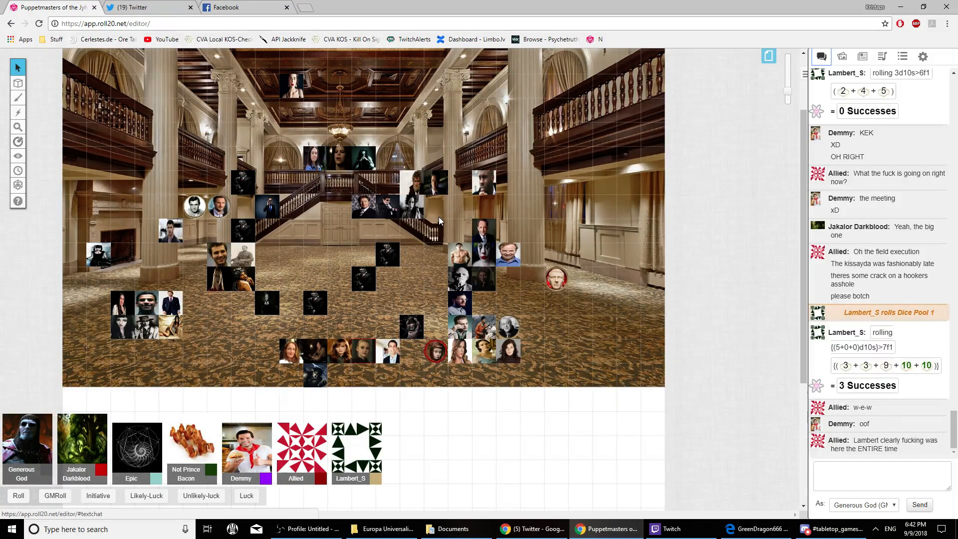
pyautogui.moveTo(299, 226)
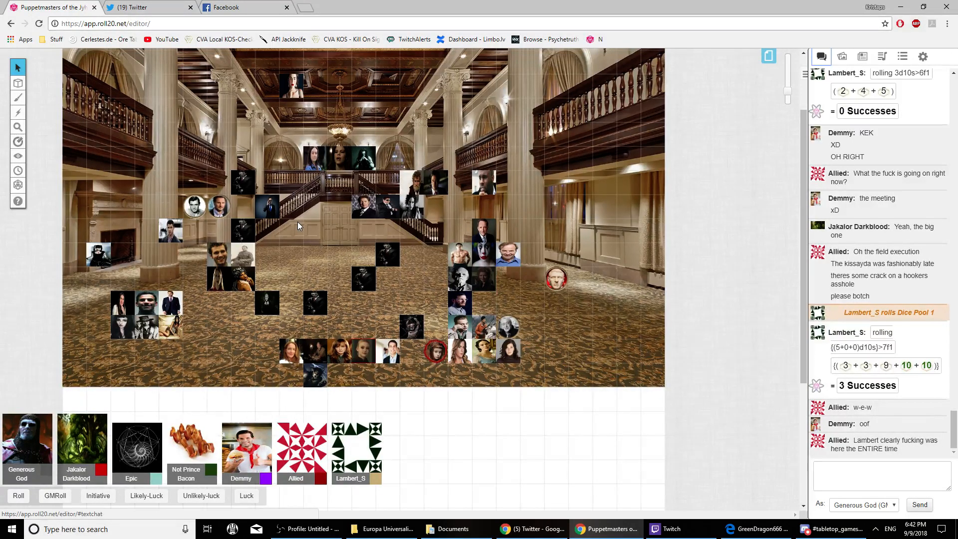
pyautogui.moveTo(154, 226)
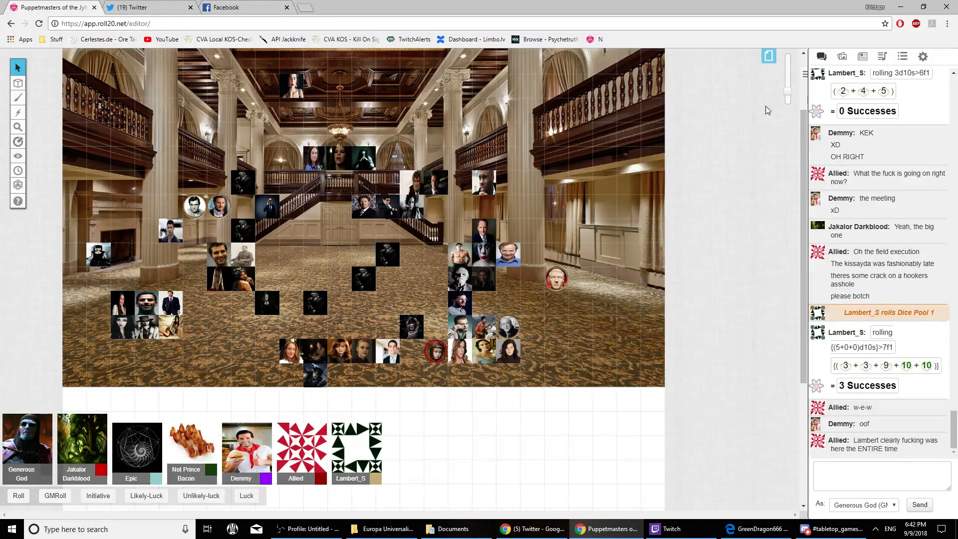
pyautogui.click(863, 57)
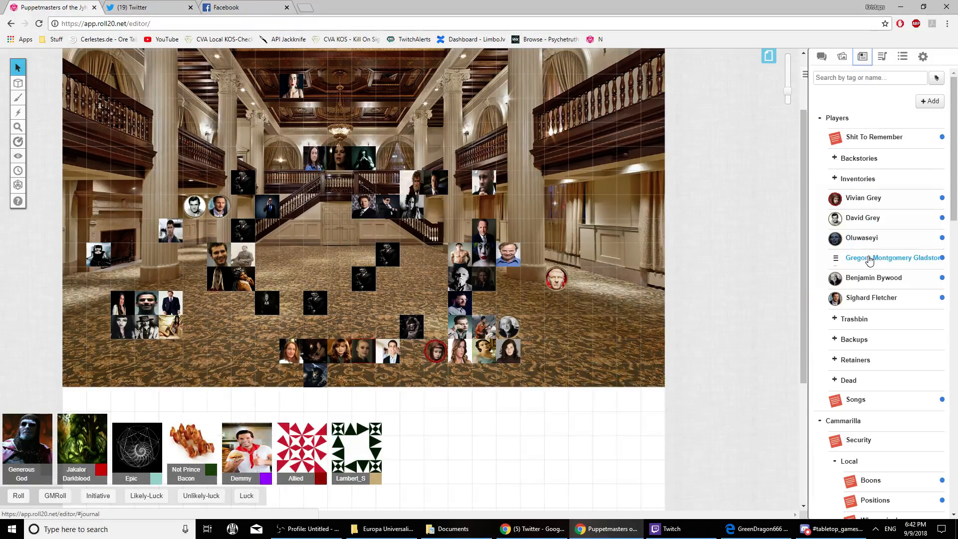
pyautogui.click(895, 258)
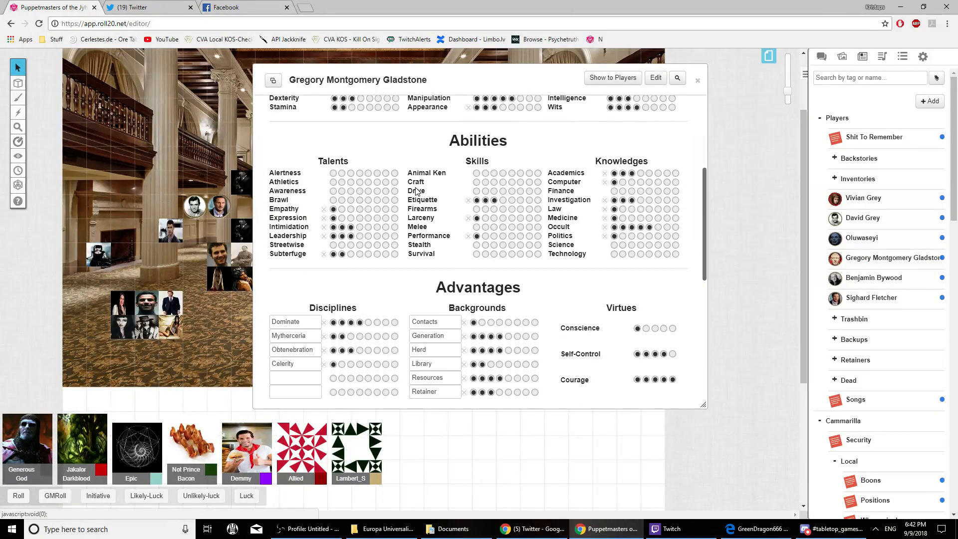
pyautogui.scroll(-3)
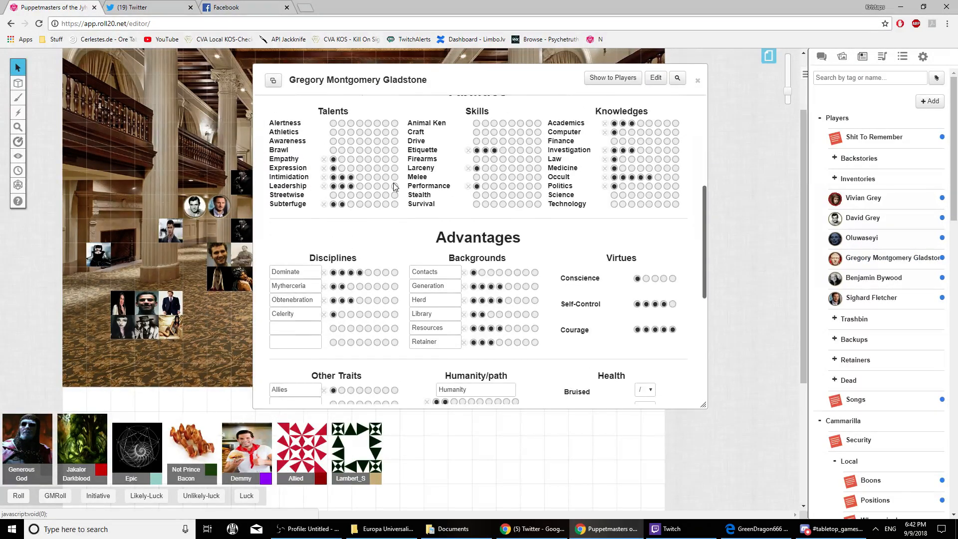
pyautogui.scroll(-3)
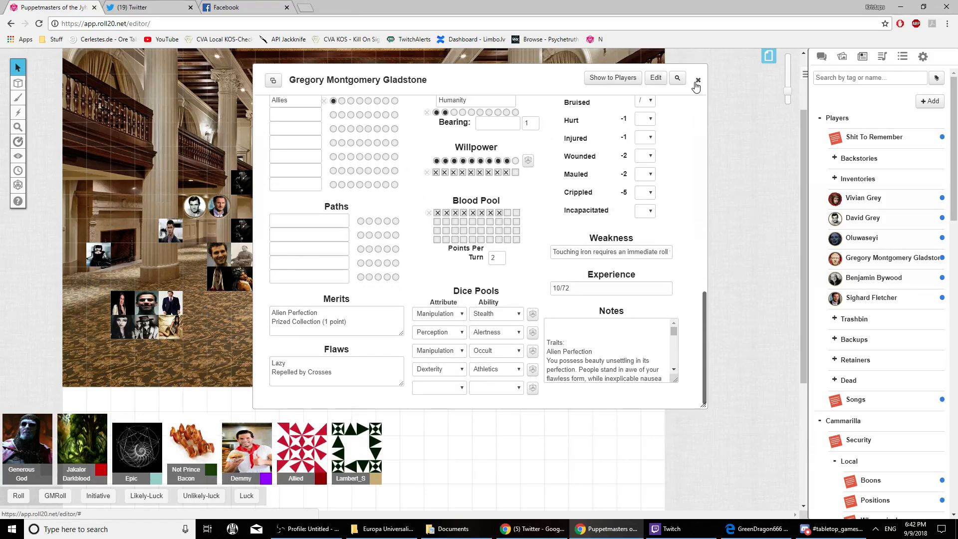
pyautogui.click(700, 80)
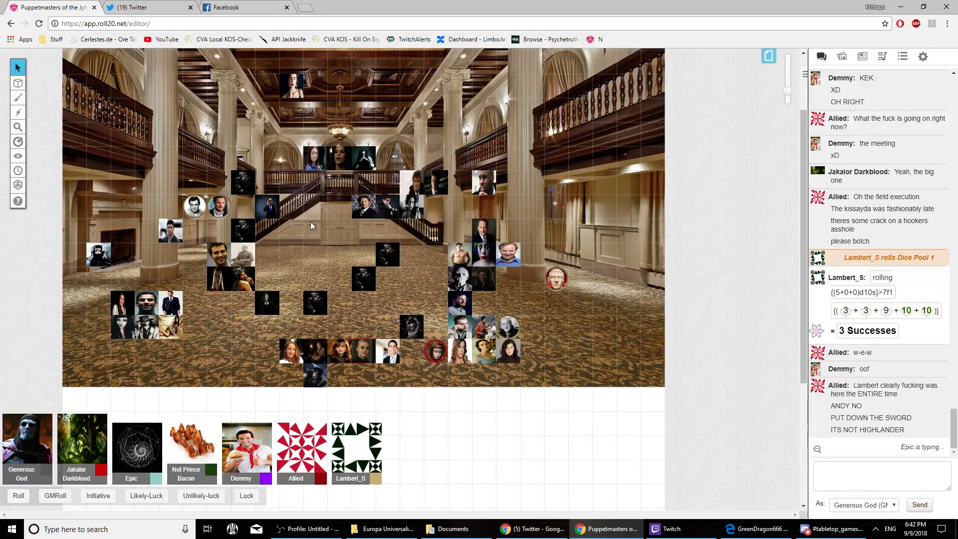
pyautogui.moveTo(831, 84)
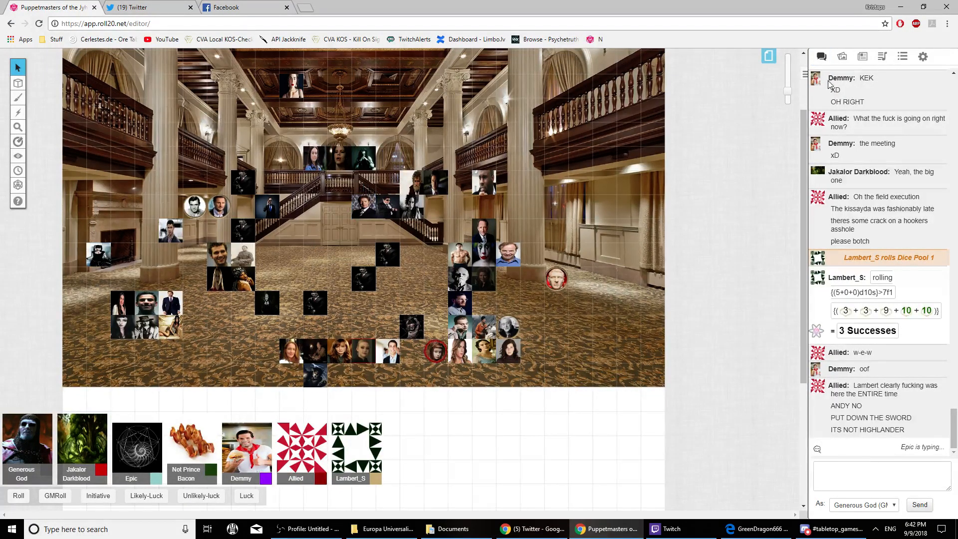
# Scroll the Journal's Players entries and click two spots on the ballroom map.
pyautogui.click(863, 56)
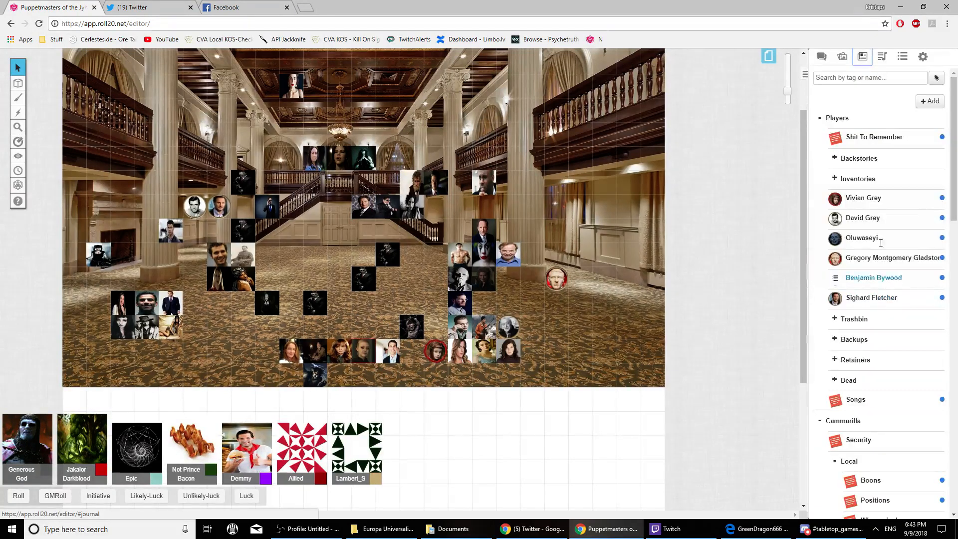
pyautogui.scroll(-3)
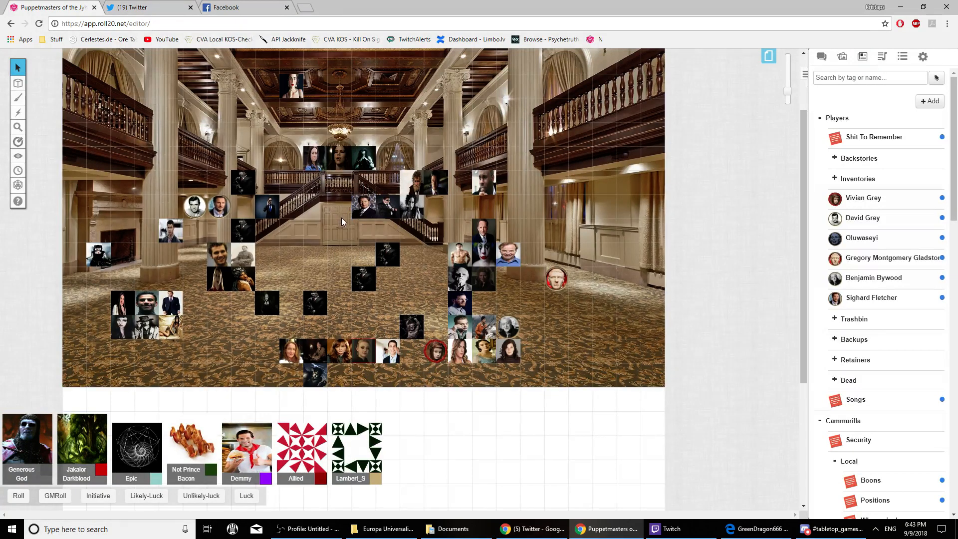
pyautogui.click(363, 207)
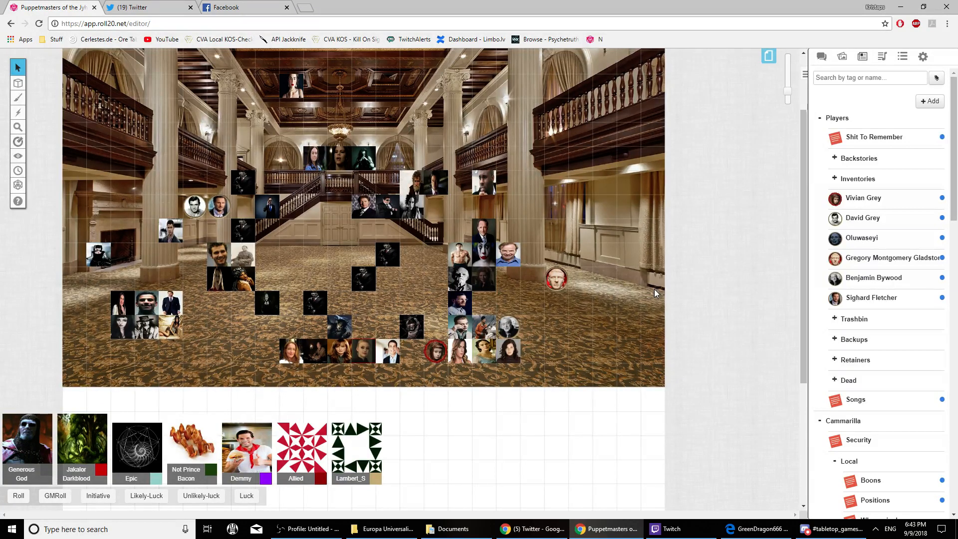
pyautogui.moveTo(518, 208)
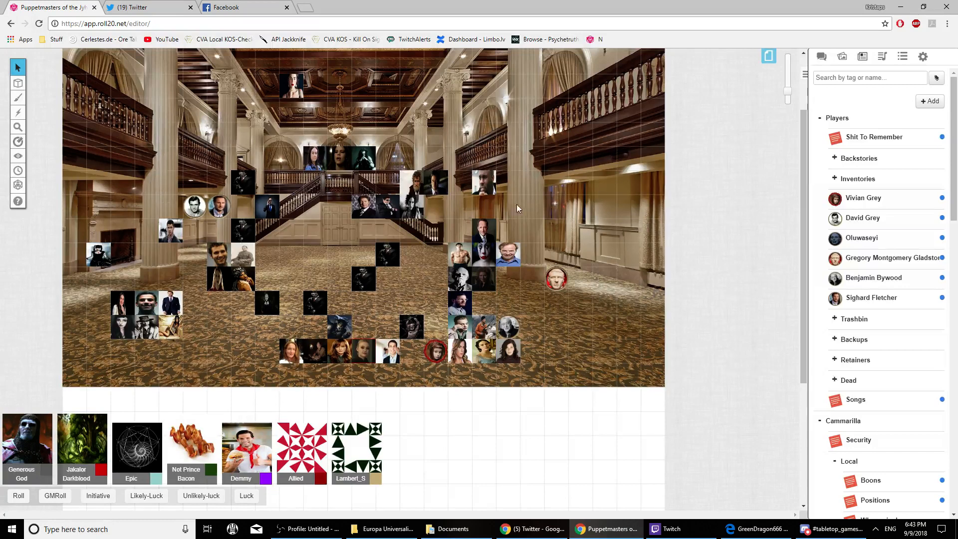
pyautogui.click(331, 157)
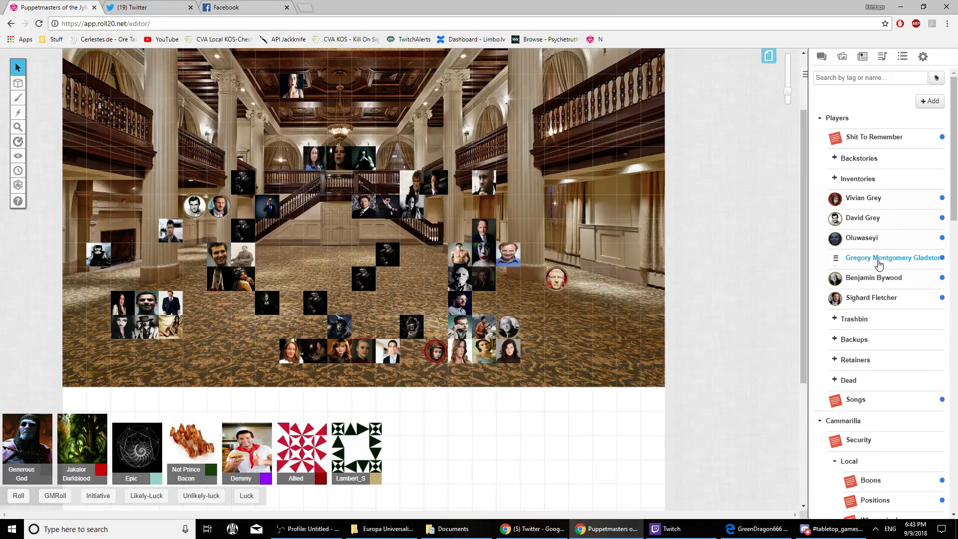
pyautogui.click(894, 258)
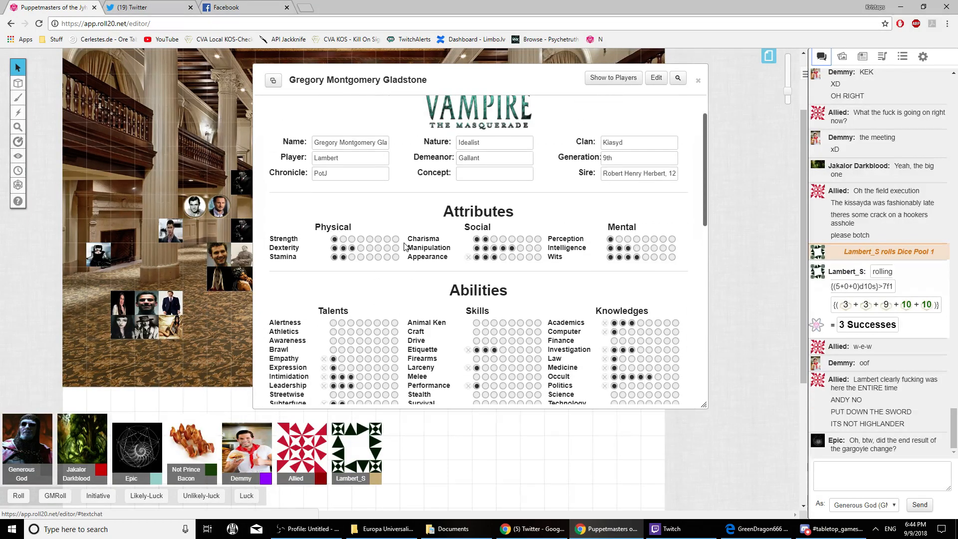
pyautogui.scroll(-3)
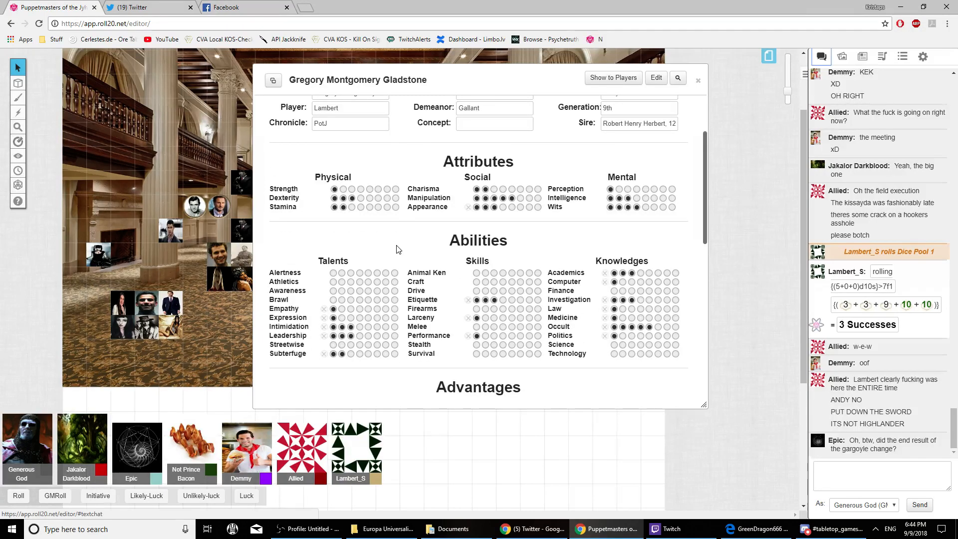
pyautogui.scroll(-3)
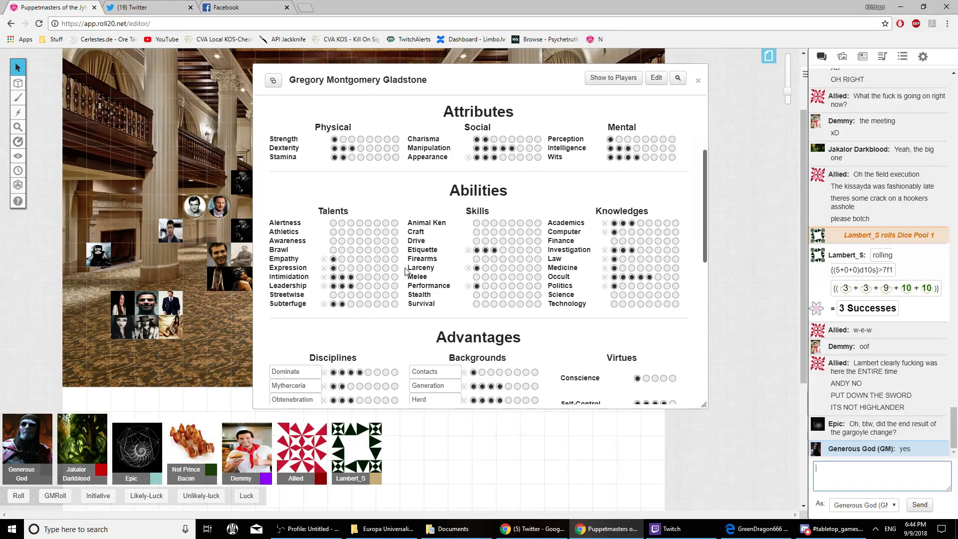
pyautogui.scroll(-3)
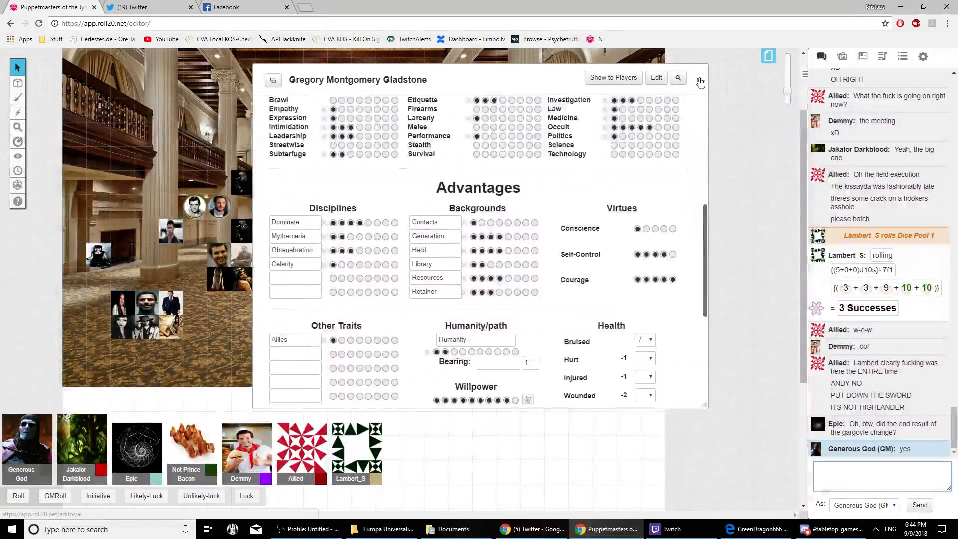
pyautogui.click(700, 79)
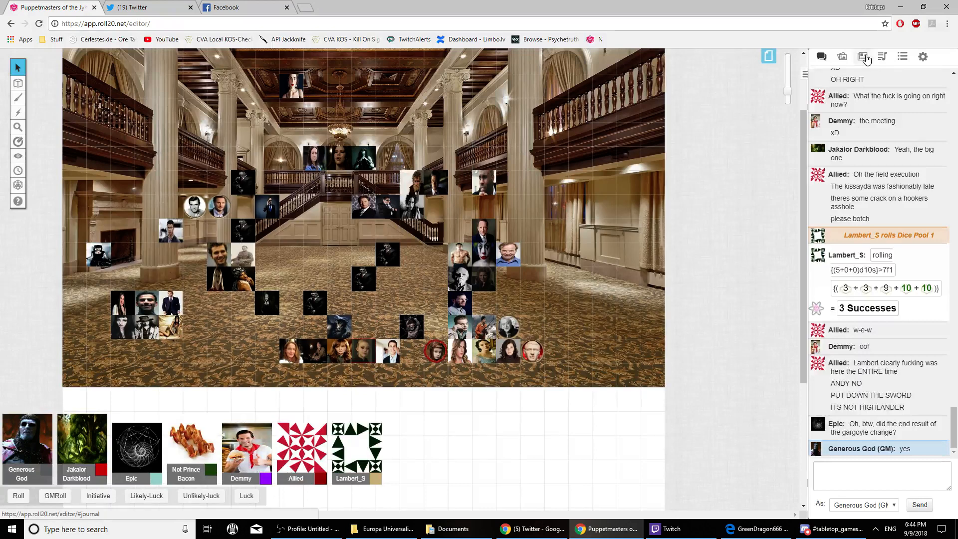
# Open the Journal and scroll down the character list toward Benjamin Bywood.
pyautogui.click(862, 56)
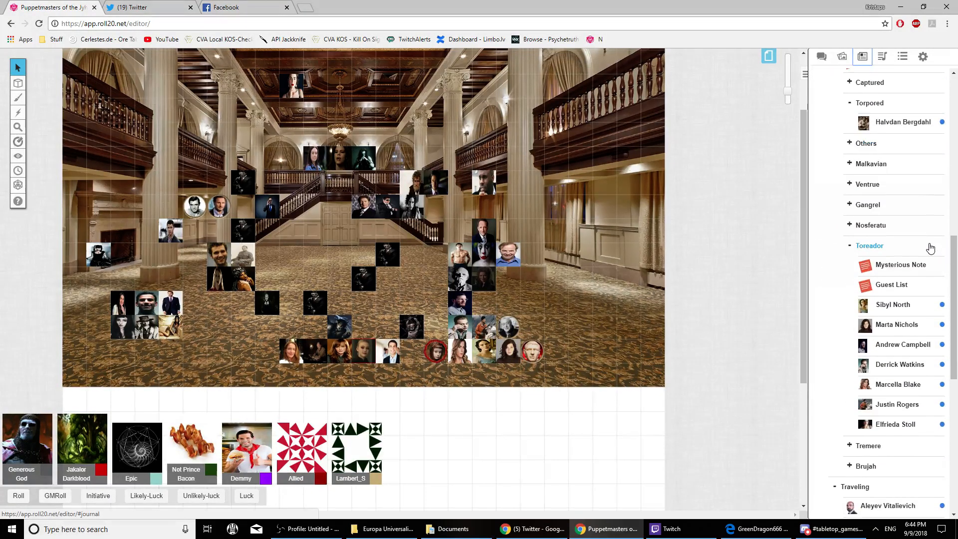
pyautogui.scroll(-3)
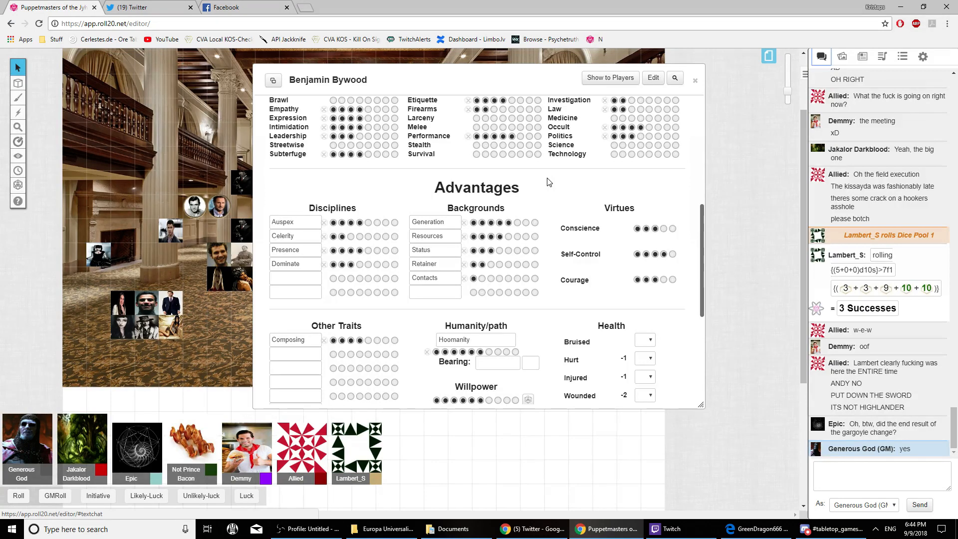
pyautogui.scroll(-3)
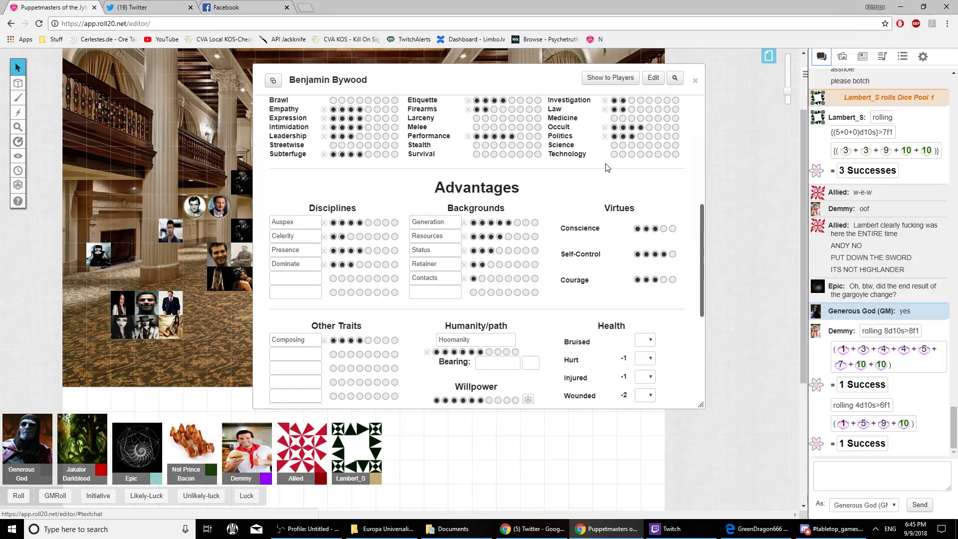
# Close Benjamin Bywood's sheet and scroll the Journal character list.
pyautogui.click(695, 80)
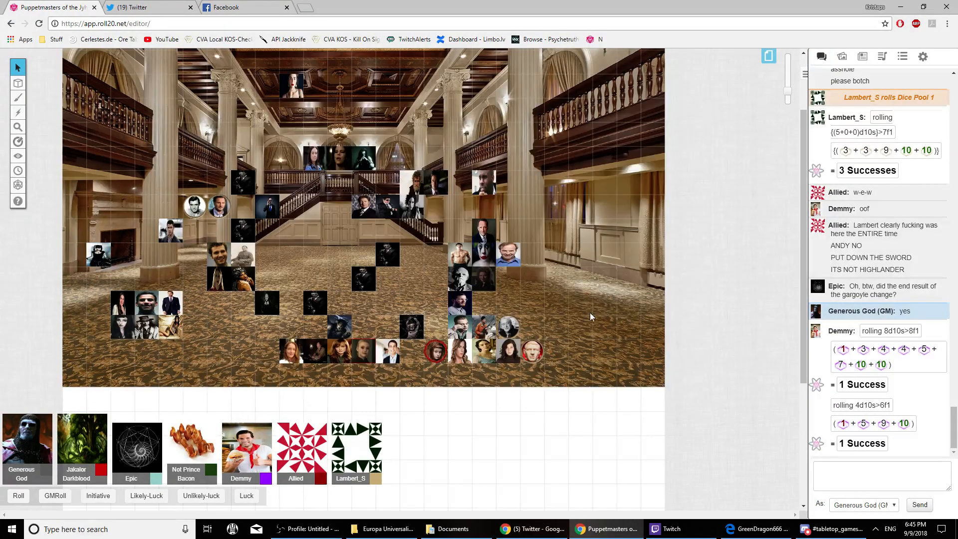
pyautogui.click(862, 56)
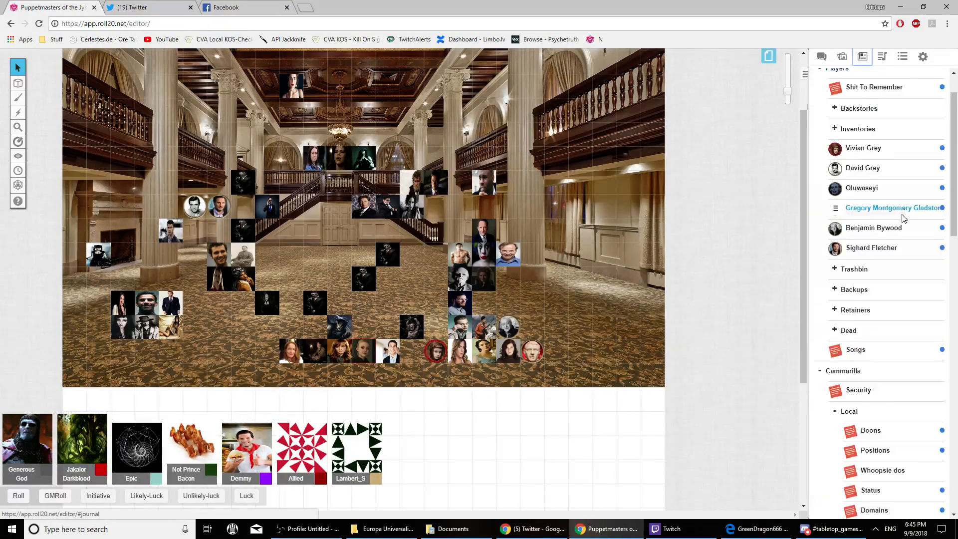
pyautogui.scroll(-3)
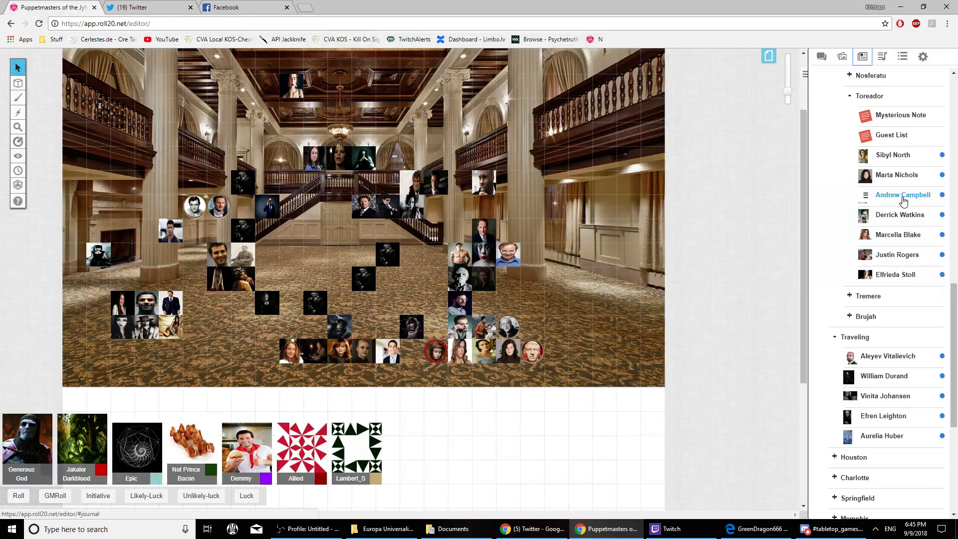
# Open and close Andrew Campbell's sheet, ending on the Toreador Journal list.
pyautogui.click(903, 195)
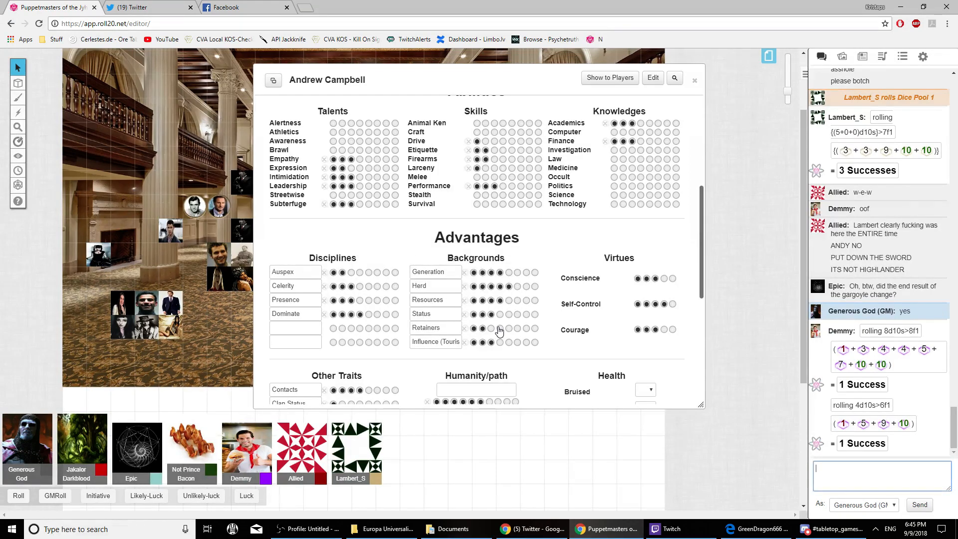
pyautogui.click(695, 80)
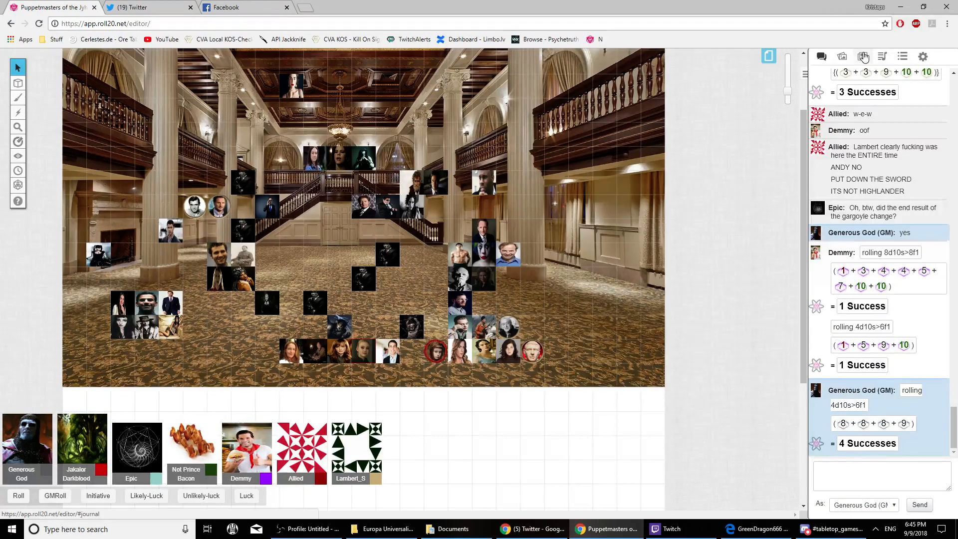
pyautogui.click(862, 56)
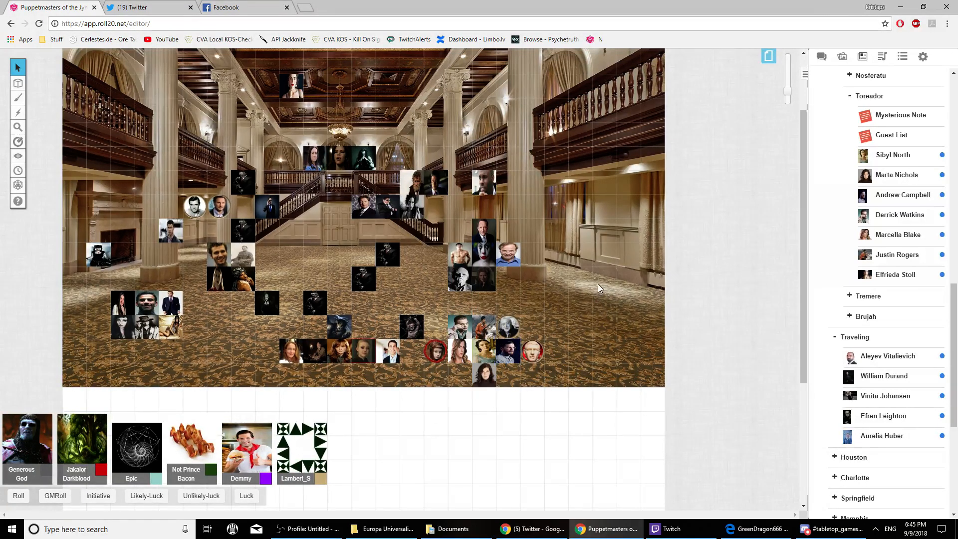
# Switch the sidebar to chat, then back to the Journal character list.
pyautogui.click(821, 56)
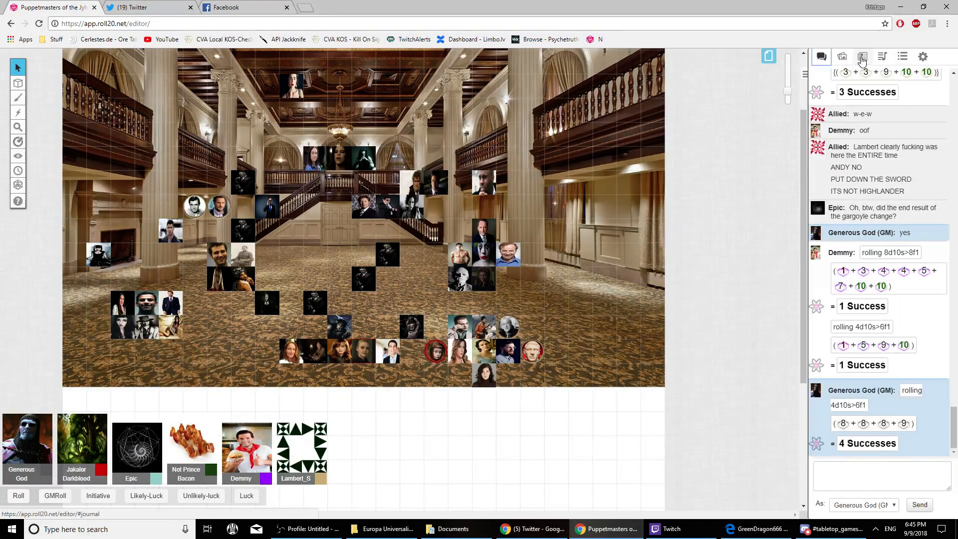
pyautogui.click(862, 56)
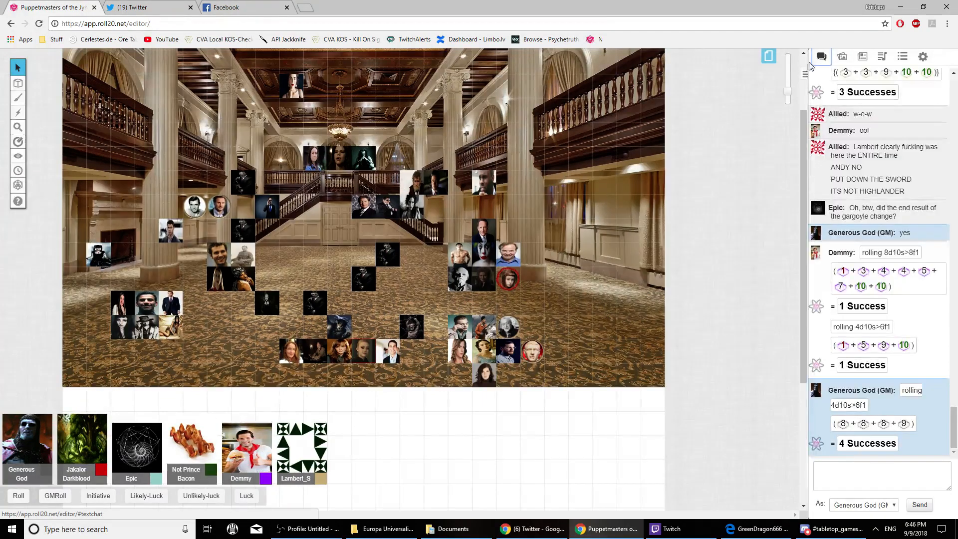
pyautogui.click(862, 56)
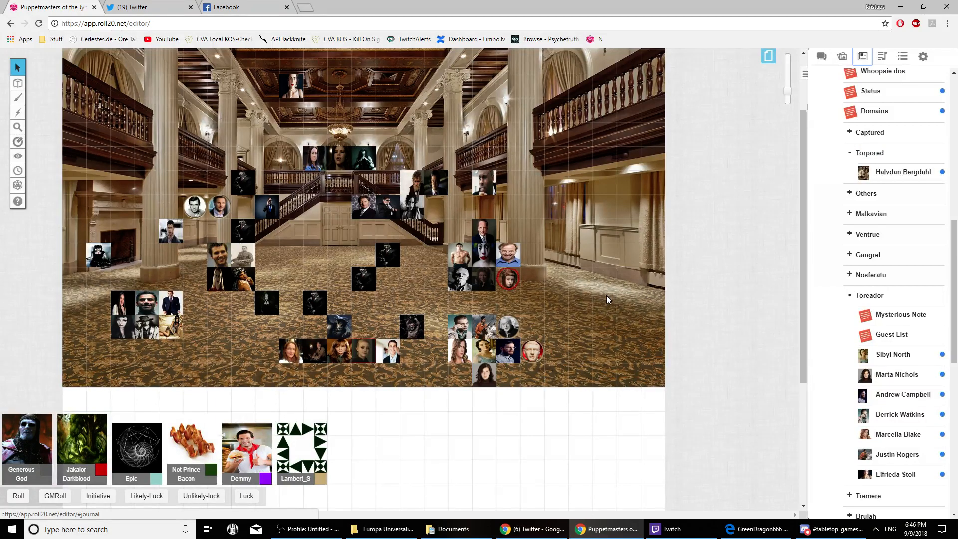
pyautogui.moveTo(477, 300)
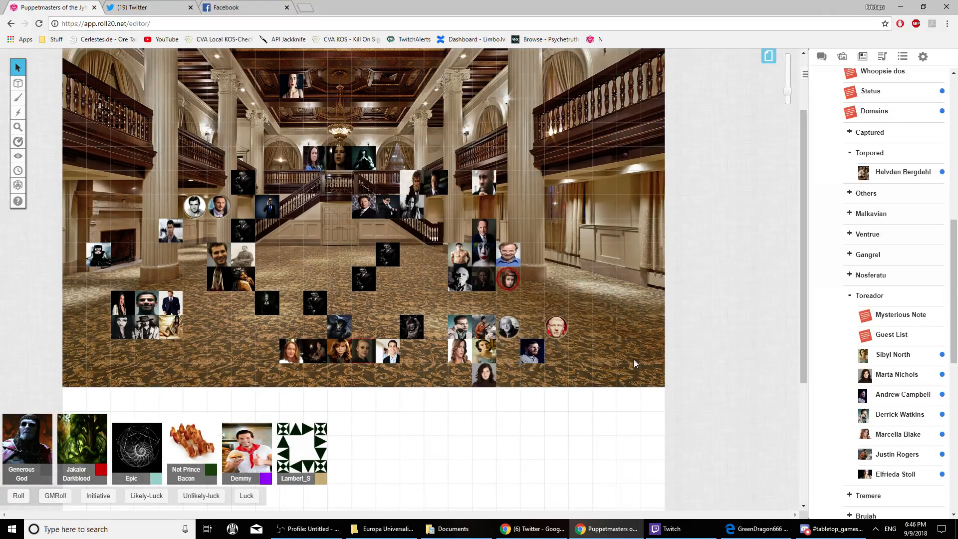
# Toggle from chat to the Journal list and back to the chat log.
pyautogui.click(821, 55)
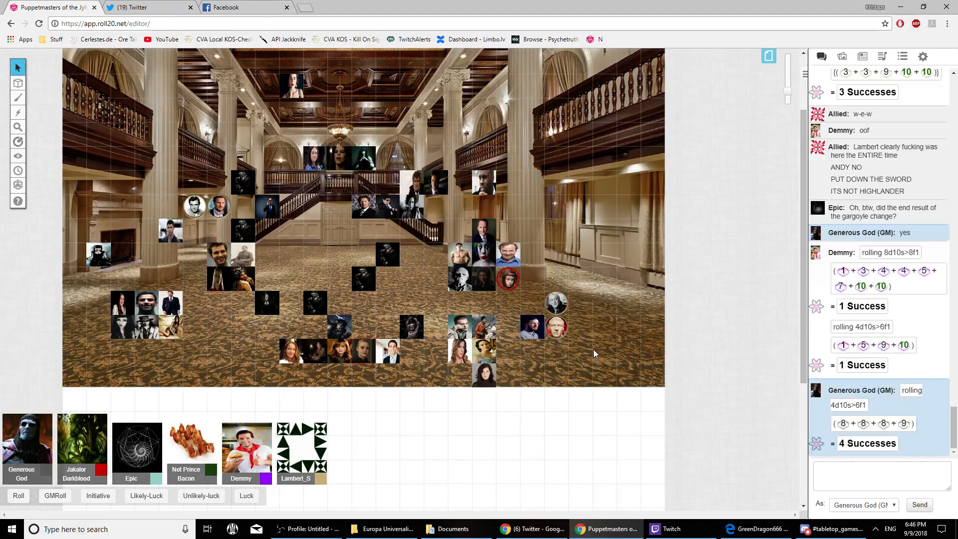
pyautogui.click(863, 56)
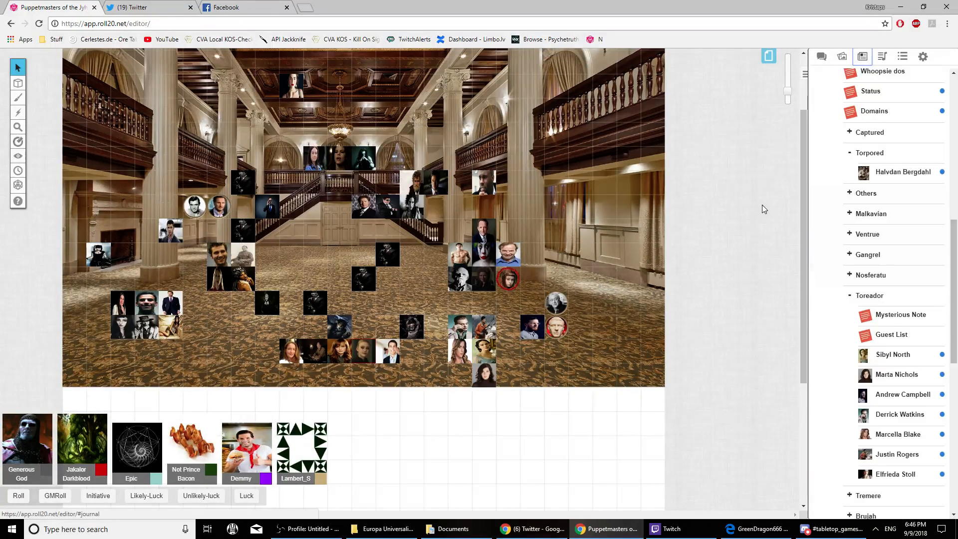
pyautogui.moveTo(759, 211)
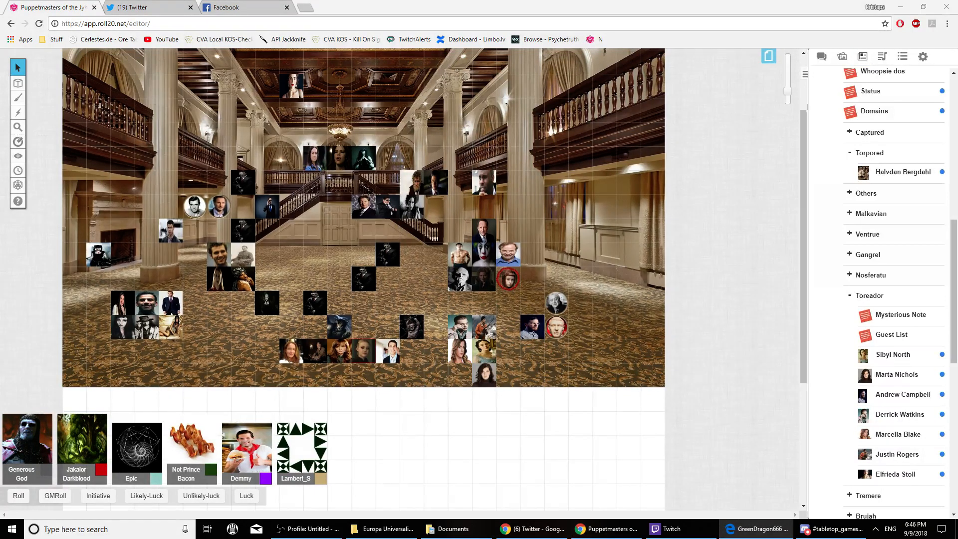
pyautogui.click(821, 56)
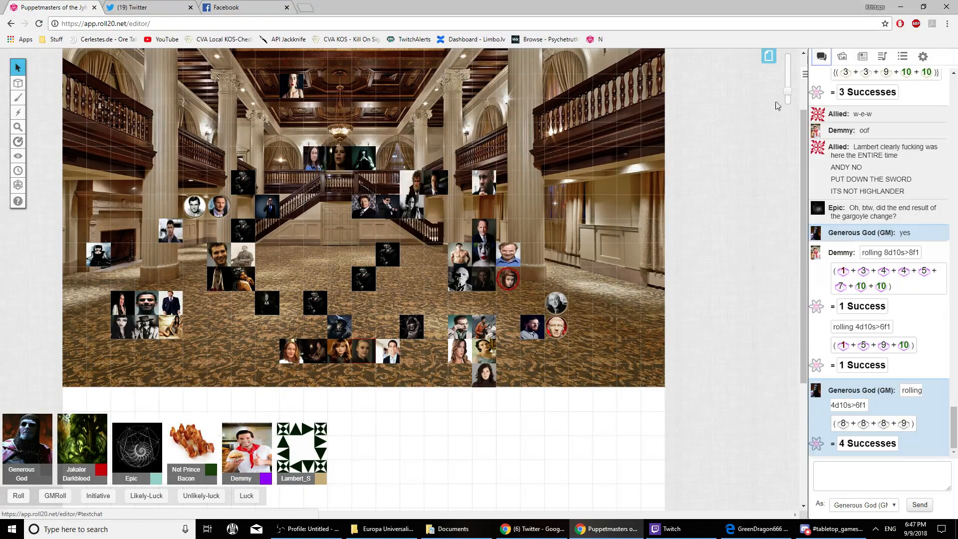
pyautogui.moveTo(601, 423)
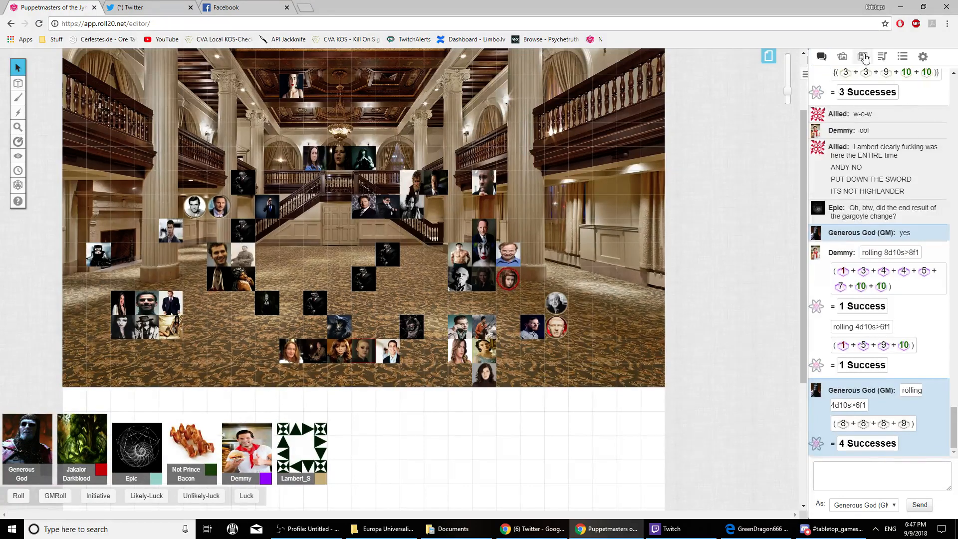
pyautogui.click(863, 56)
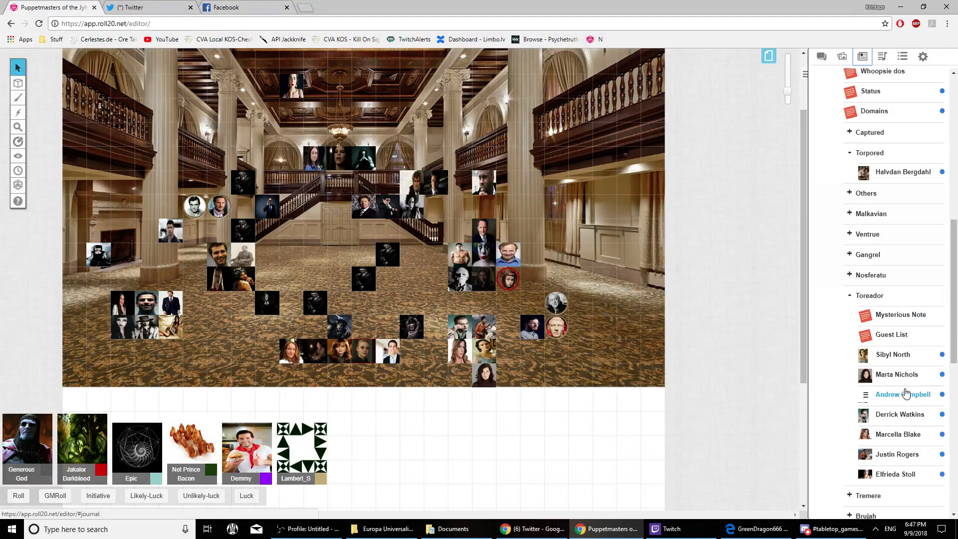
pyautogui.click(903, 395)
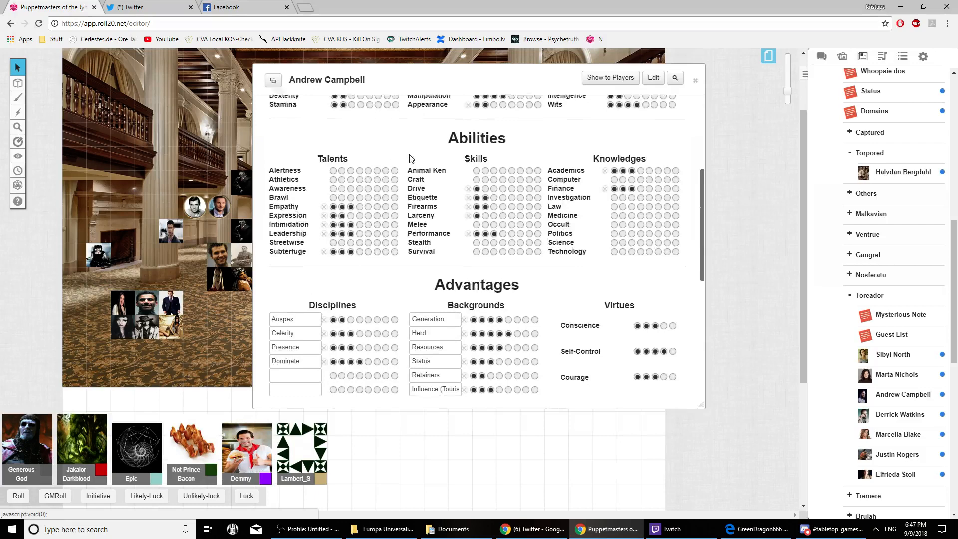
pyautogui.scroll(-3)
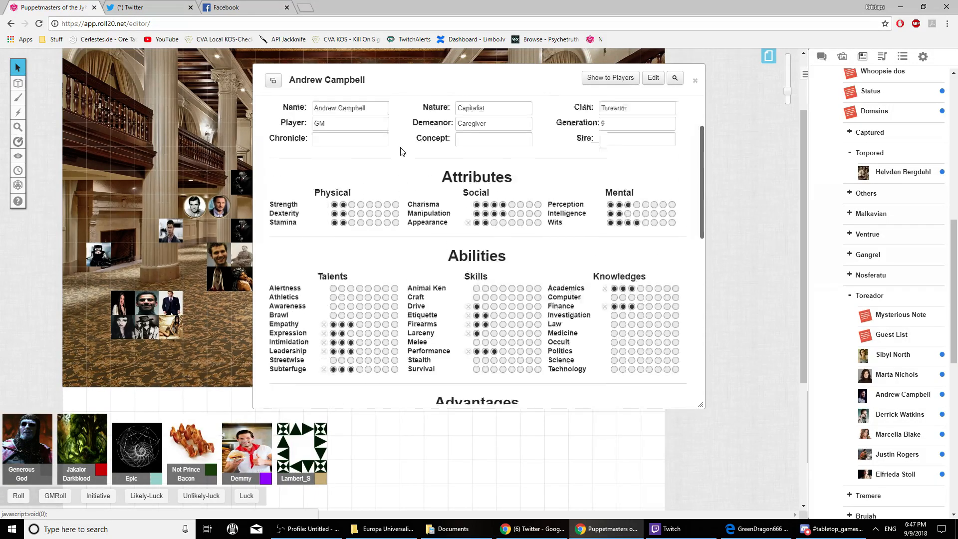
pyautogui.scroll(-3)
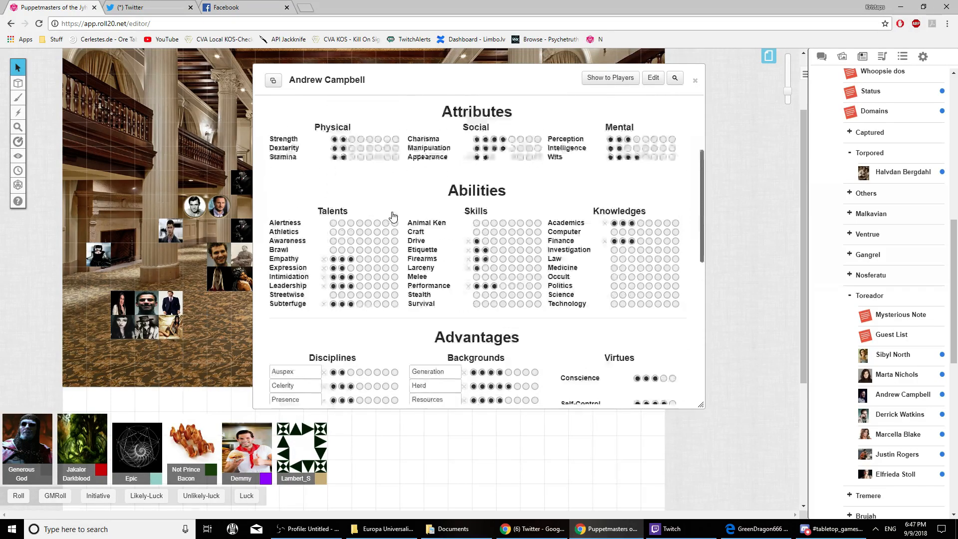
pyautogui.click(821, 56)
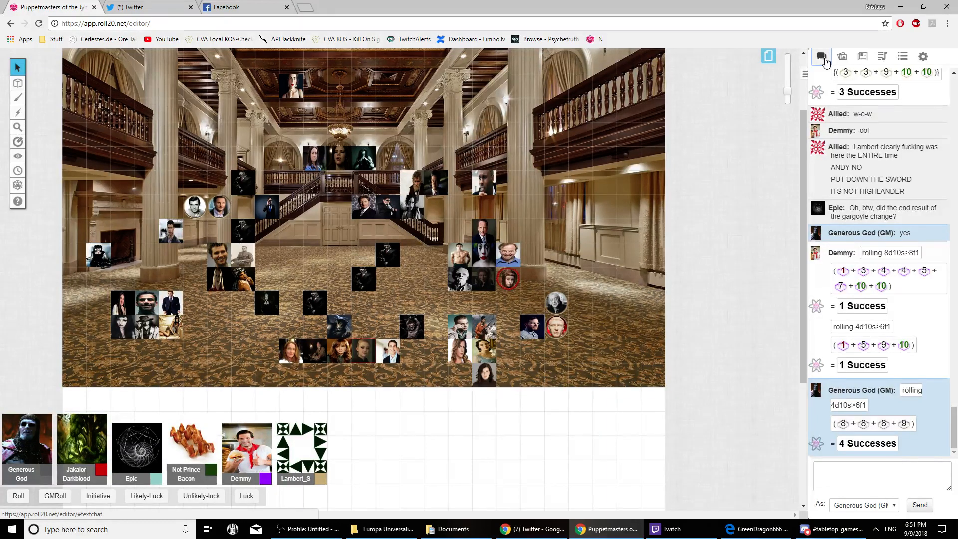
pyautogui.scroll(-3)
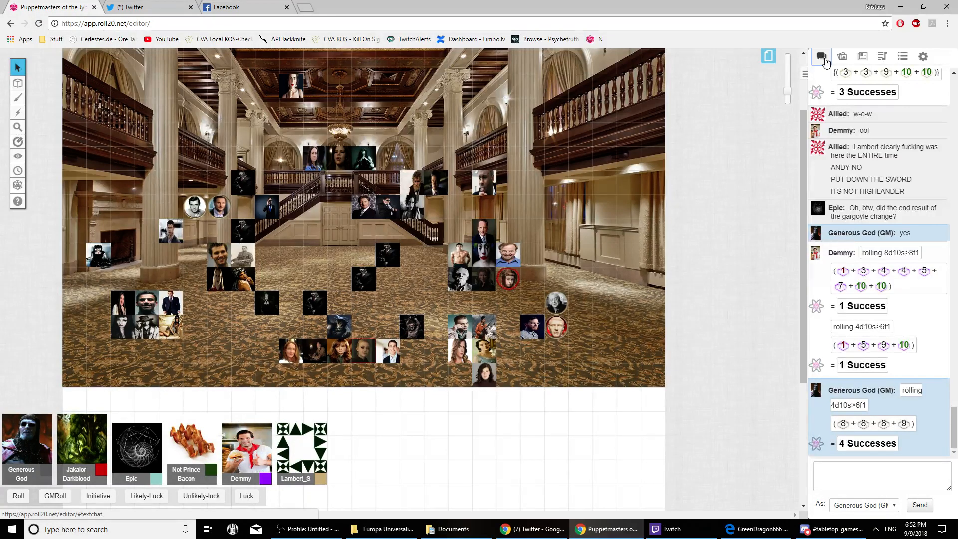
pyautogui.moveTo(869, 105)
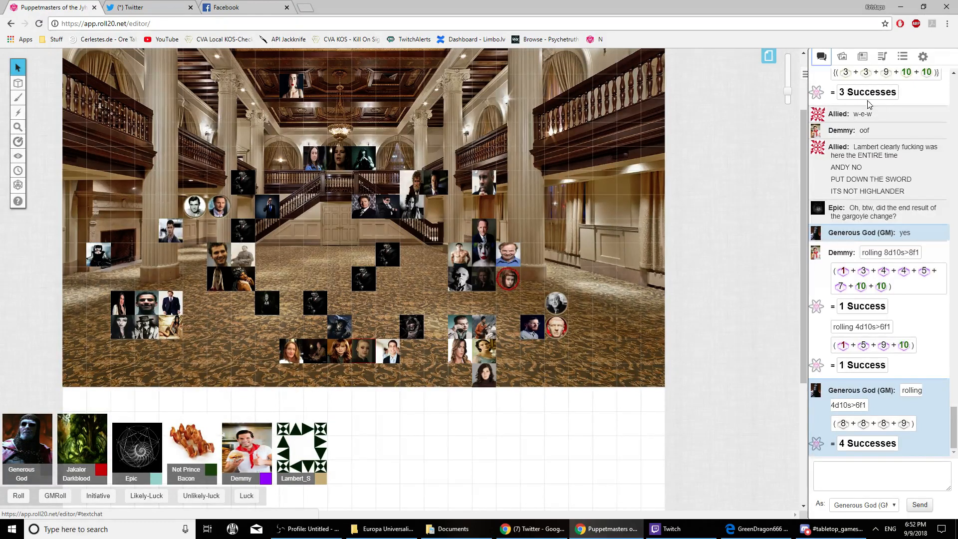
# Toggle the sidebar between Journal and chat, ending on the Journal.
pyautogui.click(862, 56)
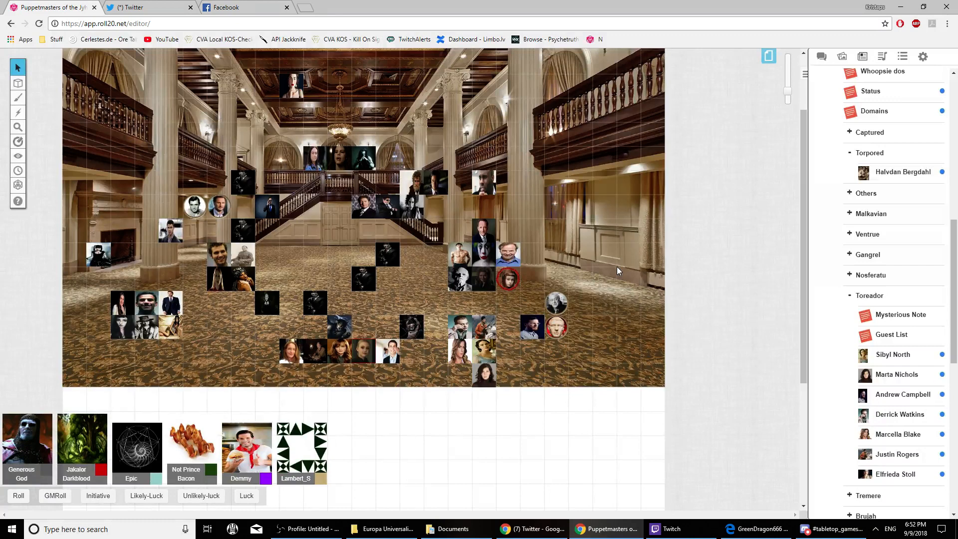
pyautogui.moveTo(908, 363)
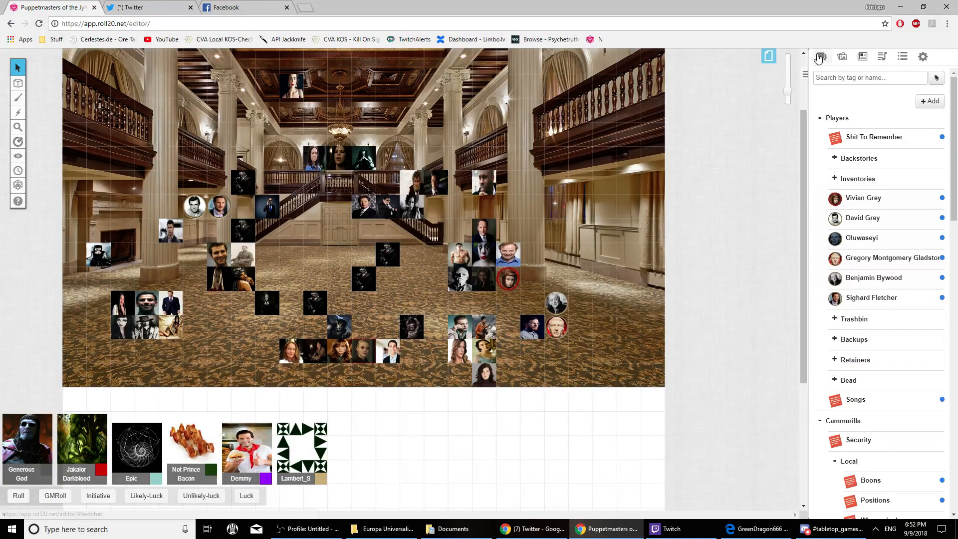
pyautogui.click(821, 56)
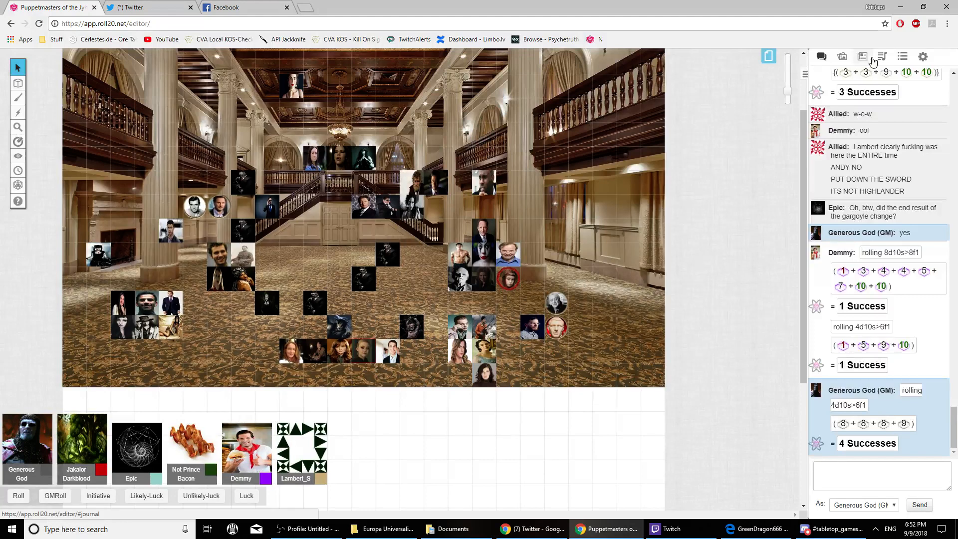
pyautogui.click(863, 56)
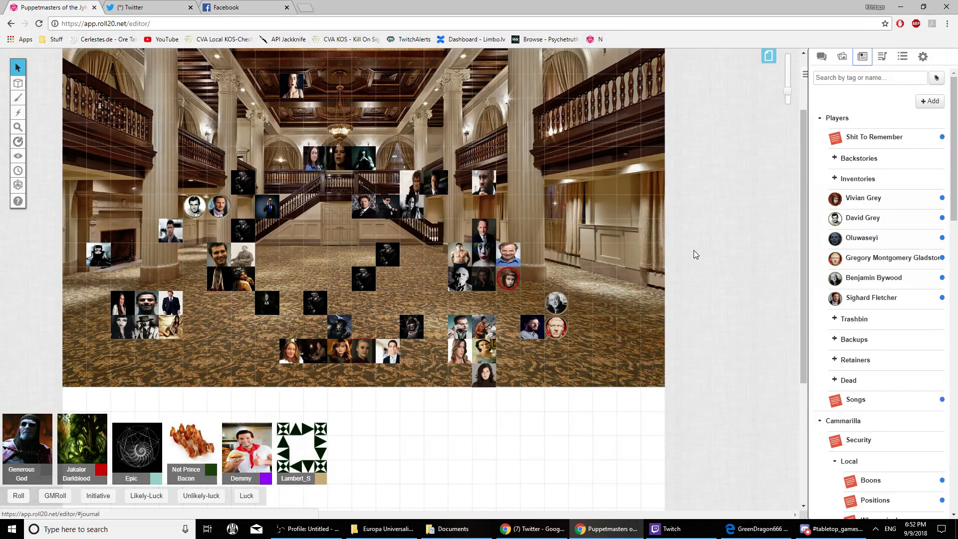
pyautogui.moveTo(613, 290)
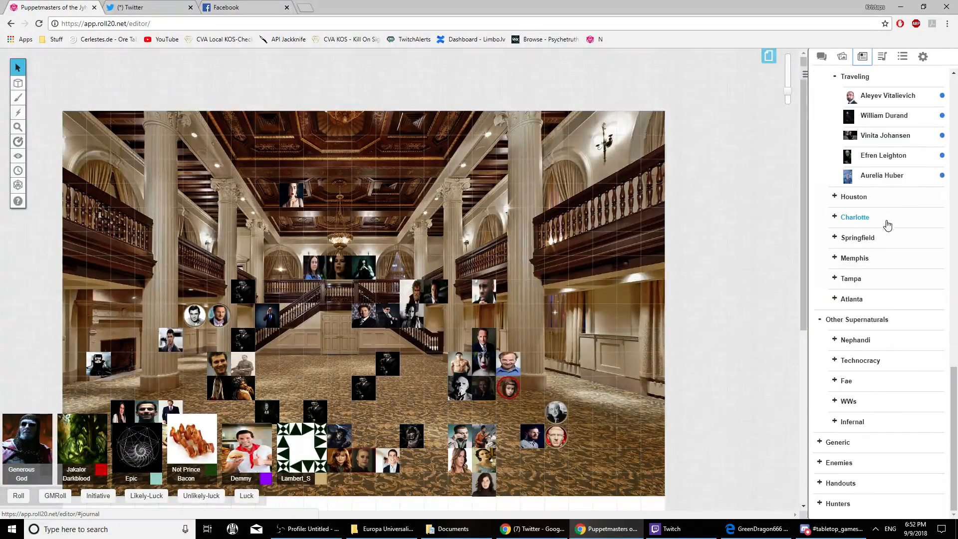
# Expand the Generic folder and place the Gator token near the right balcony.
pyautogui.click(838, 442)
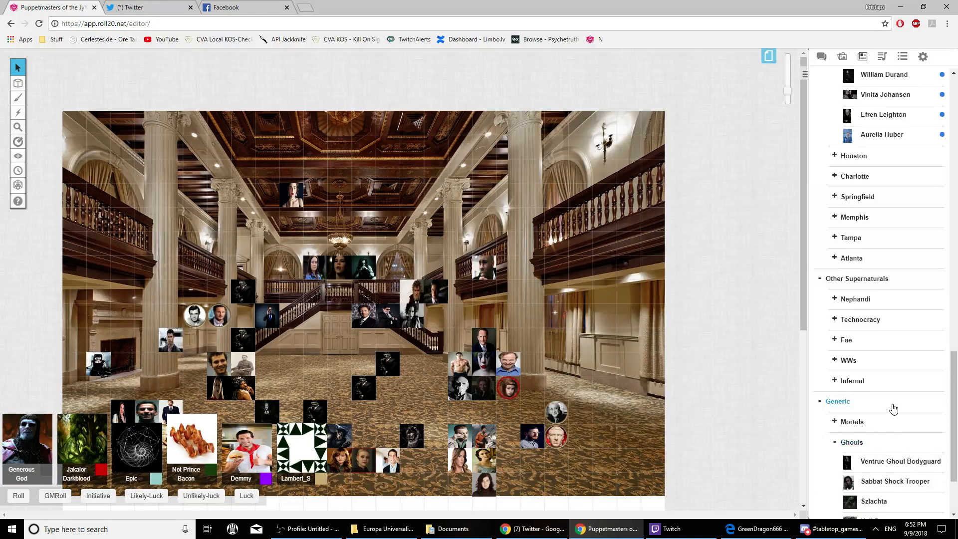
pyautogui.scroll(-3)
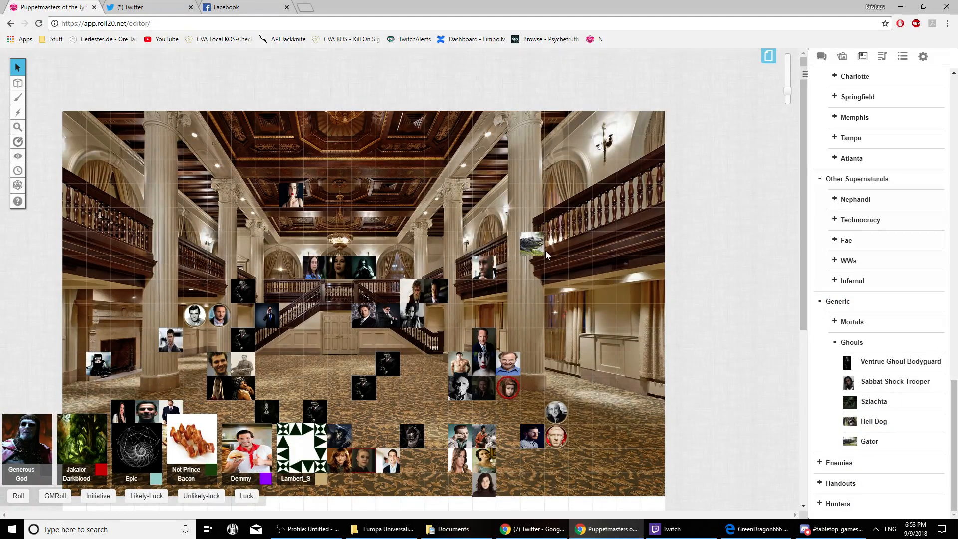
pyautogui.click(532, 246)
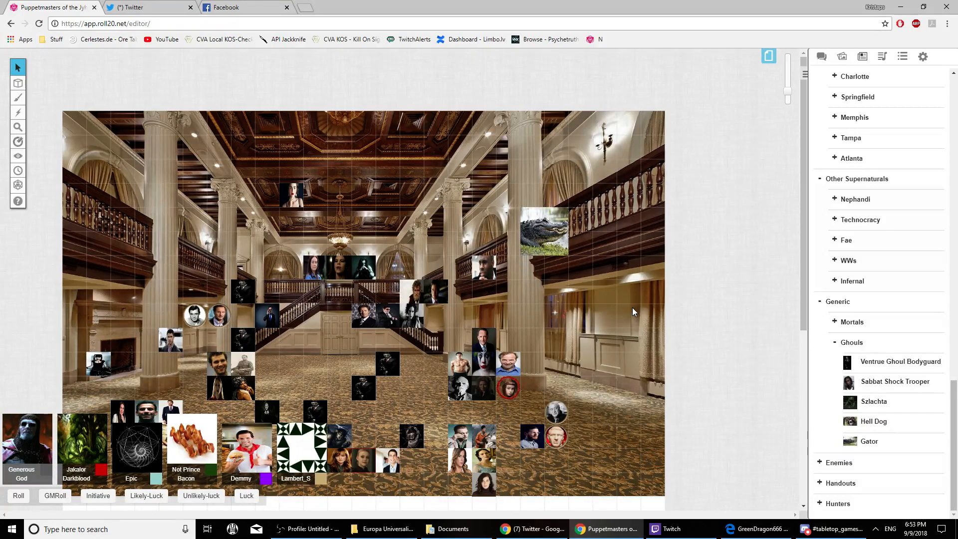
# Select the Gator token, read the latest chat messages, and return to the journal's Players list.
pyautogui.click(545, 233)
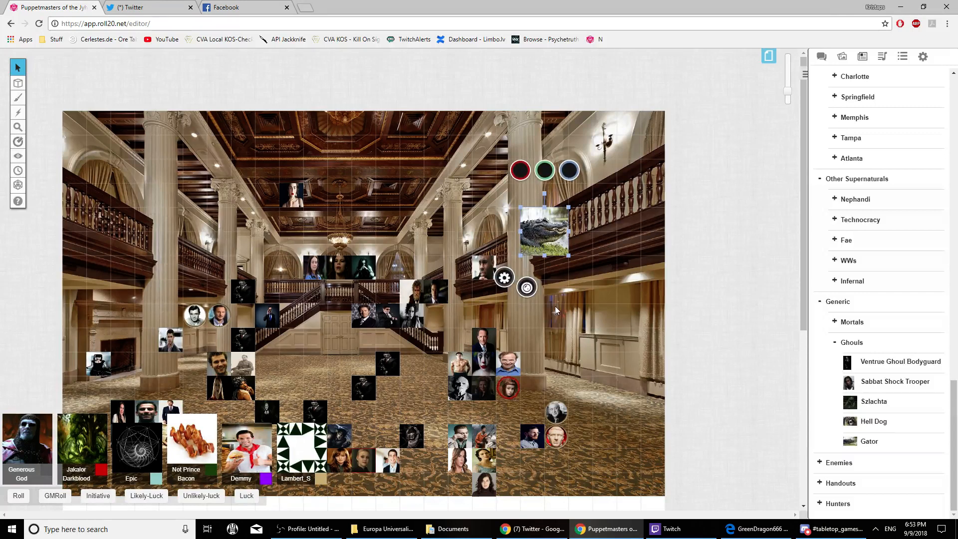
pyautogui.click(821, 56)
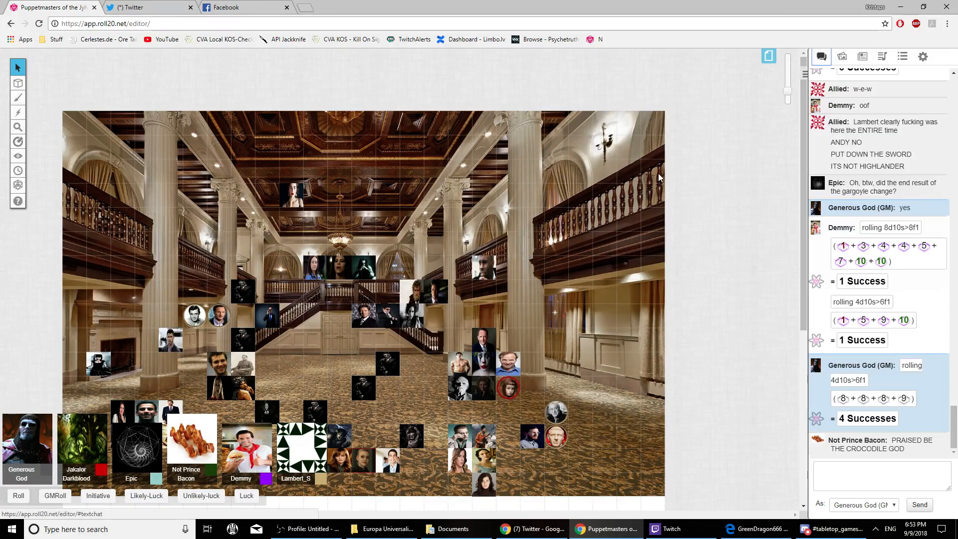
pyautogui.moveTo(618, 162)
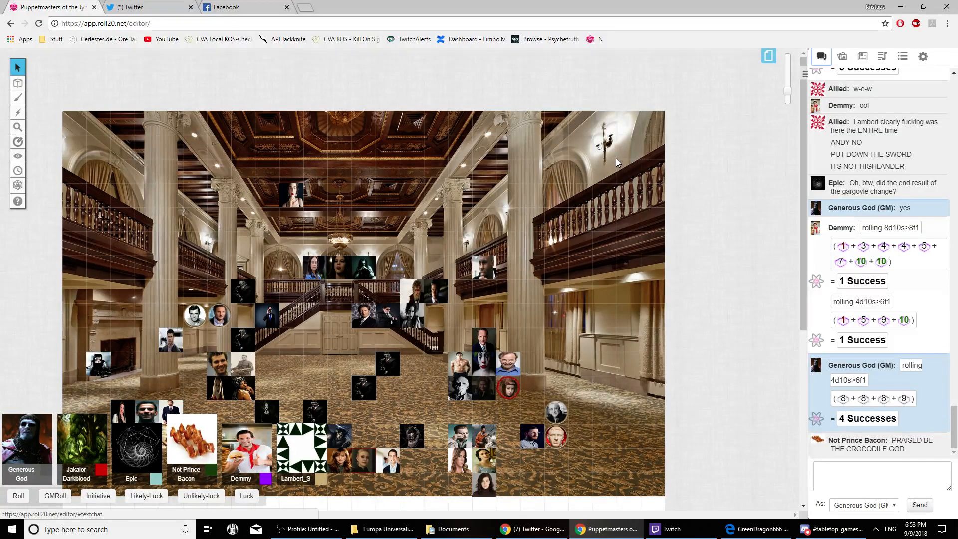
pyautogui.moveTo(544, 312)
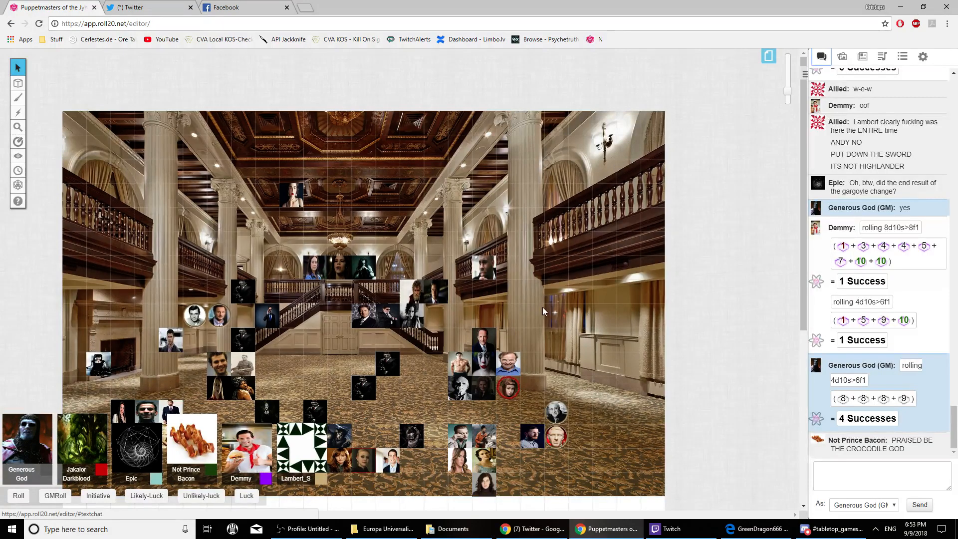
pyautogui.click(863, 56)
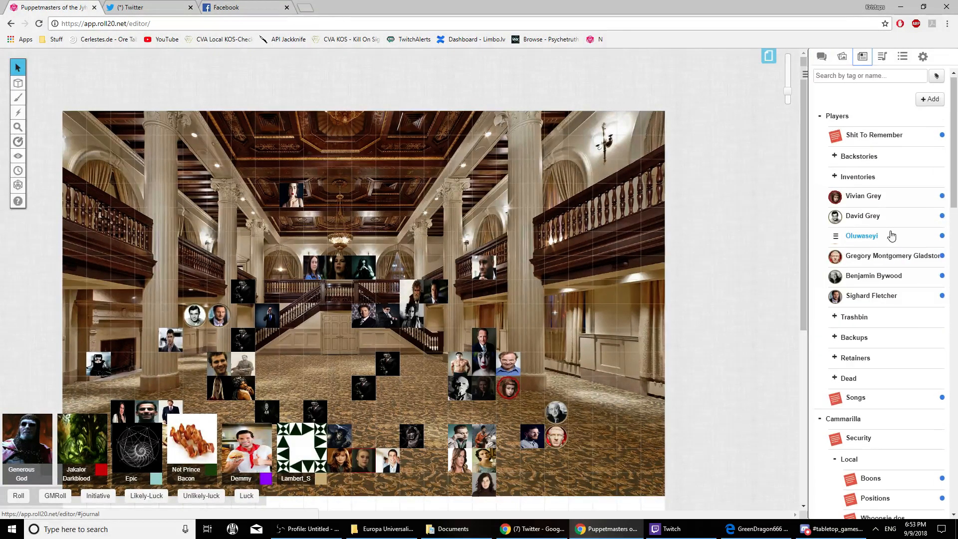
# Scroll through Benjamin Bywood's sheet to the Weakness field, then close it with chat showing.
pyautogui.click(873, 276)
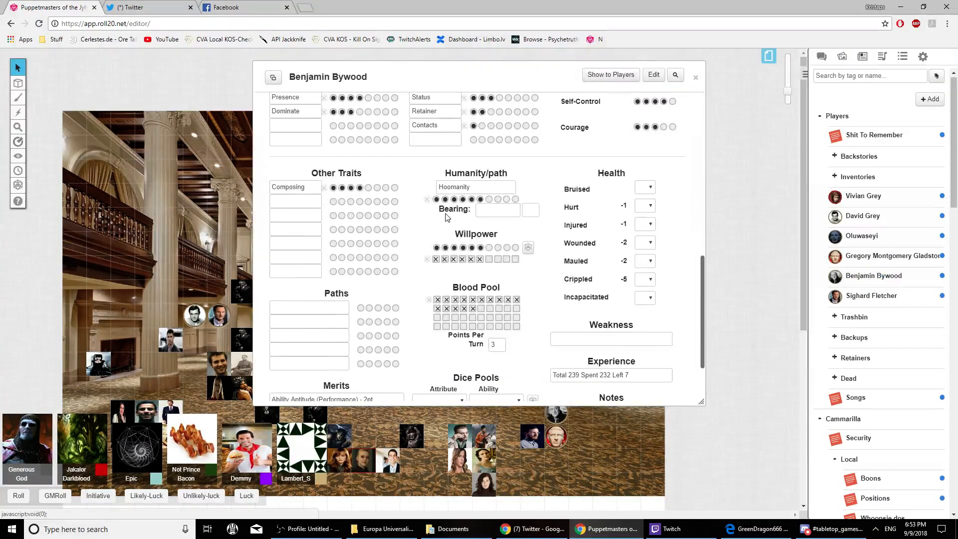
pyautogui.scroll(-3)
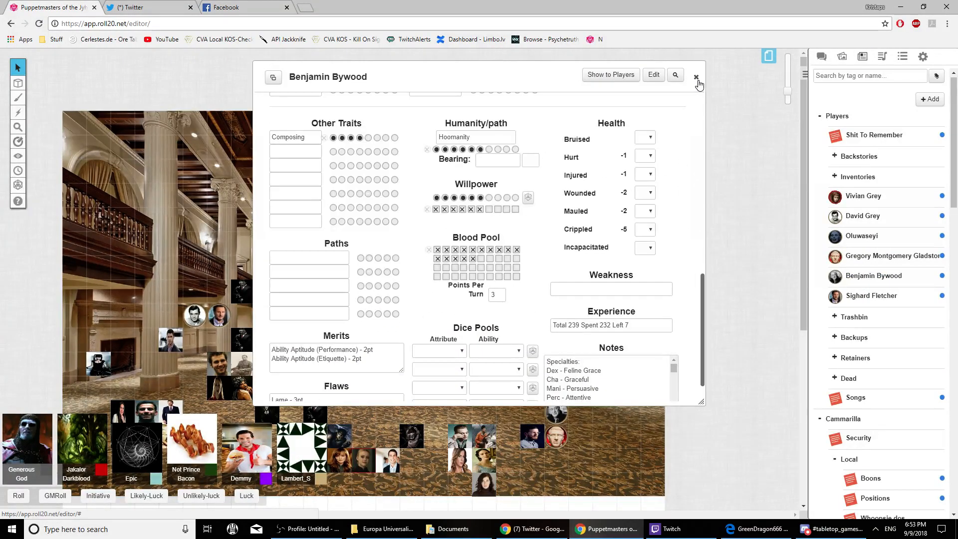
pyautogui.click(611, 288)
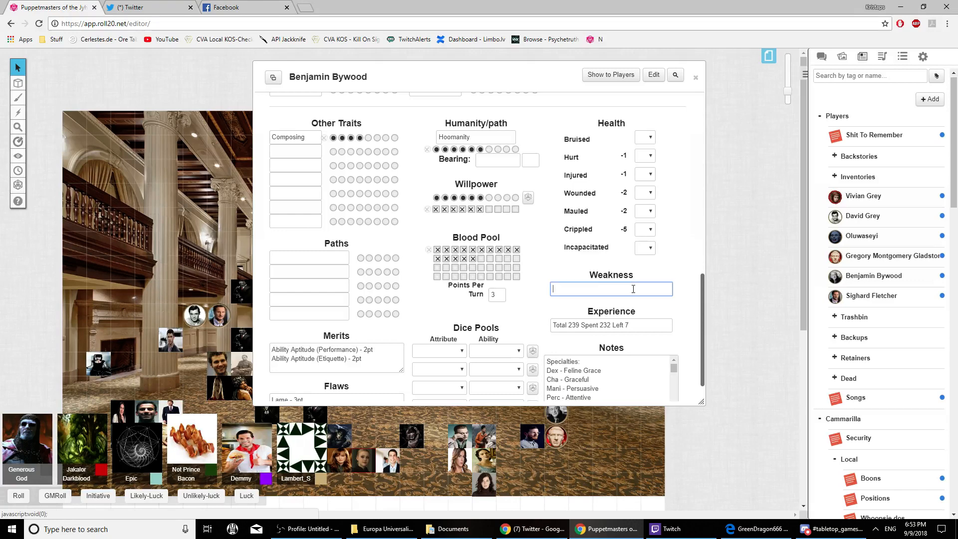
pyautogui.click(823, 56)
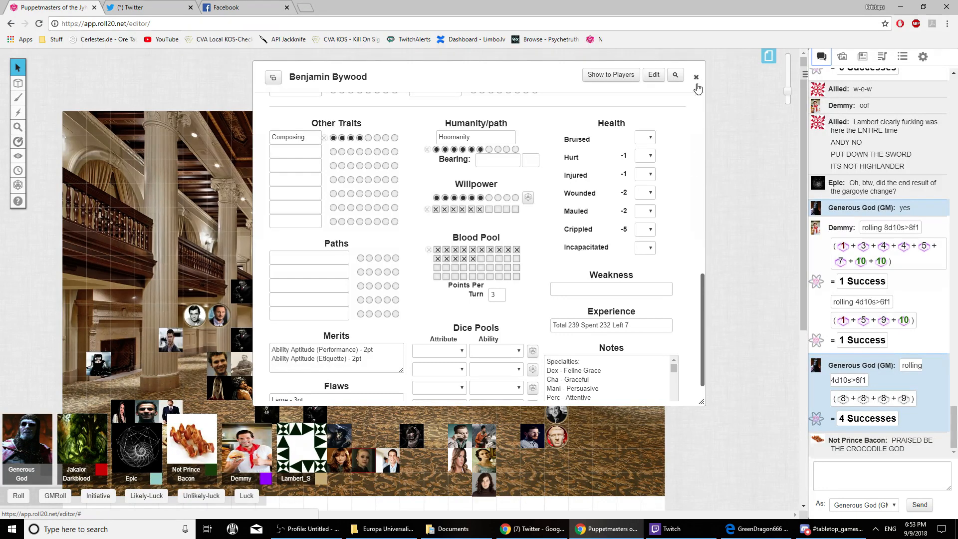
pyautogui.click(611, 288)
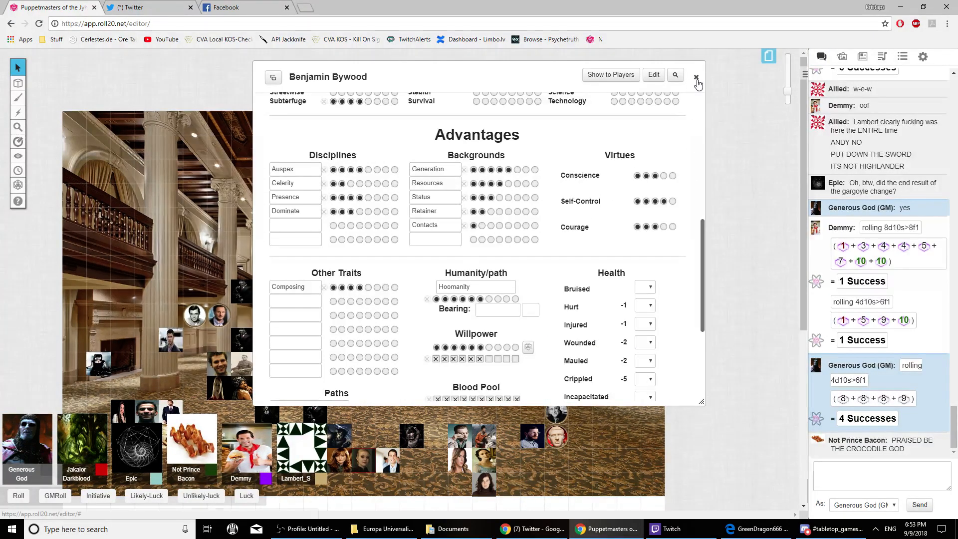
pyautogui.click(696, 77)
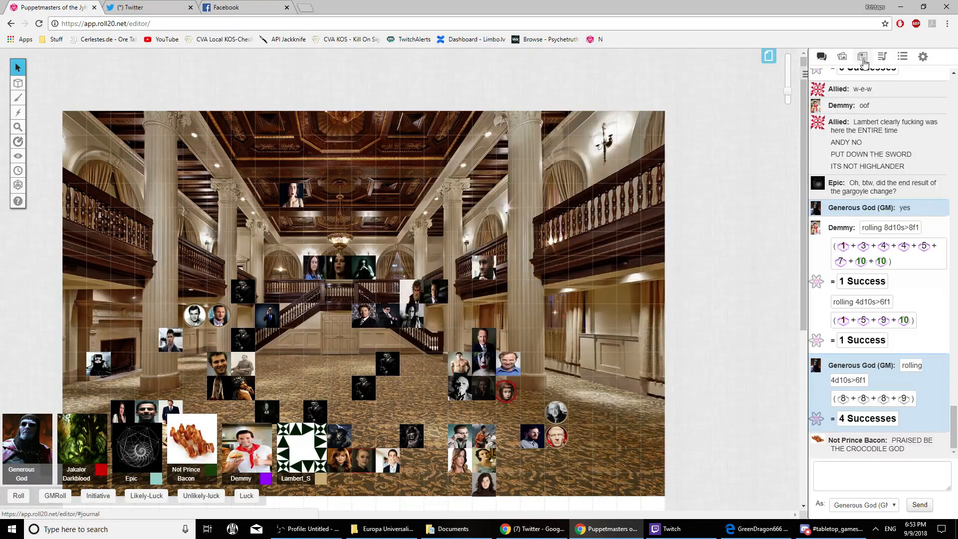
# Roll 4 dice at difficulty 5 from Andrew Campbell's sheet, then close it.
pyautogui.click(863, 56)
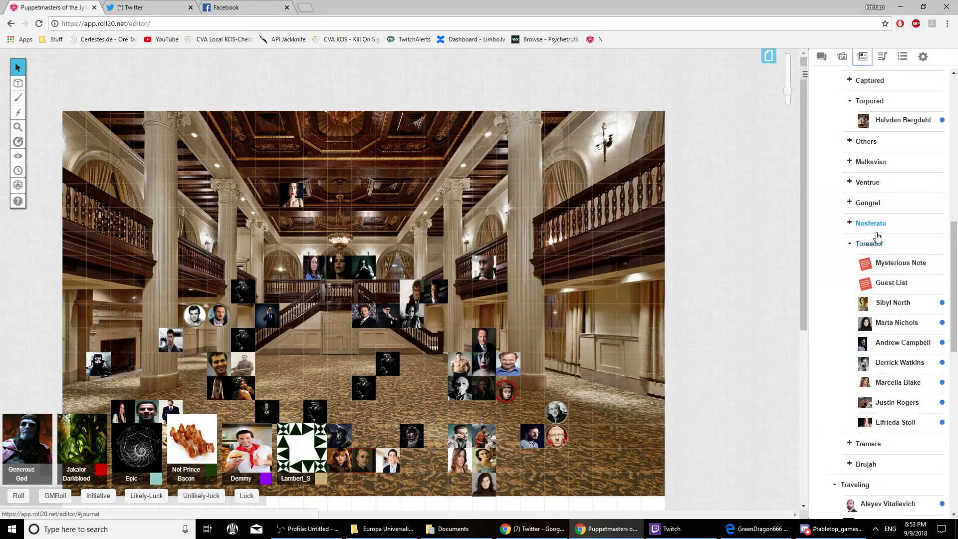
pyautogui.click(903, 342)
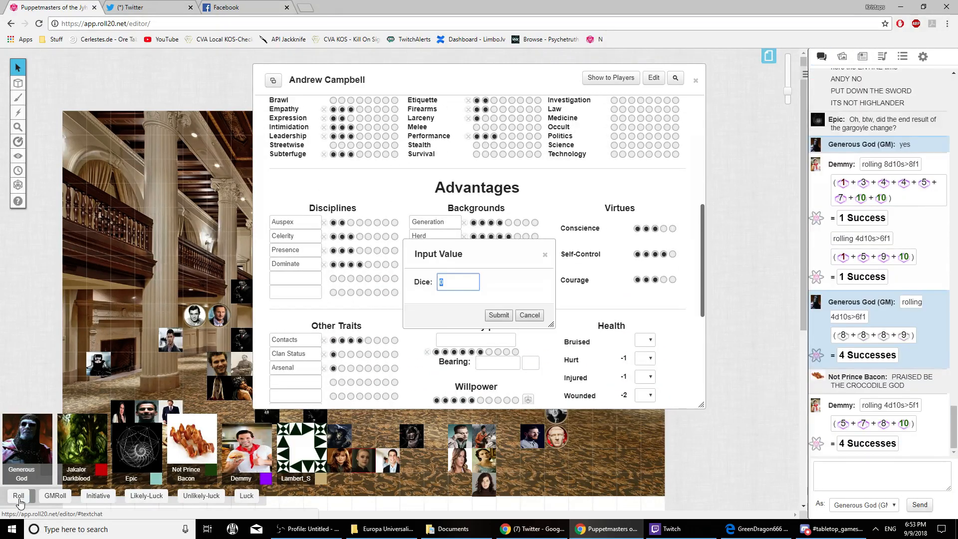
pyautogui.click(498, 315)
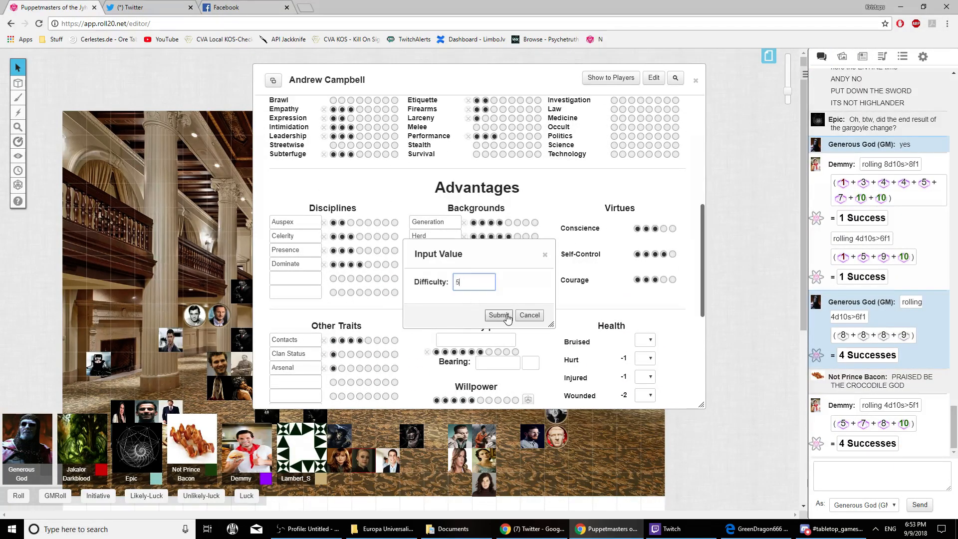
pyautogui.click(499, 315)
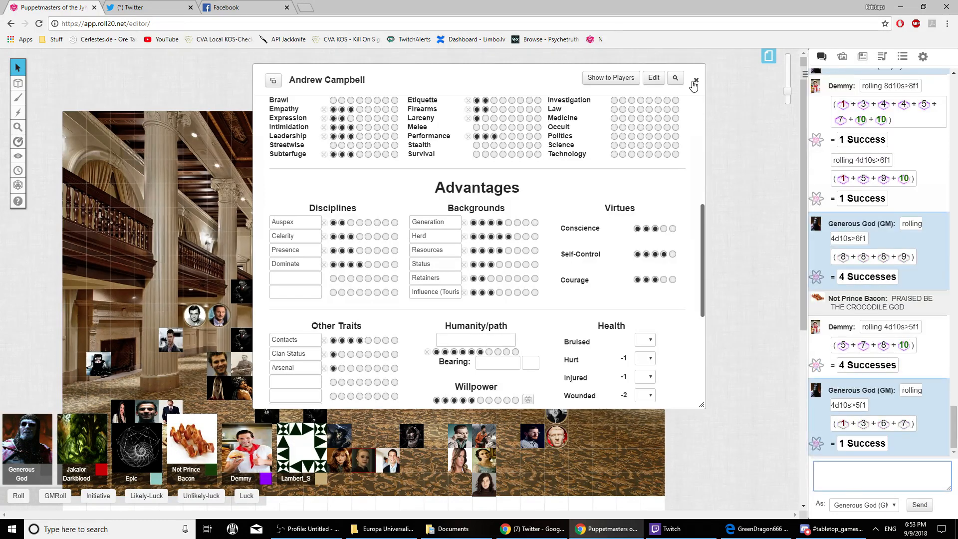
pyautogui.click(696, 81)
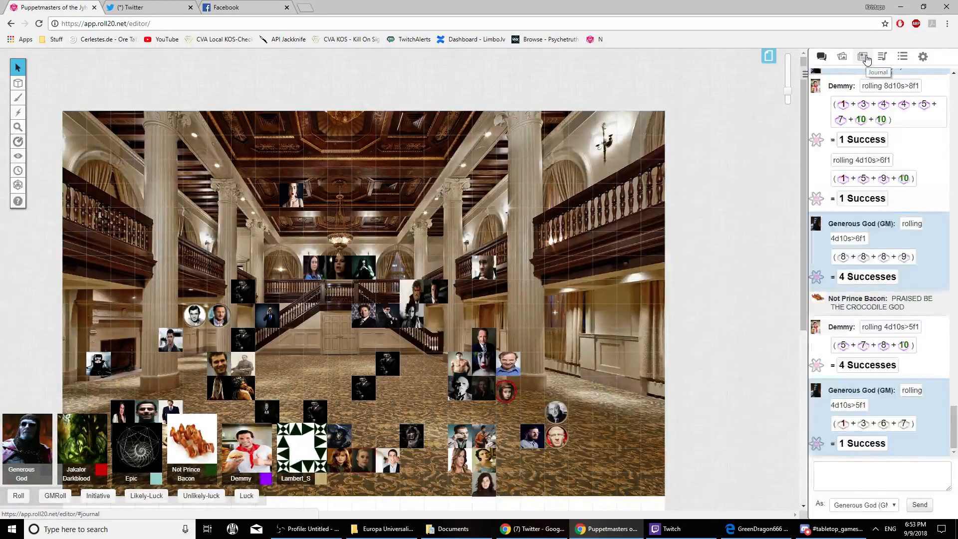
pyautogui.click(862, 56)
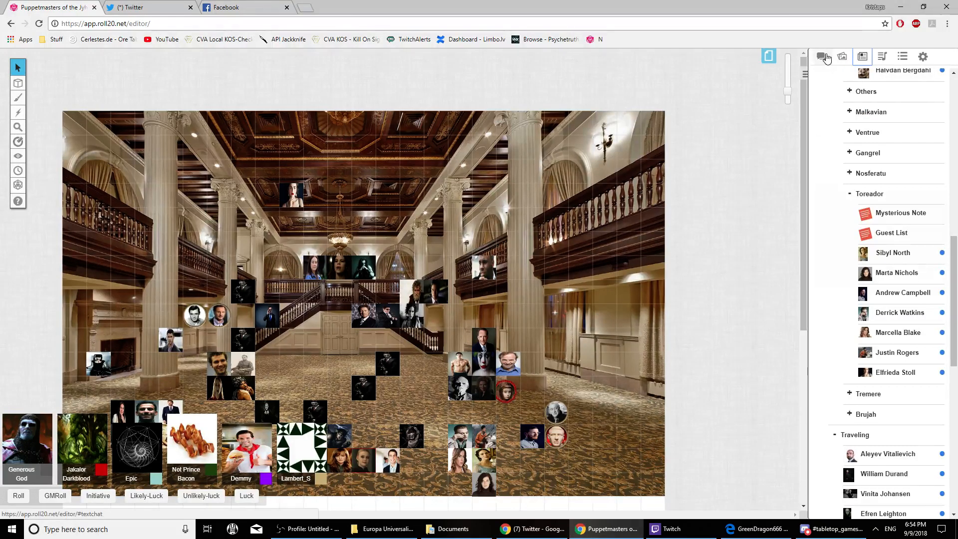
# Show the chat log and scroll down to the latest roll results and messages.
pyautogui.click(822, 55)
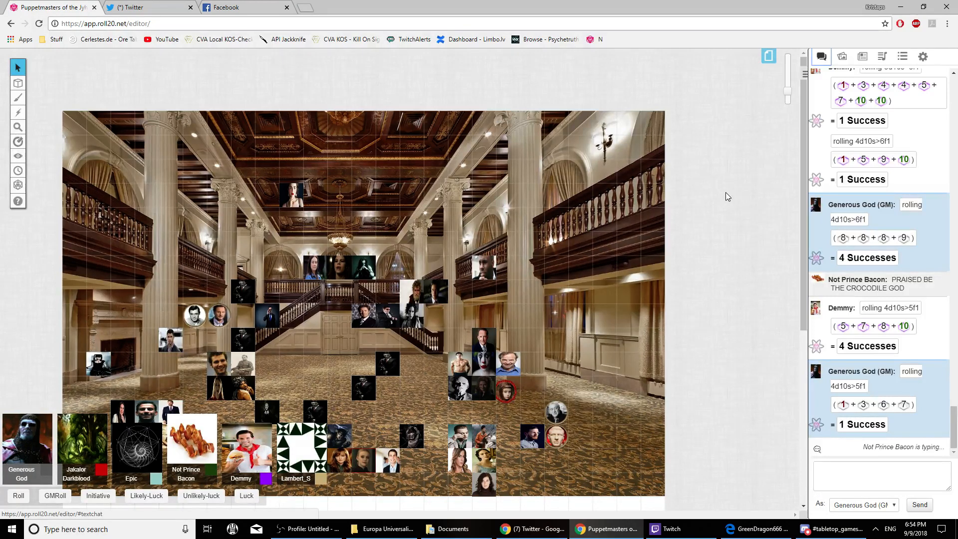
pyautogui.scroll(-3)
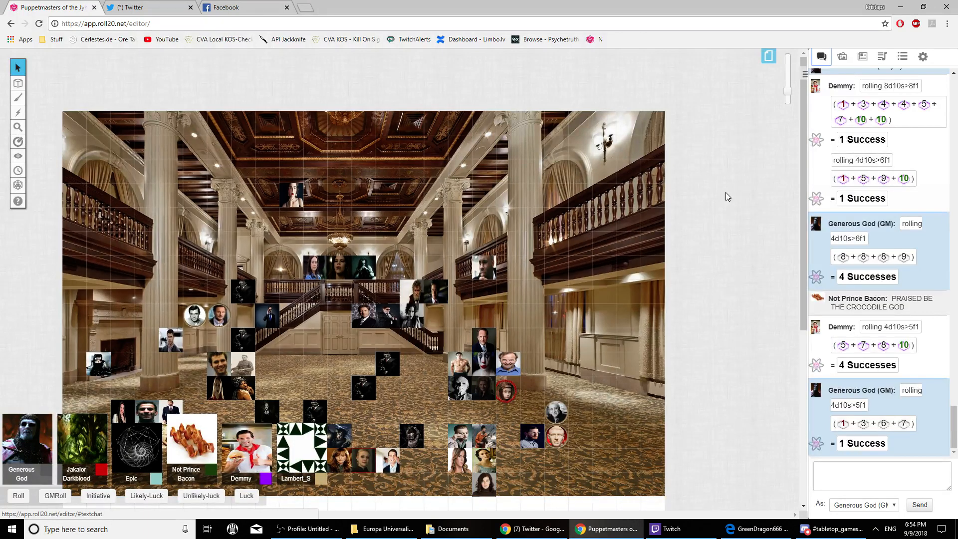
pyautogui.scroll(-3)
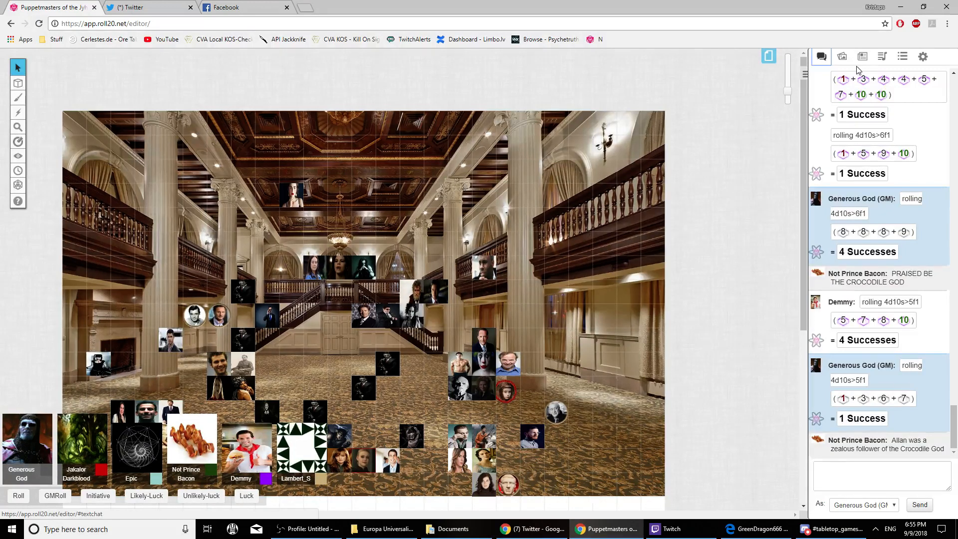
# Switch between the Journal and chat log twice, ending on the dice roll chat.
pyautogui.click(863, 56)
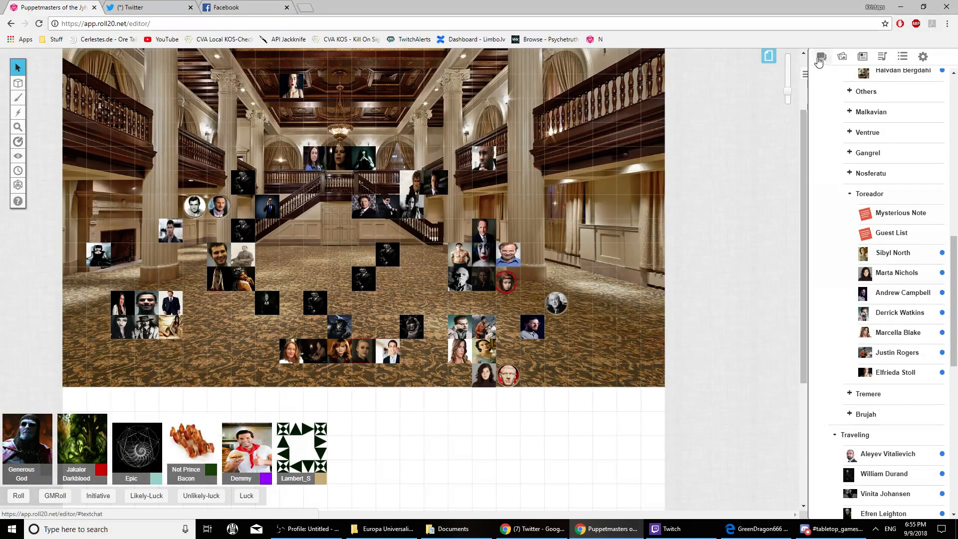
pyautogui.click(822, 56)
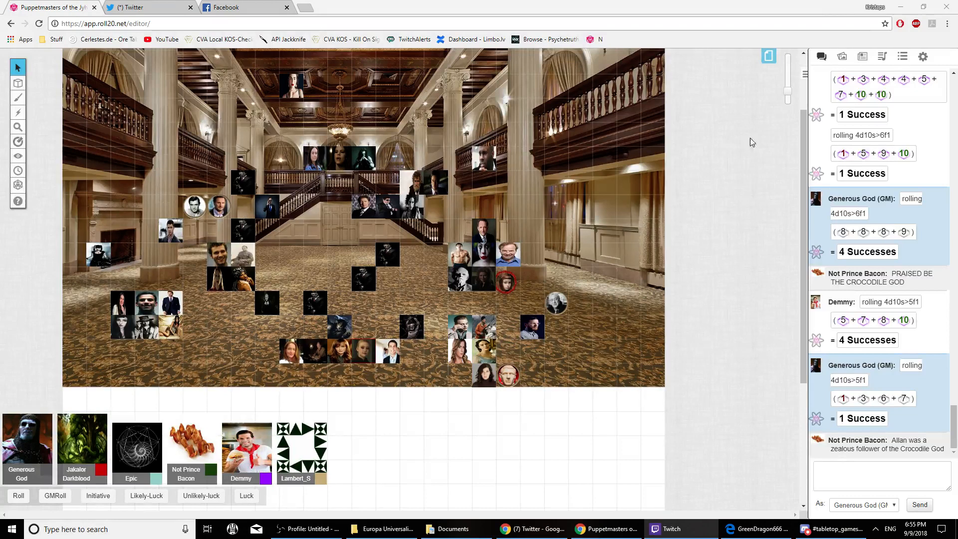
pyautogui.click(842, 56)
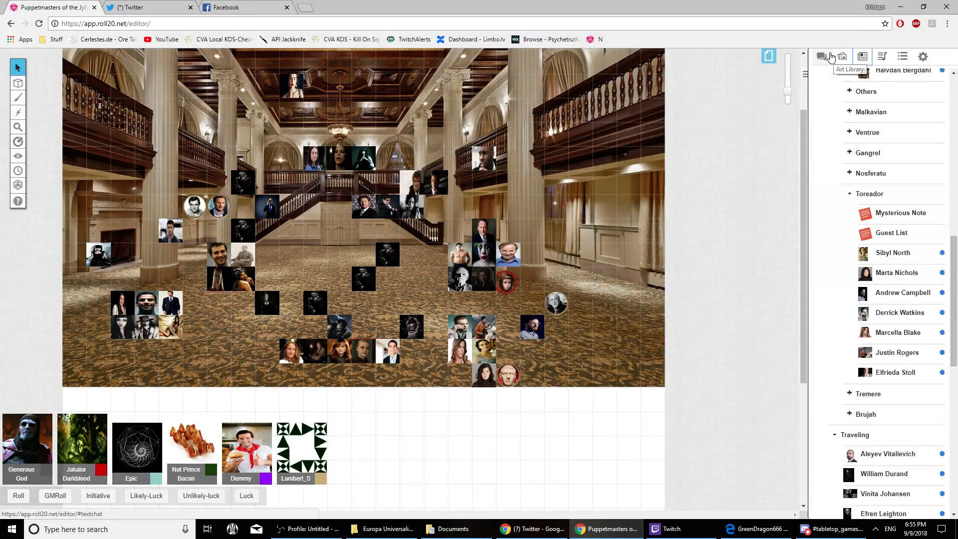
pyautogui.click(821, 56)
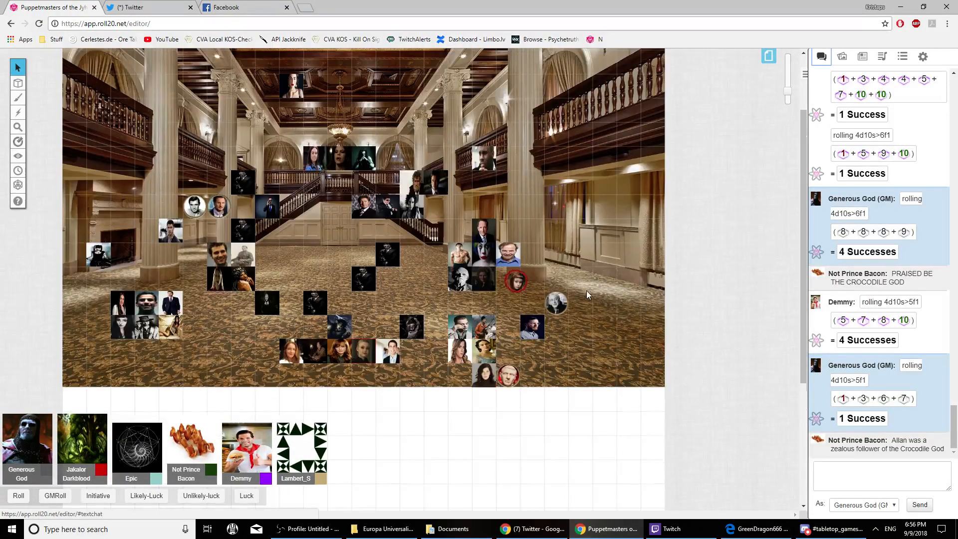
pyautogui.moveTo(378, 261)
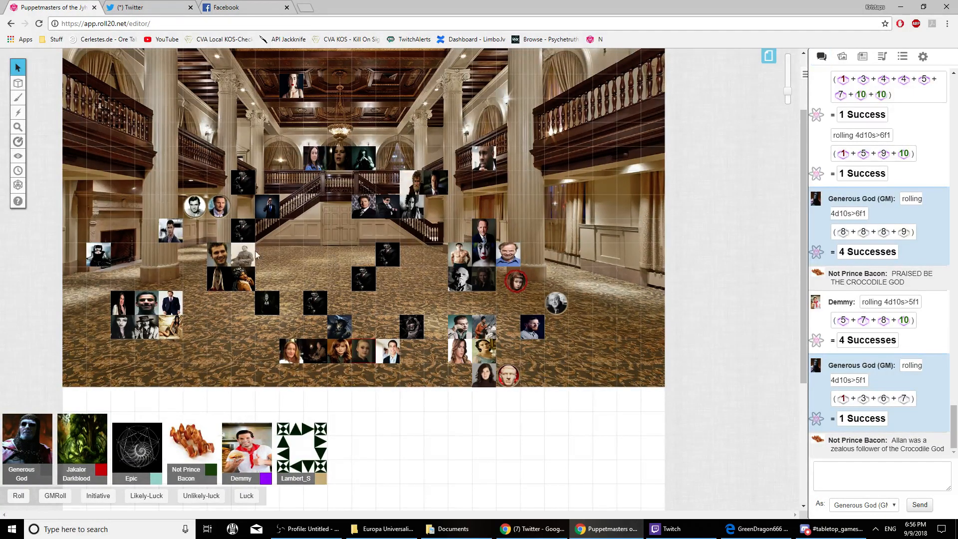
# Open Vivian Grey's full character sheet and scroll through it with chat showing.
pyautogui.click(195, 207)
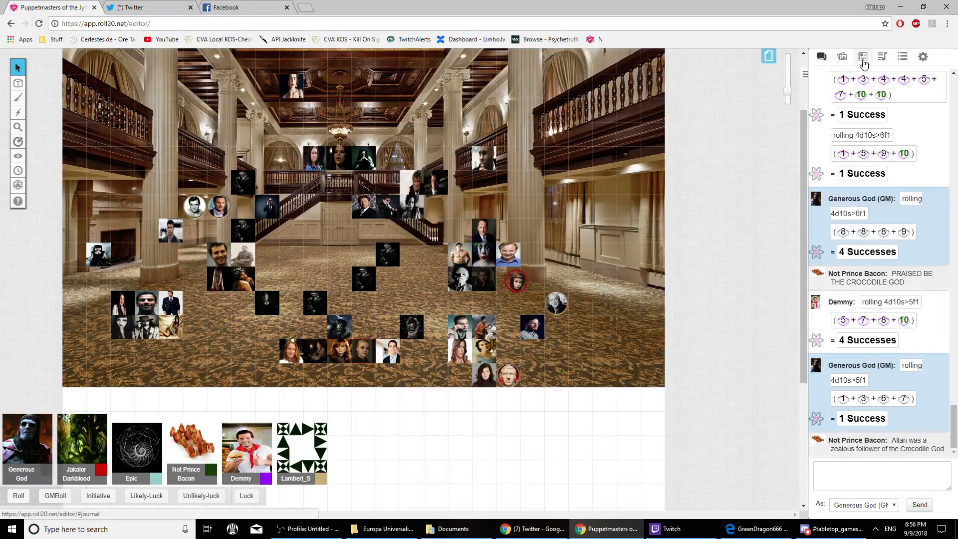
pyautogui.click(863, 56)
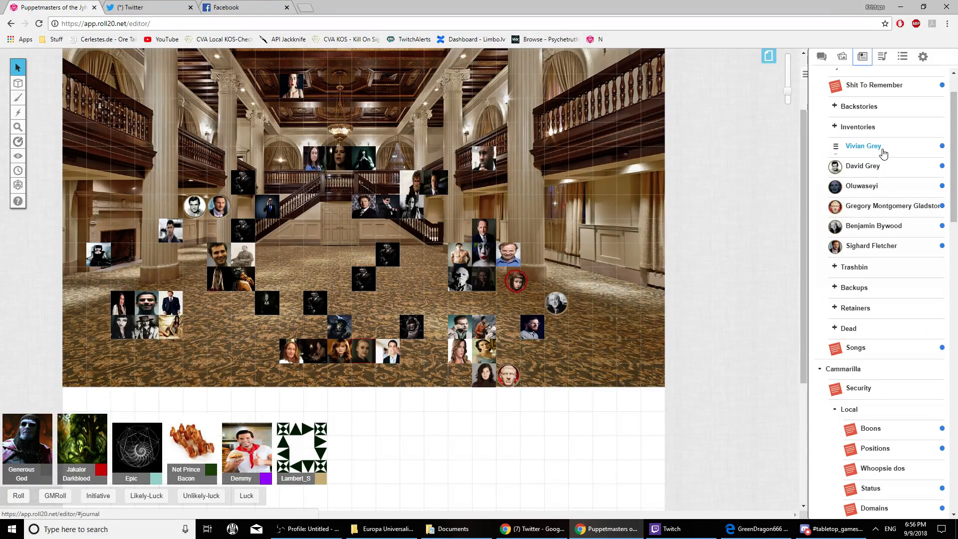
pyautogui.click(863, 146)
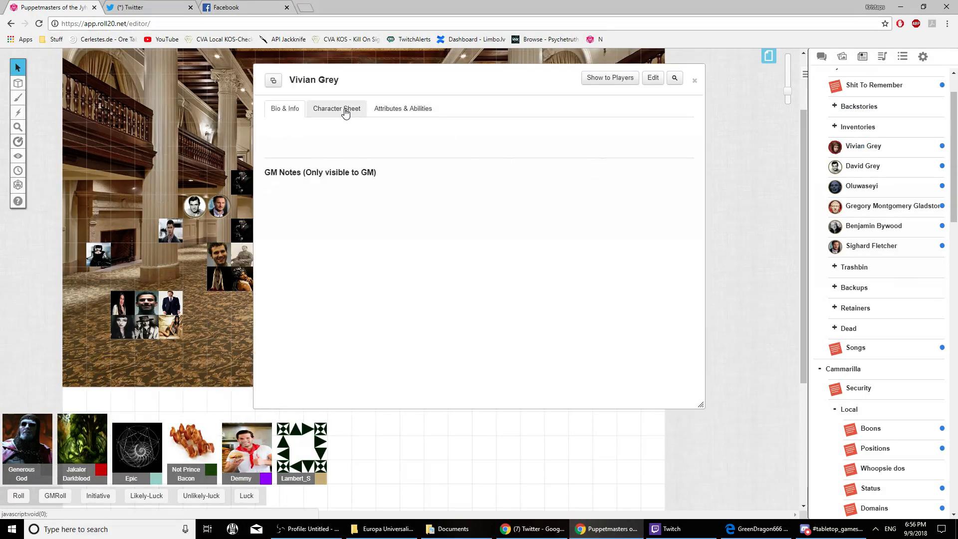
pyautogui.click(336, 108)
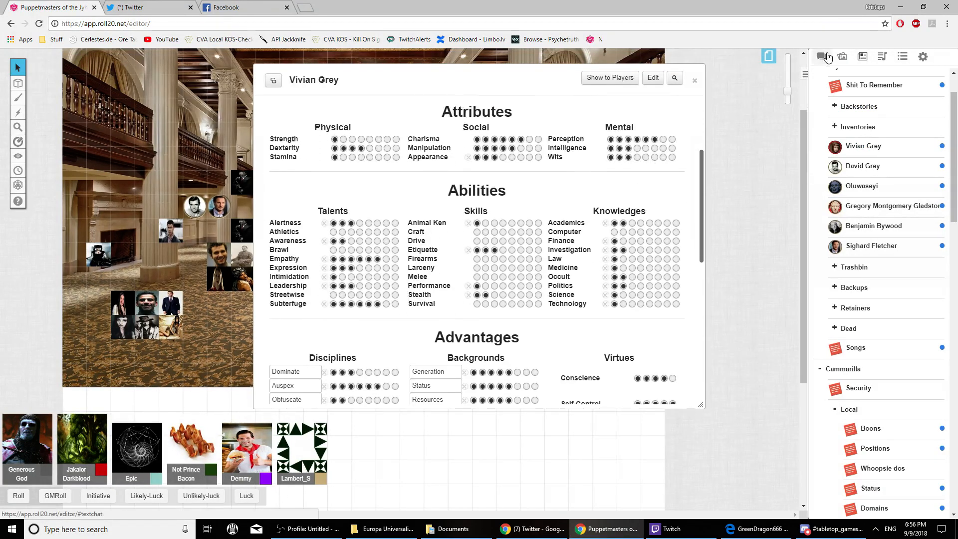
pyautogui.click(822, 56)
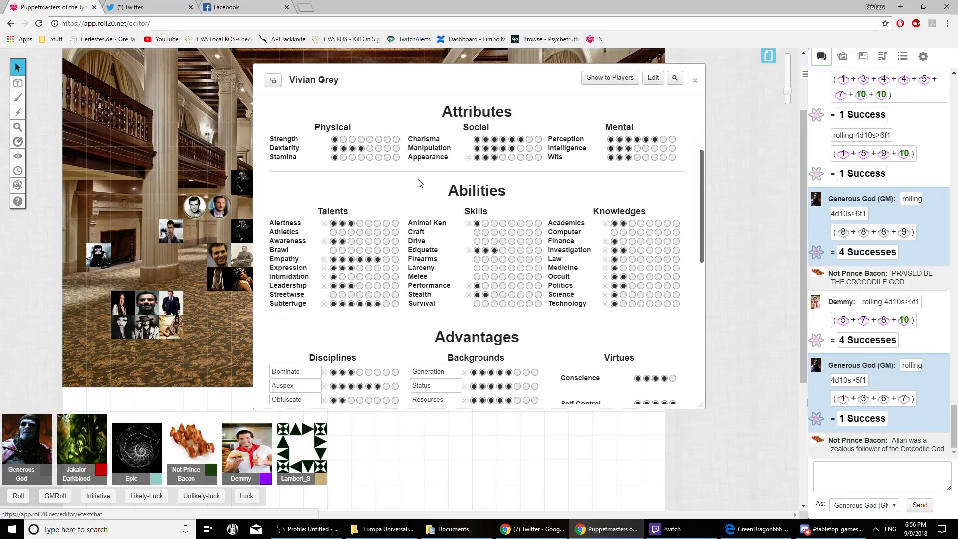
pyautogui.scroll(-3)
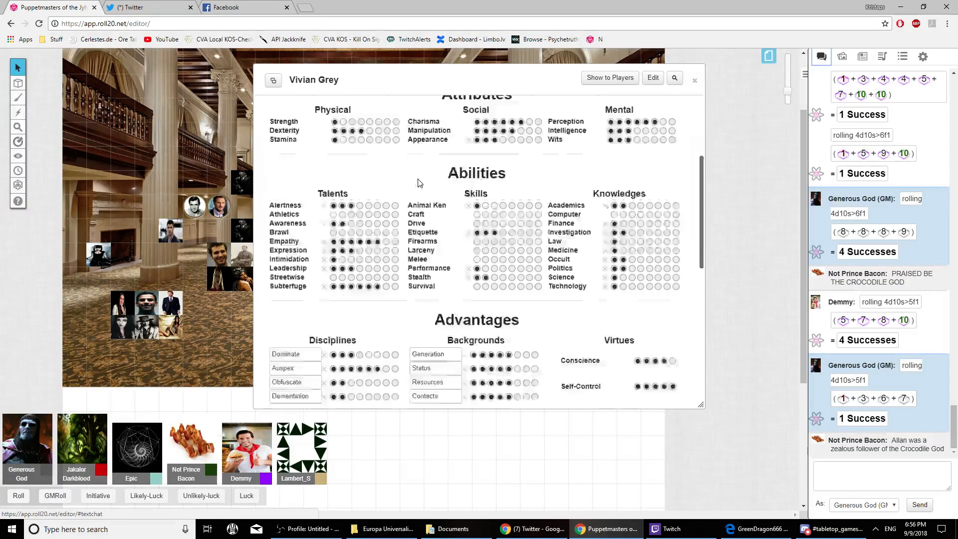
pyautogui.scroll(-3)
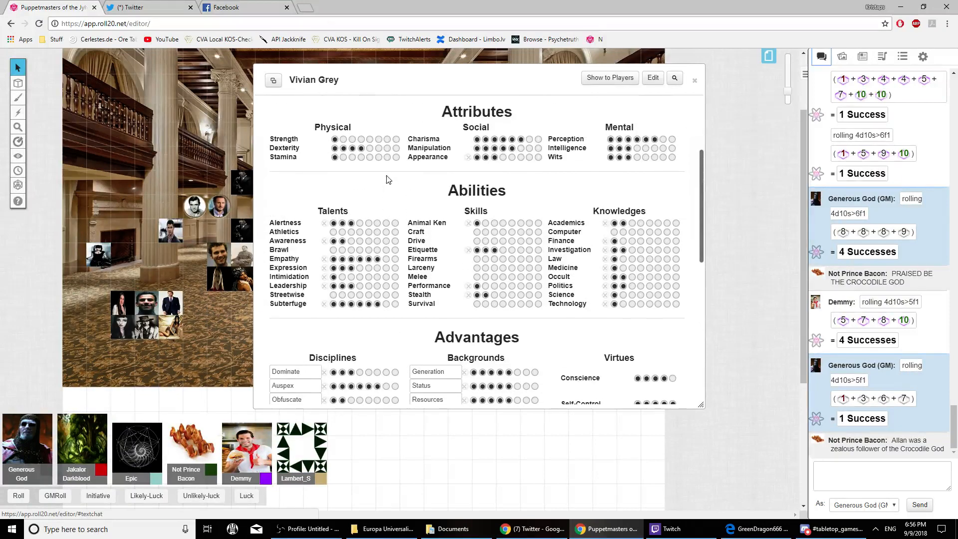
# Close Vivian Grey's character sheet.
pyautogui.click(695, 80)
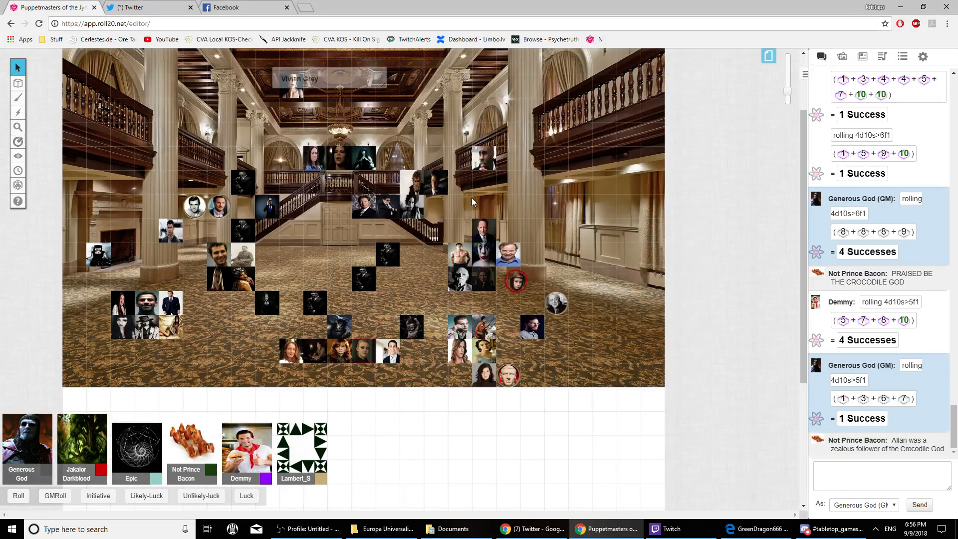
pyautogui.moveTo(528, 281)
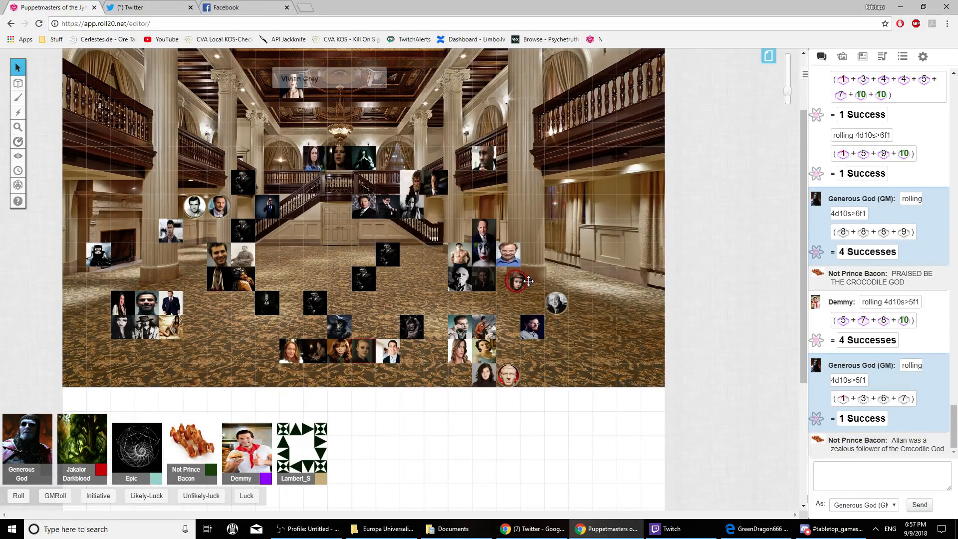
pyautogui.moveTo(587, 278)
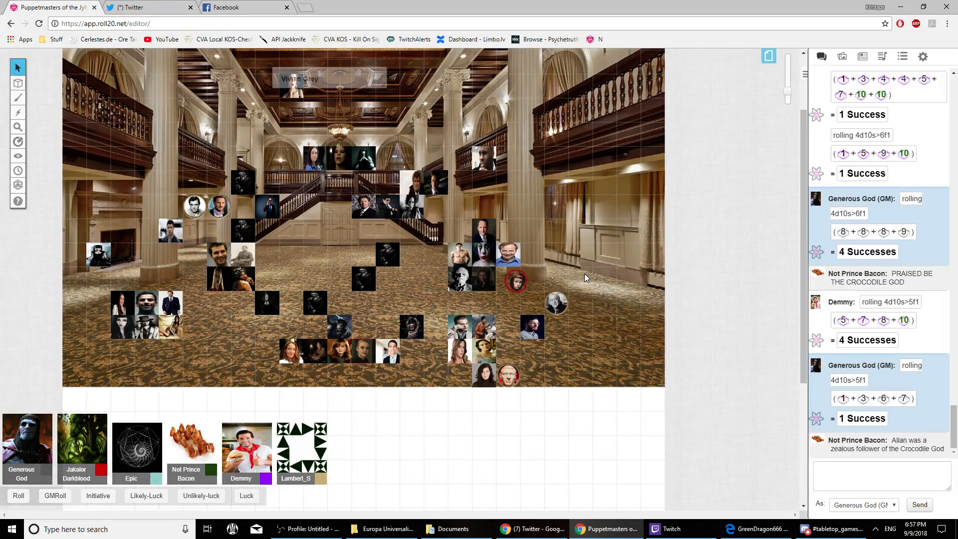
pyautogui.moveTo(610, 261)
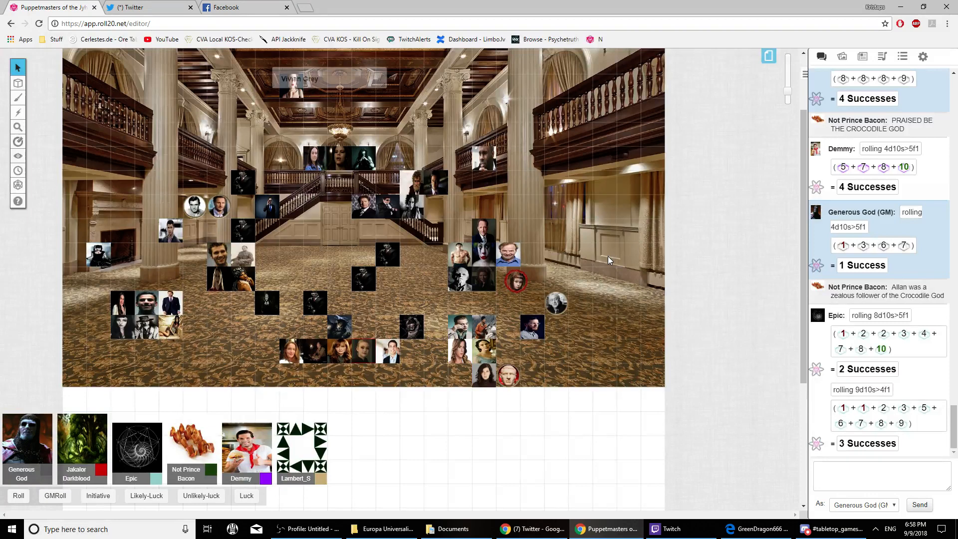
pyautogui.moveTo(431, 316)
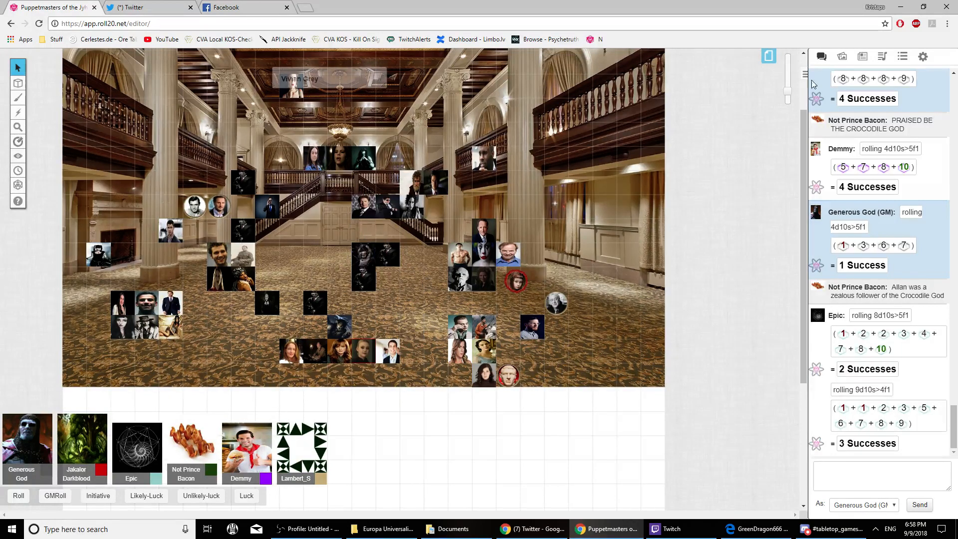
pyautogui.moveTo(775, 74)
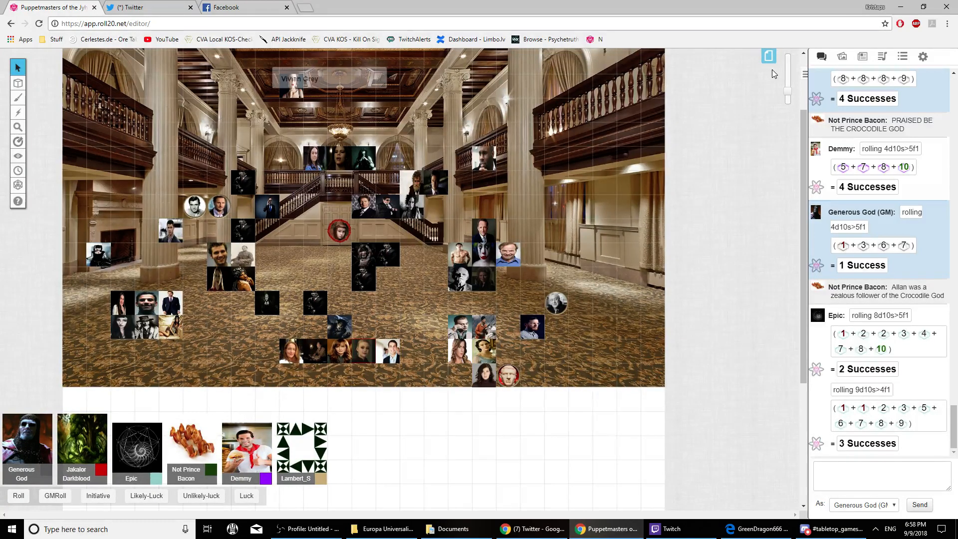
pyautogui.click(863, 56)
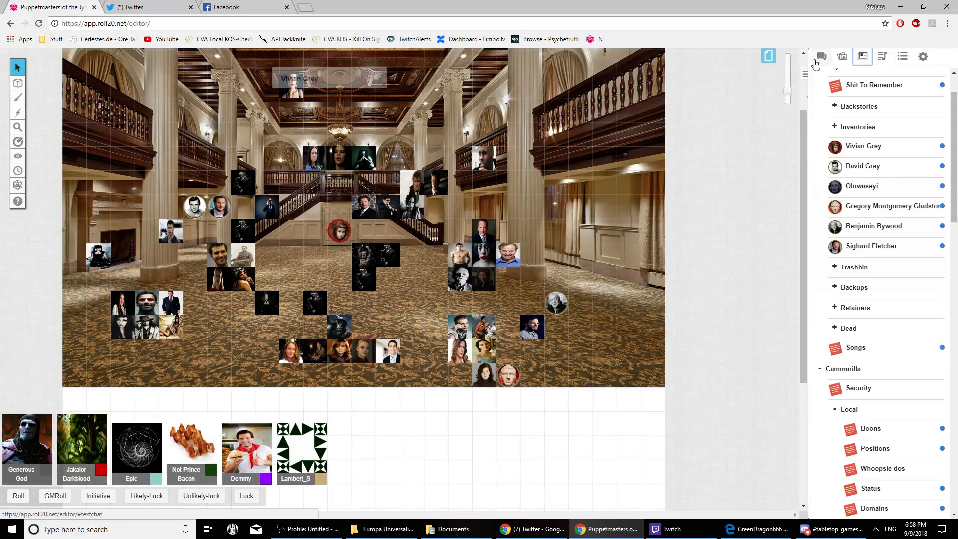
pyautogui.click(822, 56)
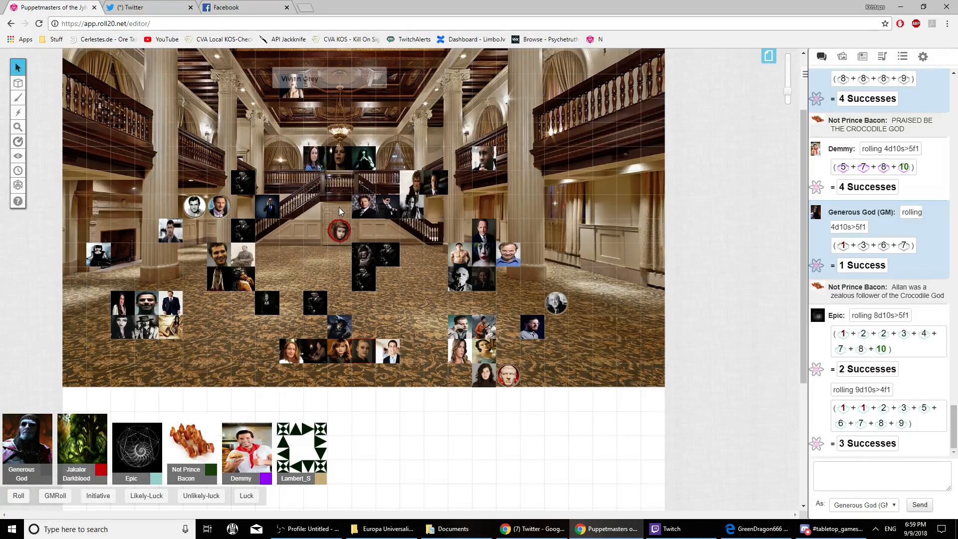
pyautogui.click(863, 56)
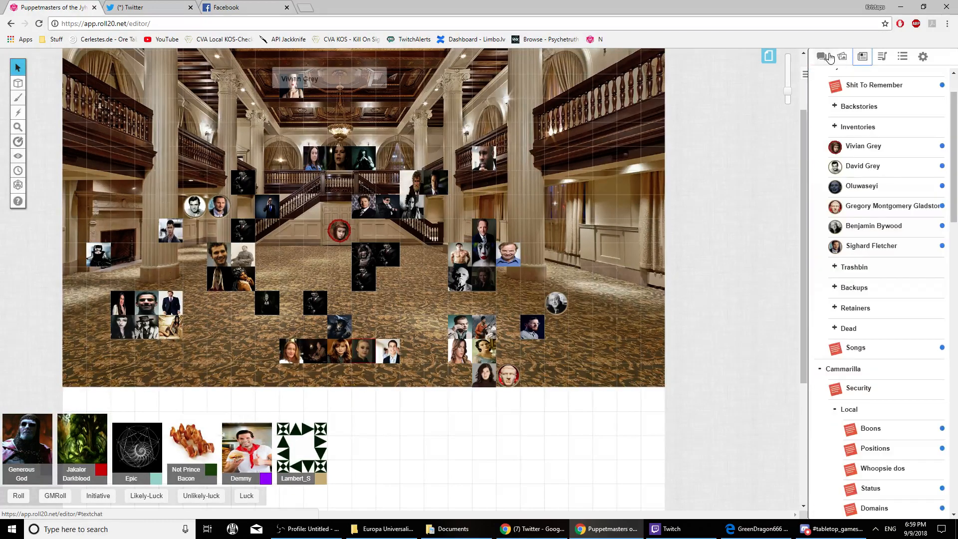
pyautogui.click(822, 56)
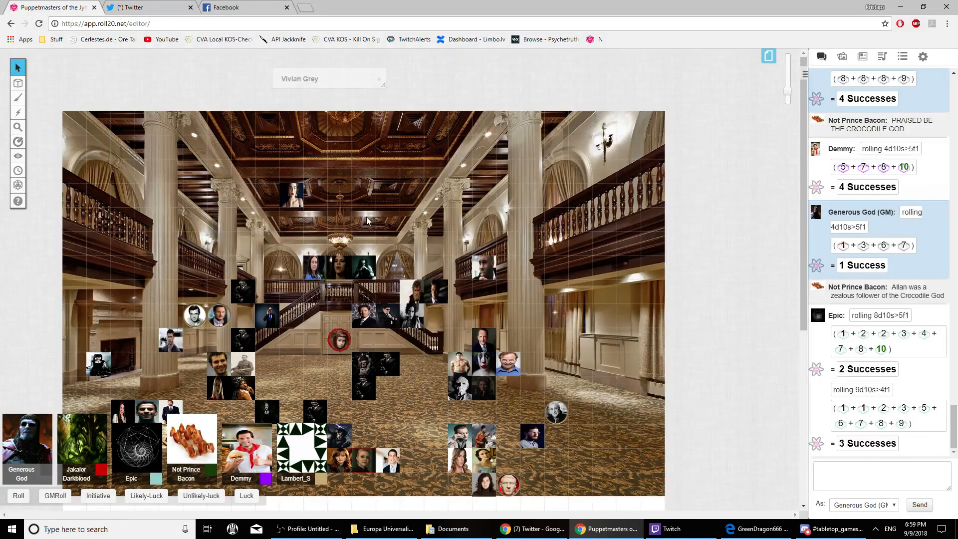
pyautogui.moveTo(257, 216)
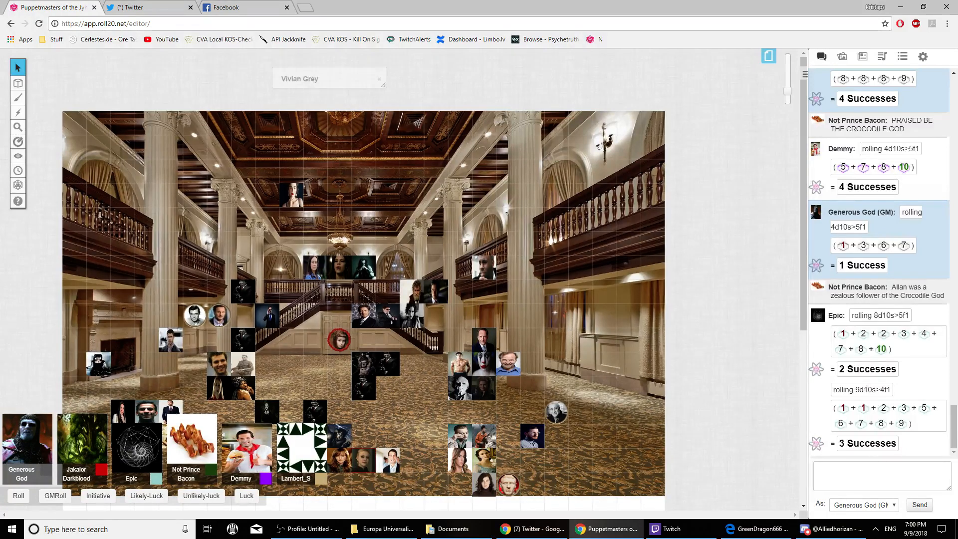
pyautogui.click(862, 56)
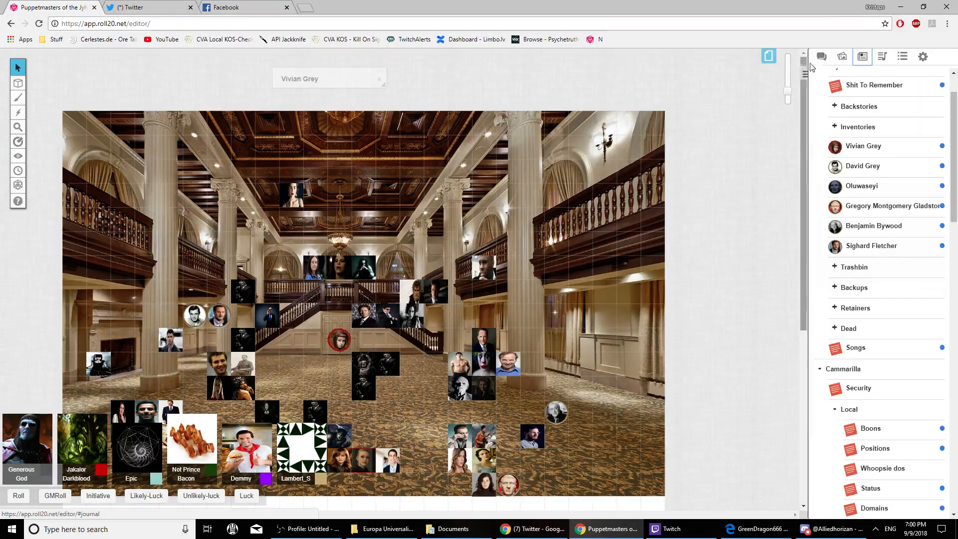
pyautogui.click(822, 56)
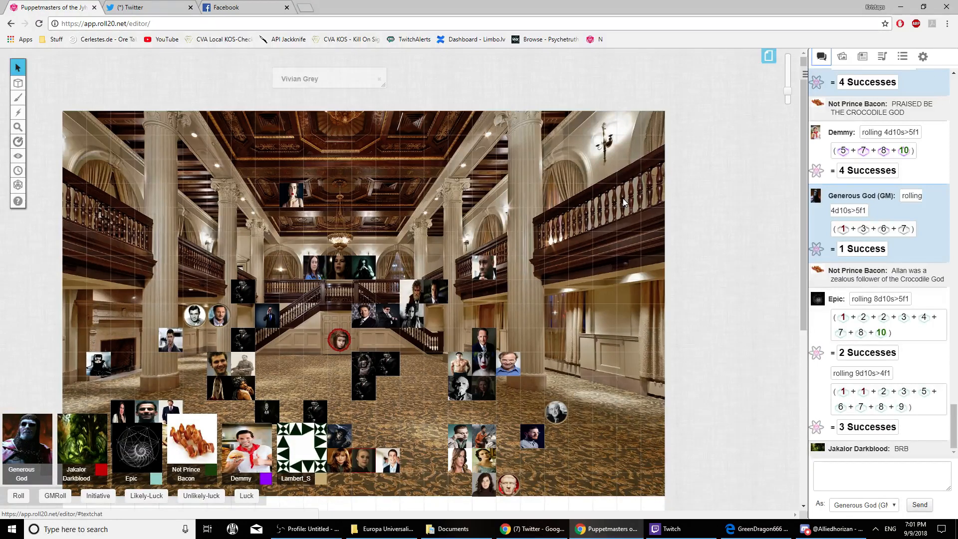
pyautogui.scroll(-3)
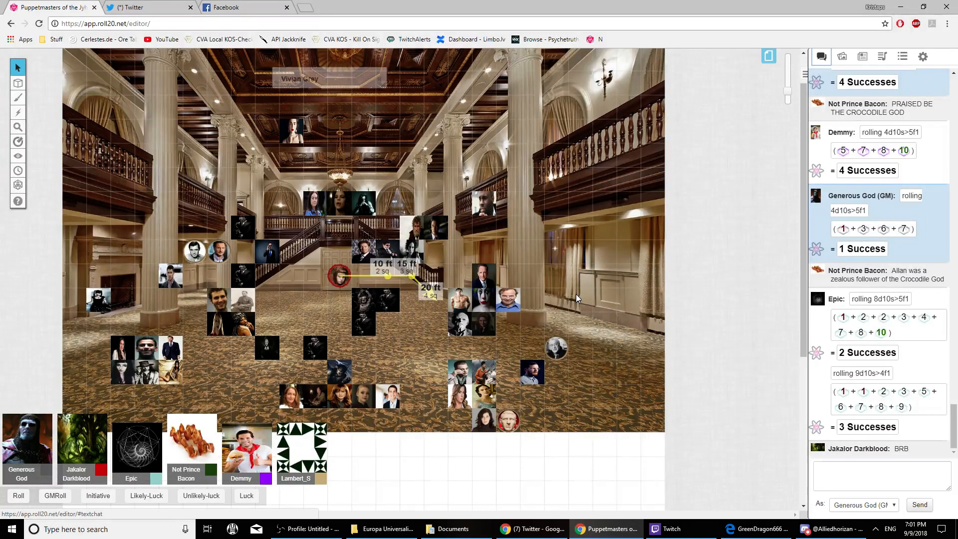
pyautogui.moveTo(339, 276); pyautogui.dragTo(435, 300)
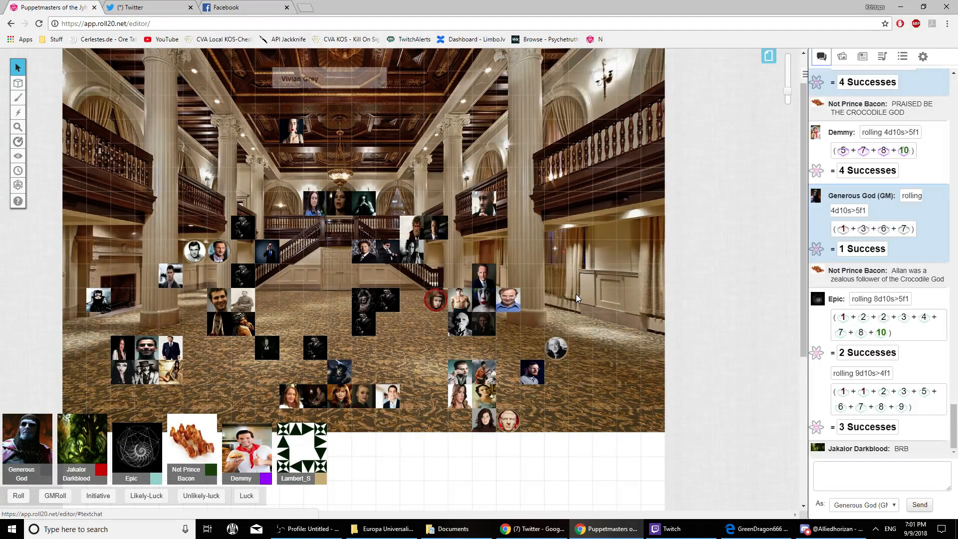
pyautogui.click(436, 300)
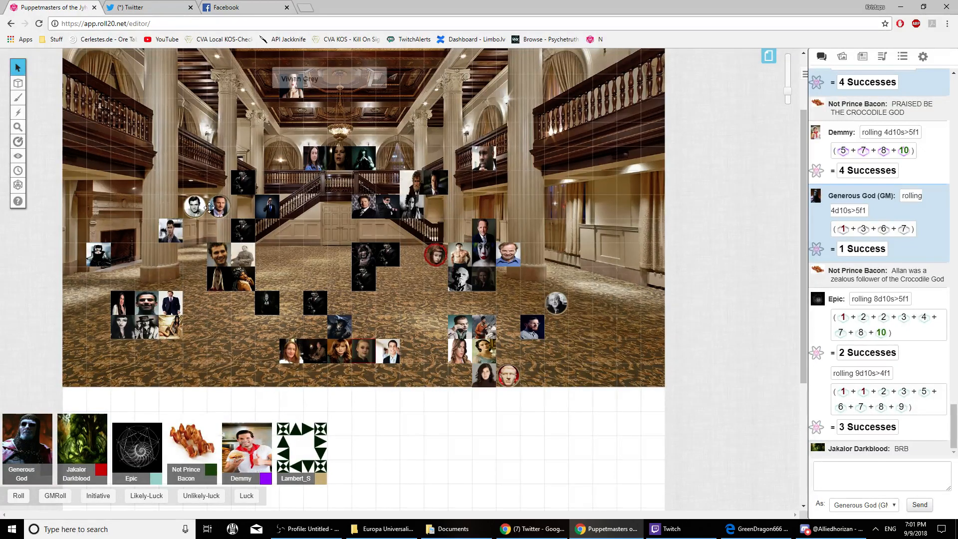
pyautogui.moveTo(333, 241)
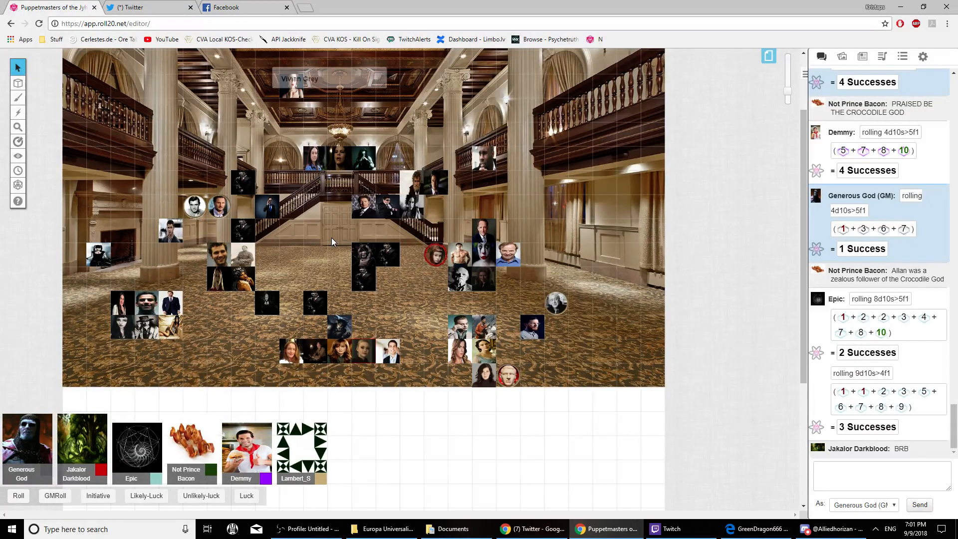
# Reposition a token higher near the left pillar and show the character journal.
pyautogui.click(267, 132)
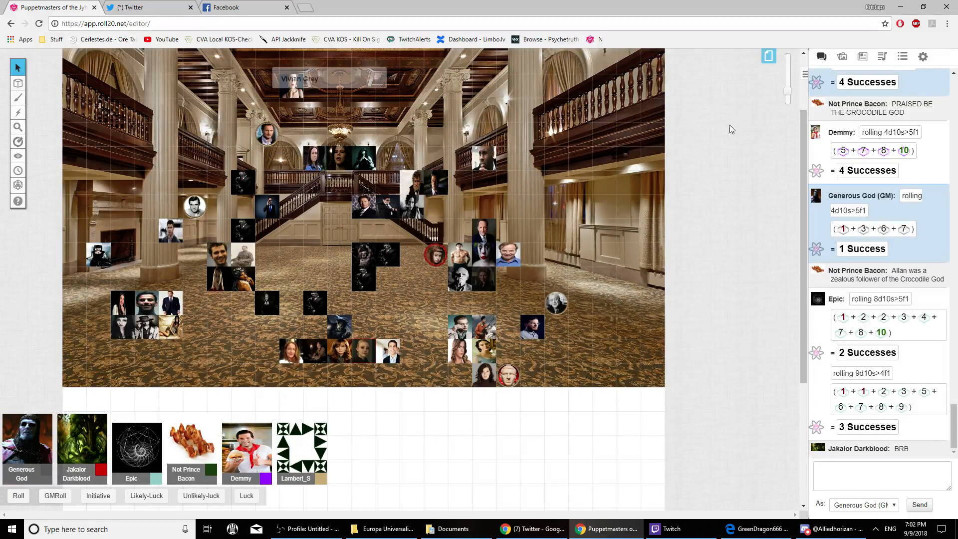
pyautogui.click(863, 57)
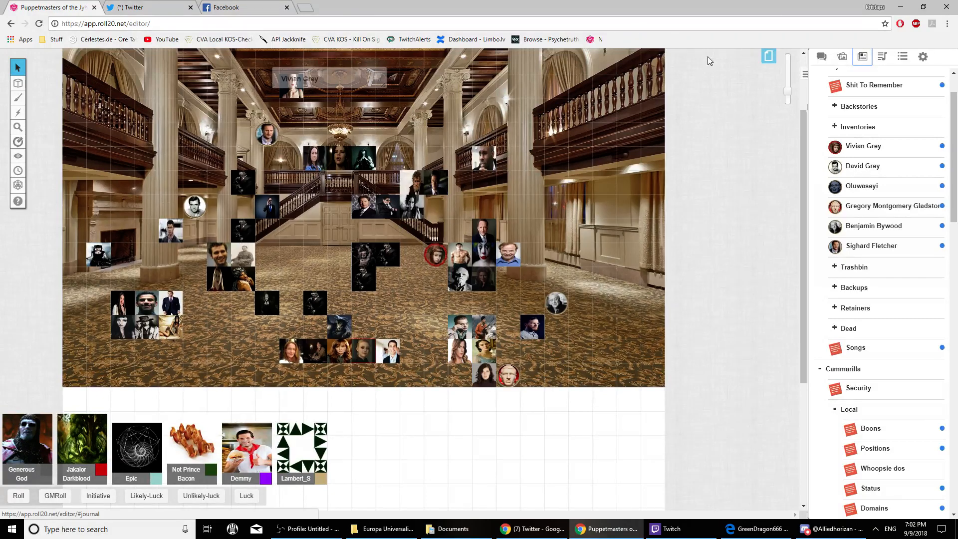
pyautogui.moveTo(457, 198)
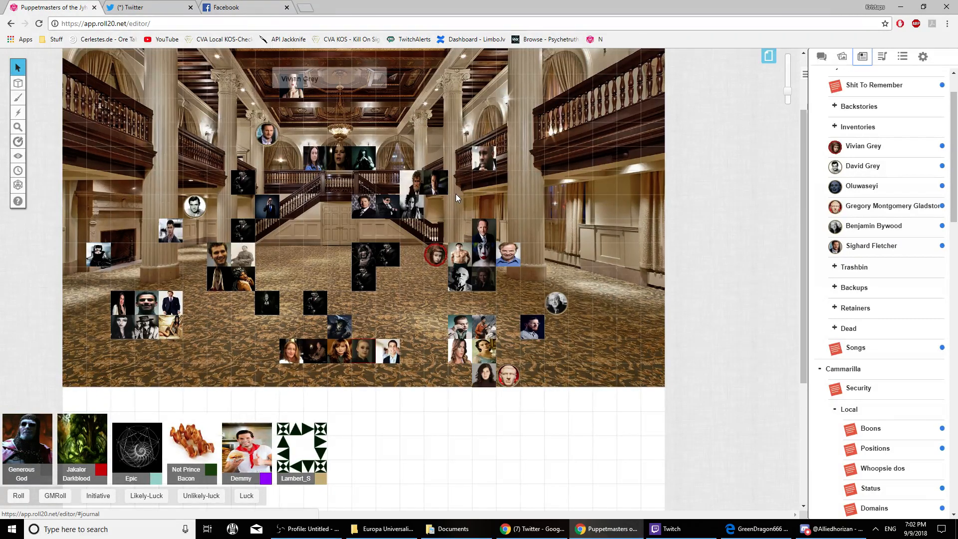
pyautogui.moveTo(434, 237)
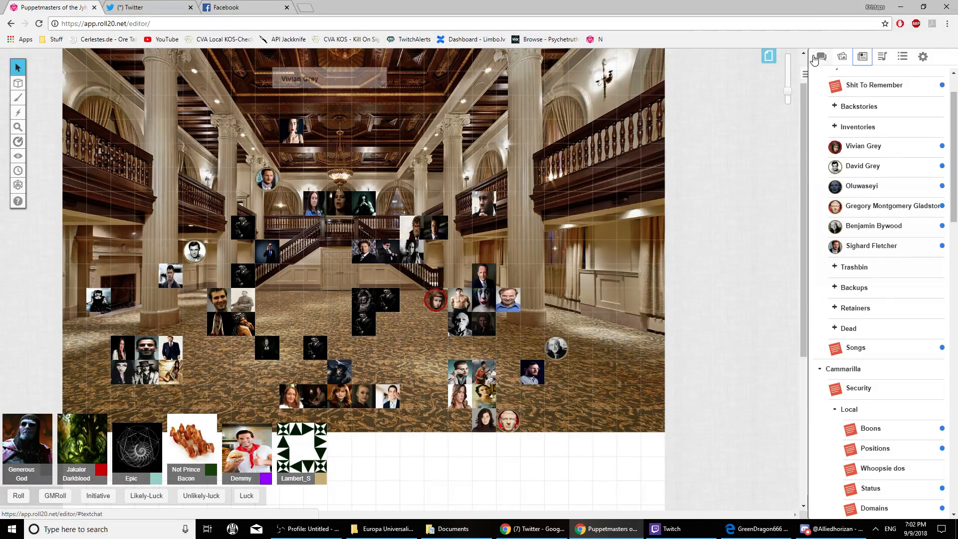
# Return to the dice chat log while repositioning the two tokens at the balcony.
pyautogui.click(821, 56)
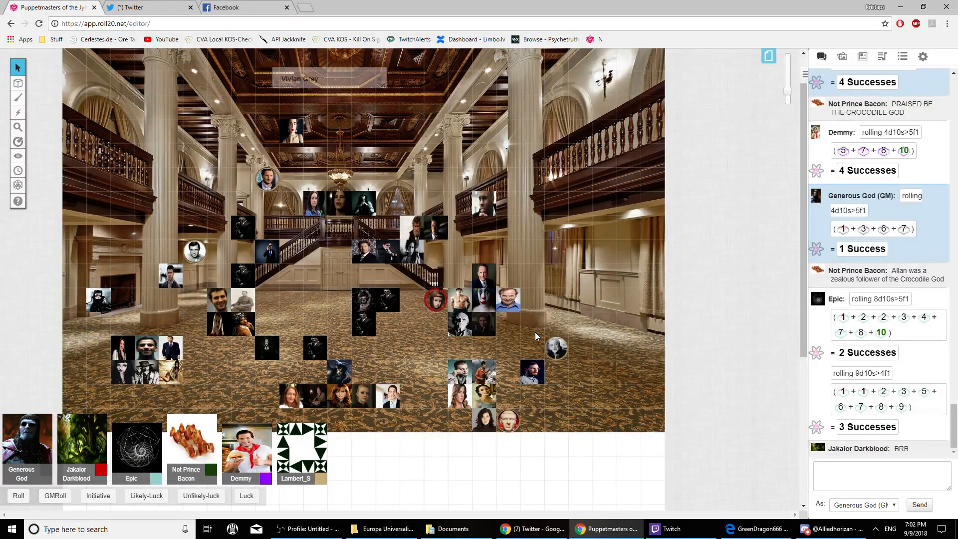
pyautogui.moveTo(459, 291)
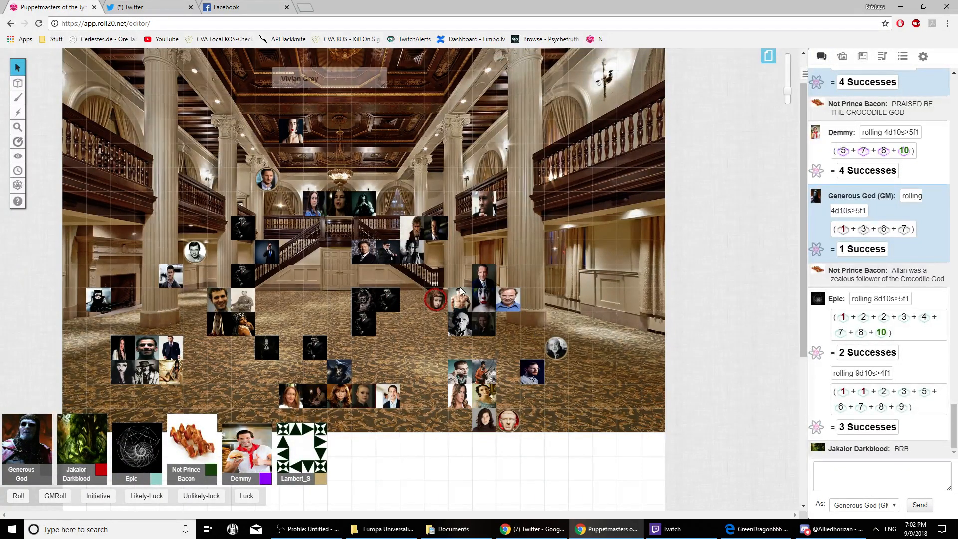
pyautogui.moveTo(886, 69)
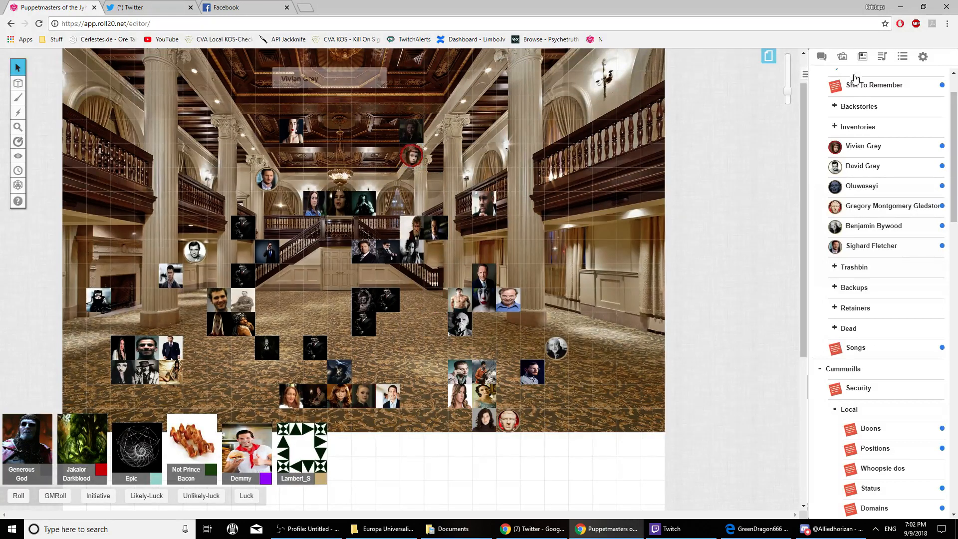
pyautogui.click(821, 56)
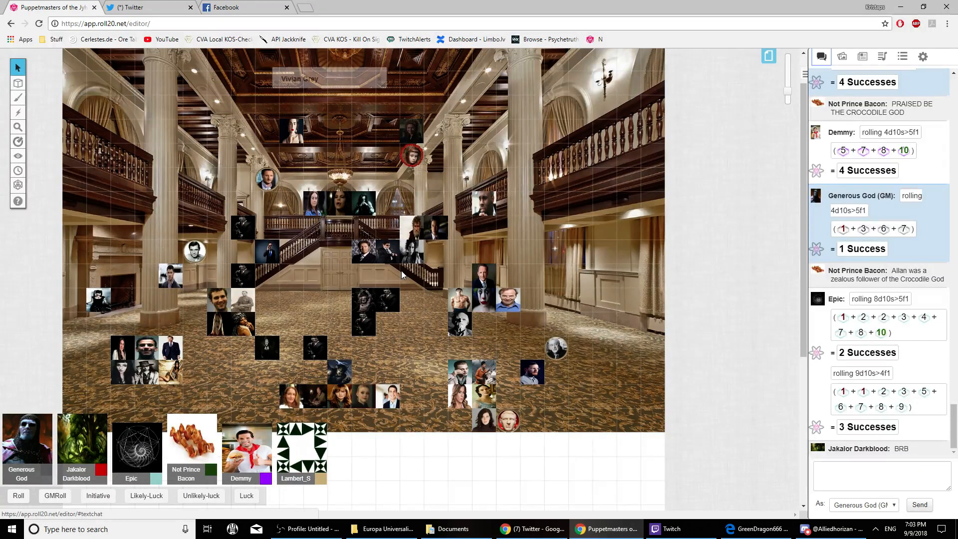
pyautogui.moveTo(35, 108)
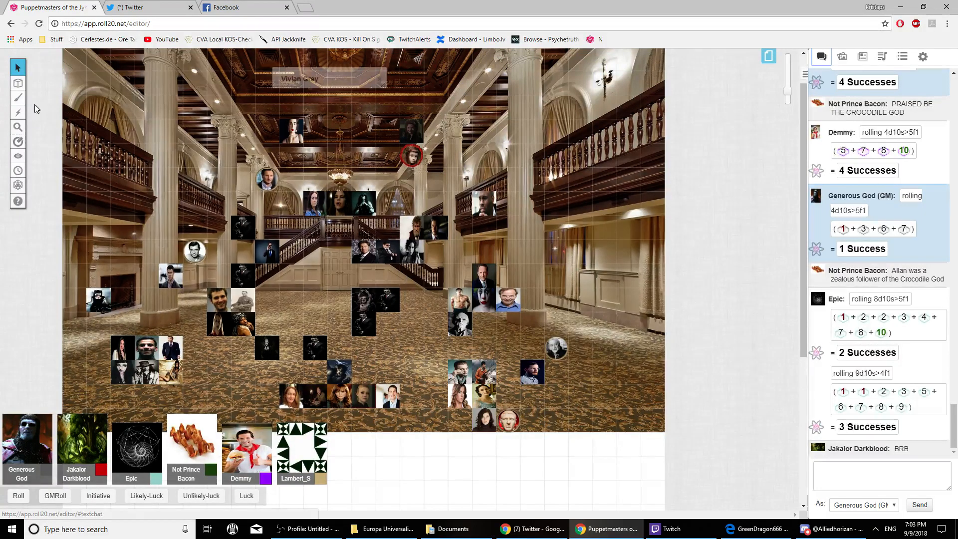
# Select the Draw tool with bright green stroke colour, with the journal showing.
pyautogui.click(17, 98)
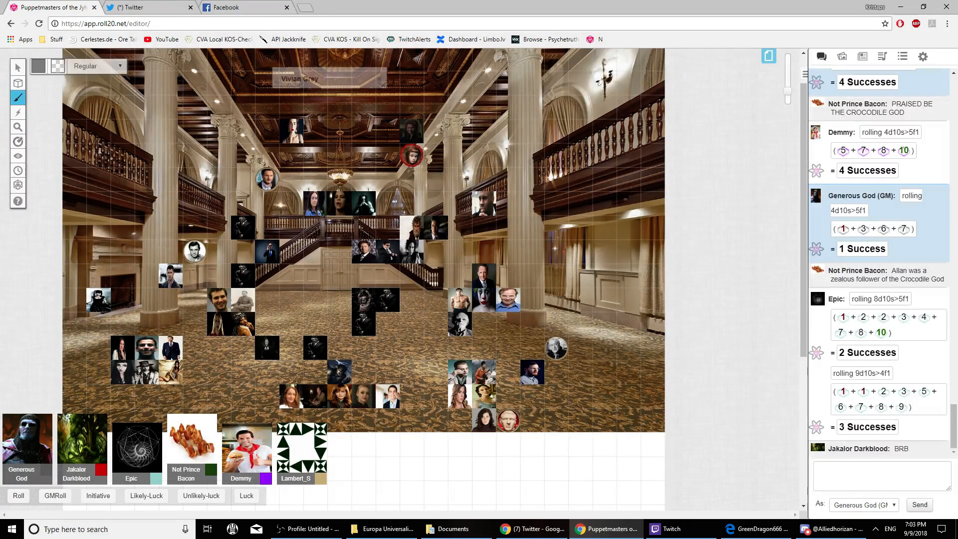
pyautogui.click(35, 66)
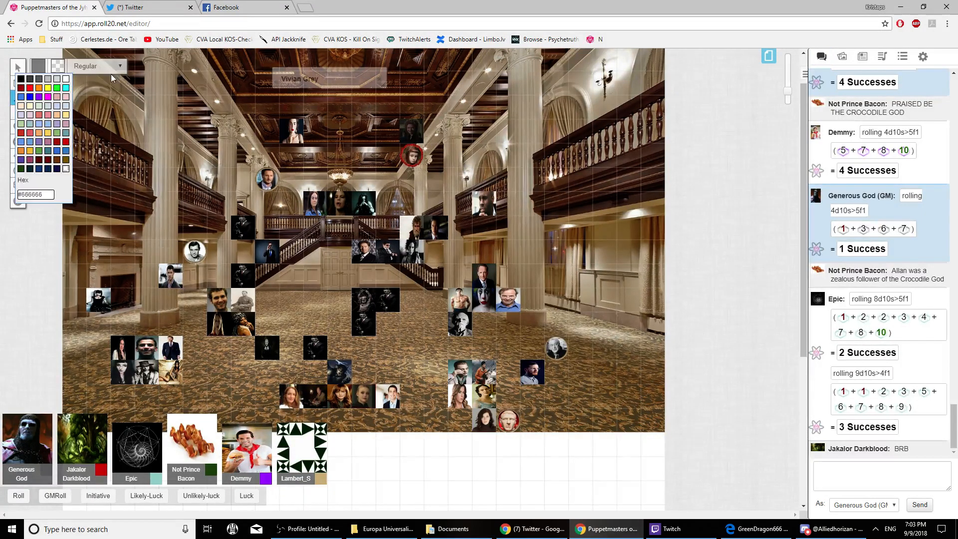
pyautogui.click(25, 95)
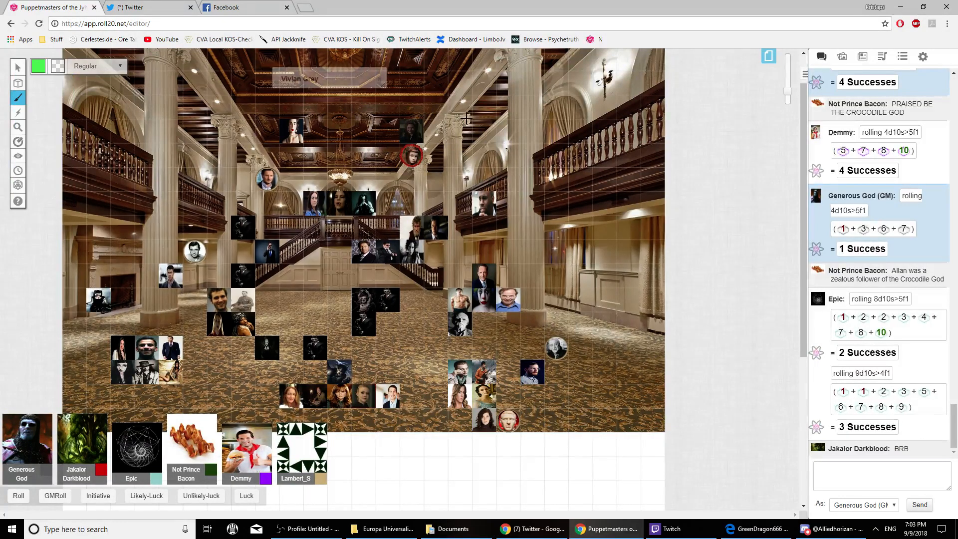
pyautogui.moveTo(862, 56)
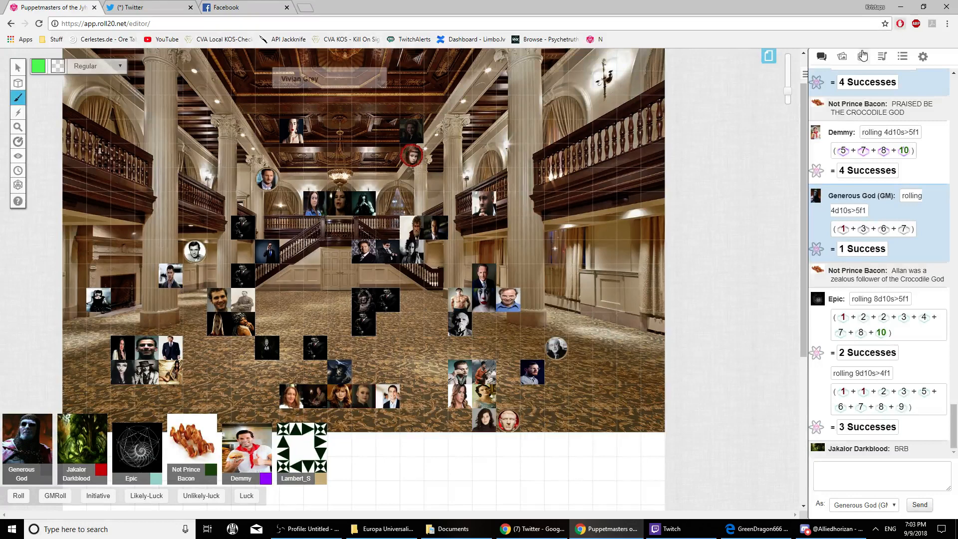
pyautogui.click(862, 56)
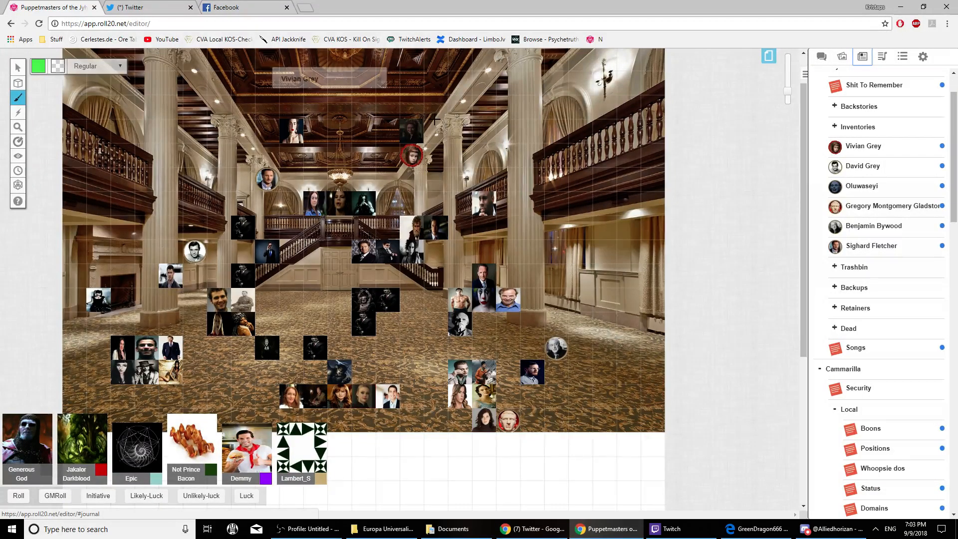
pyautogui.moveTo(431, 120)
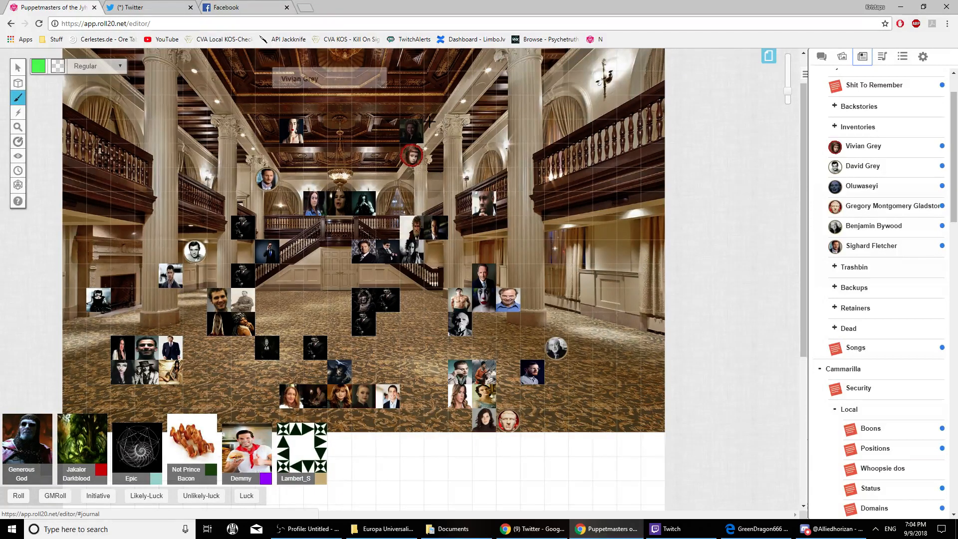
pyautogui.moveTo(849, 42)
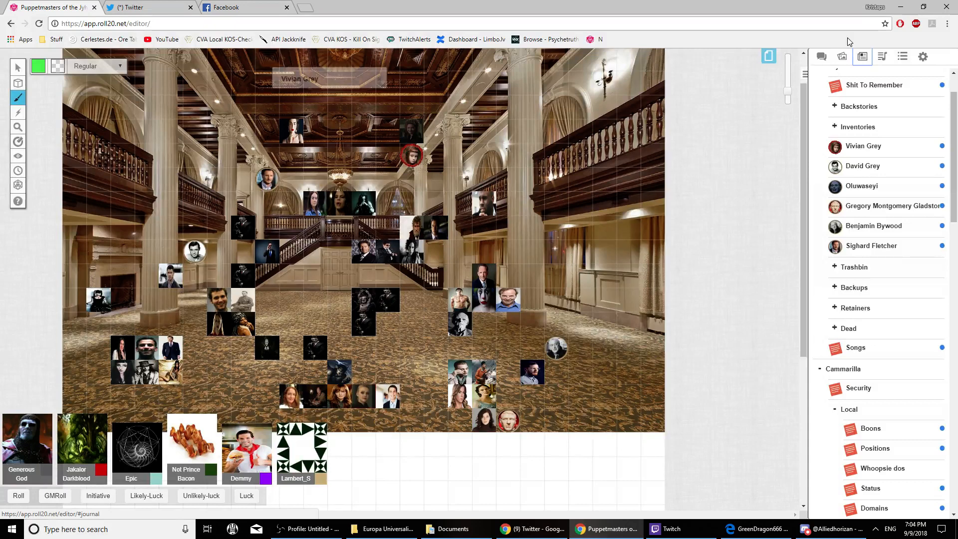
# Scroll to the Malkavian folder, keep freehand green drawing, and open Valda Larose's entry.
pyautogui.scroll(-3)
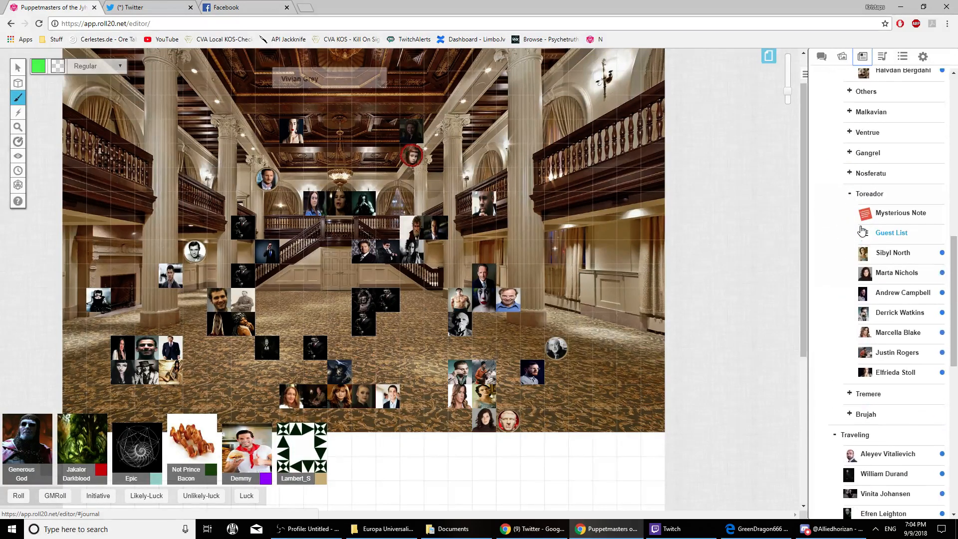
pyautogui.scroll(-3)
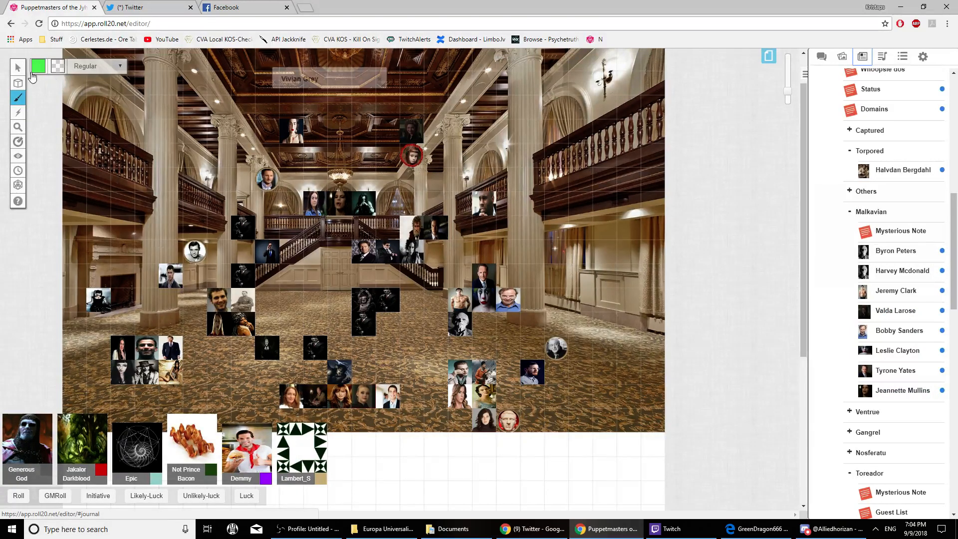
pyautogui.click(17, 97)
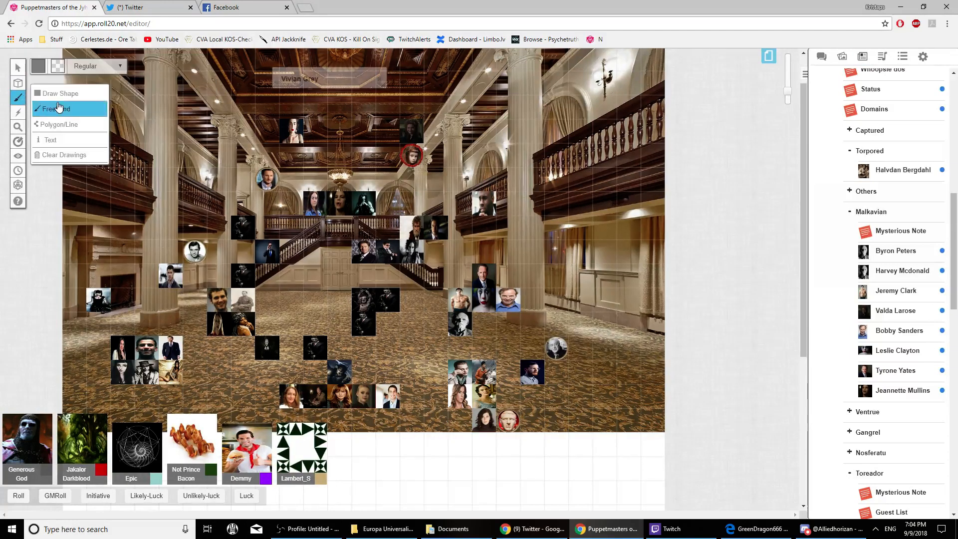
pyautogui.click(55, 108)
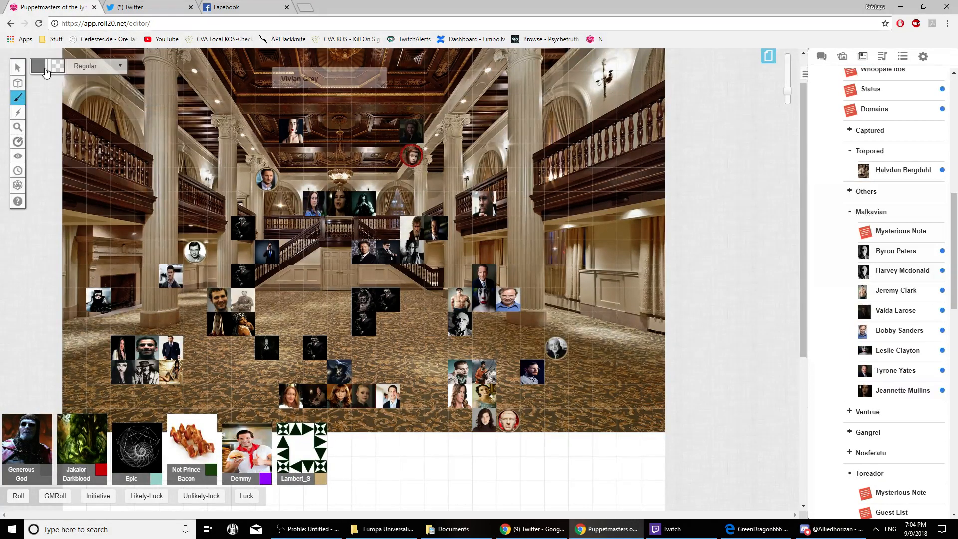
pyautogui.click(38, 67)
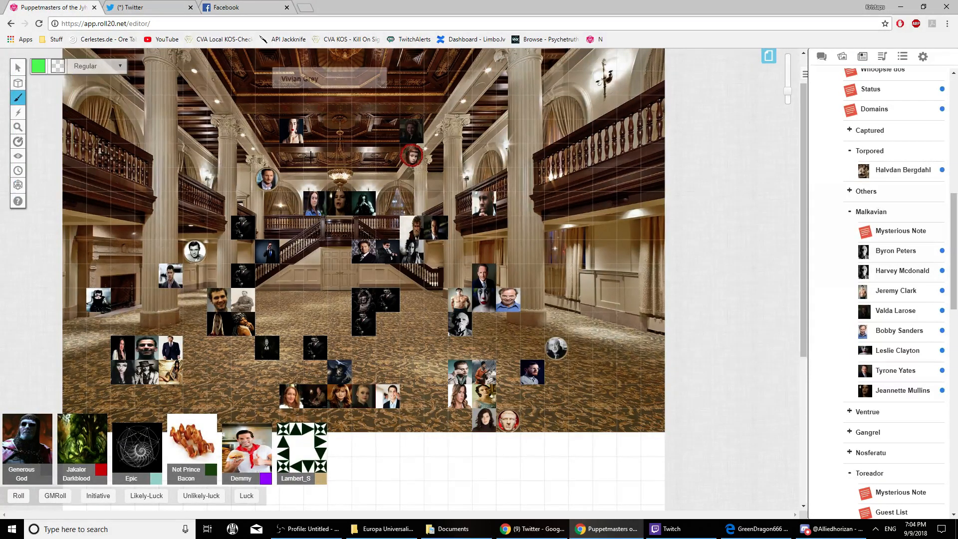
pyautogui.click(896, 311)
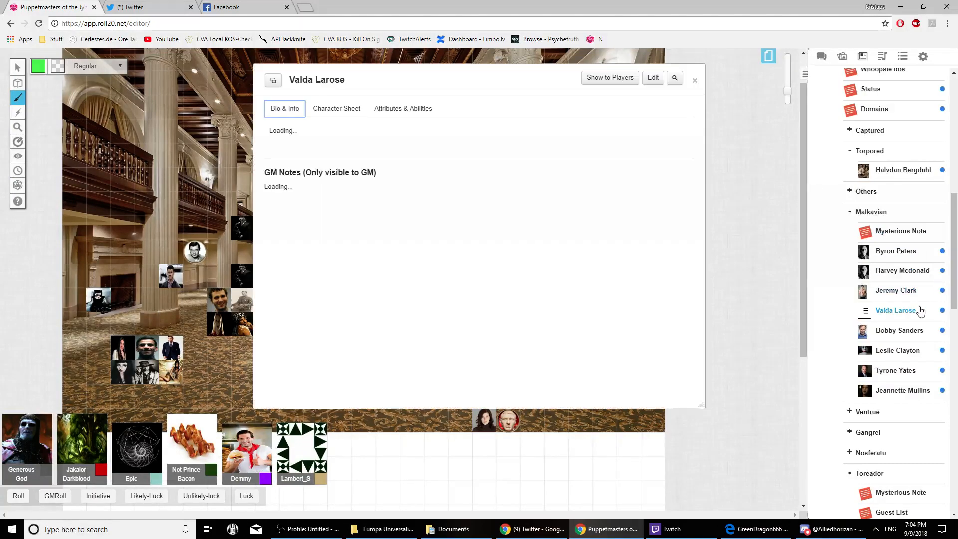
pyautogui.click(336, 108)
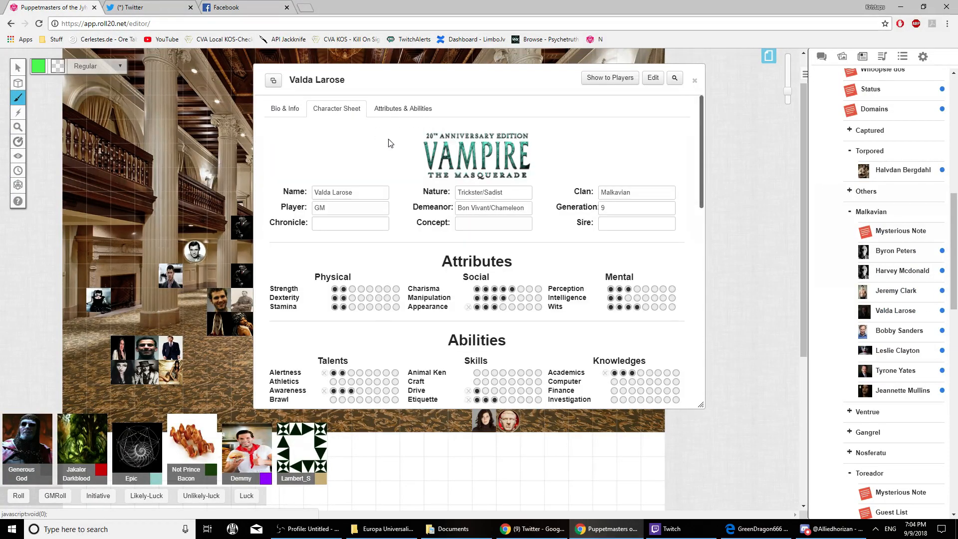
pyautogui.scroll(-3)
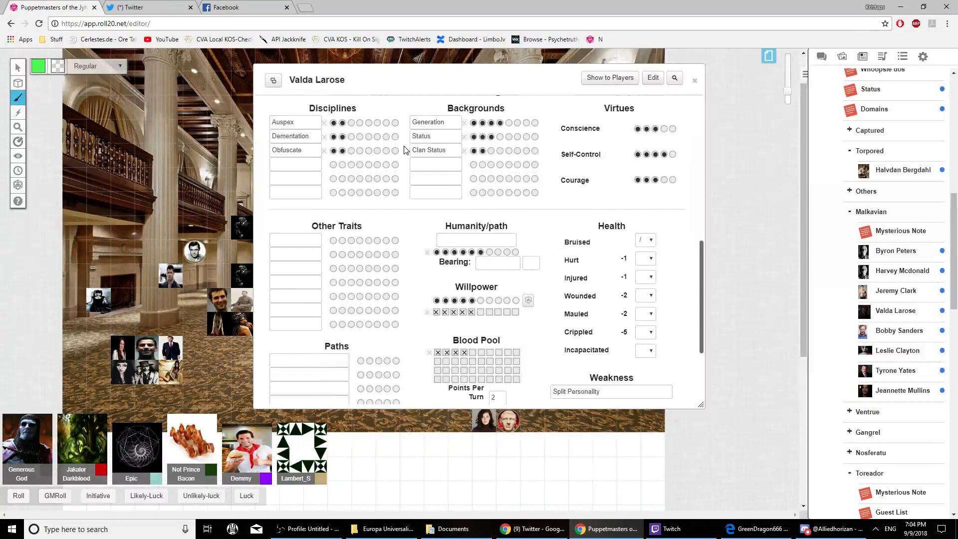
pyautogui.scroll(-3)
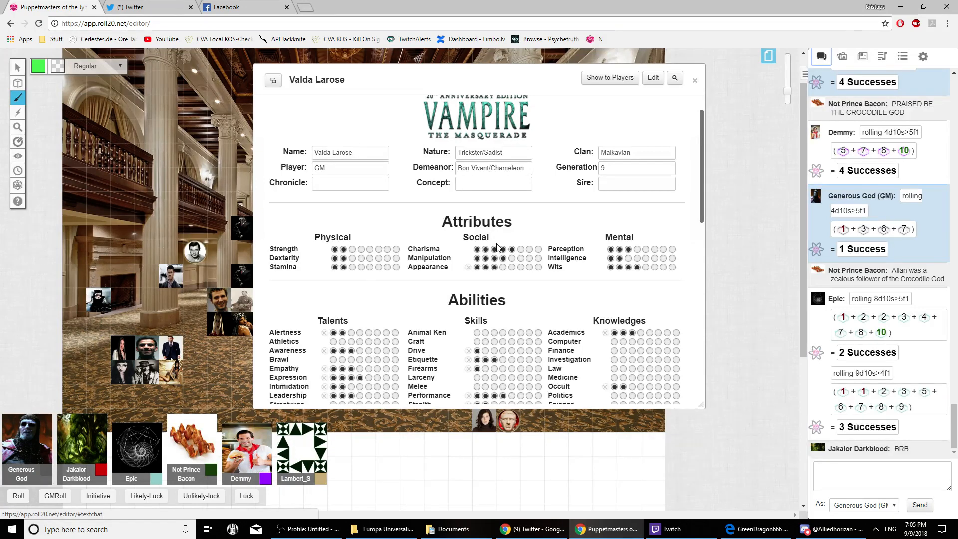
pyautogui.scroll(-3)
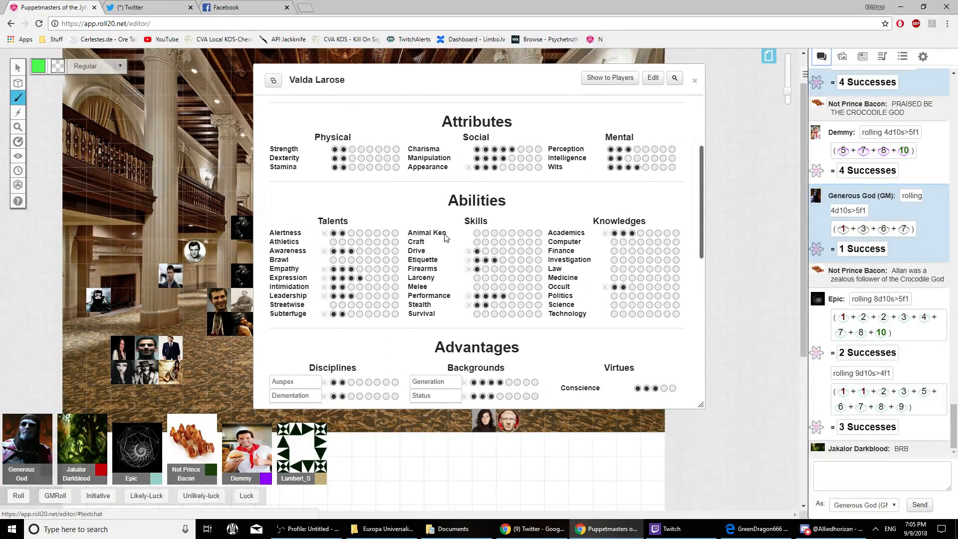
pyautogui.moveTo(415, 212)
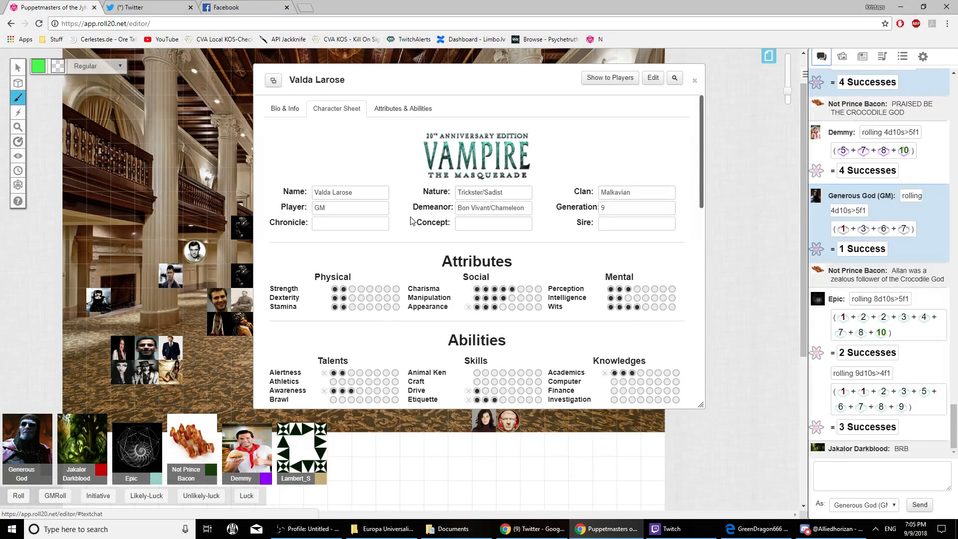
pyautogui.scroll(-3)
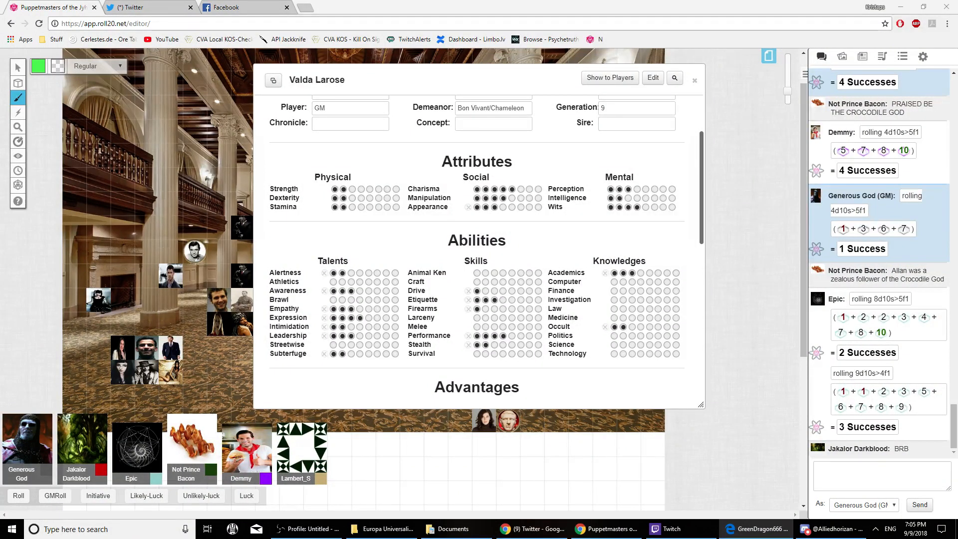
pyautogui.scroll(-3)
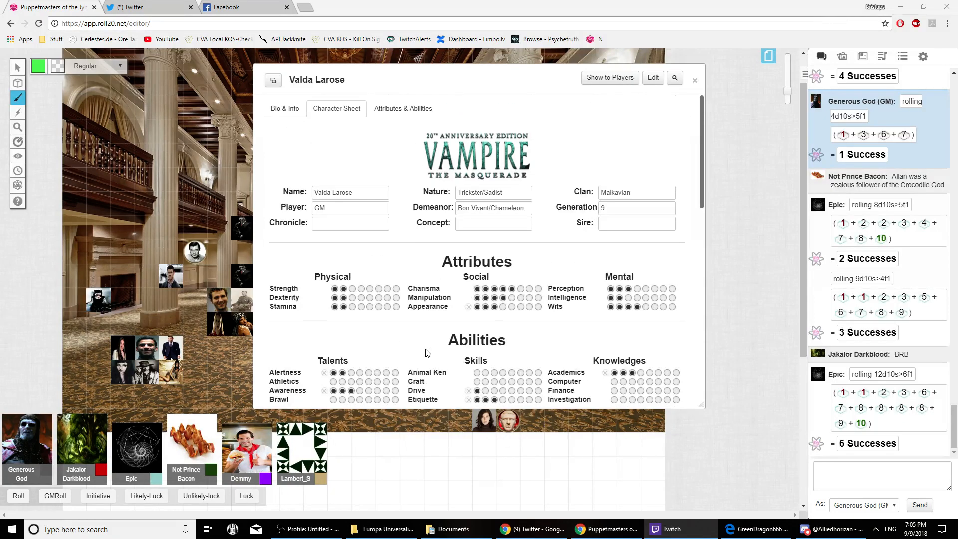
pyautogui.scroll(-3)
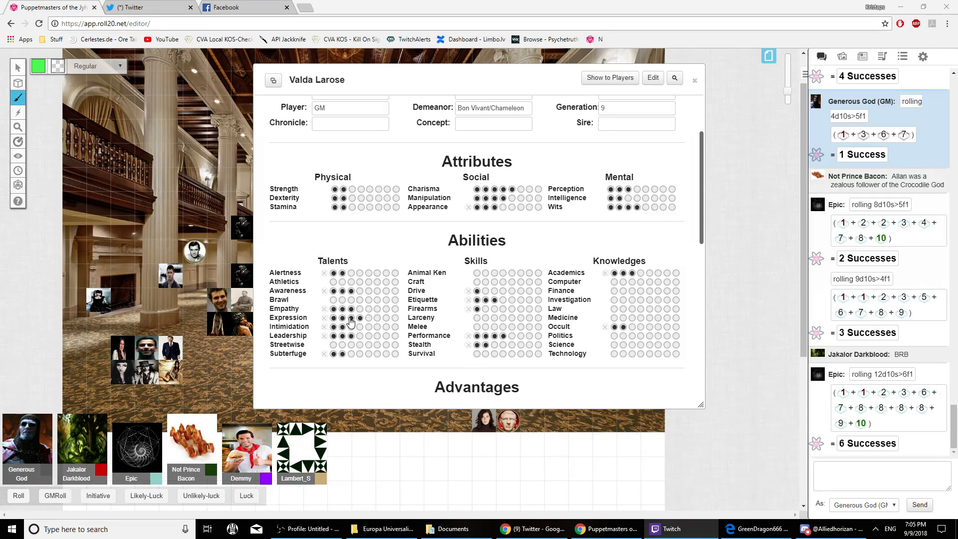
pyautogui.scroll(-3)
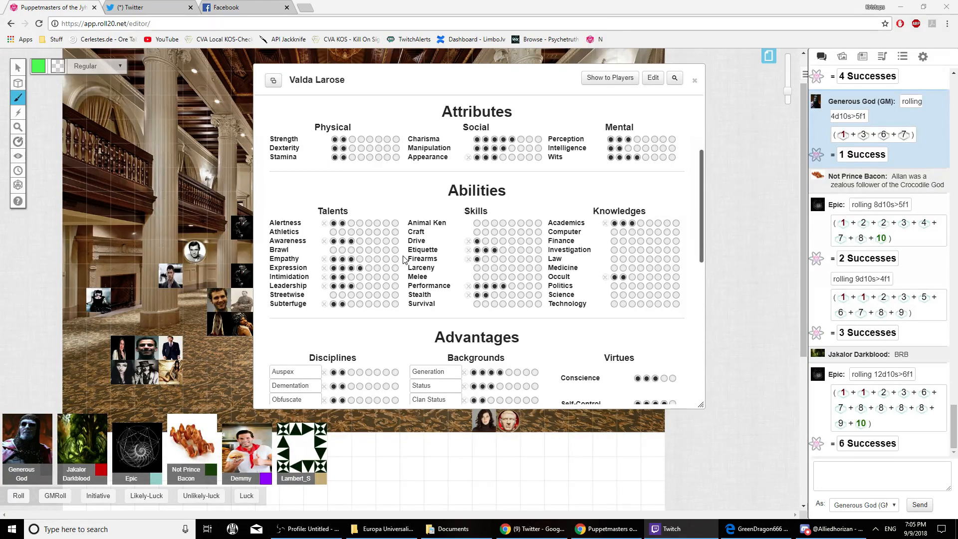
pyautogui.scroll(-3)
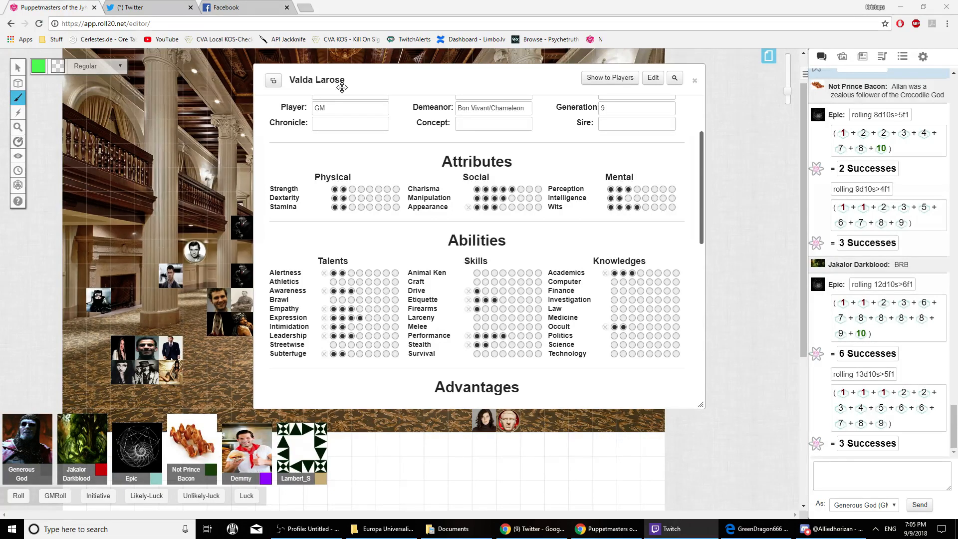
pyautogui.click(694, 80)
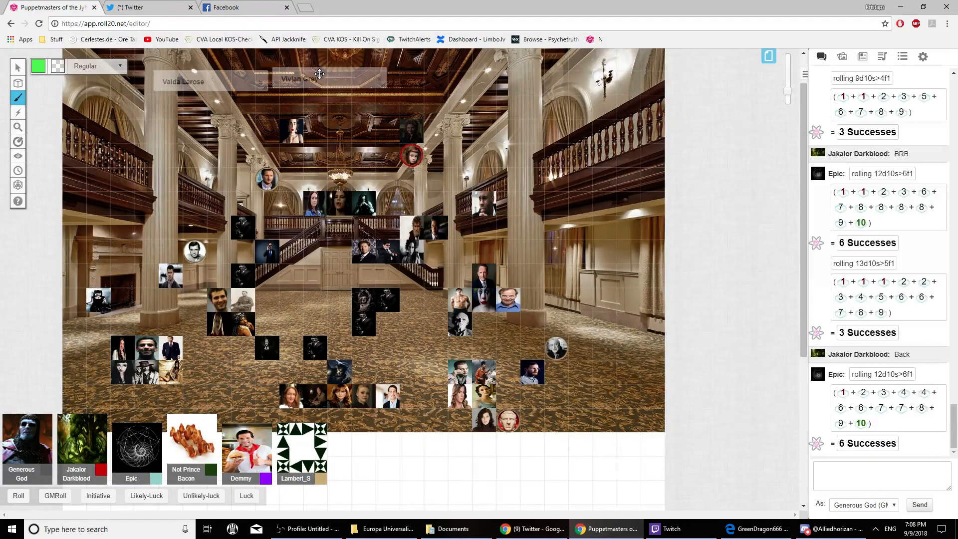
pyautogui.moveTo(233, 81)
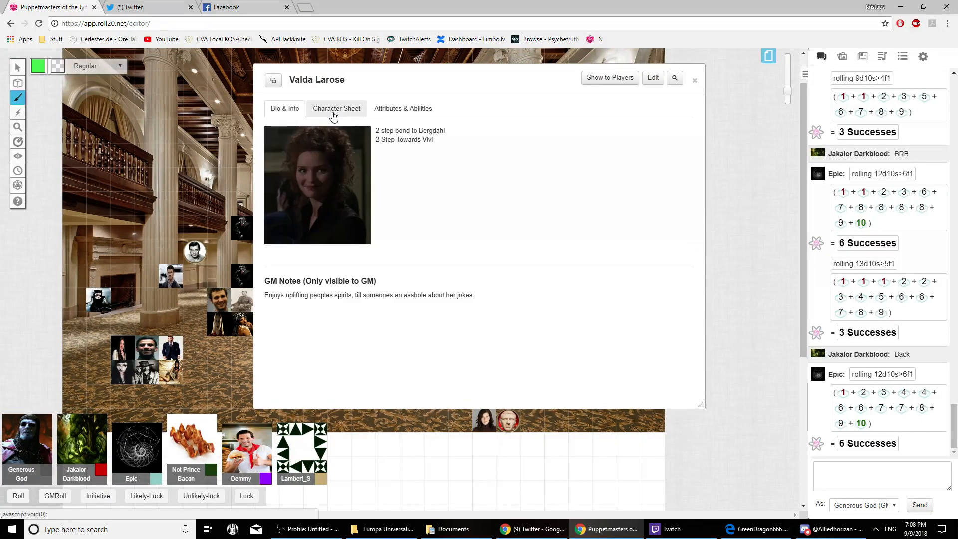
# Switch to Valda Larose's Character Sheet tab, then close her character window.
pyautogui.click(337, 108)
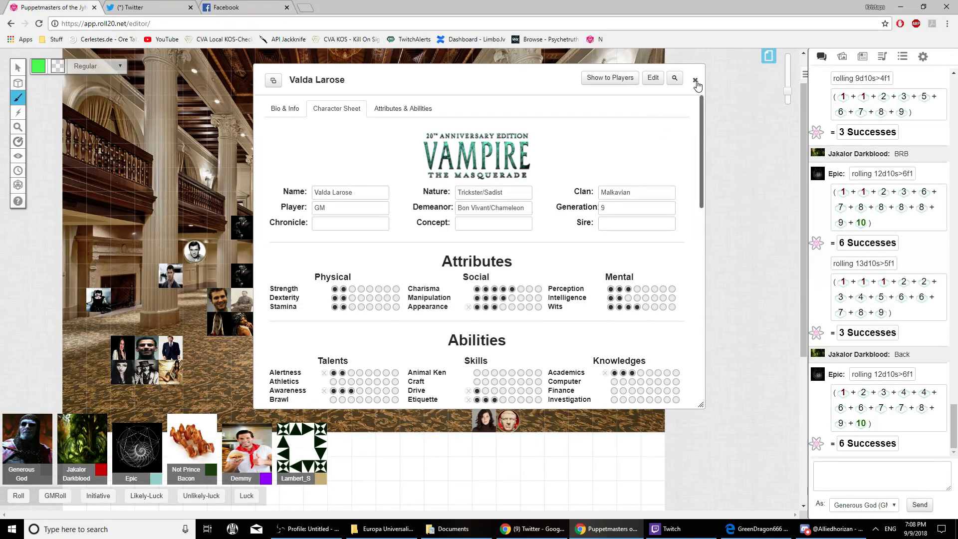
pyautogui.click(696, 80)
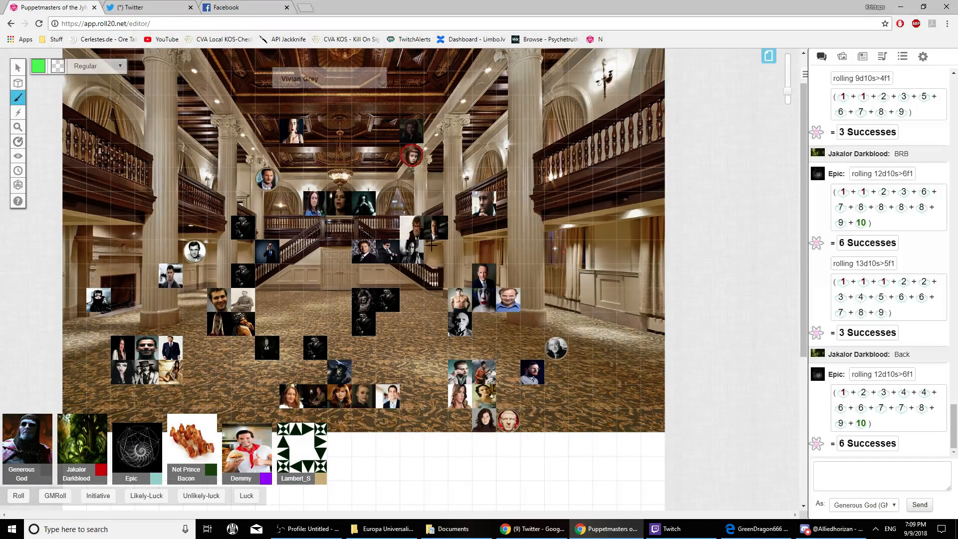
# Switch to Select/Move and drag dark tokens from the upper ballroom toward the right-centre group.
pyautogui.click(16, 66)
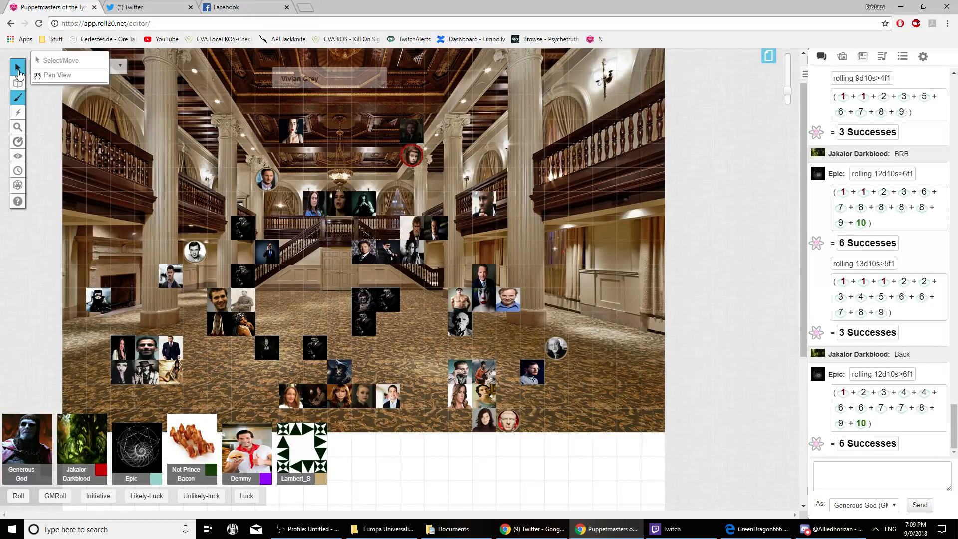
pyautogui.click(411, 132)
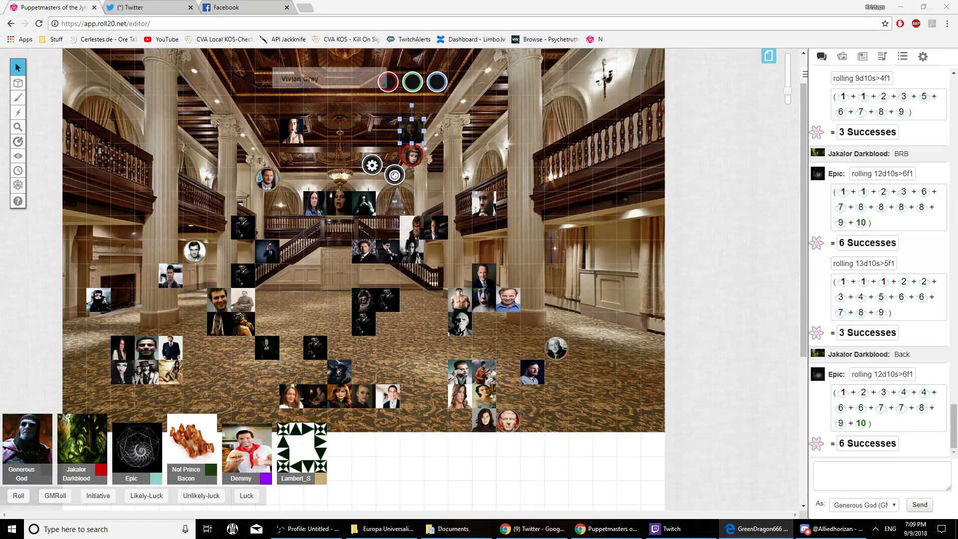
pyautogui.click(409, 321)
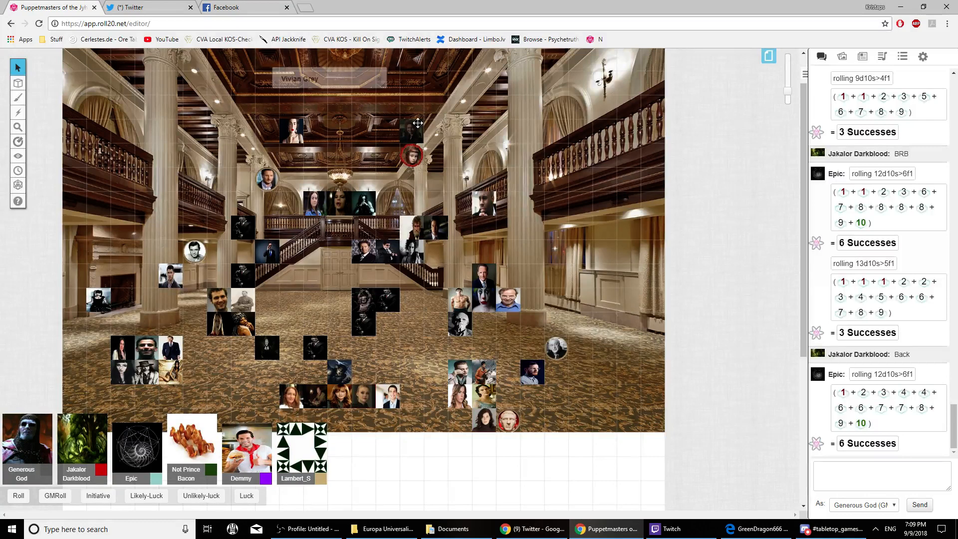
pyautogui.click(411, 128)
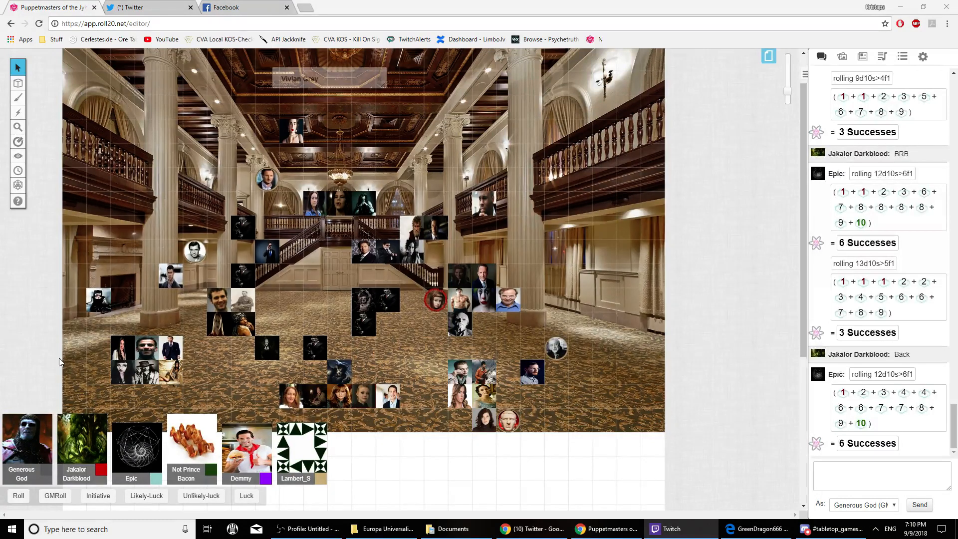
pyautogui.moveTo(457, 266)
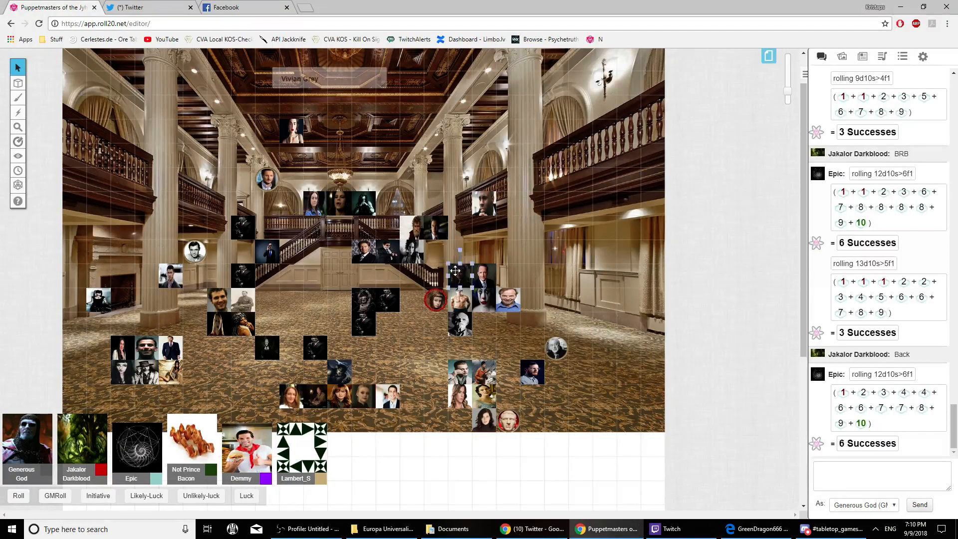
pyautogui.click(413, 324)
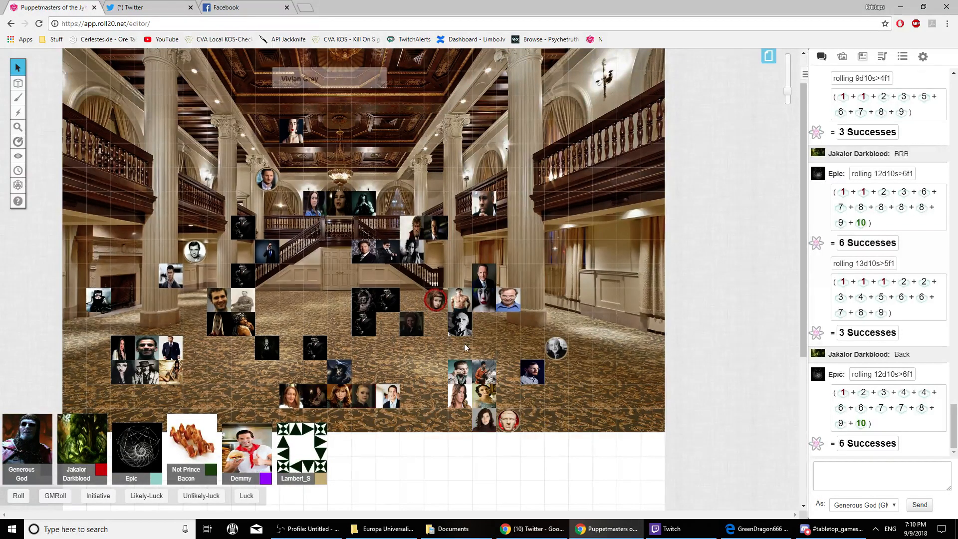
pyautogui.moveTo(420, 308)
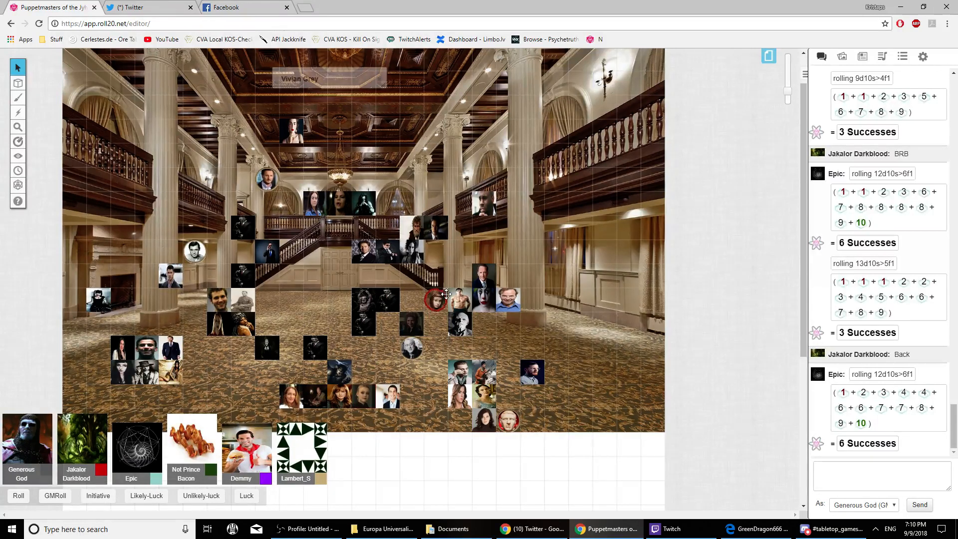
# Glance at the Journal, review Vivian Grey's health, willpower and experience, then close her sheet.
pyautogui.click(862, 55)
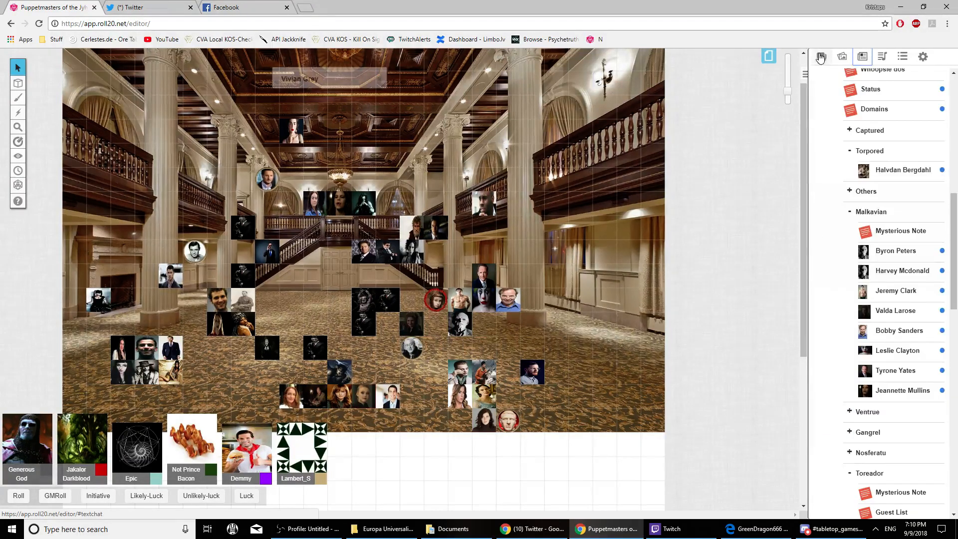
pyautogui.click(821, 56)
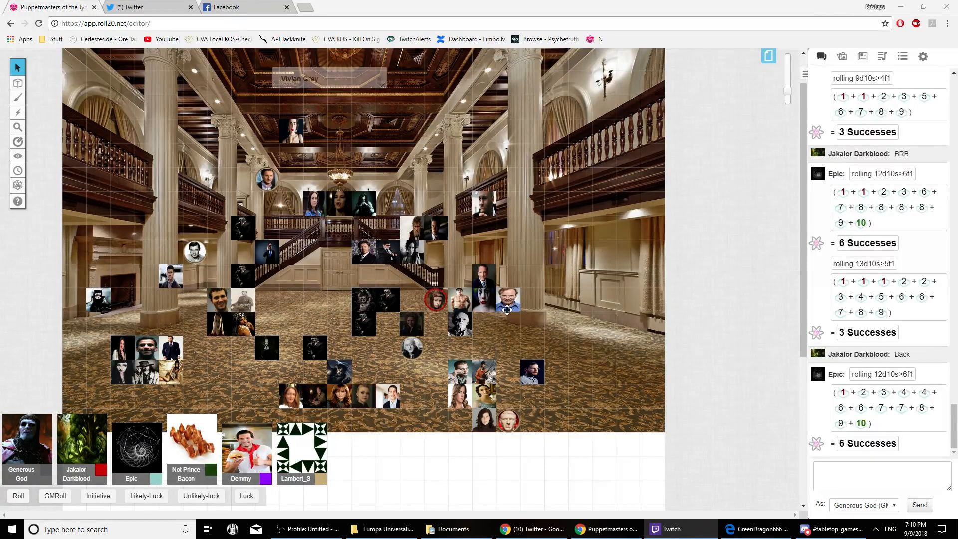
pyautogui.moveTo(439, 331)
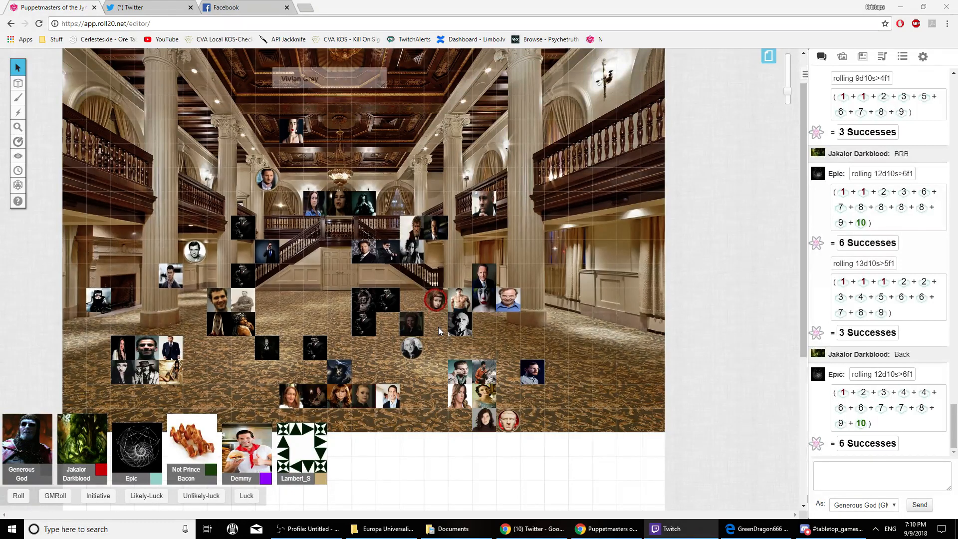
pyautogui.moveTo(434, 336)
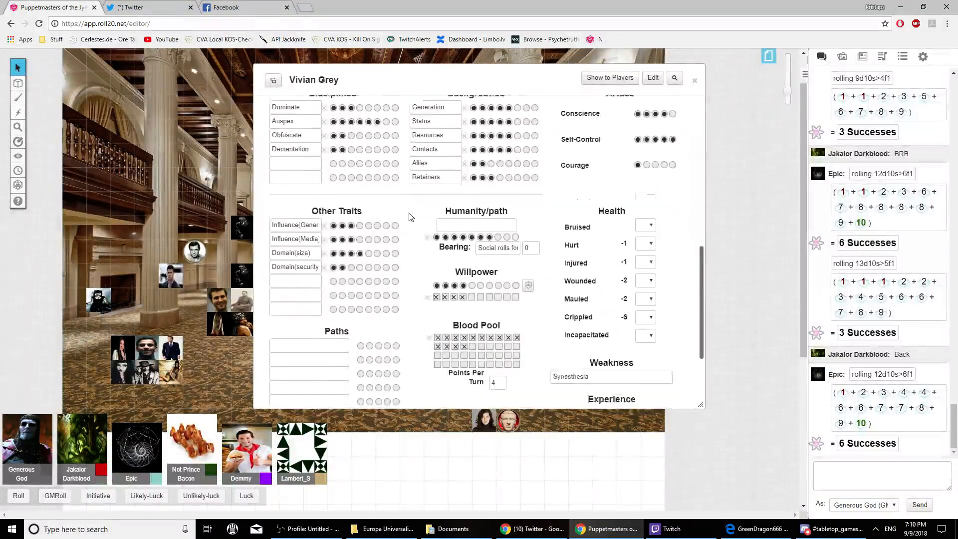
pyautogui.scroll(-3)
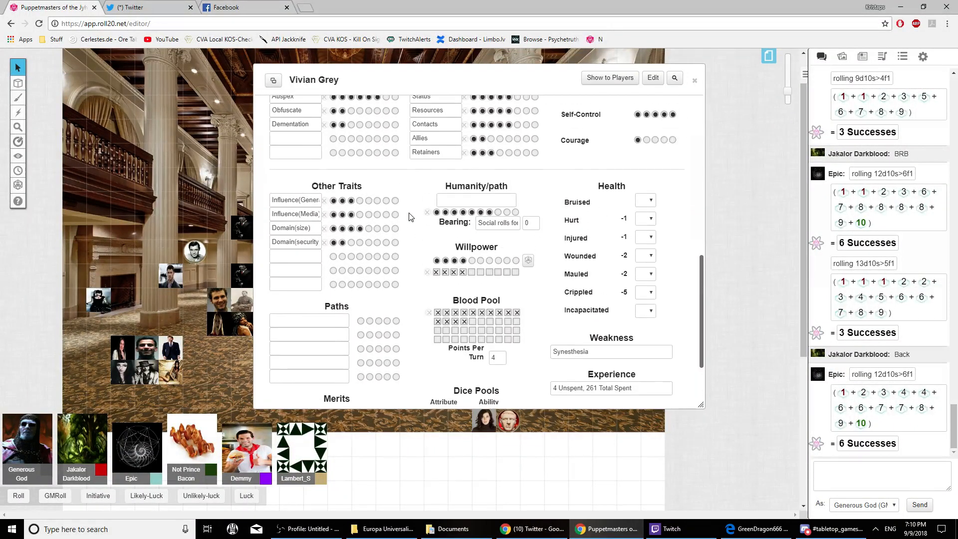
pyautogui.click(694, 80)
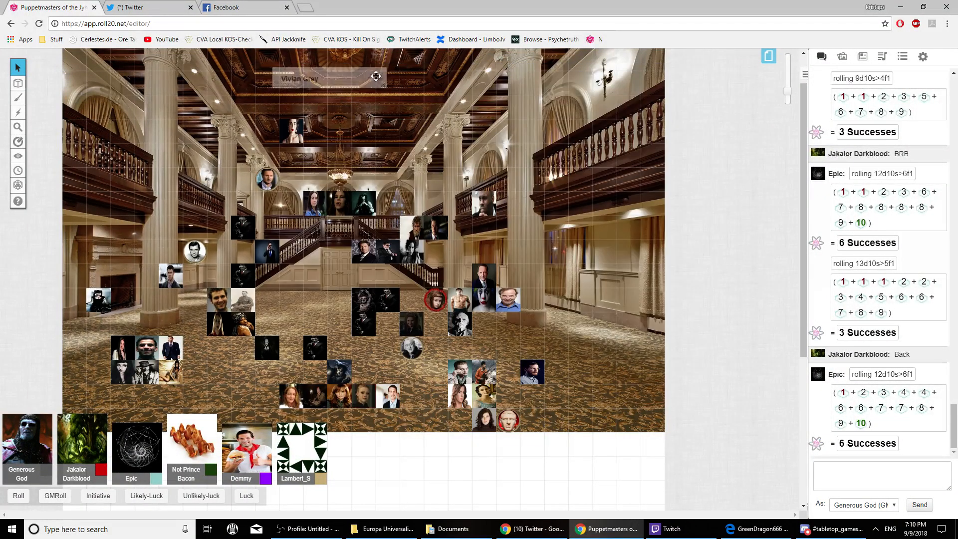
pyautogui.click(863, 56)
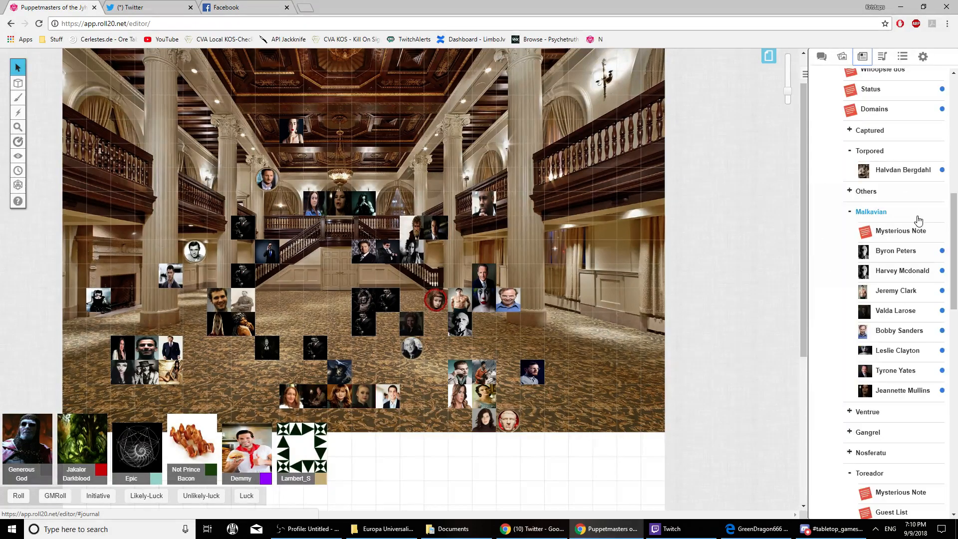
pyautogui.click(896, 311)
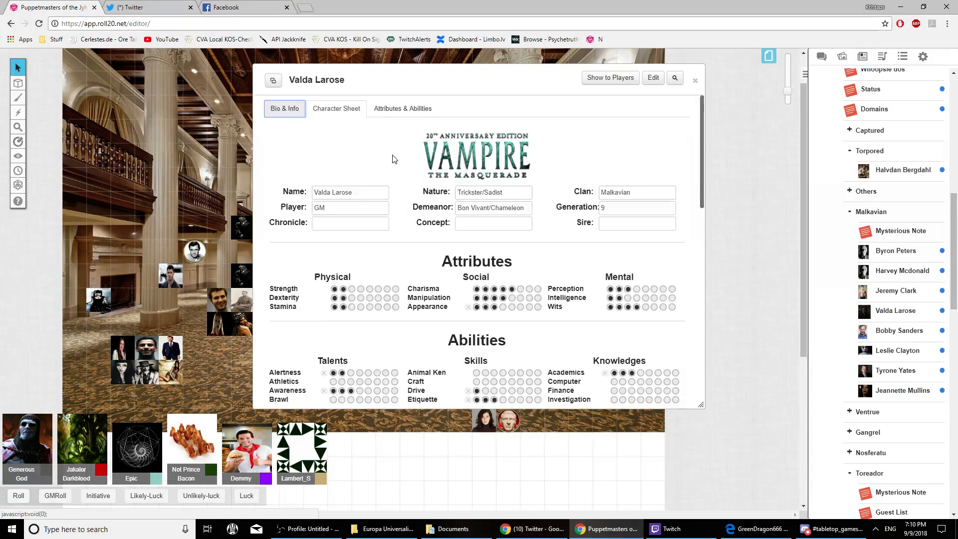
pyautogui.scroll(-3)
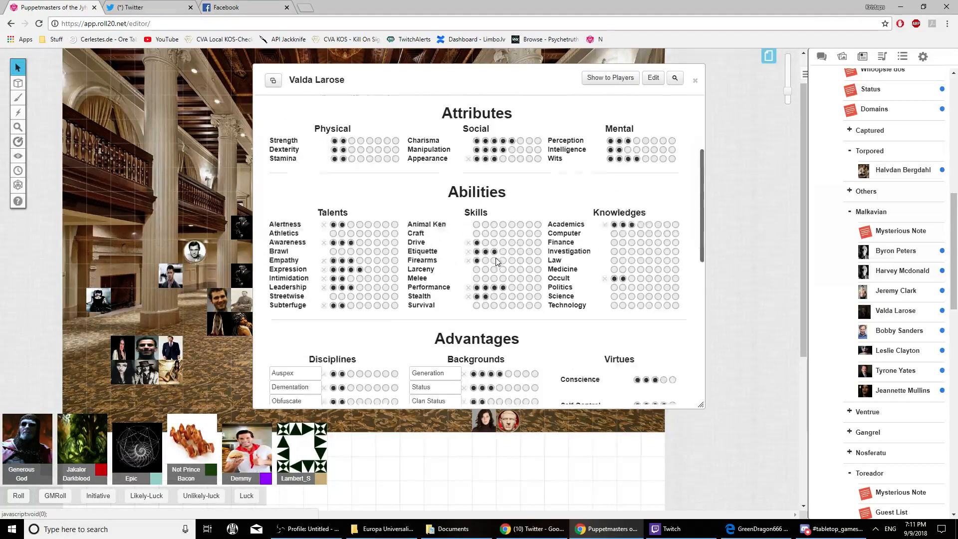
pyautogui.scroll(-3)
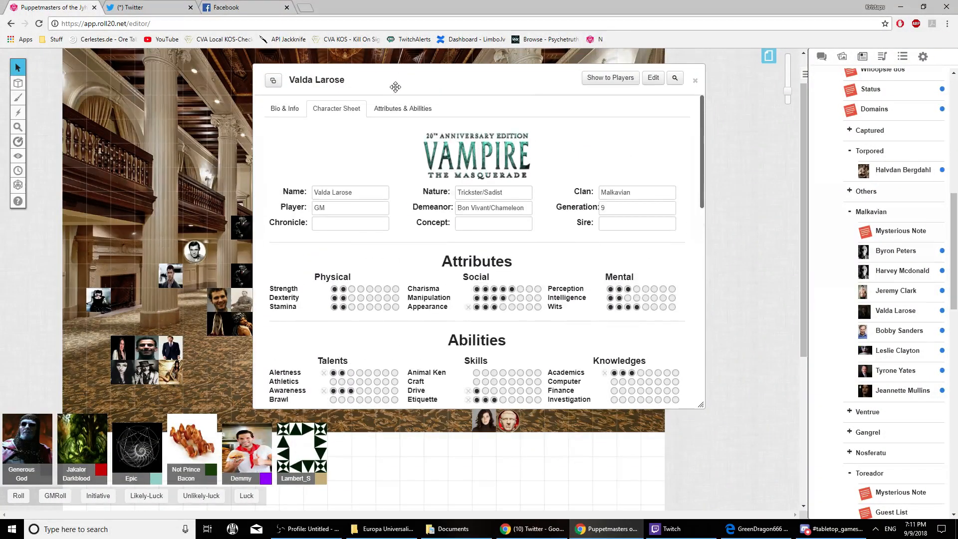
pyautogui.click(695, 80)
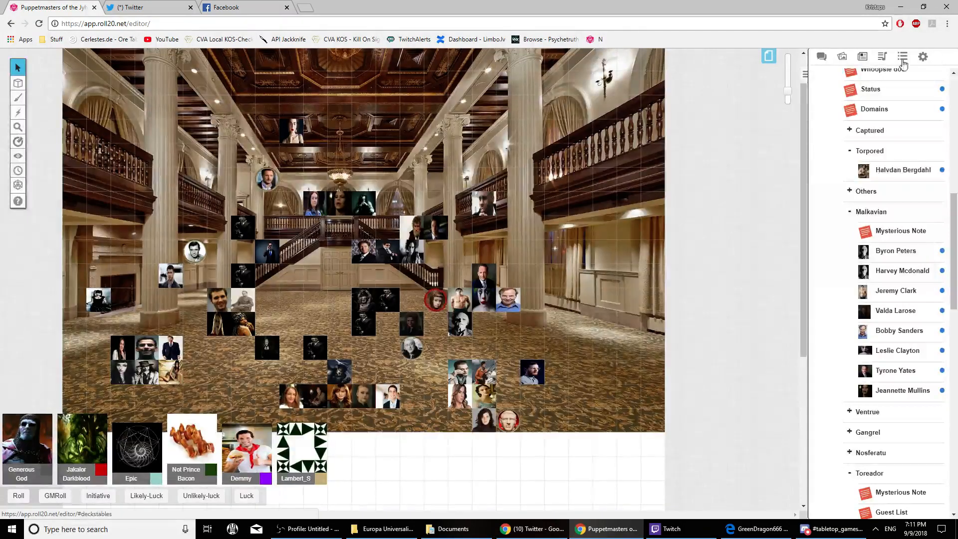
# Show the dice-roll chat log, then switch back to the Journal.
pyautogui.click(822, 57)
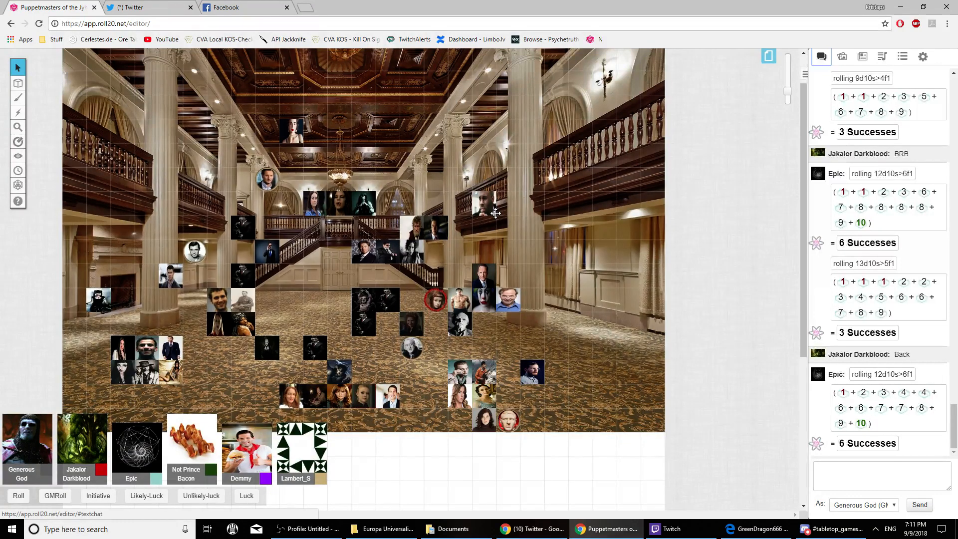
pyautogui.moveTo(560, 150)
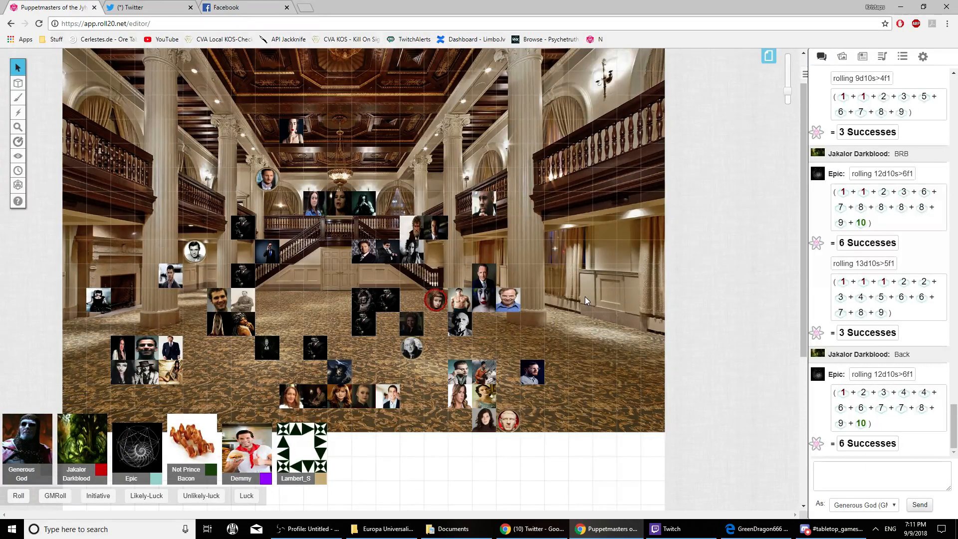
pyautogui.moveTo(577, 270)
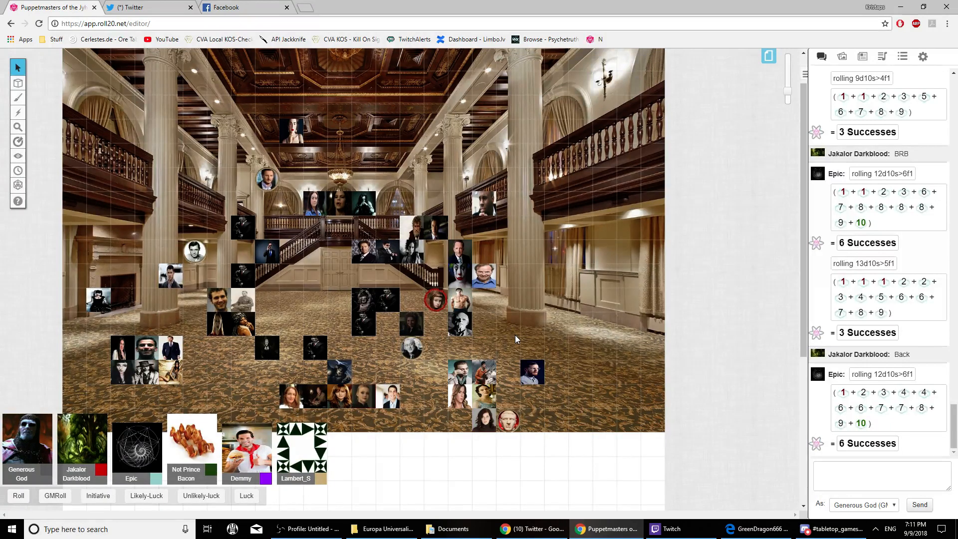
pyautogui.moveTo(491, 343)
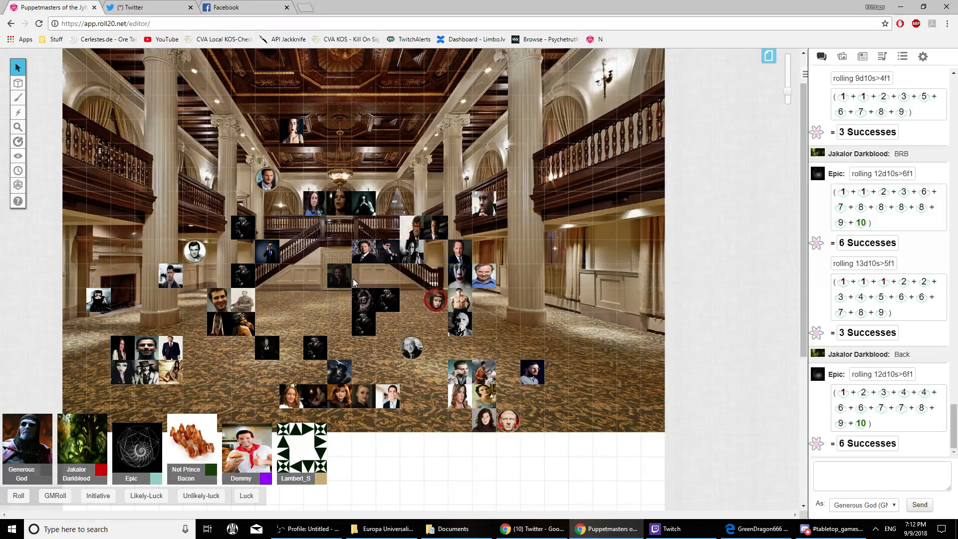
pyautogui.click(863, 56)
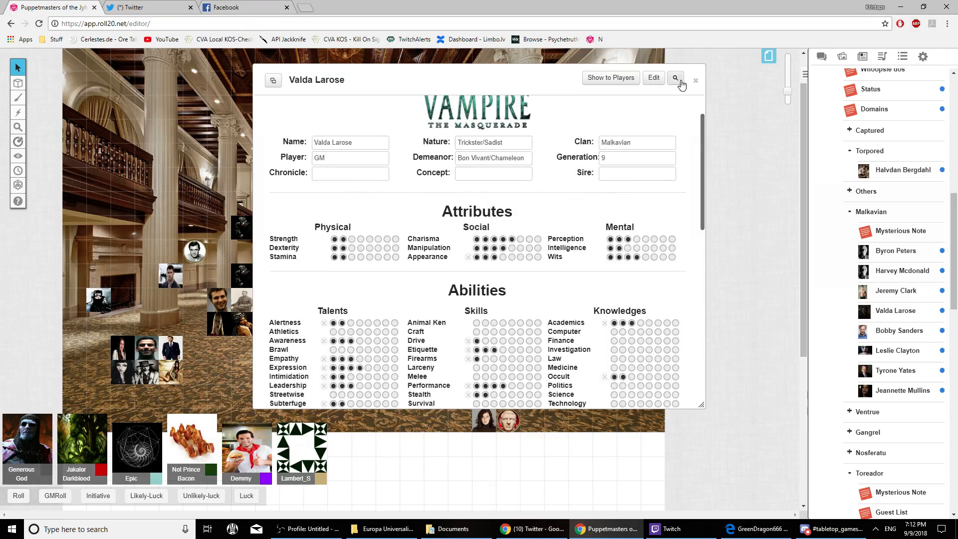
# Close Valda Larose's character sheet window.
pyautogui.click(676, 78)
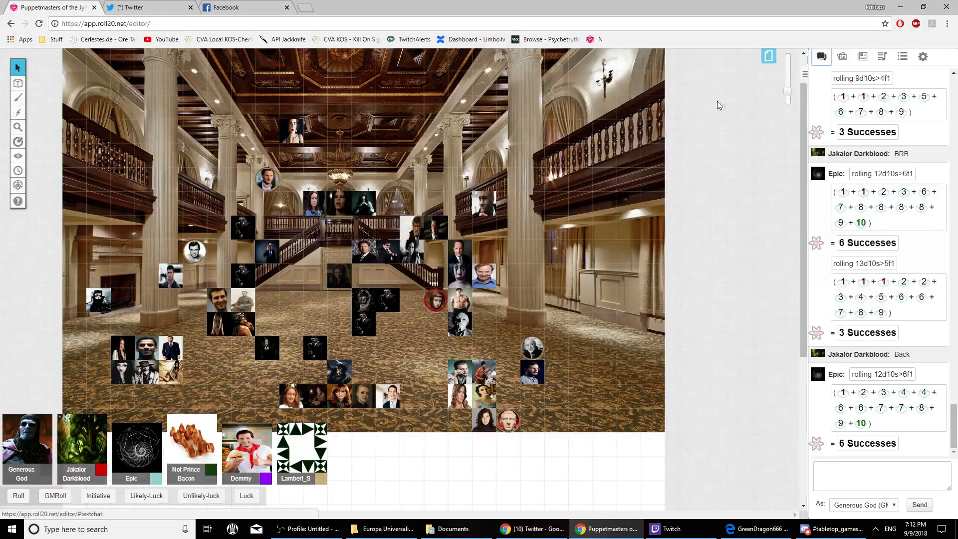
pyautogui.moveTo(391, 206)
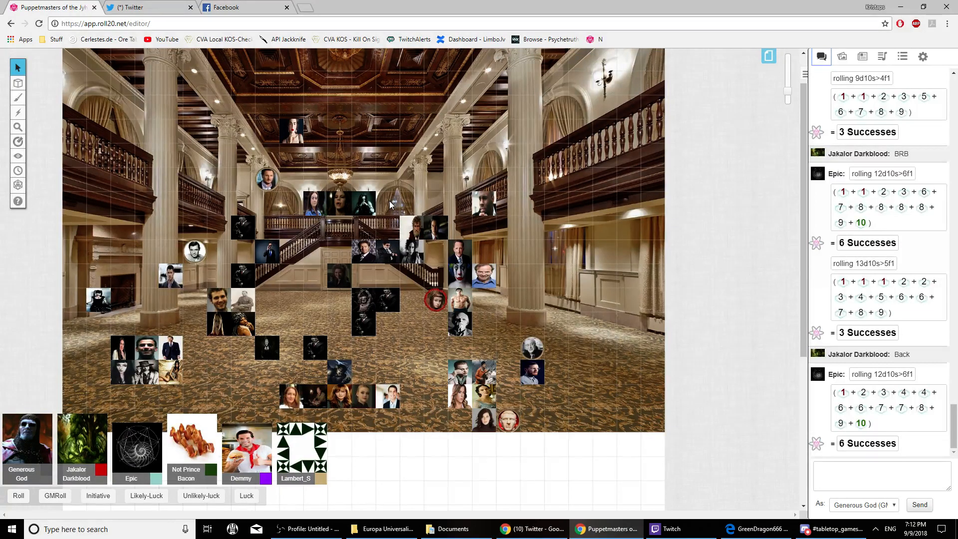
pyautogui.moveTo(364, 285)
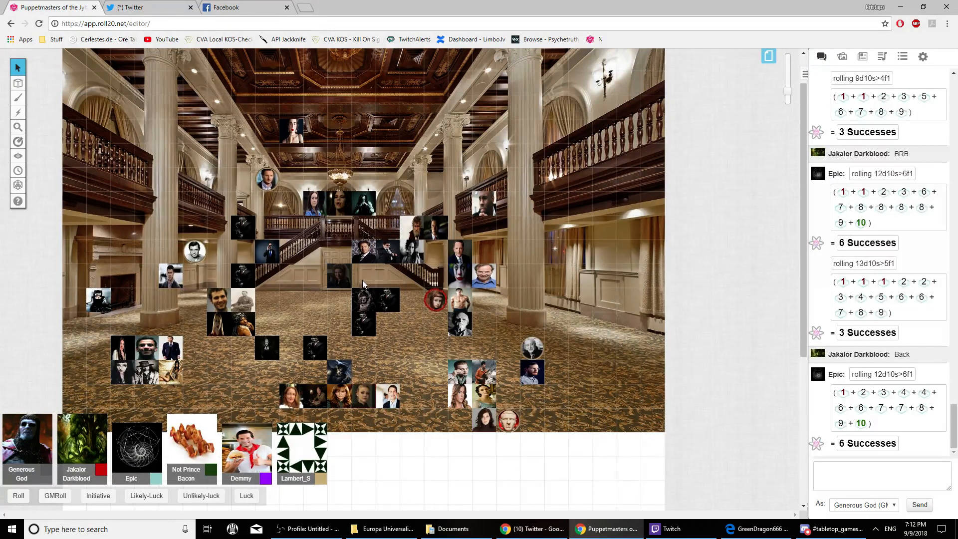
pyautogui.moveTo(384, 283)
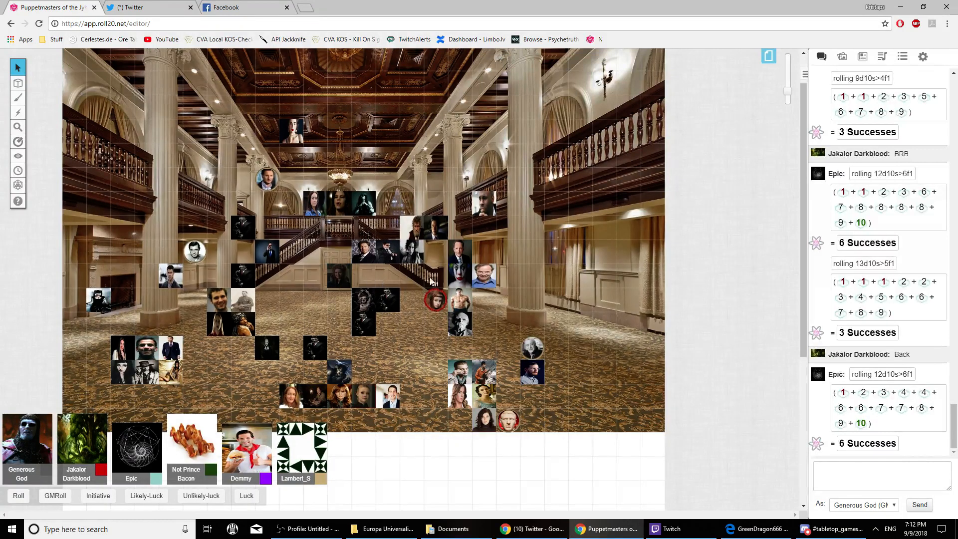
pyautogui.moveTo(507, 322)
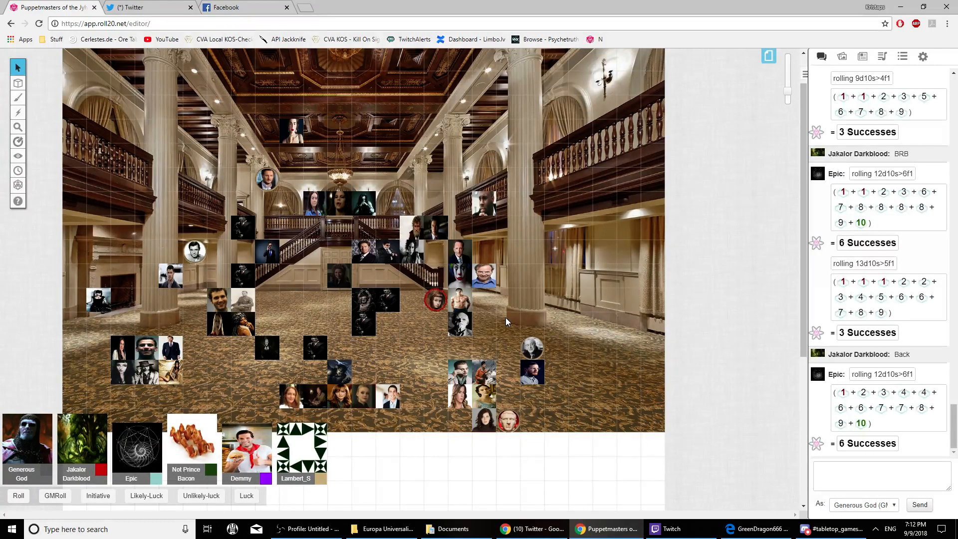
# From Valda Larose's sheet, submit 8 dice at difficulty 6 for 0 successes, then close it.
pyautogui.click(863, 55)
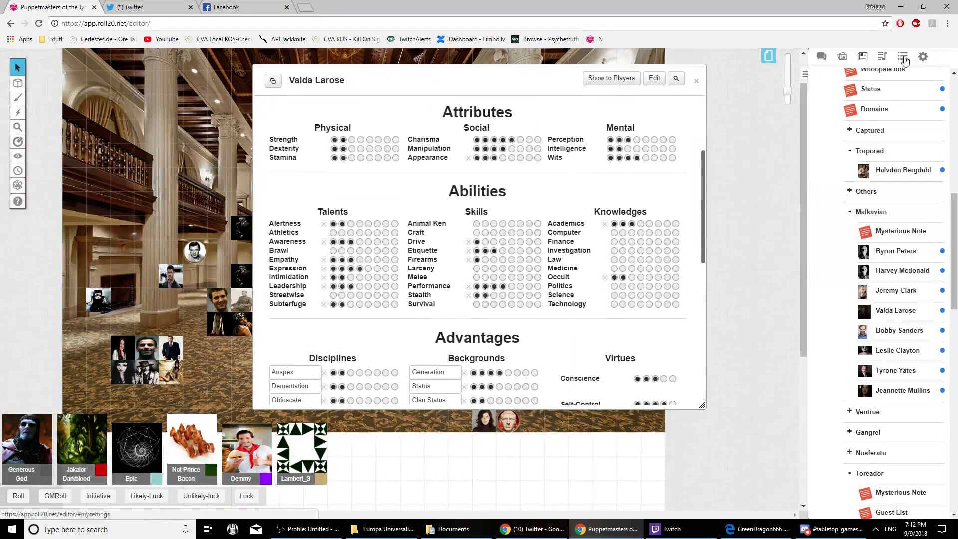
pyautogui.click(821, 56)
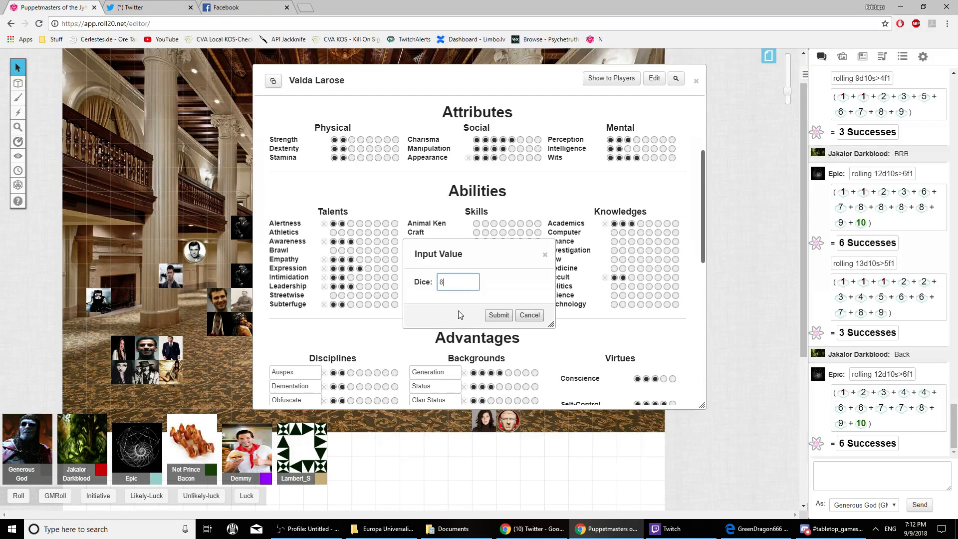
pyautogui.click(499, 315)
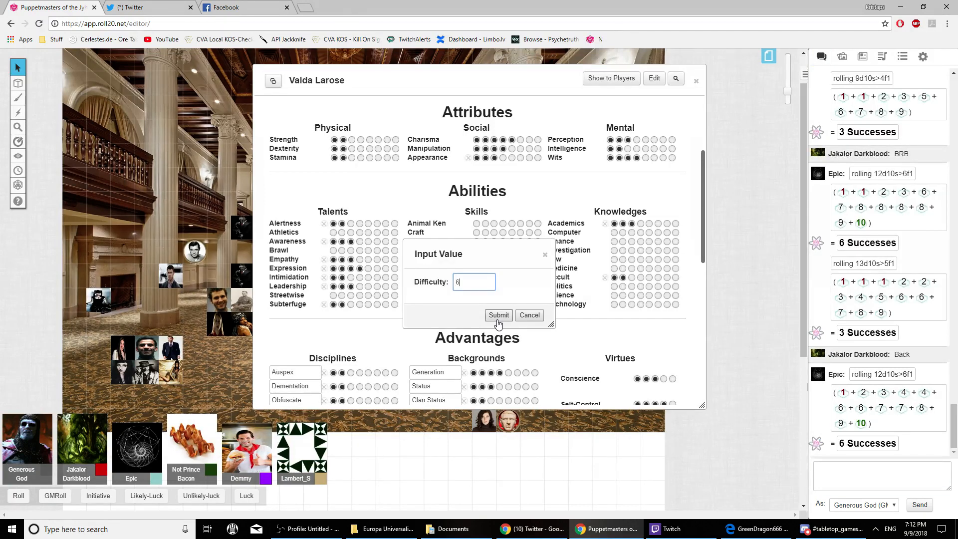
pyautogui.click(499, 315)
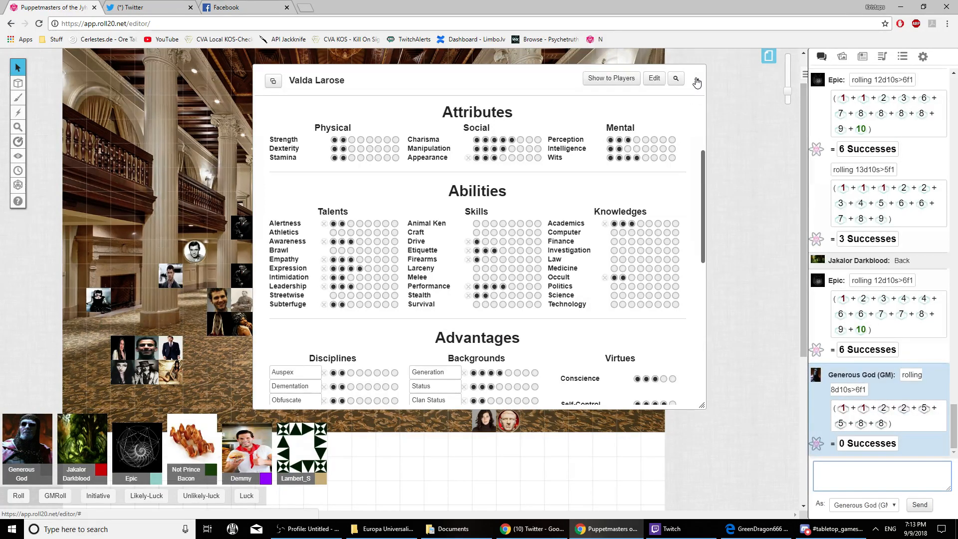
pyautogui.click(697, 81)
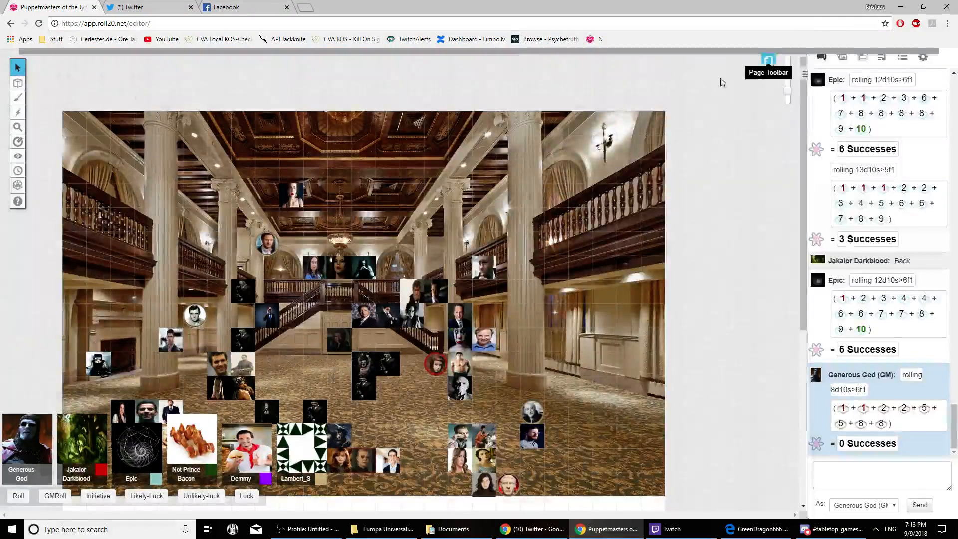
# Show the Page Toolbar with Chantry, Theater Elysium and Ballroom page thumbnails.
pyautogui.click(768, 60)
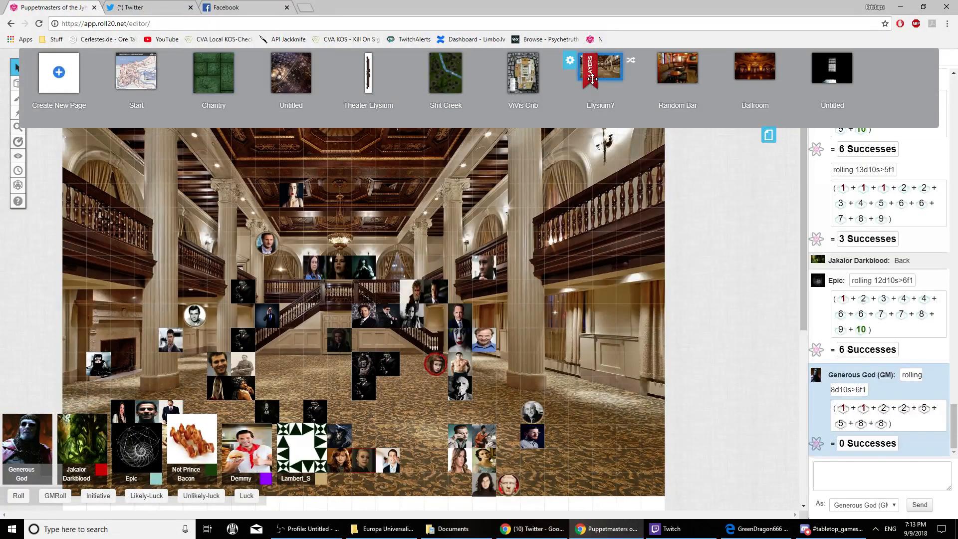